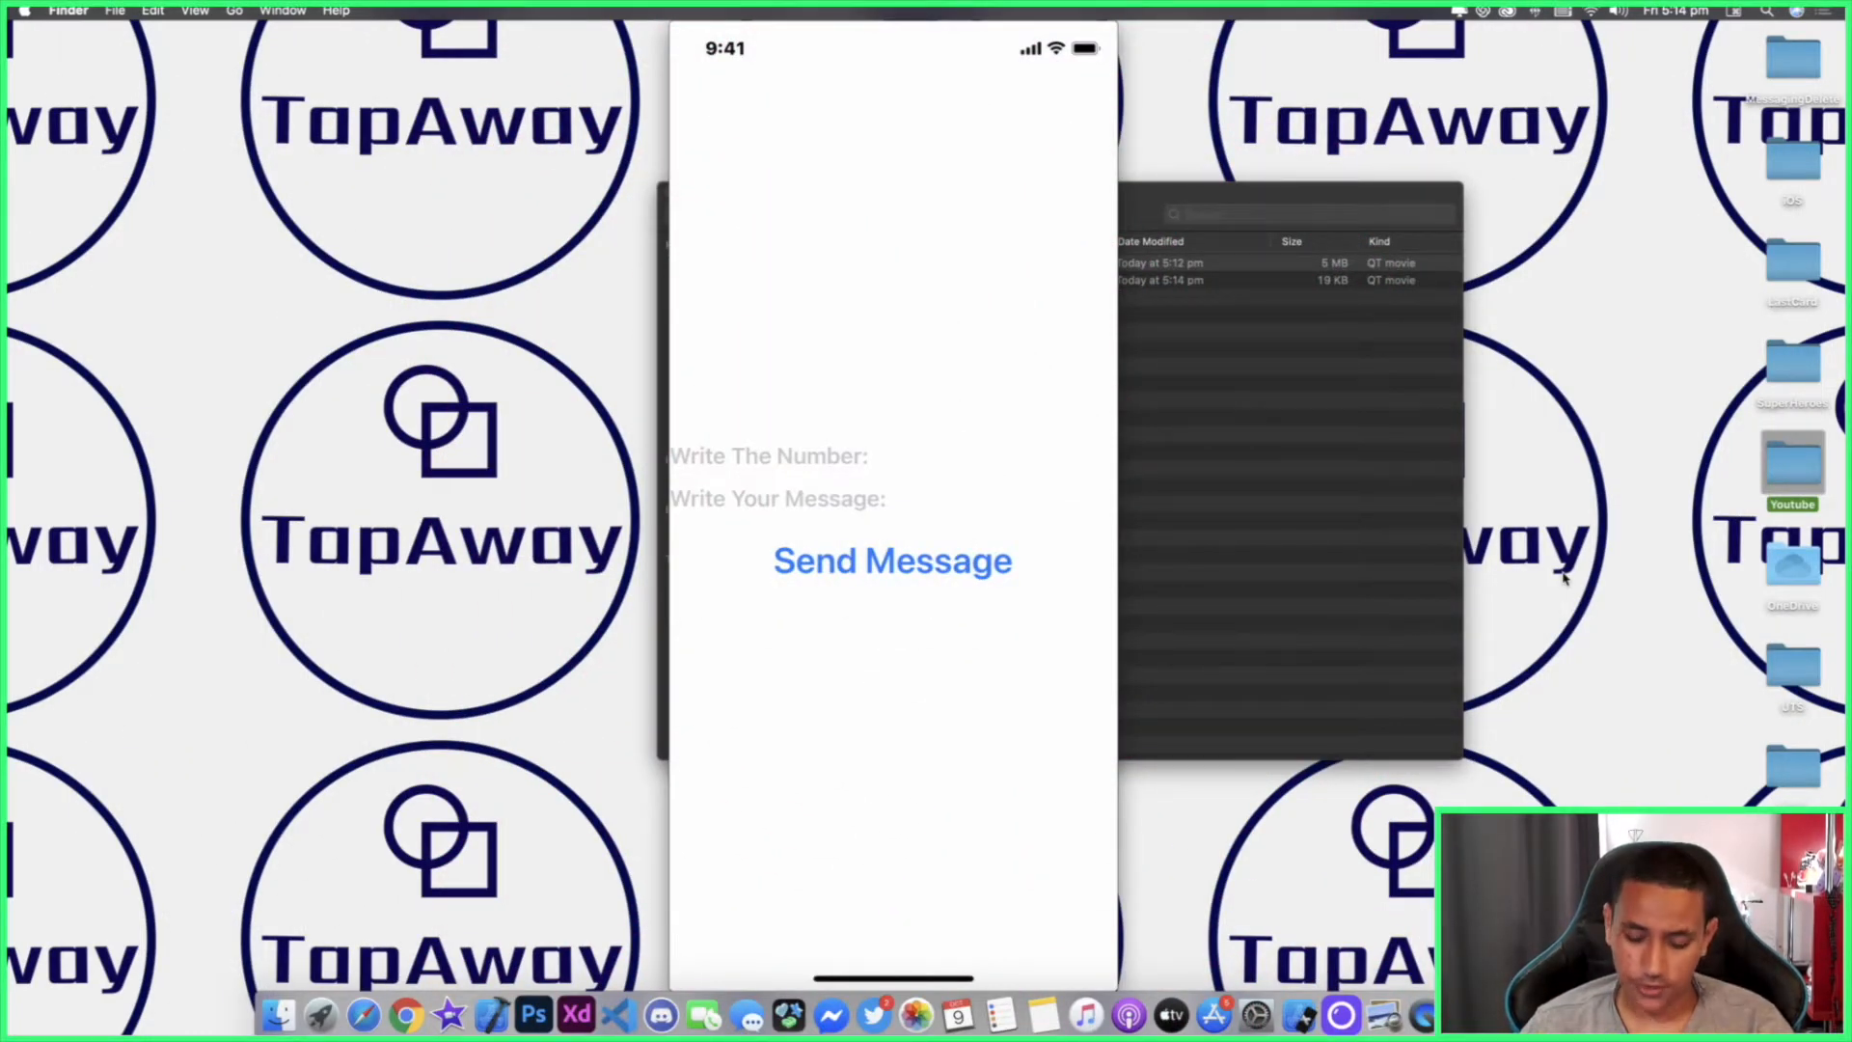
Enter a recipient number and the message 'Hello, are you going to dinner today' in the demo app.
click(776, 498)
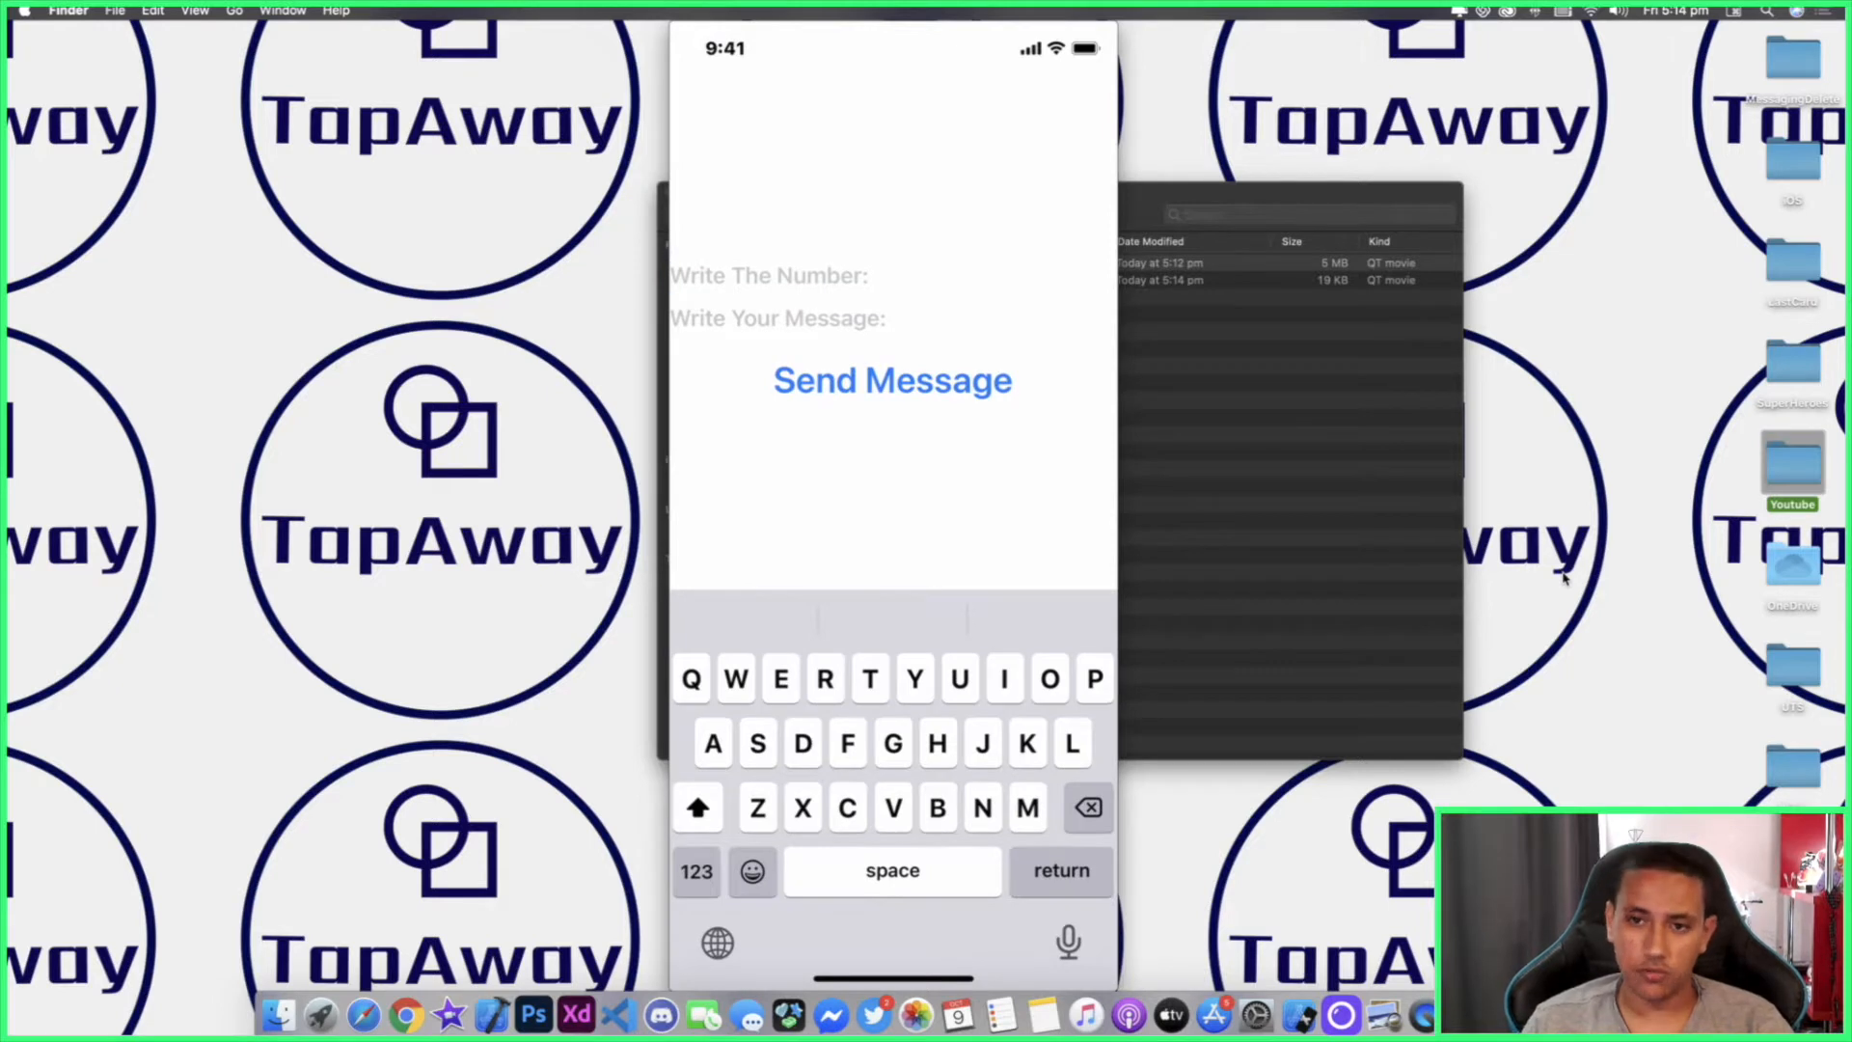
click(696, 872)
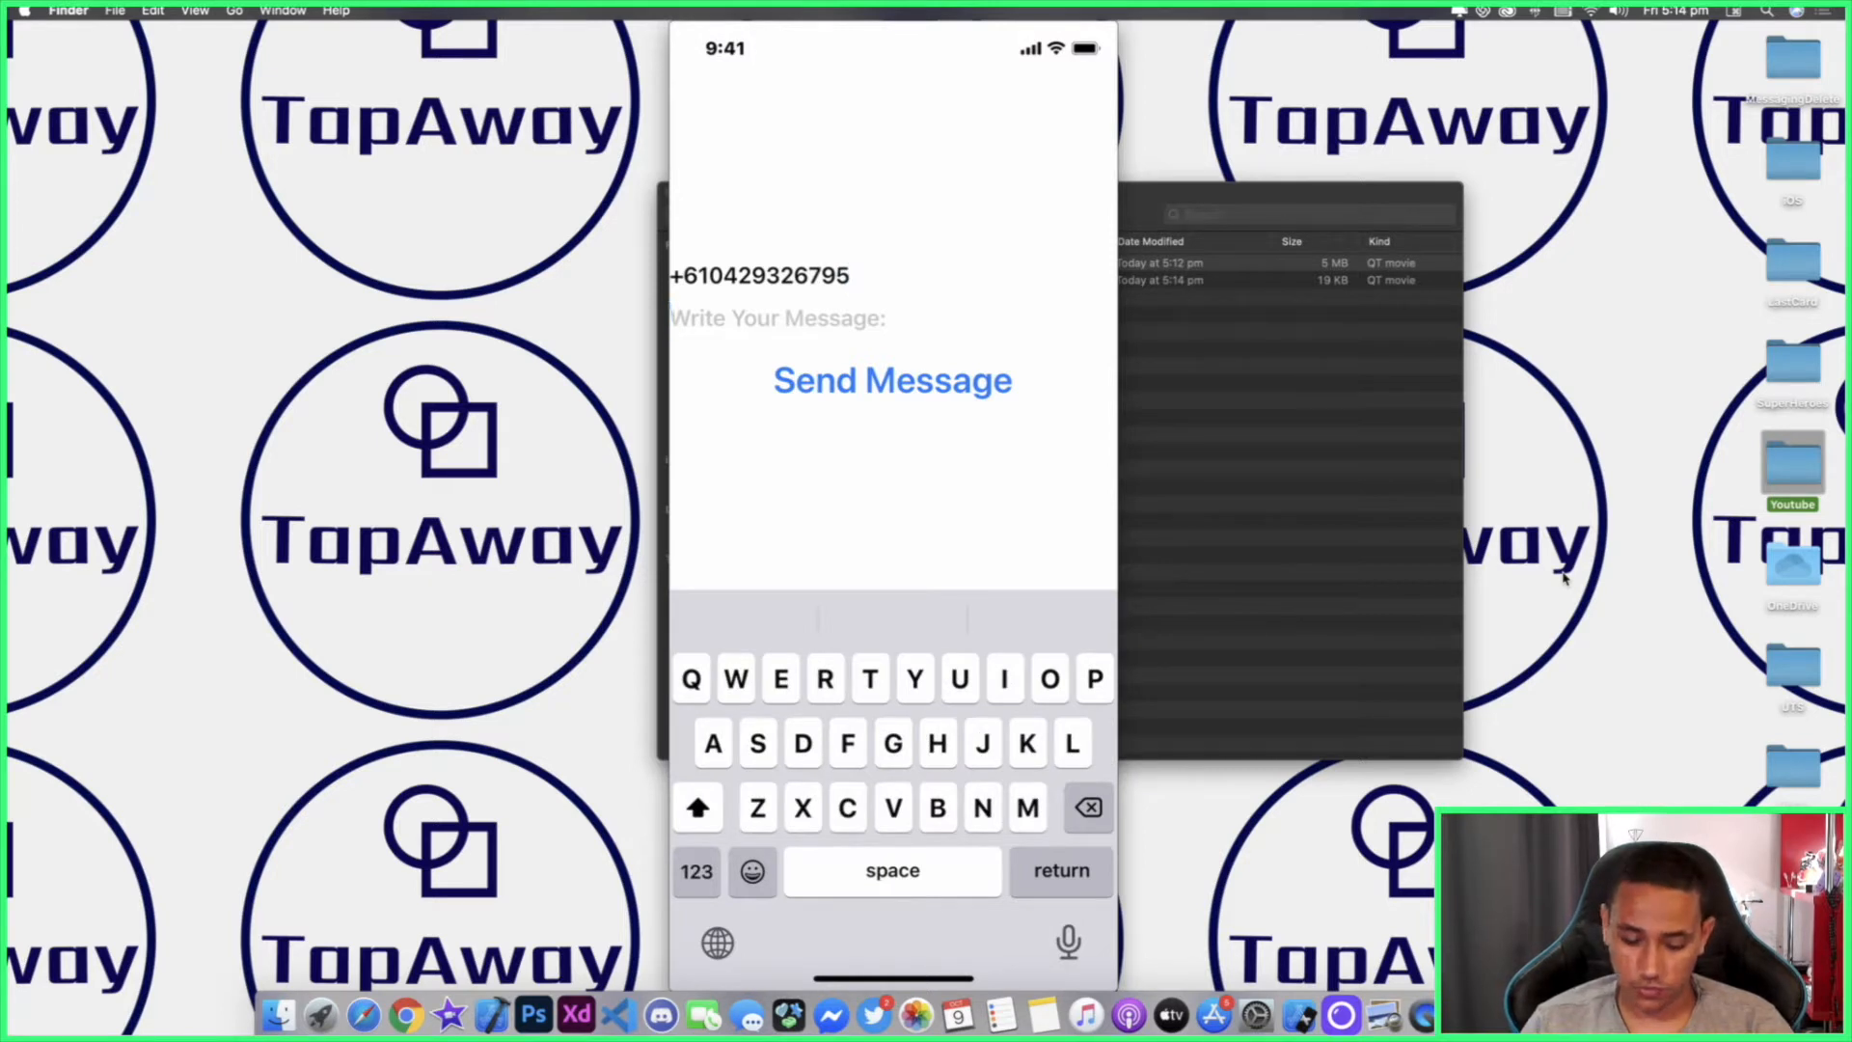
text(Hello)
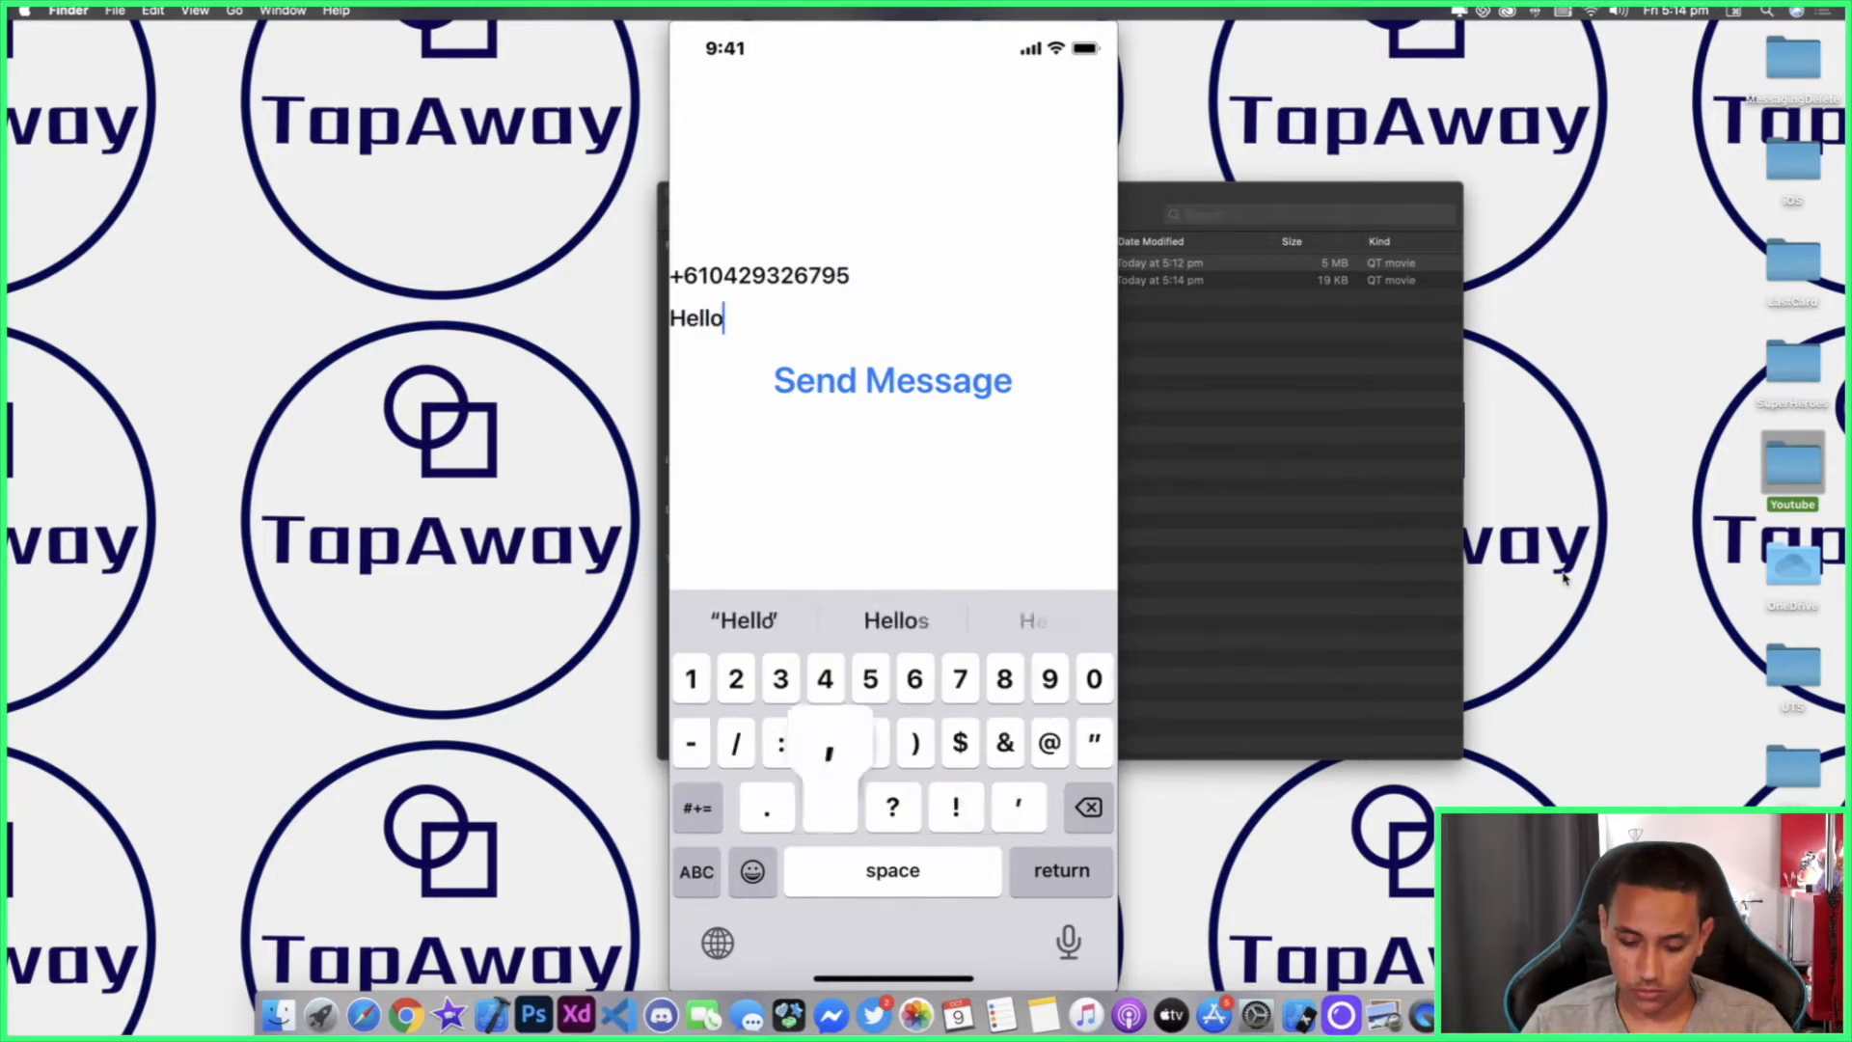
text(, are you goign)
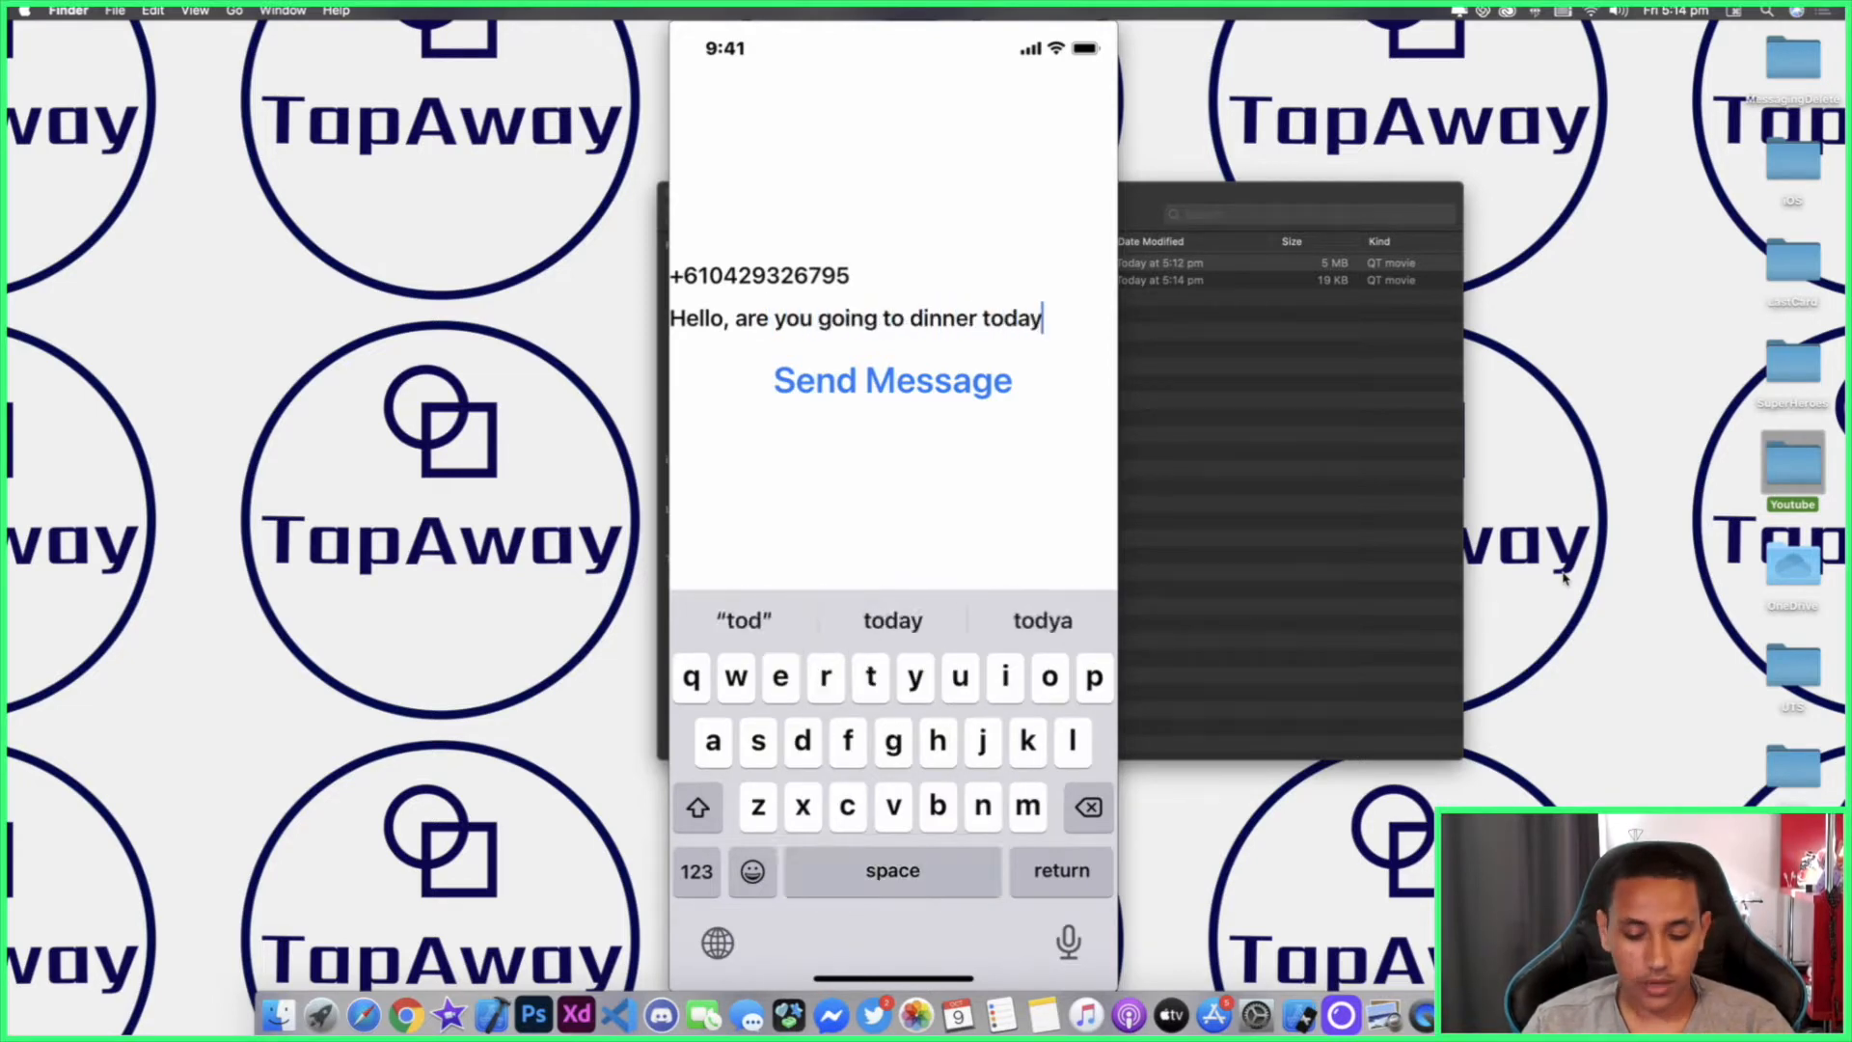
Send the message so Messages opens at that conversation prefilled, then return to the app.
click(892, 380)
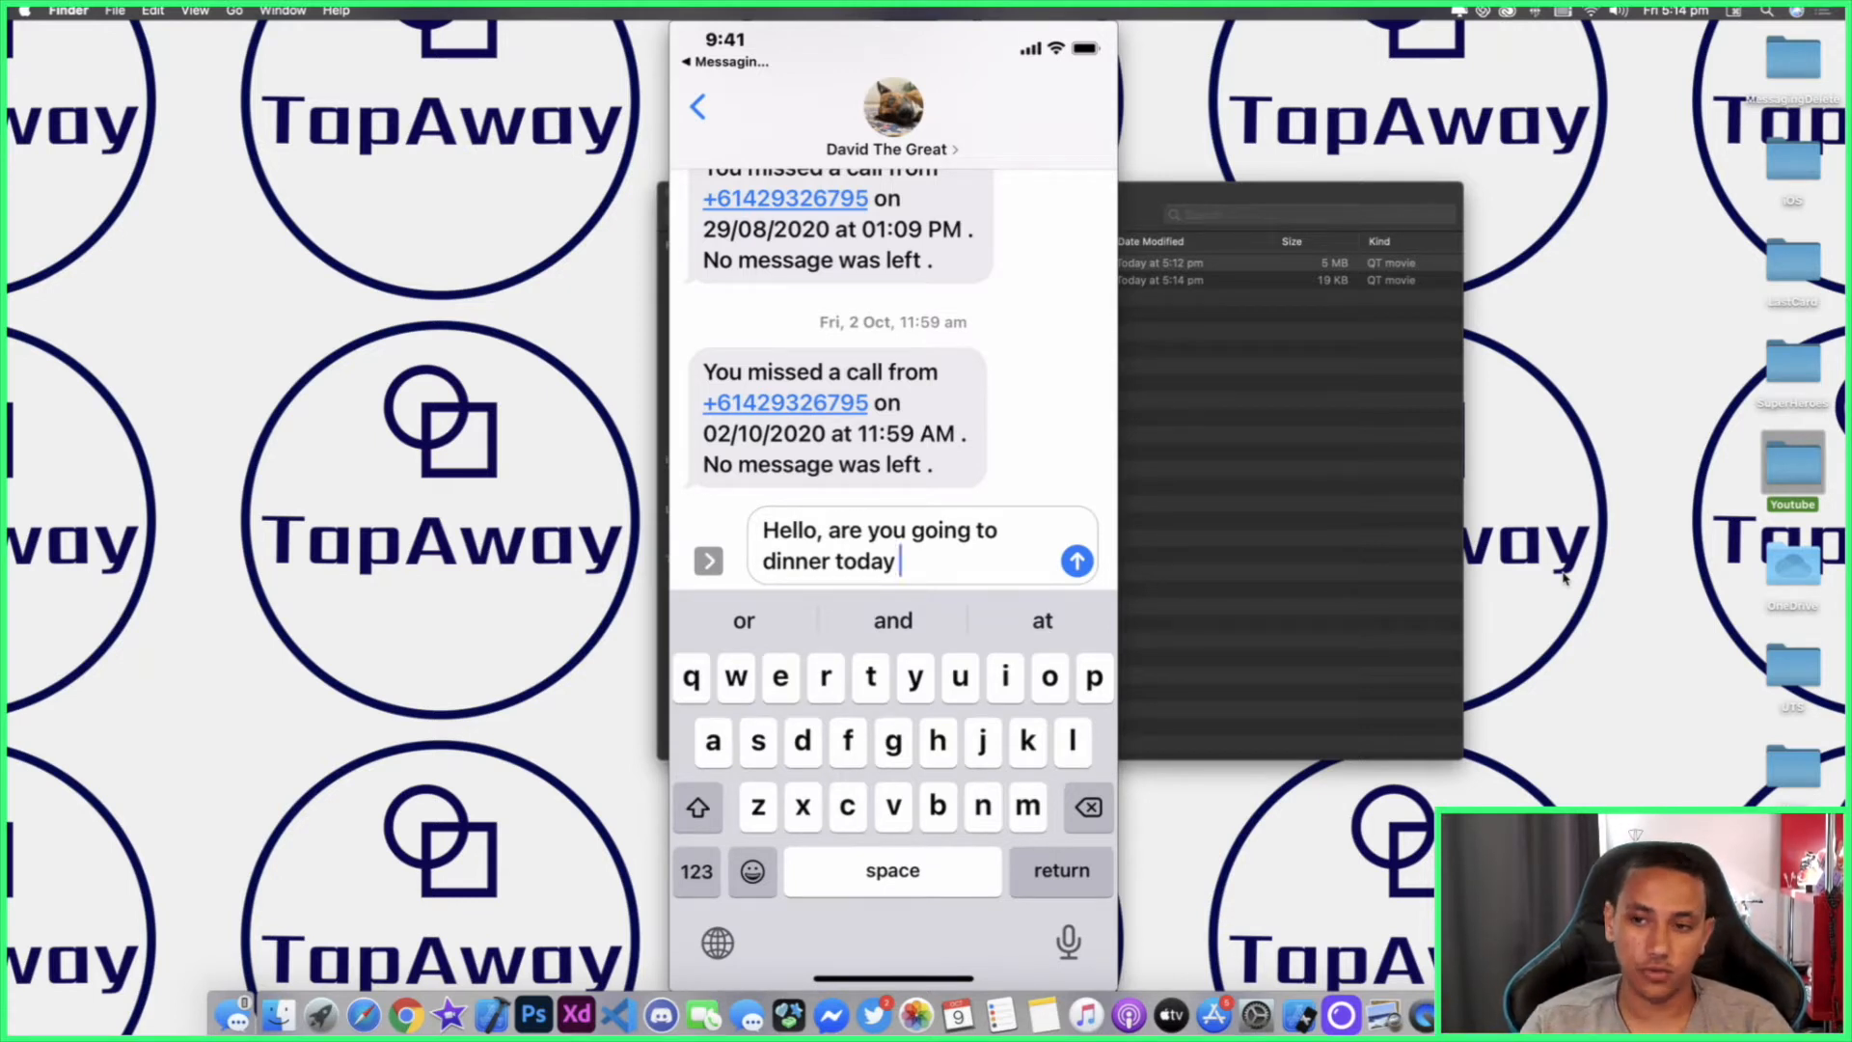
click(1076, 560)
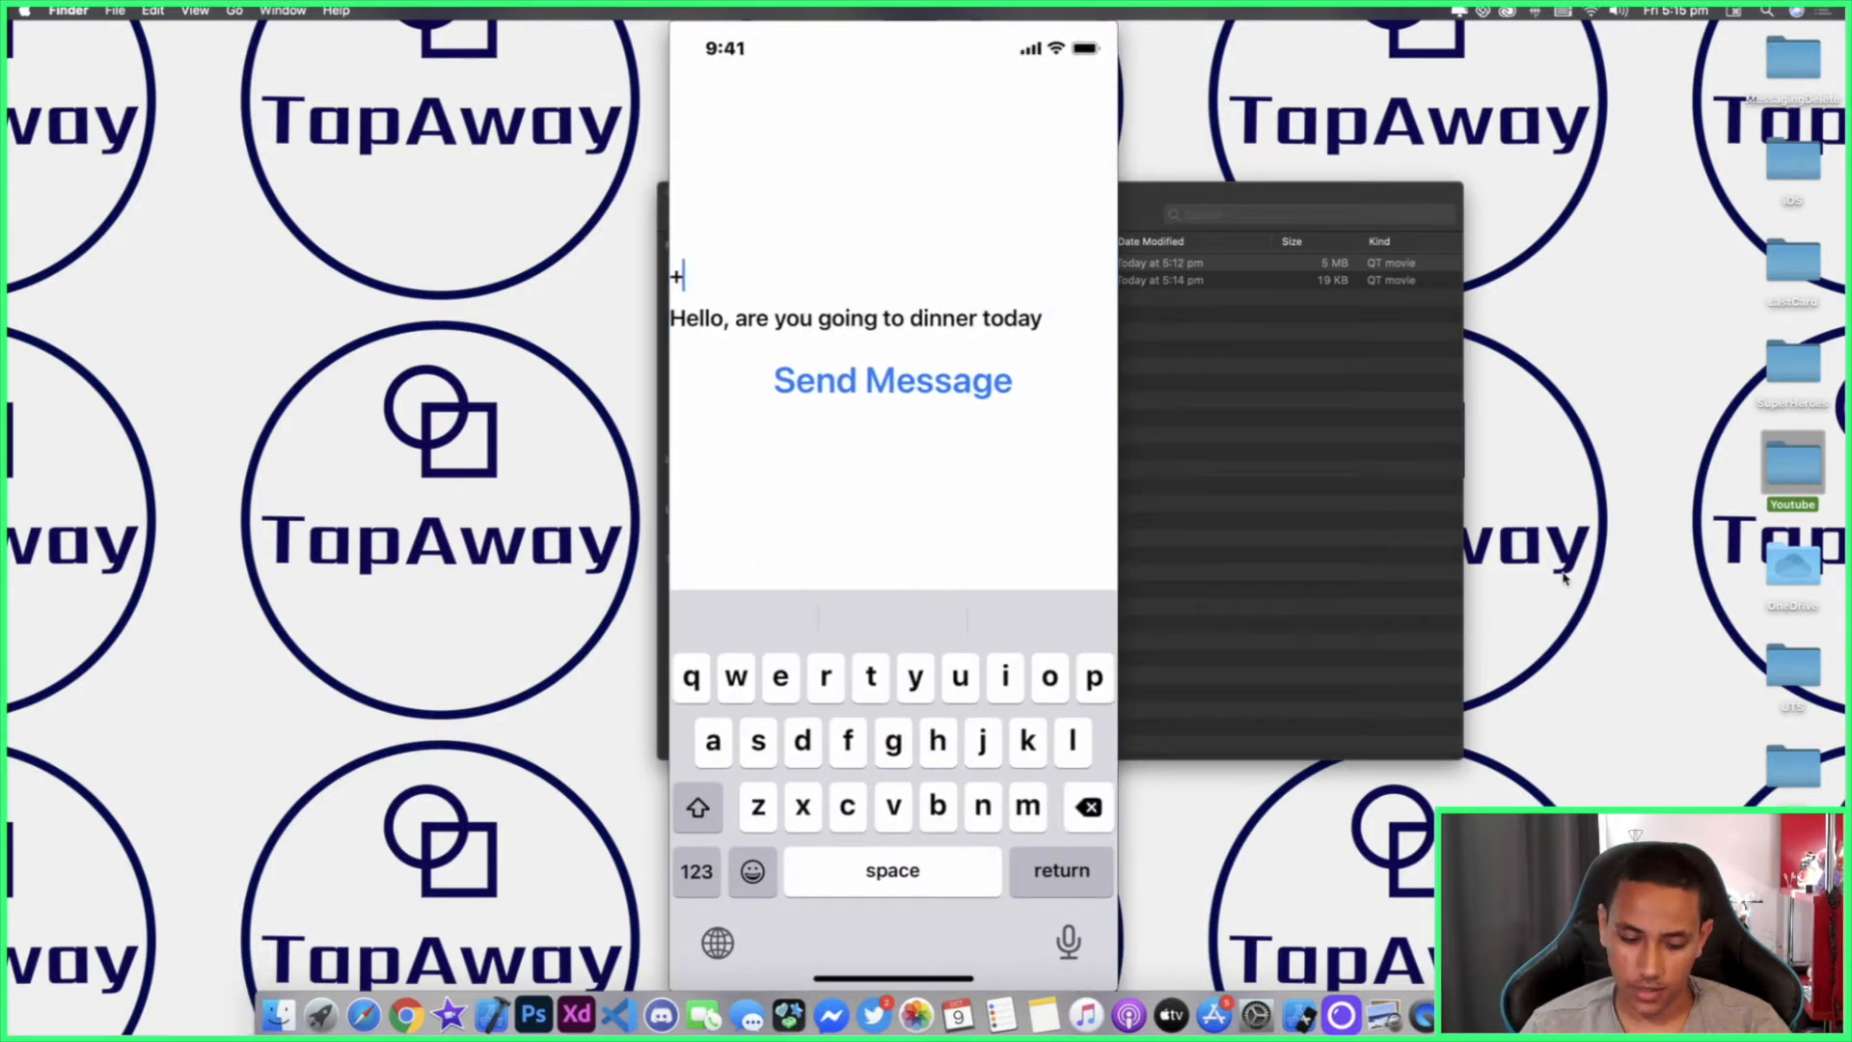
click(696, 870)
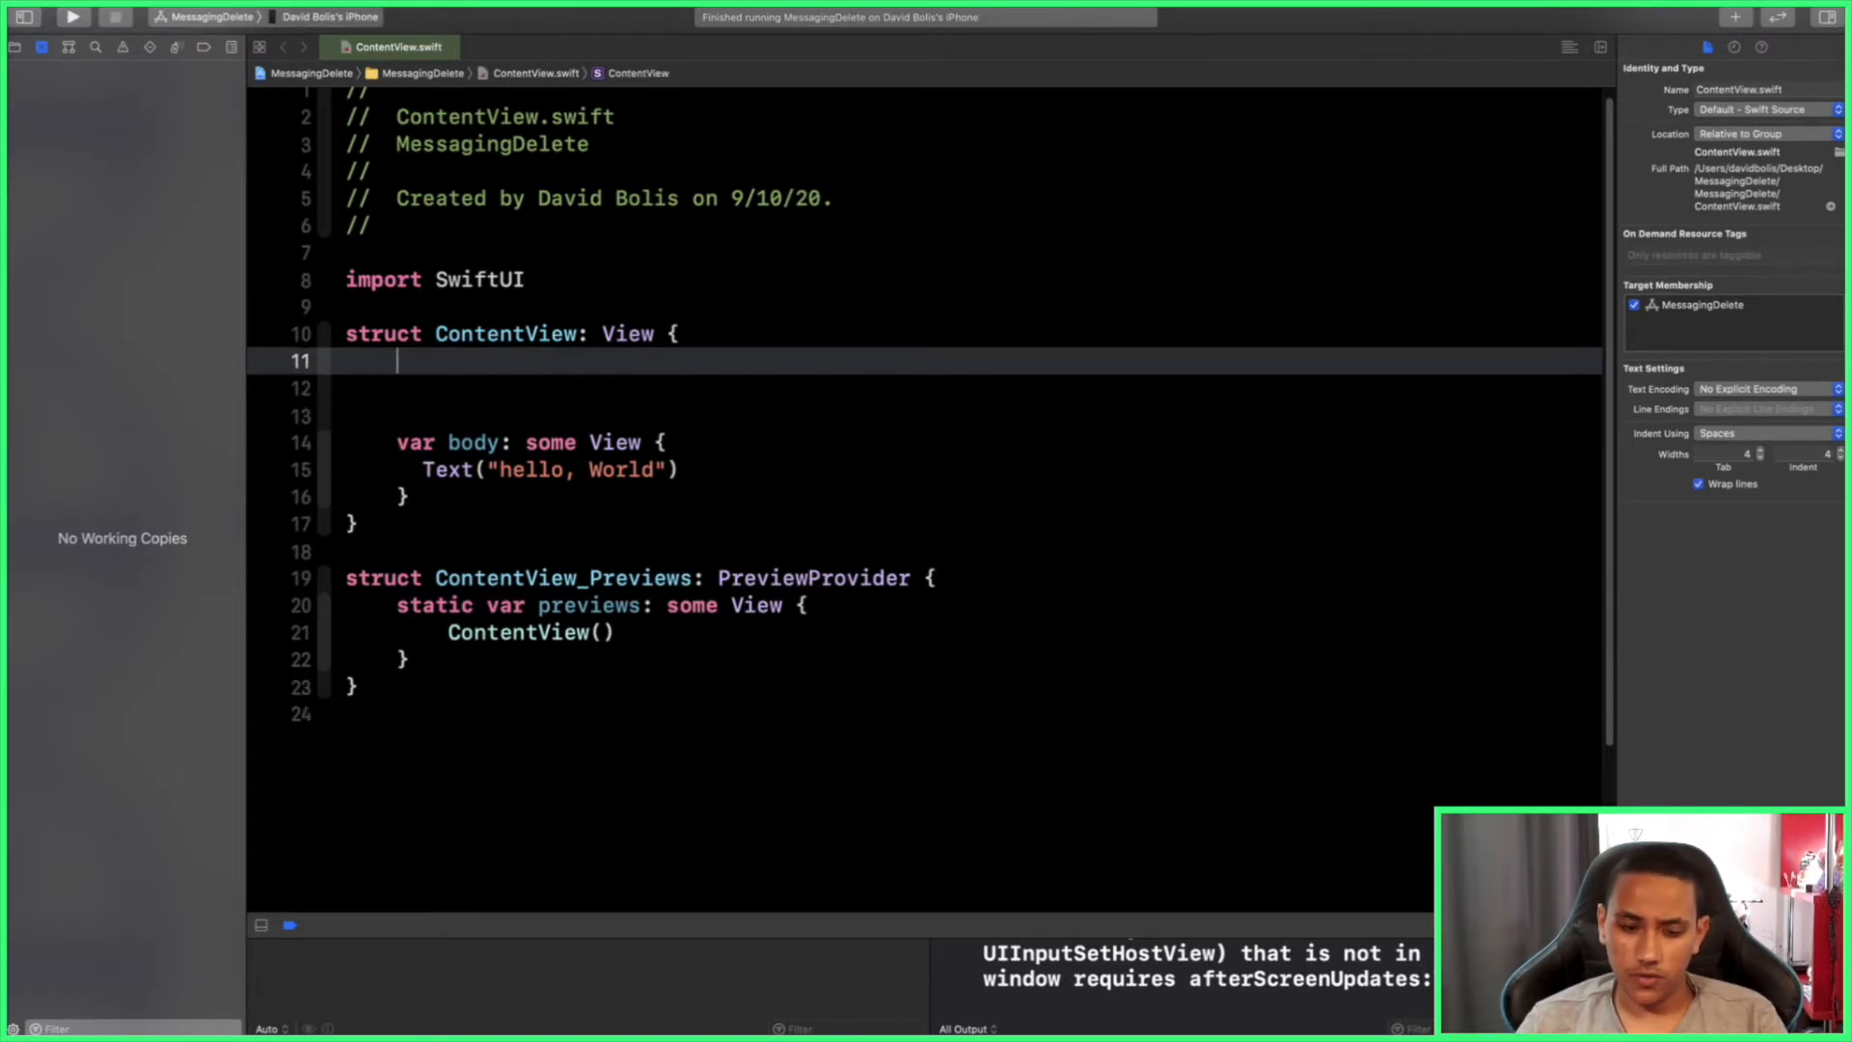
text(@State)
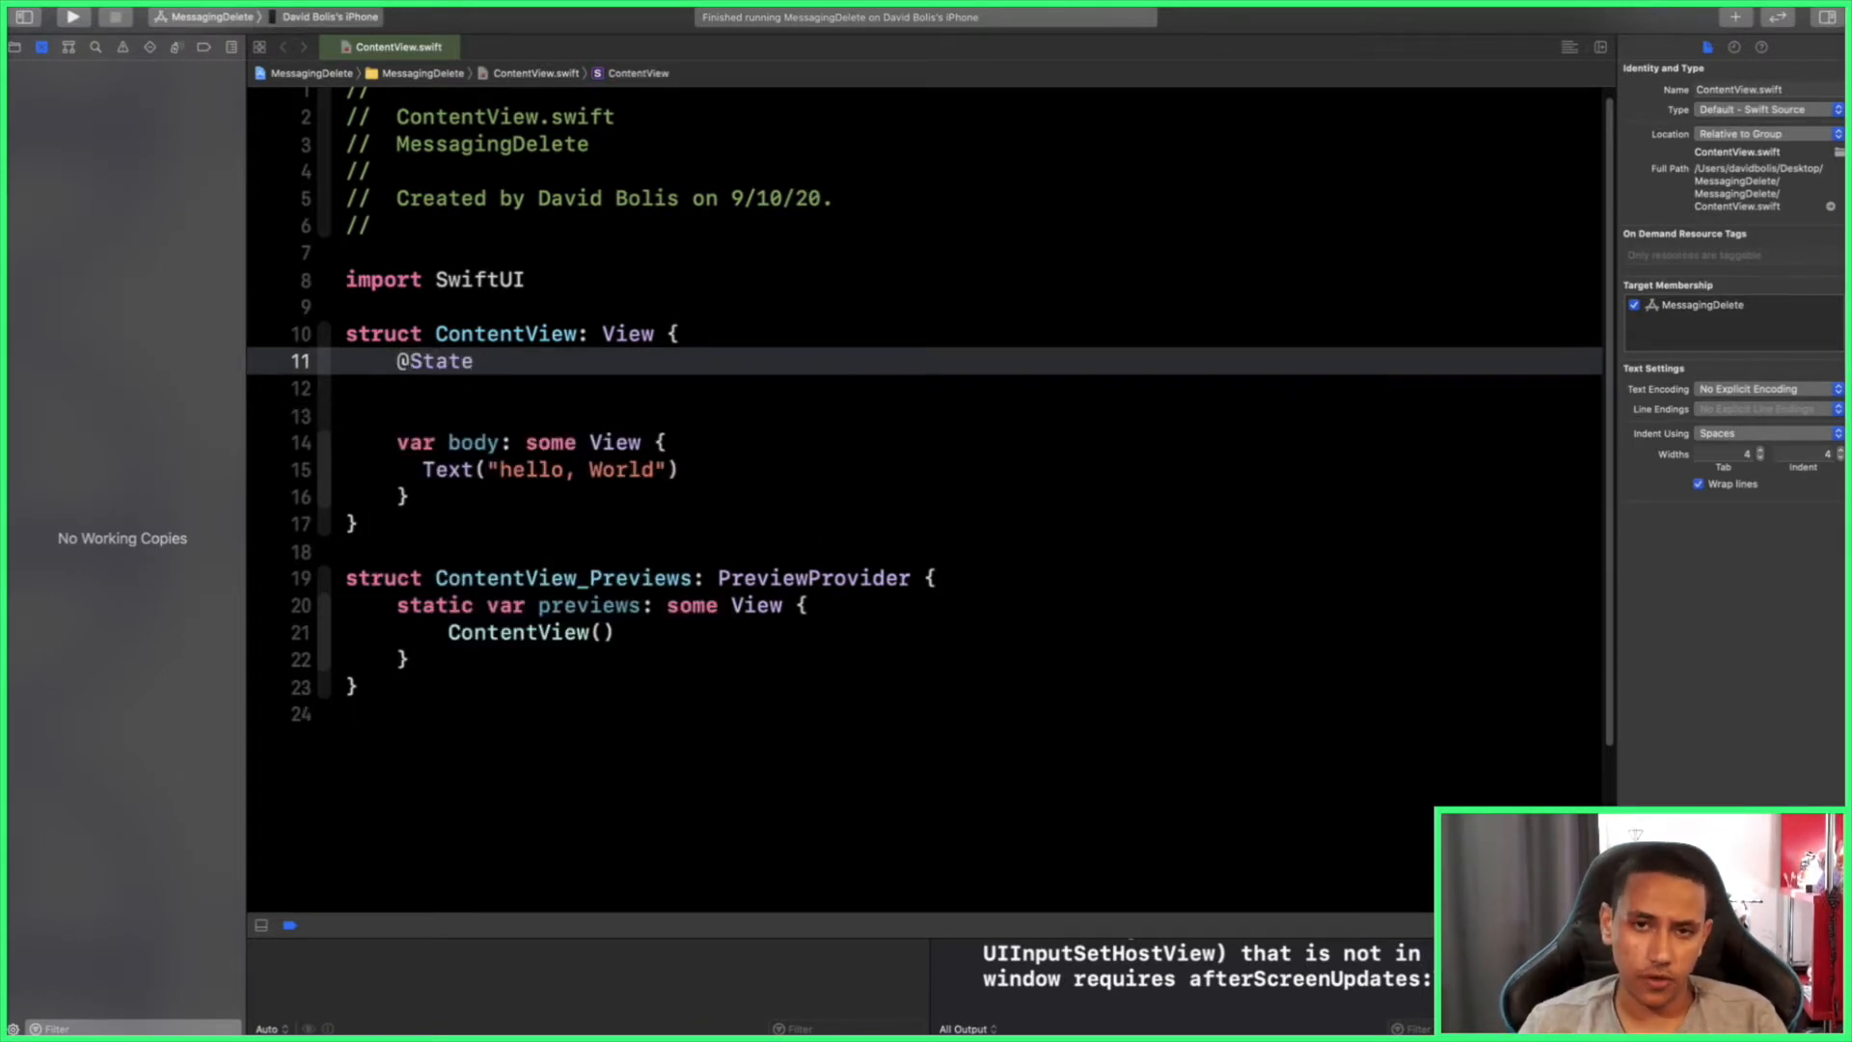
text(var)
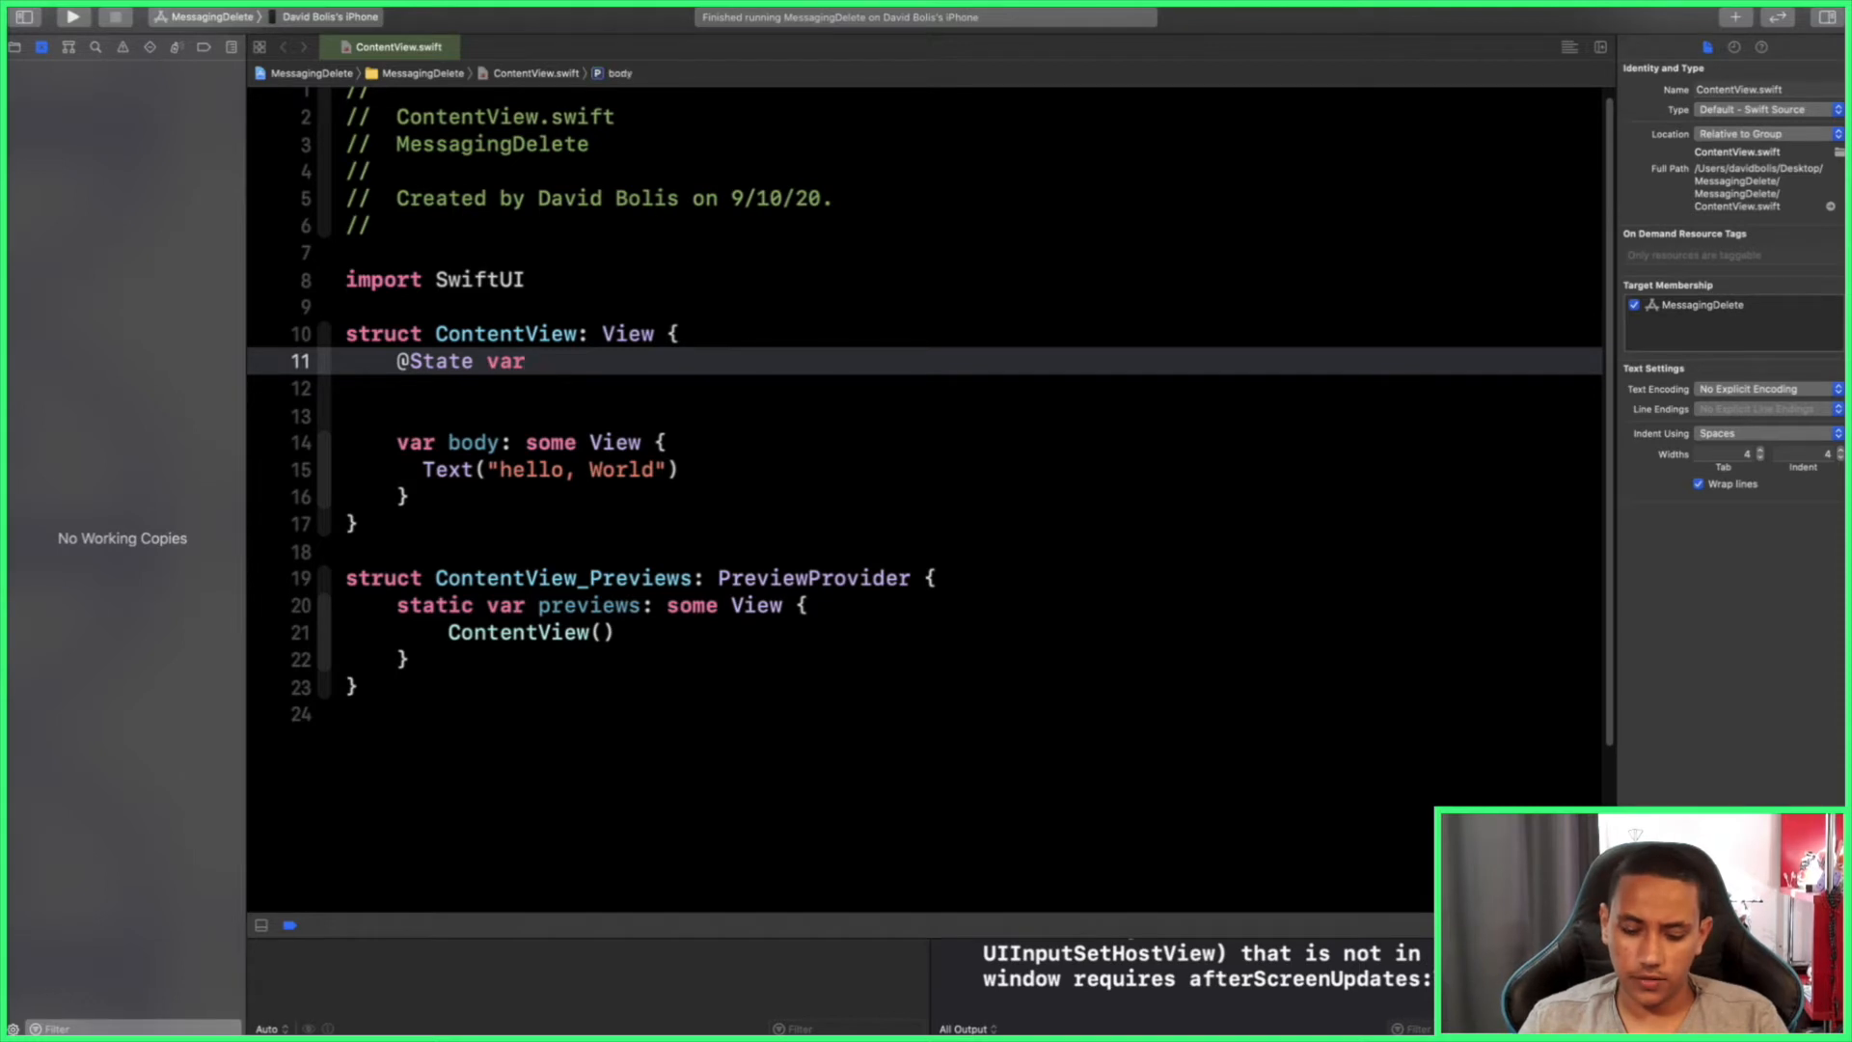
text(Numb)
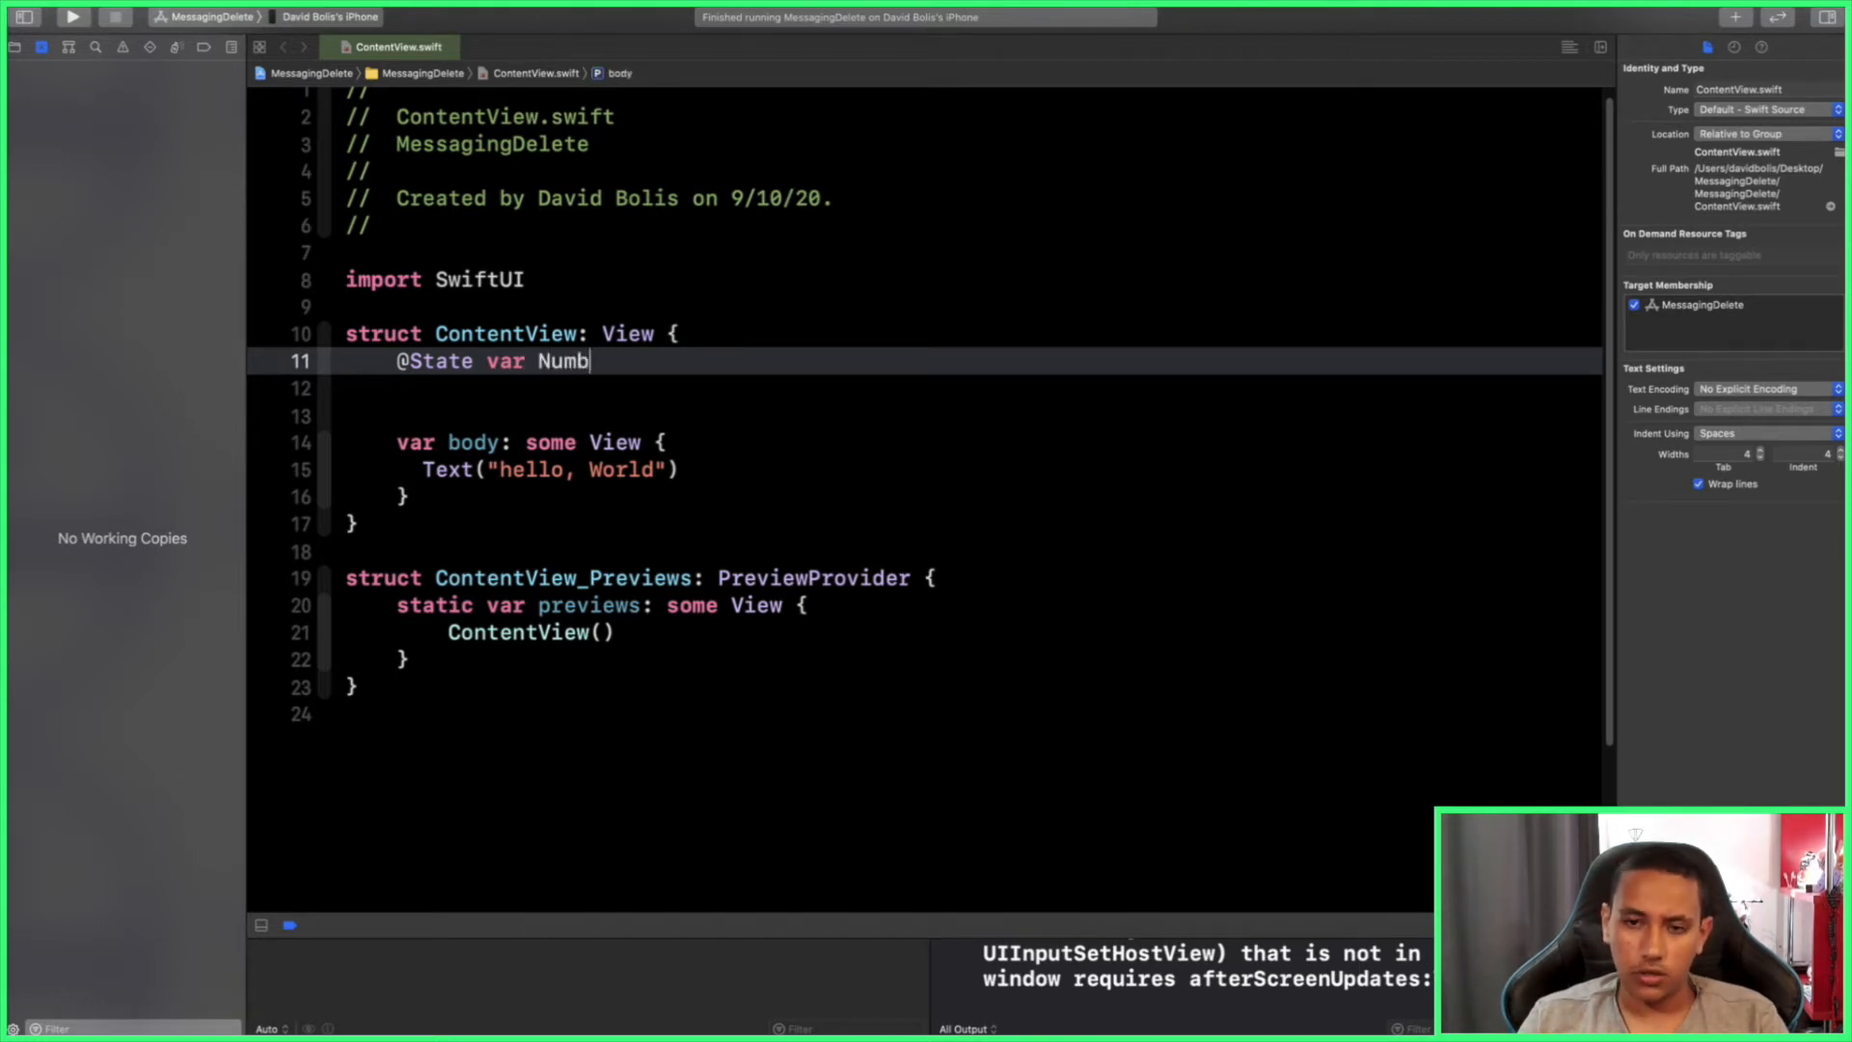
text(erToMessage = ")
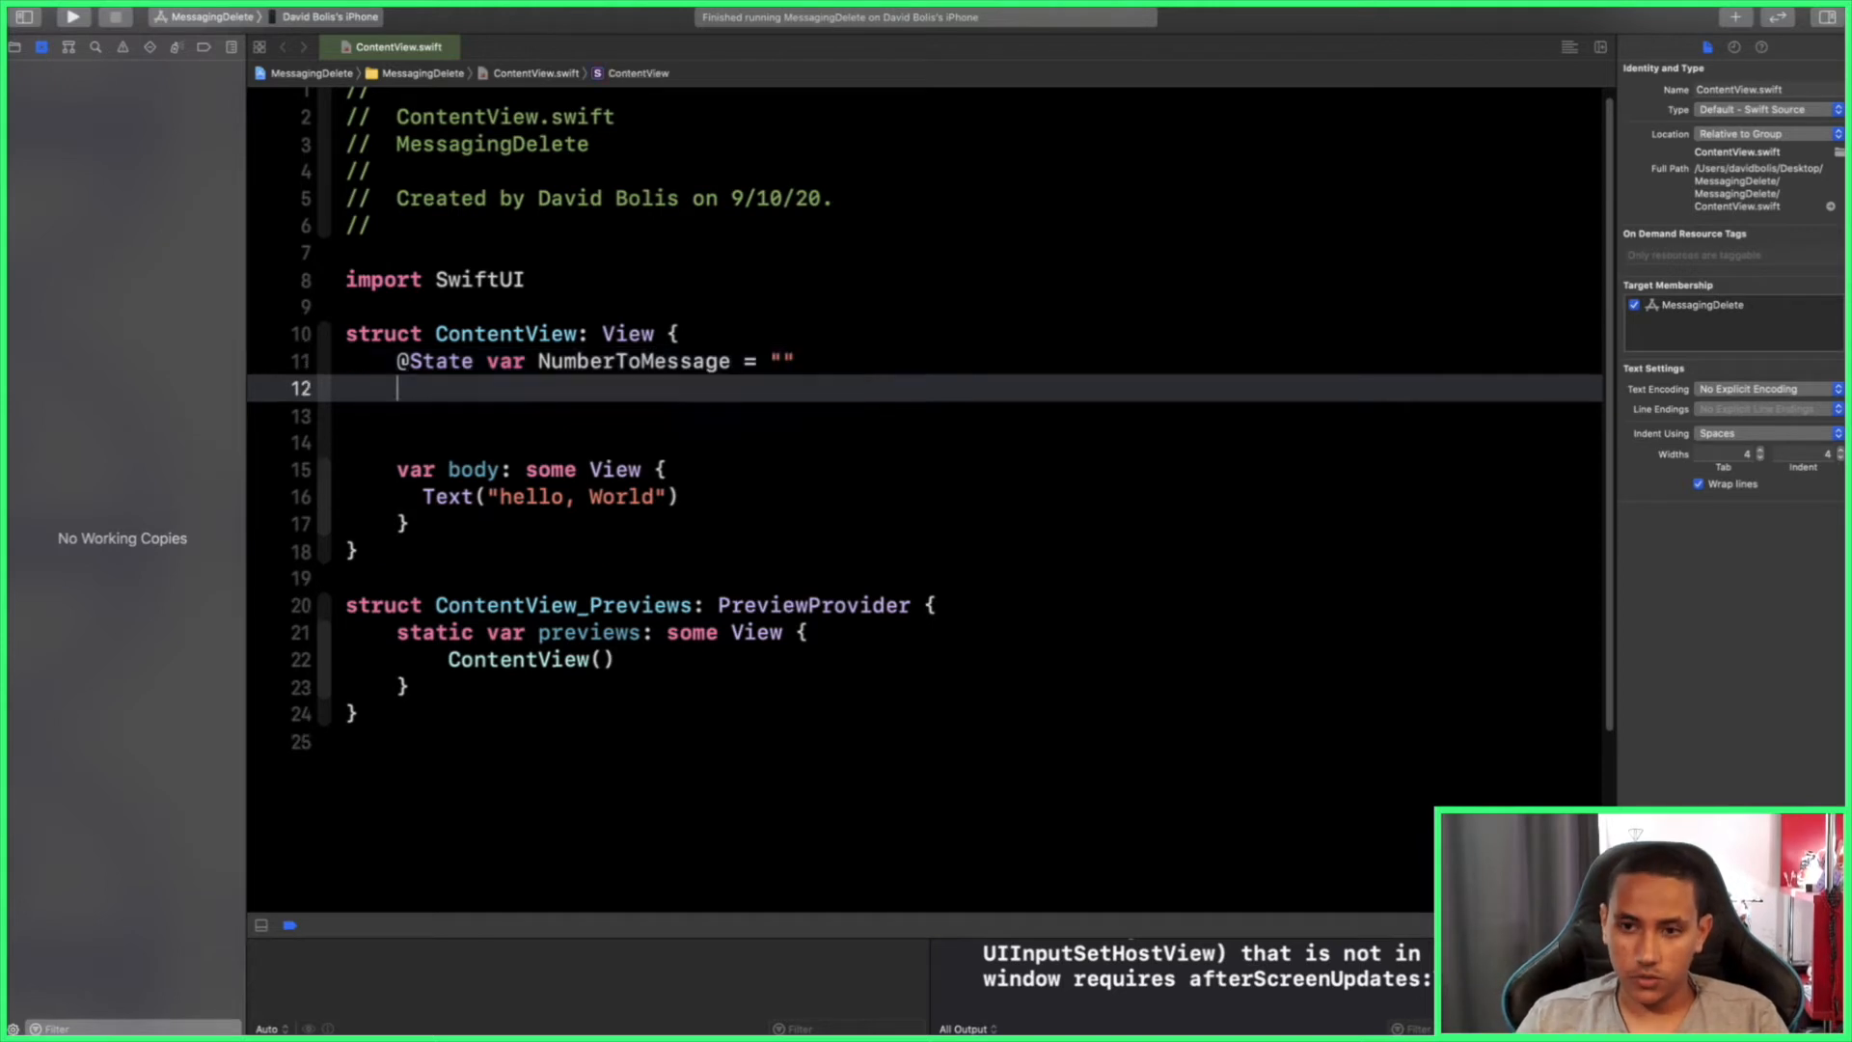
text(@State)
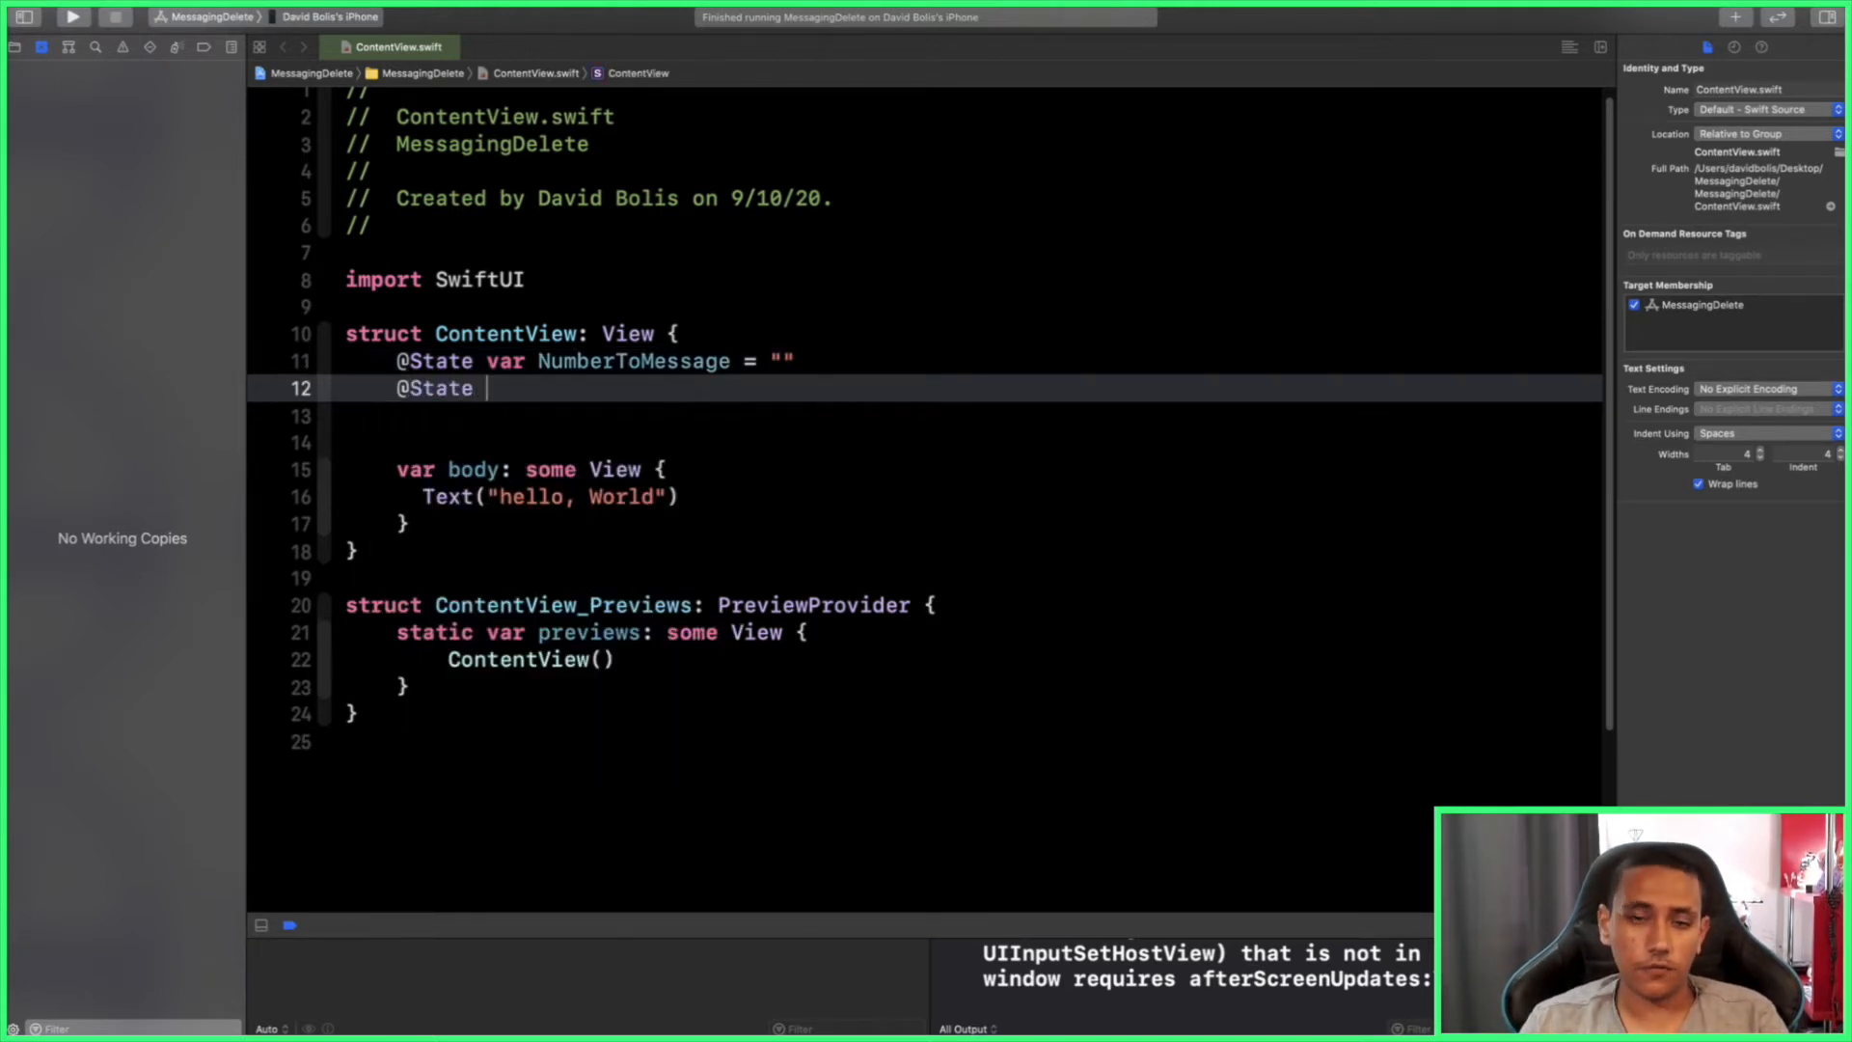
text(var)
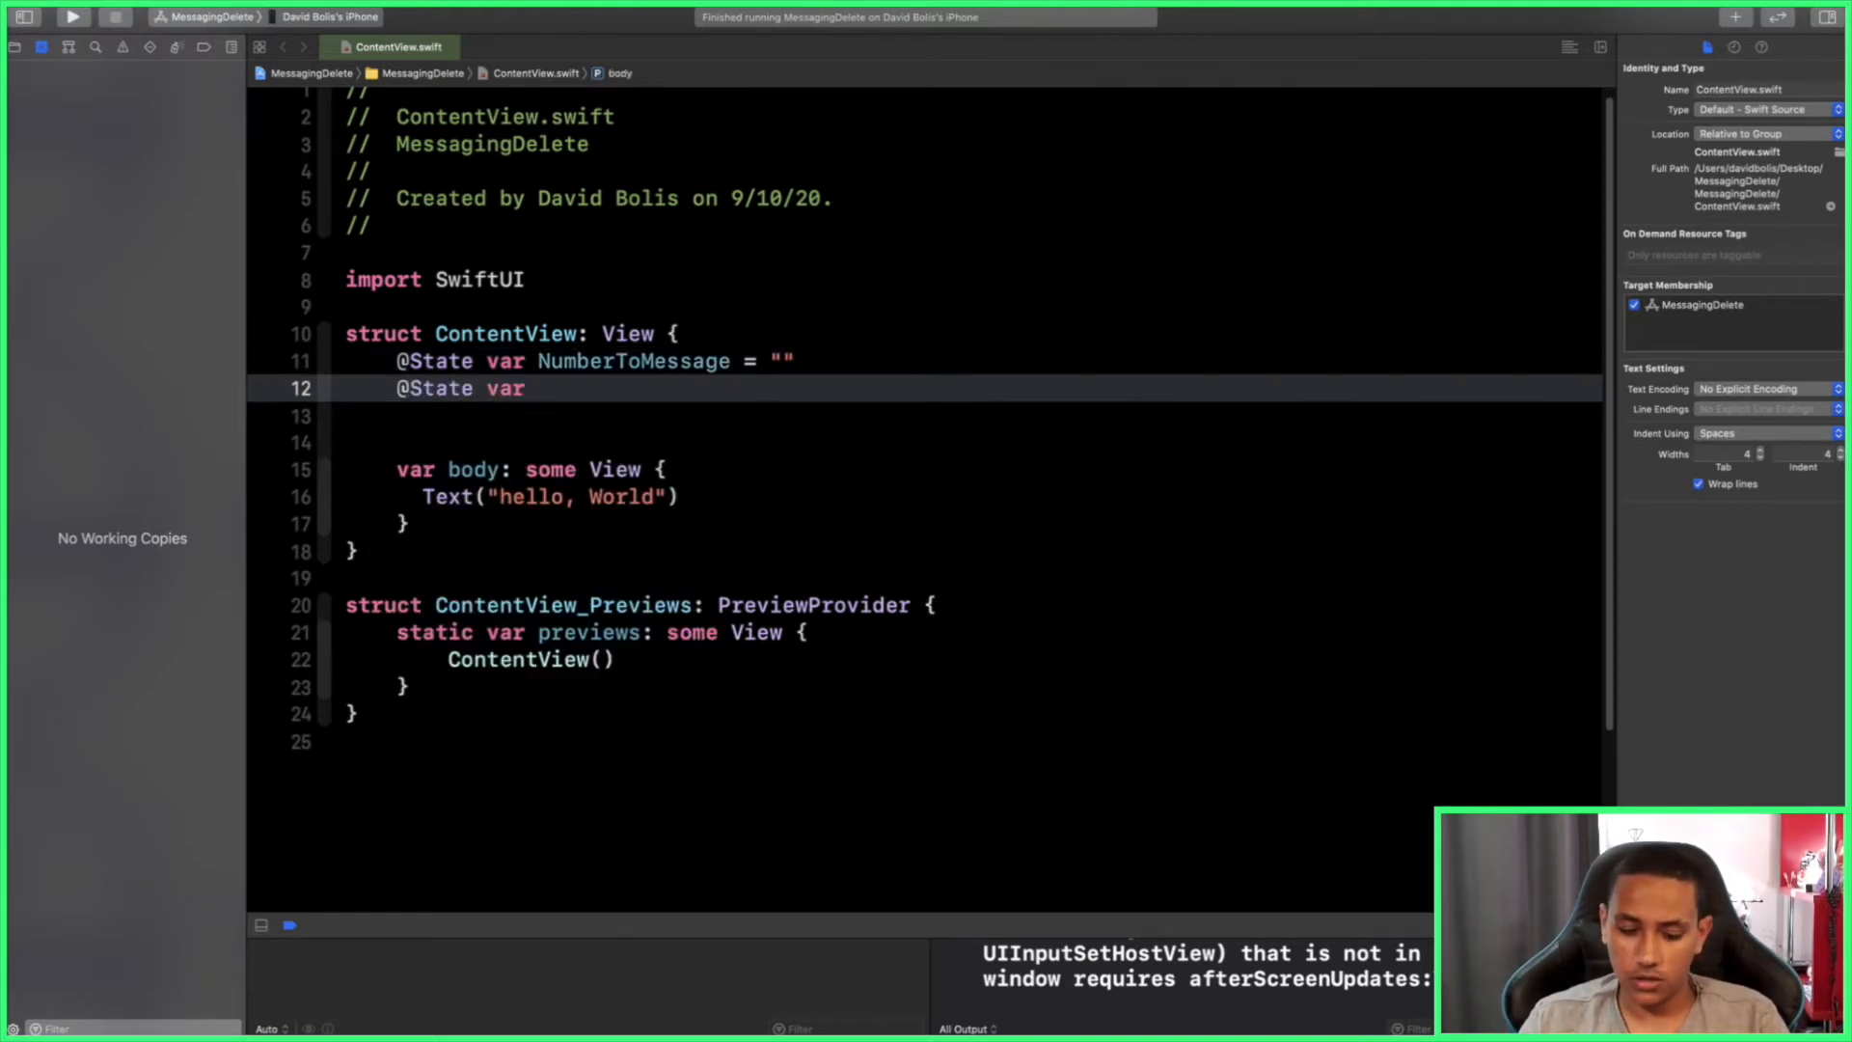
text(Message = ")
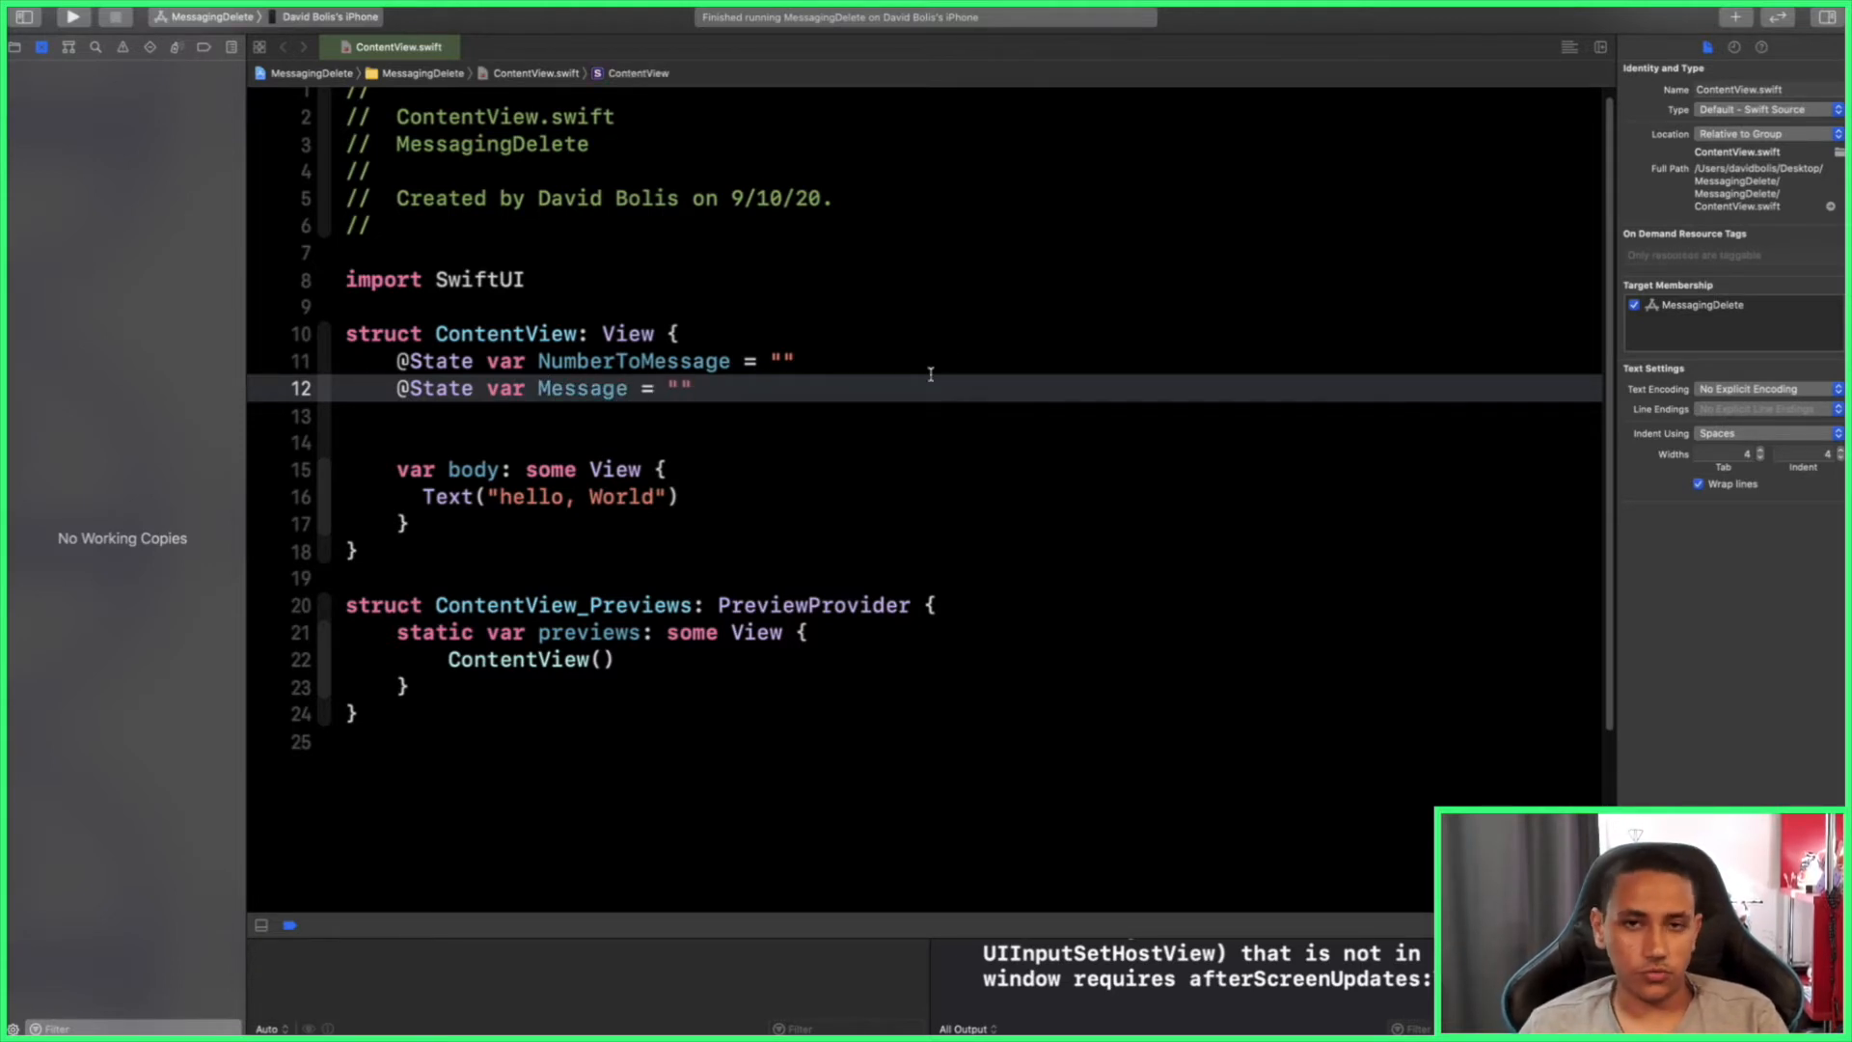
click(607, 468)
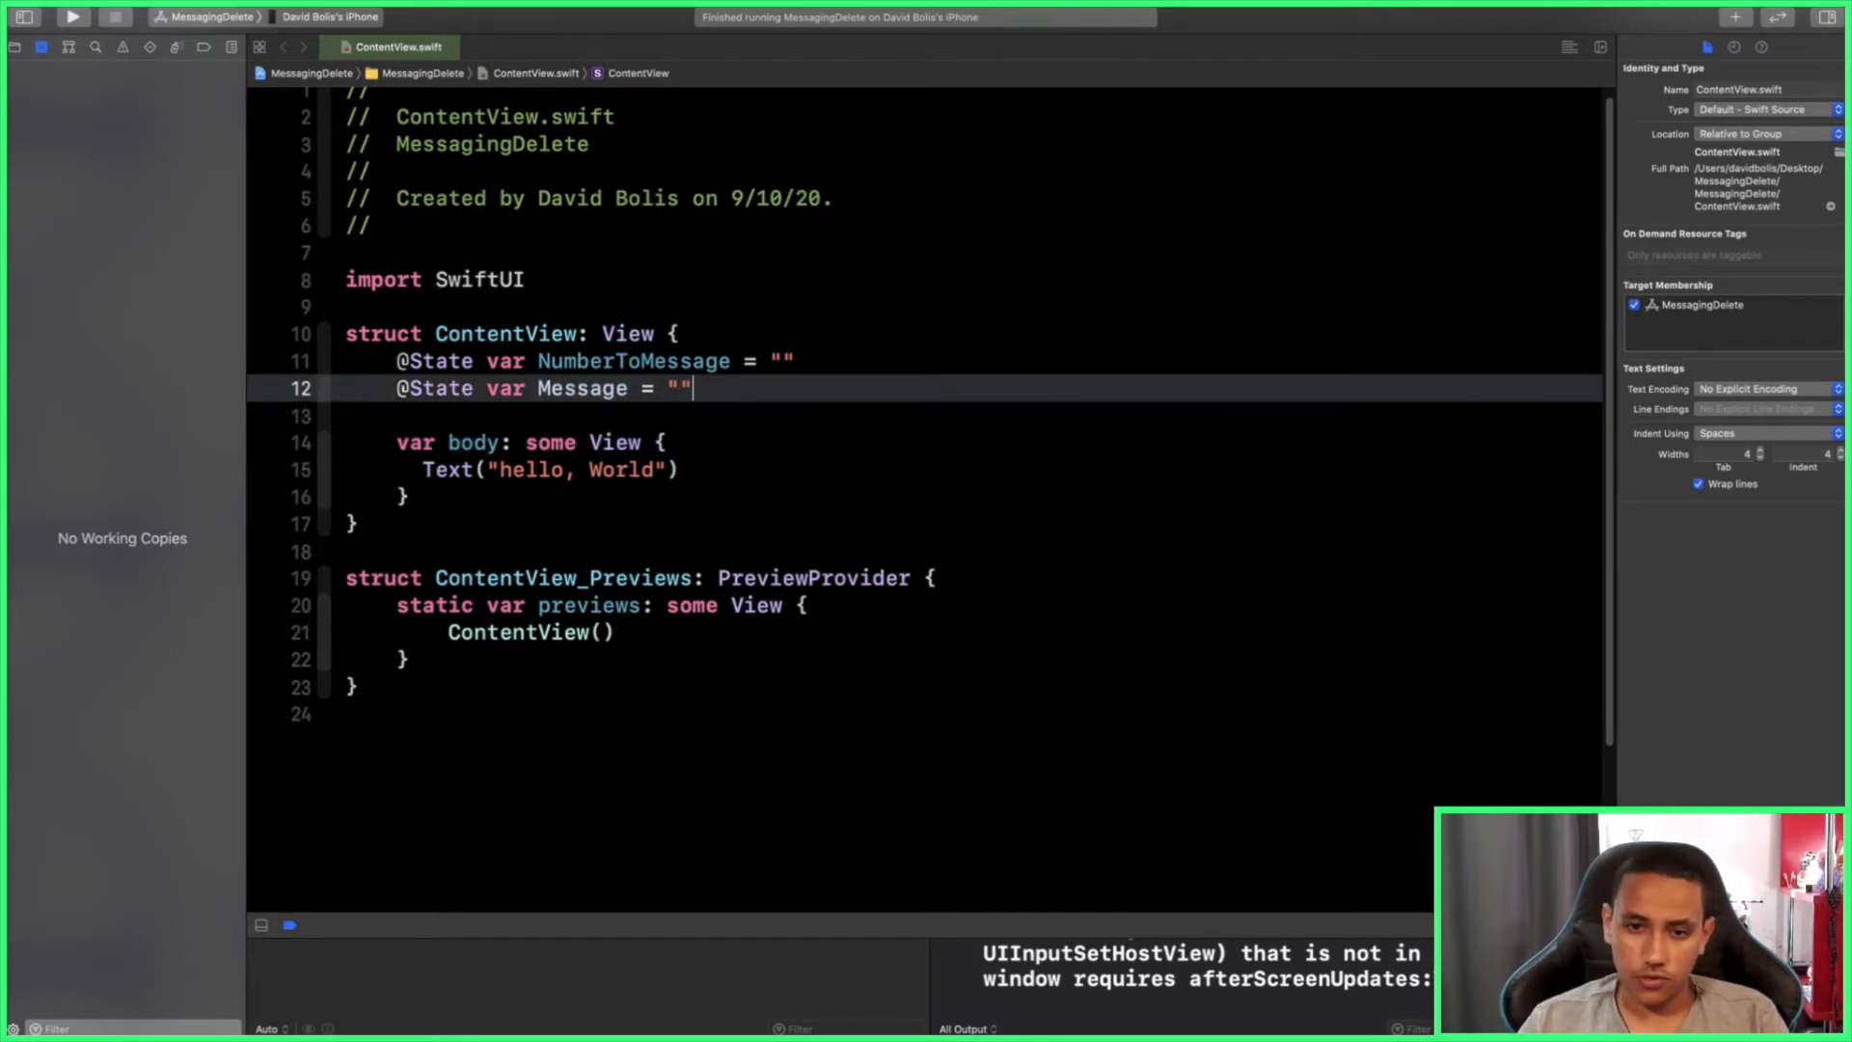
Replace the hello-world Text with a VStack holding two TextFields from the Views library.
double_click(546, 469)
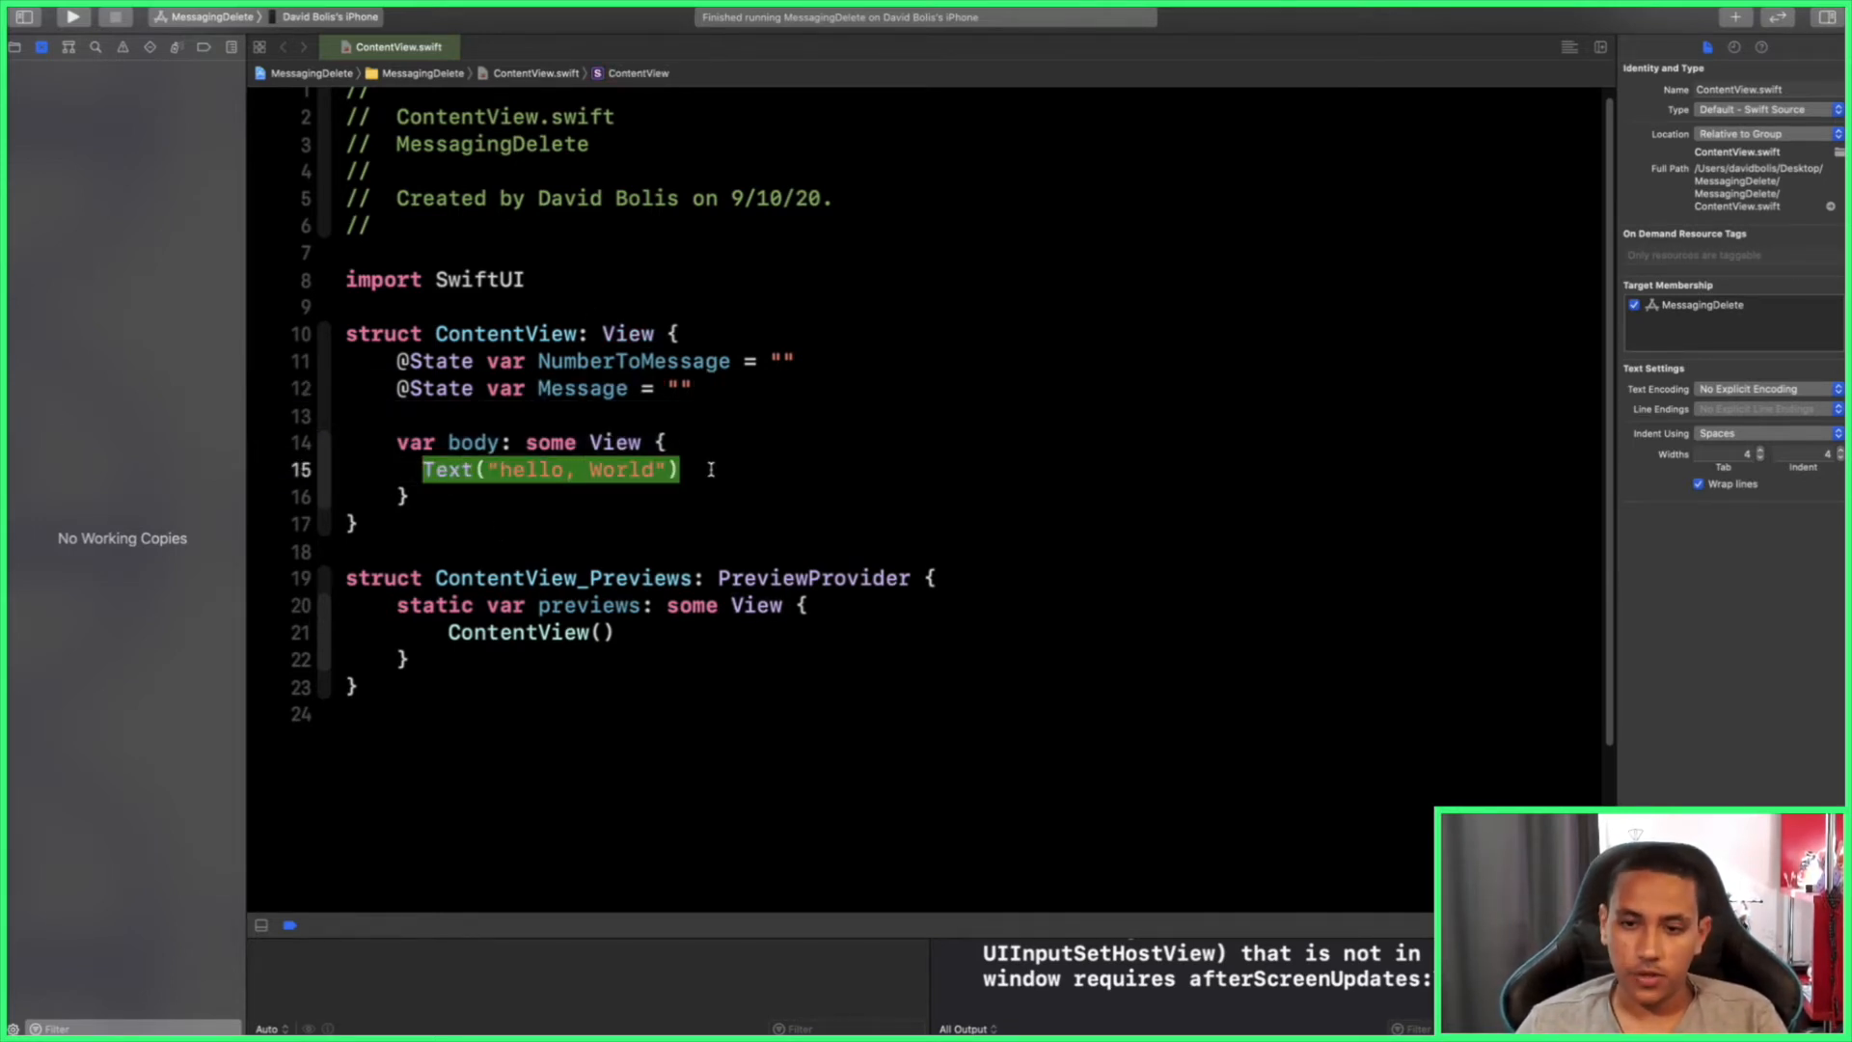
text(VStack{)
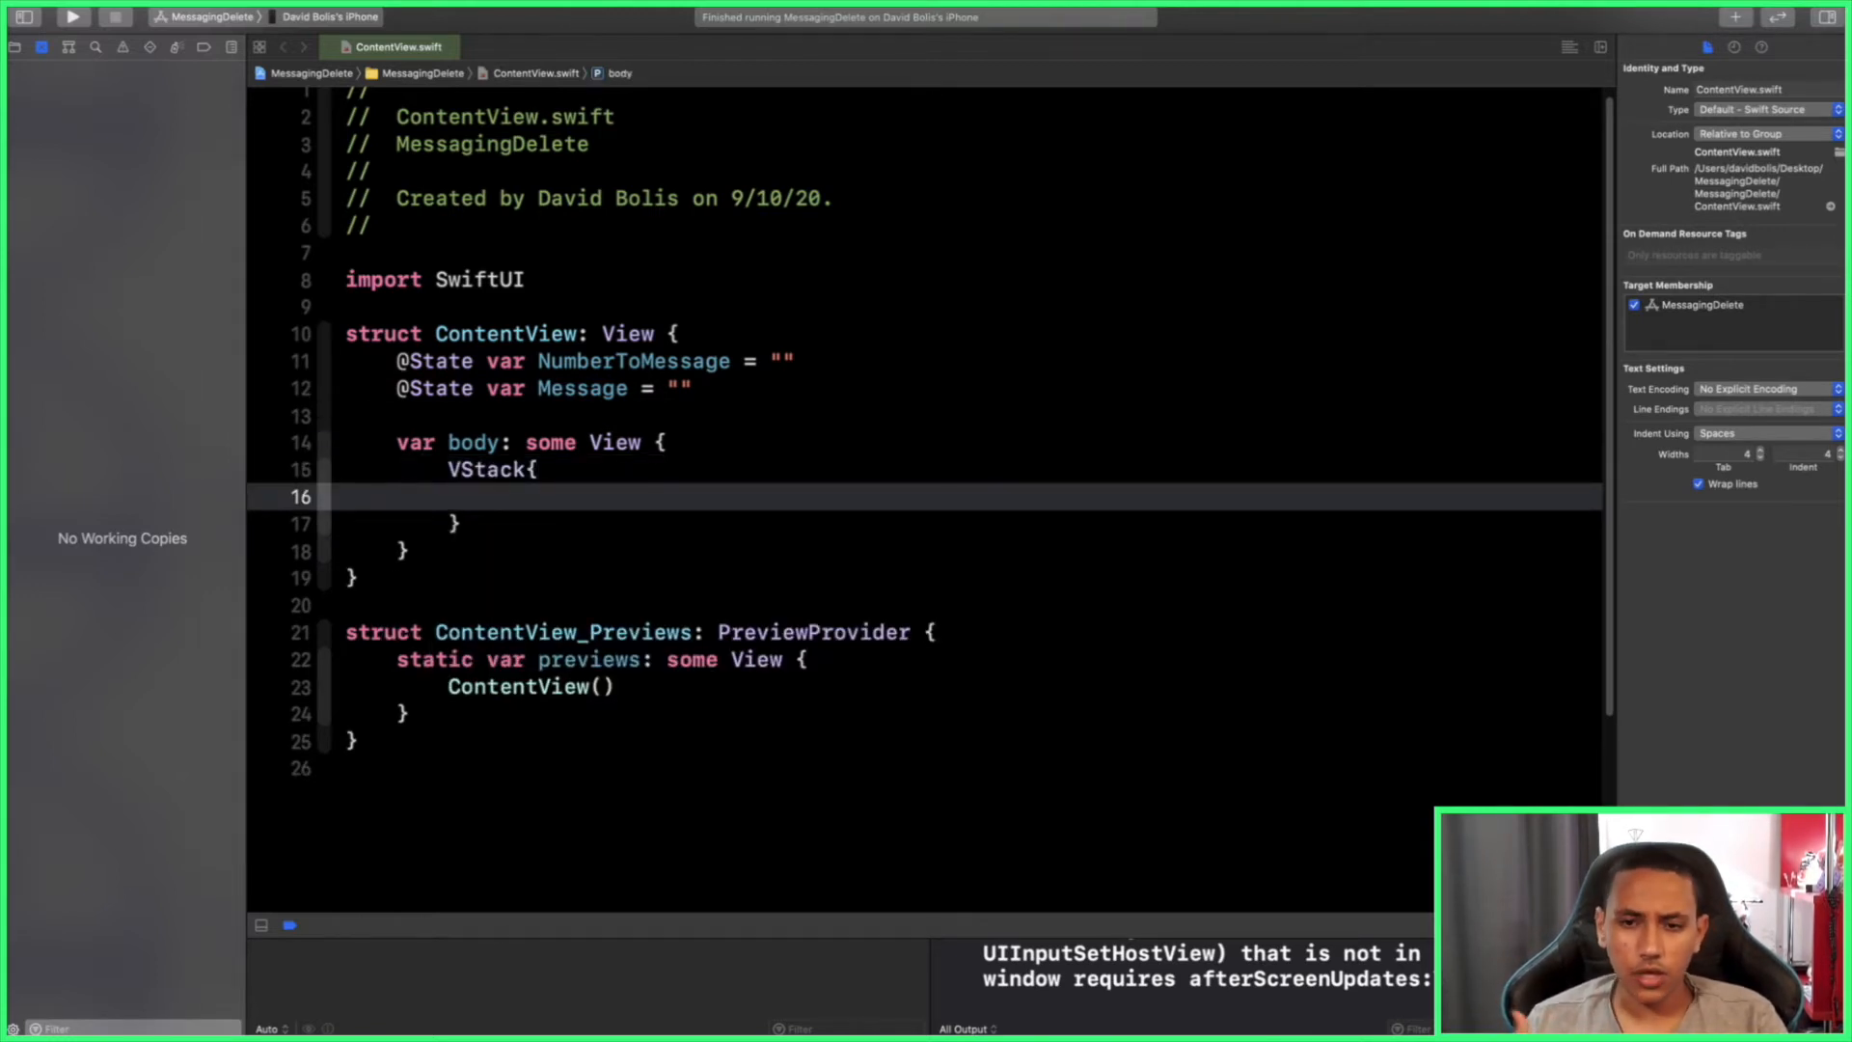
click(501, 496)
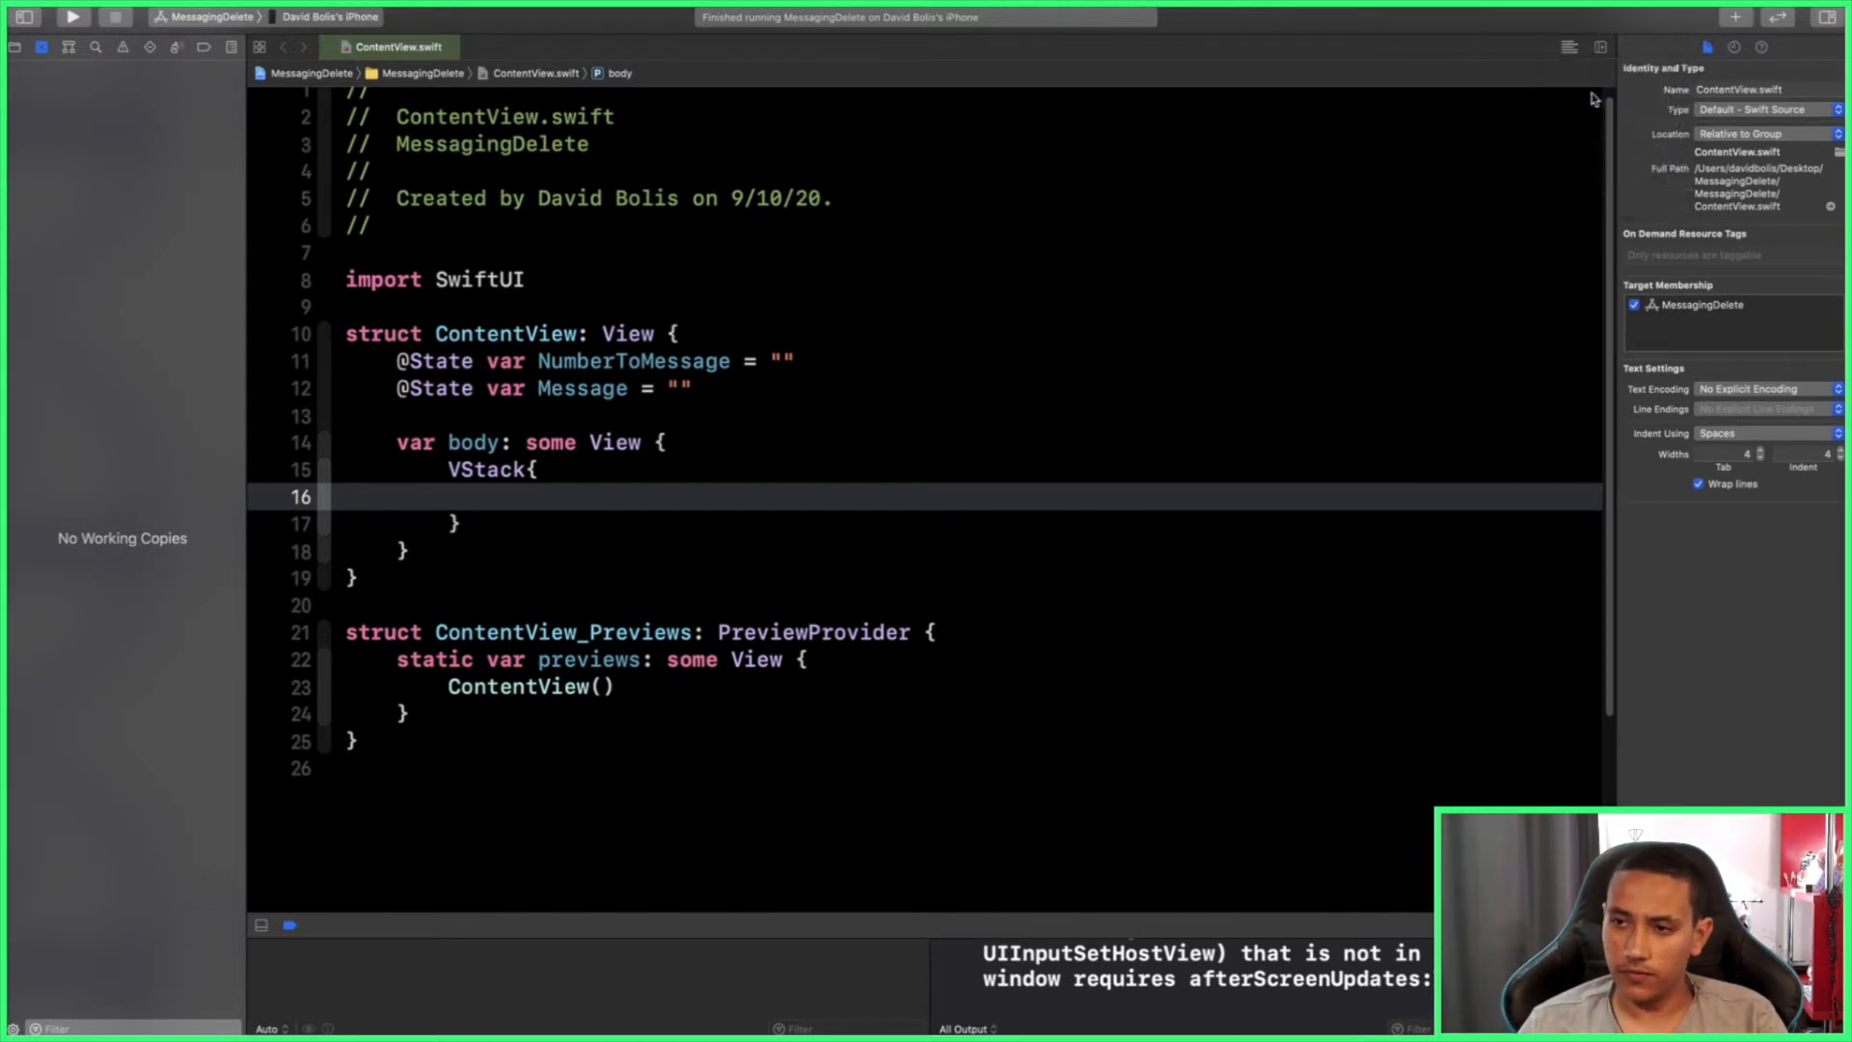
click(1773, 47)
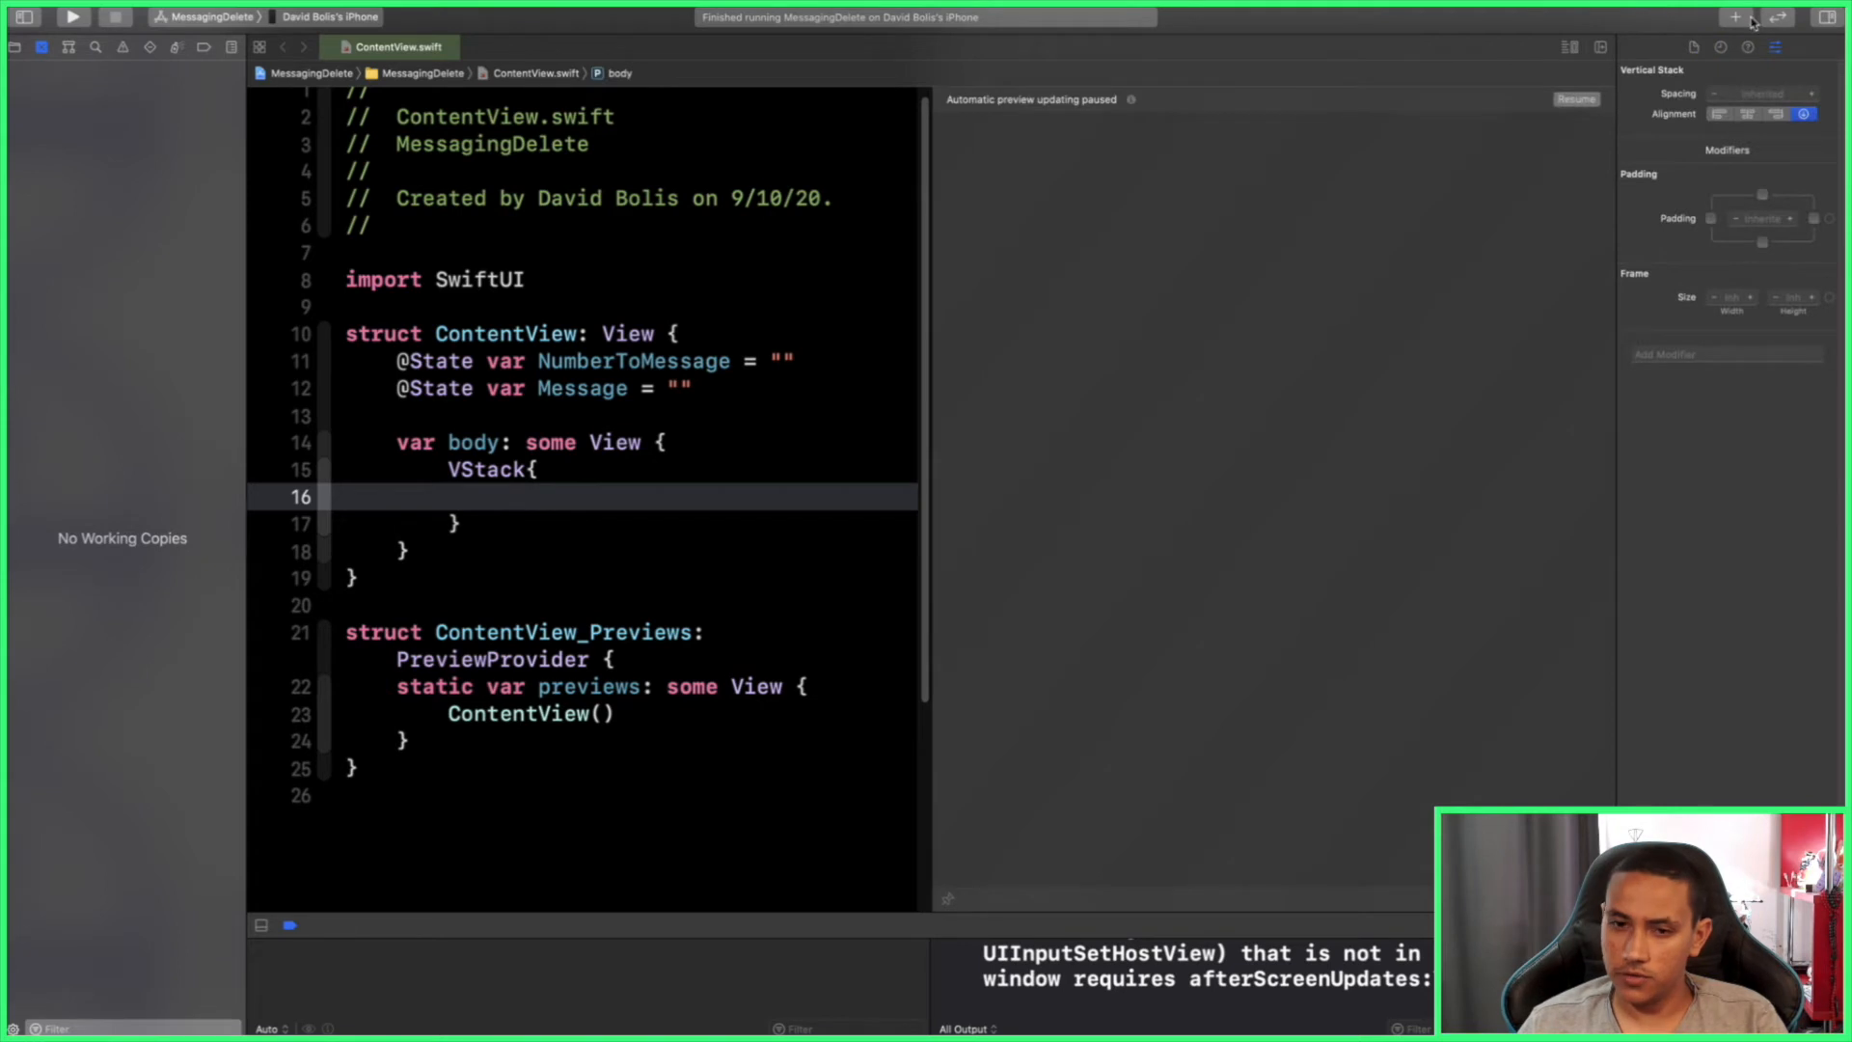
click(1734, 17)
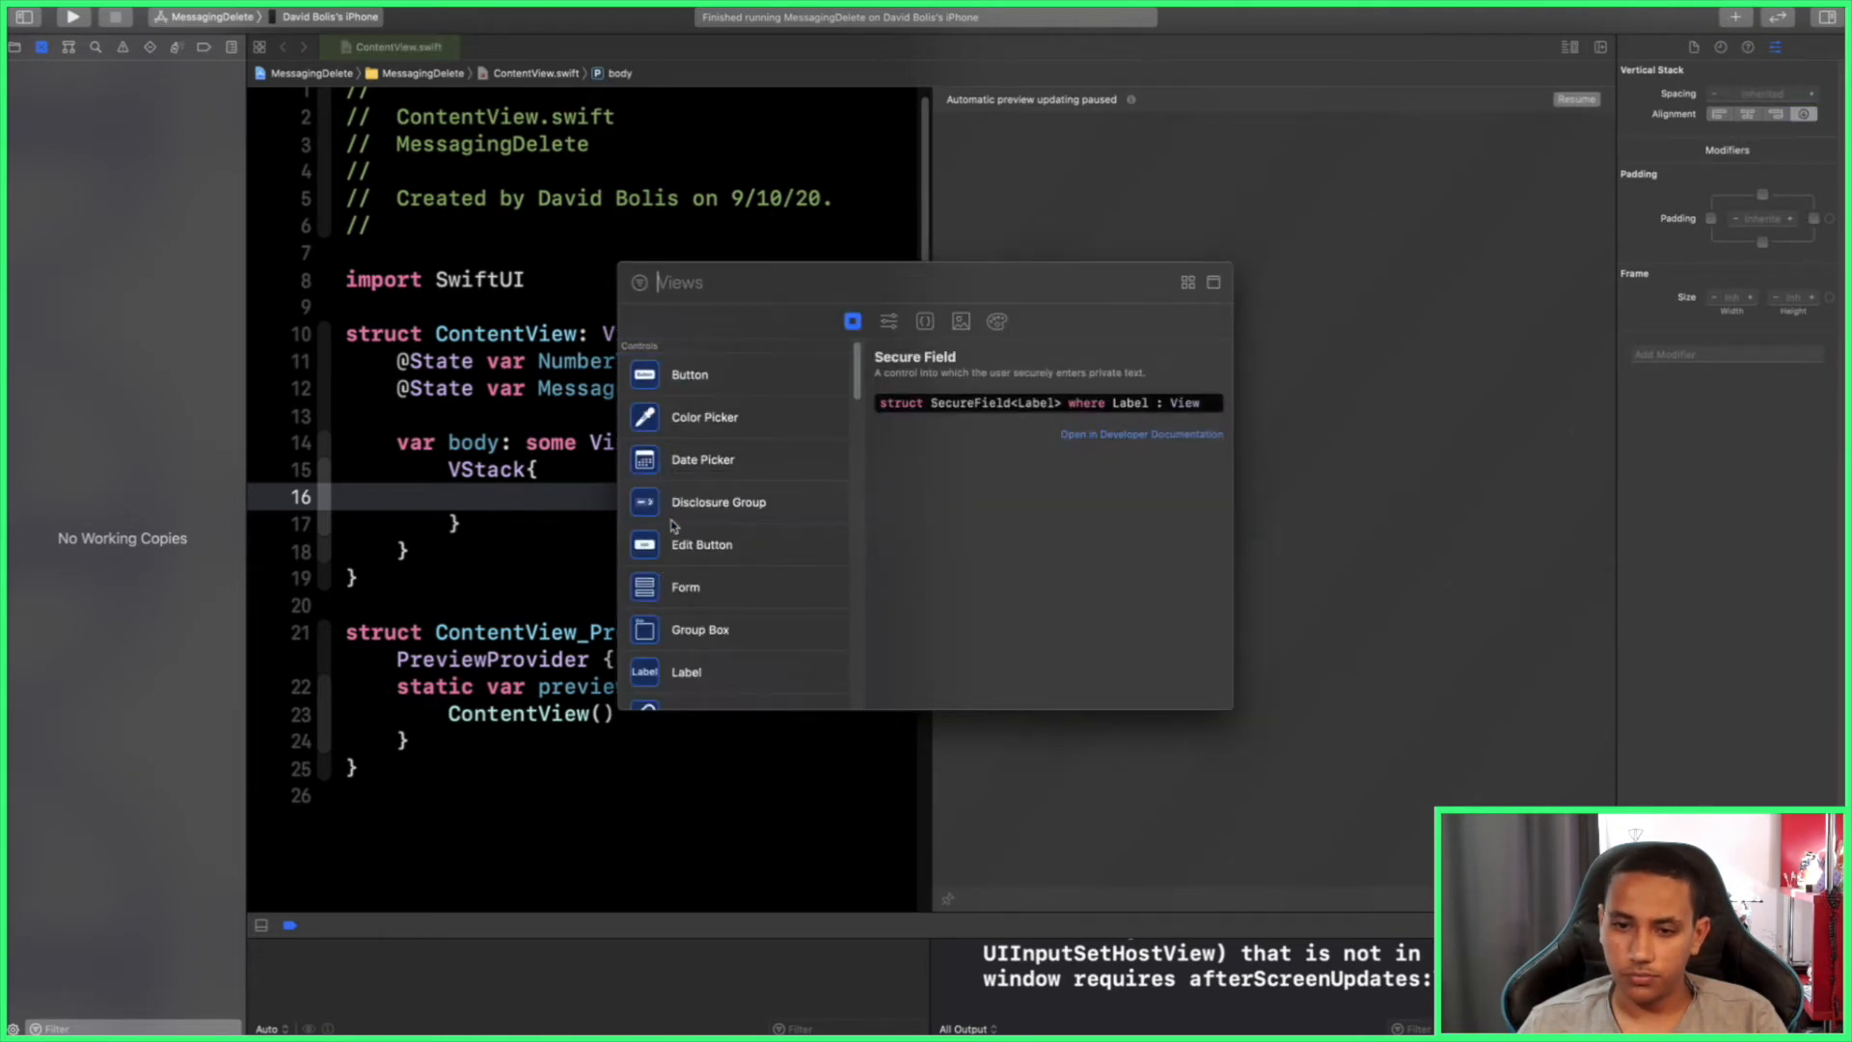
text(text: Value))
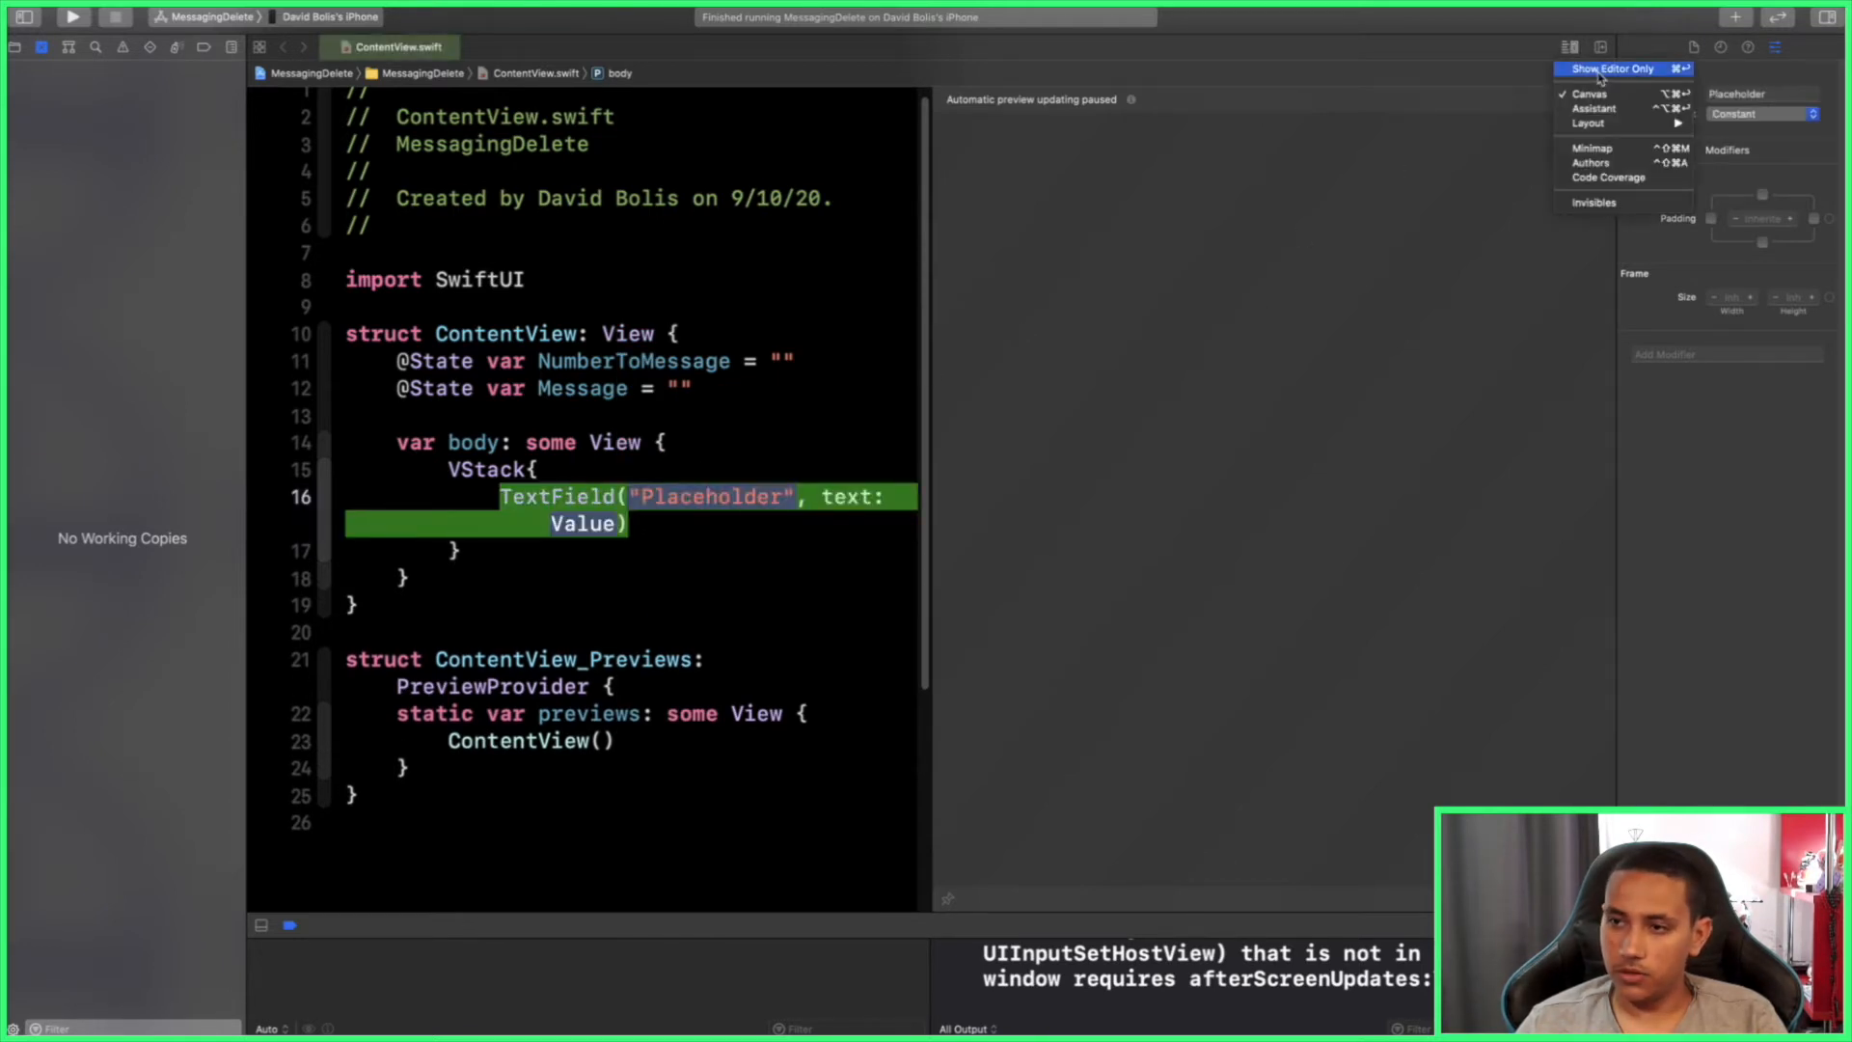
click(1615, 69)
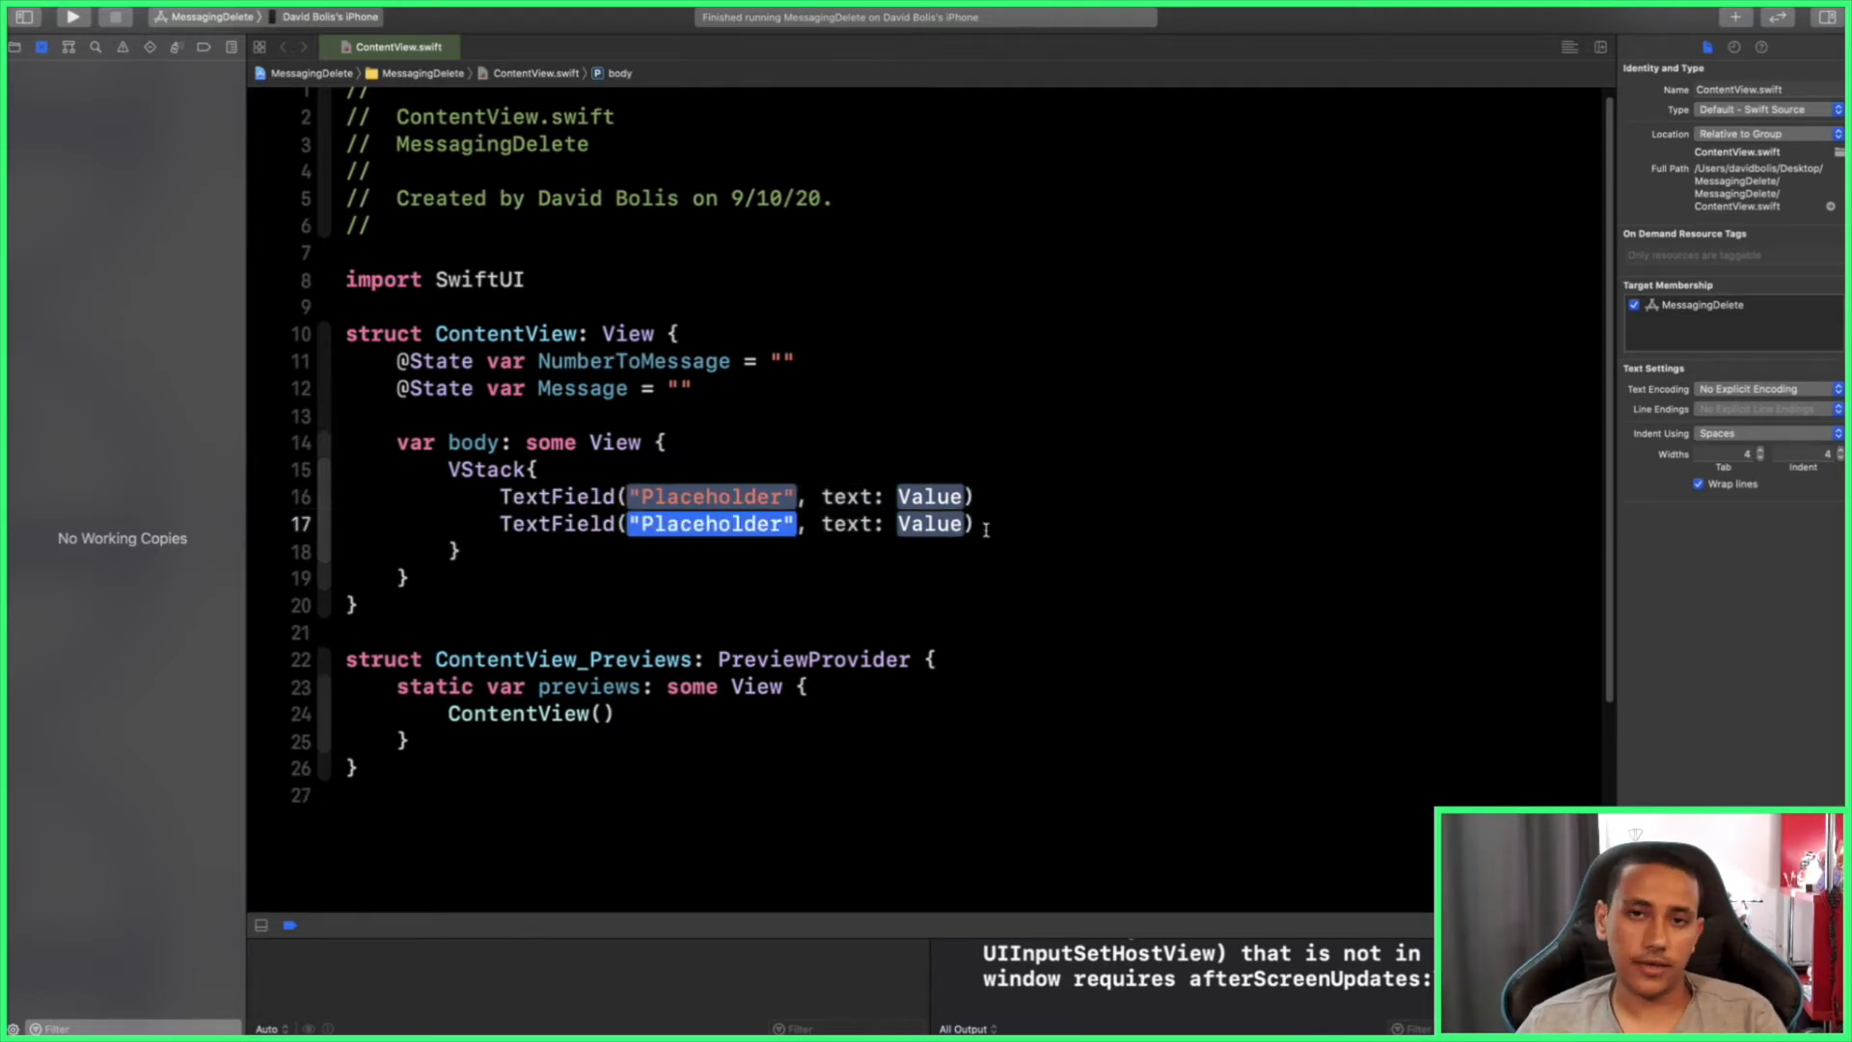
click(762, 495)
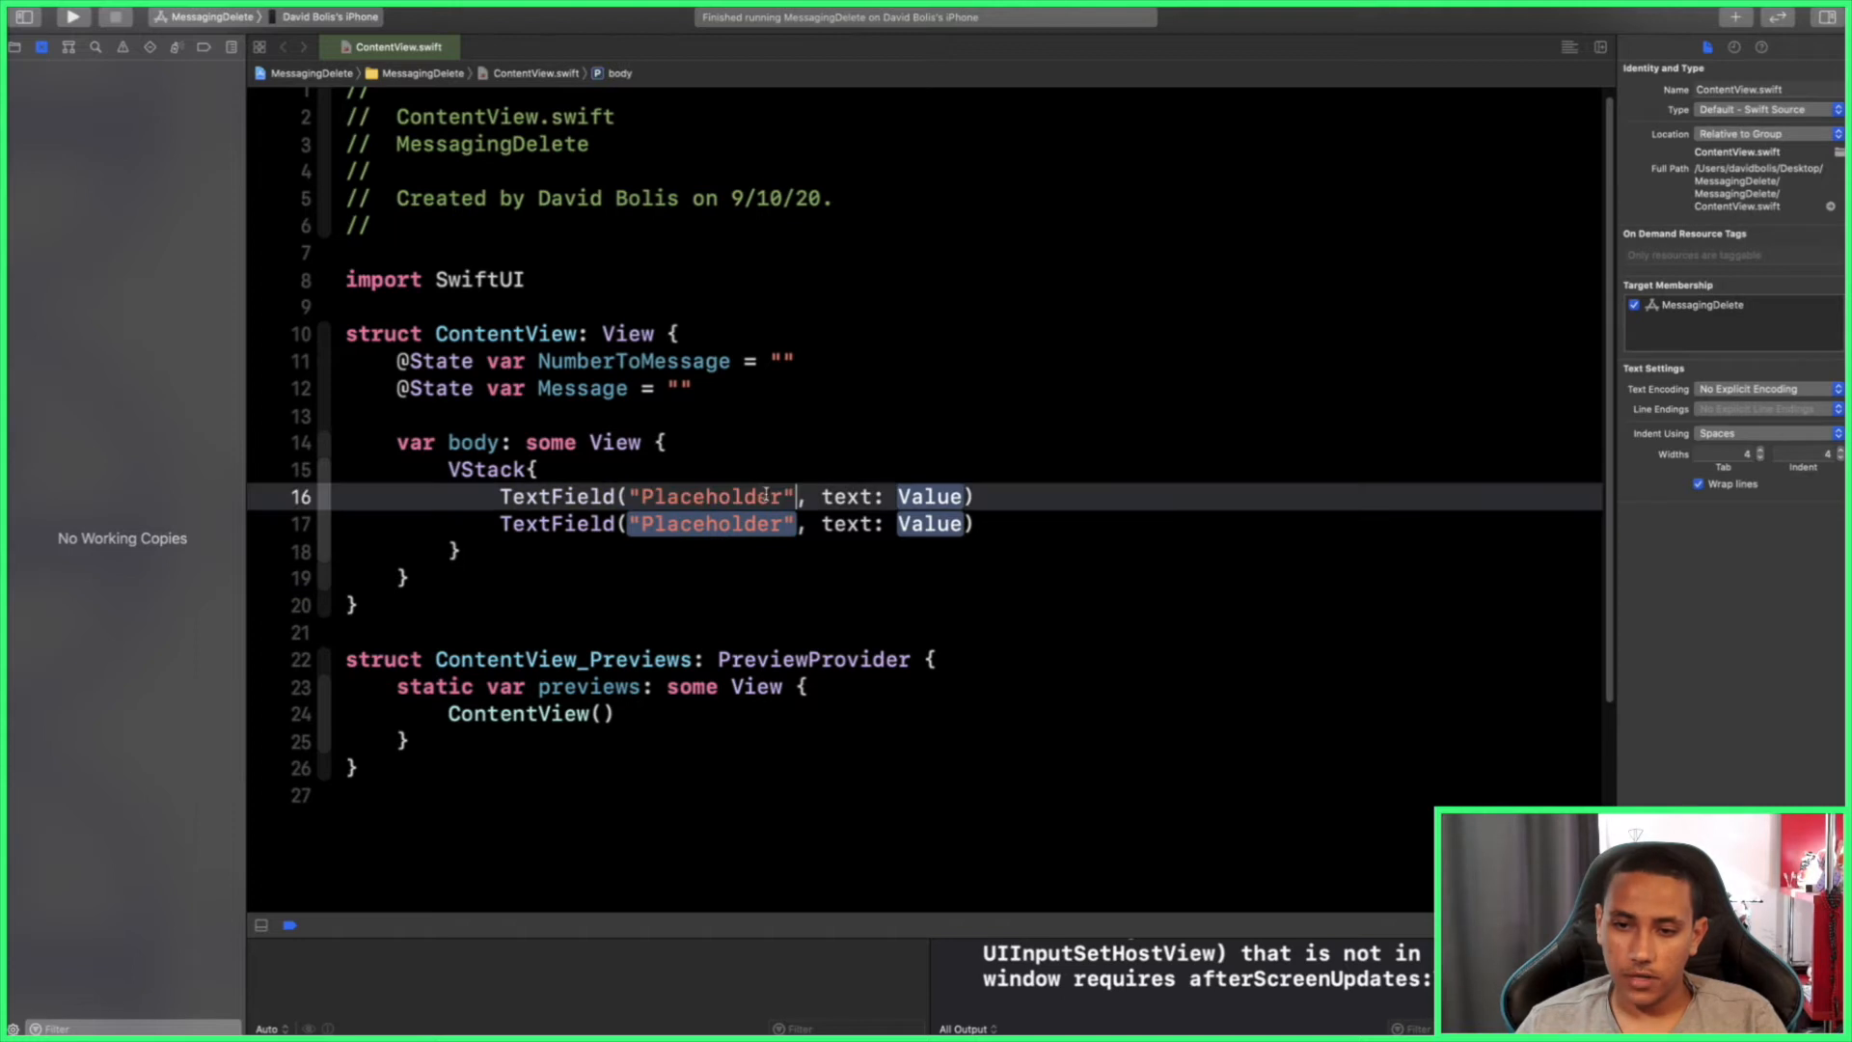
Set placeholders 'Enter A Mobile Number' and 'Enter Your Message', bound to $NumberToMessage and $Message.
double_click(712, 496)
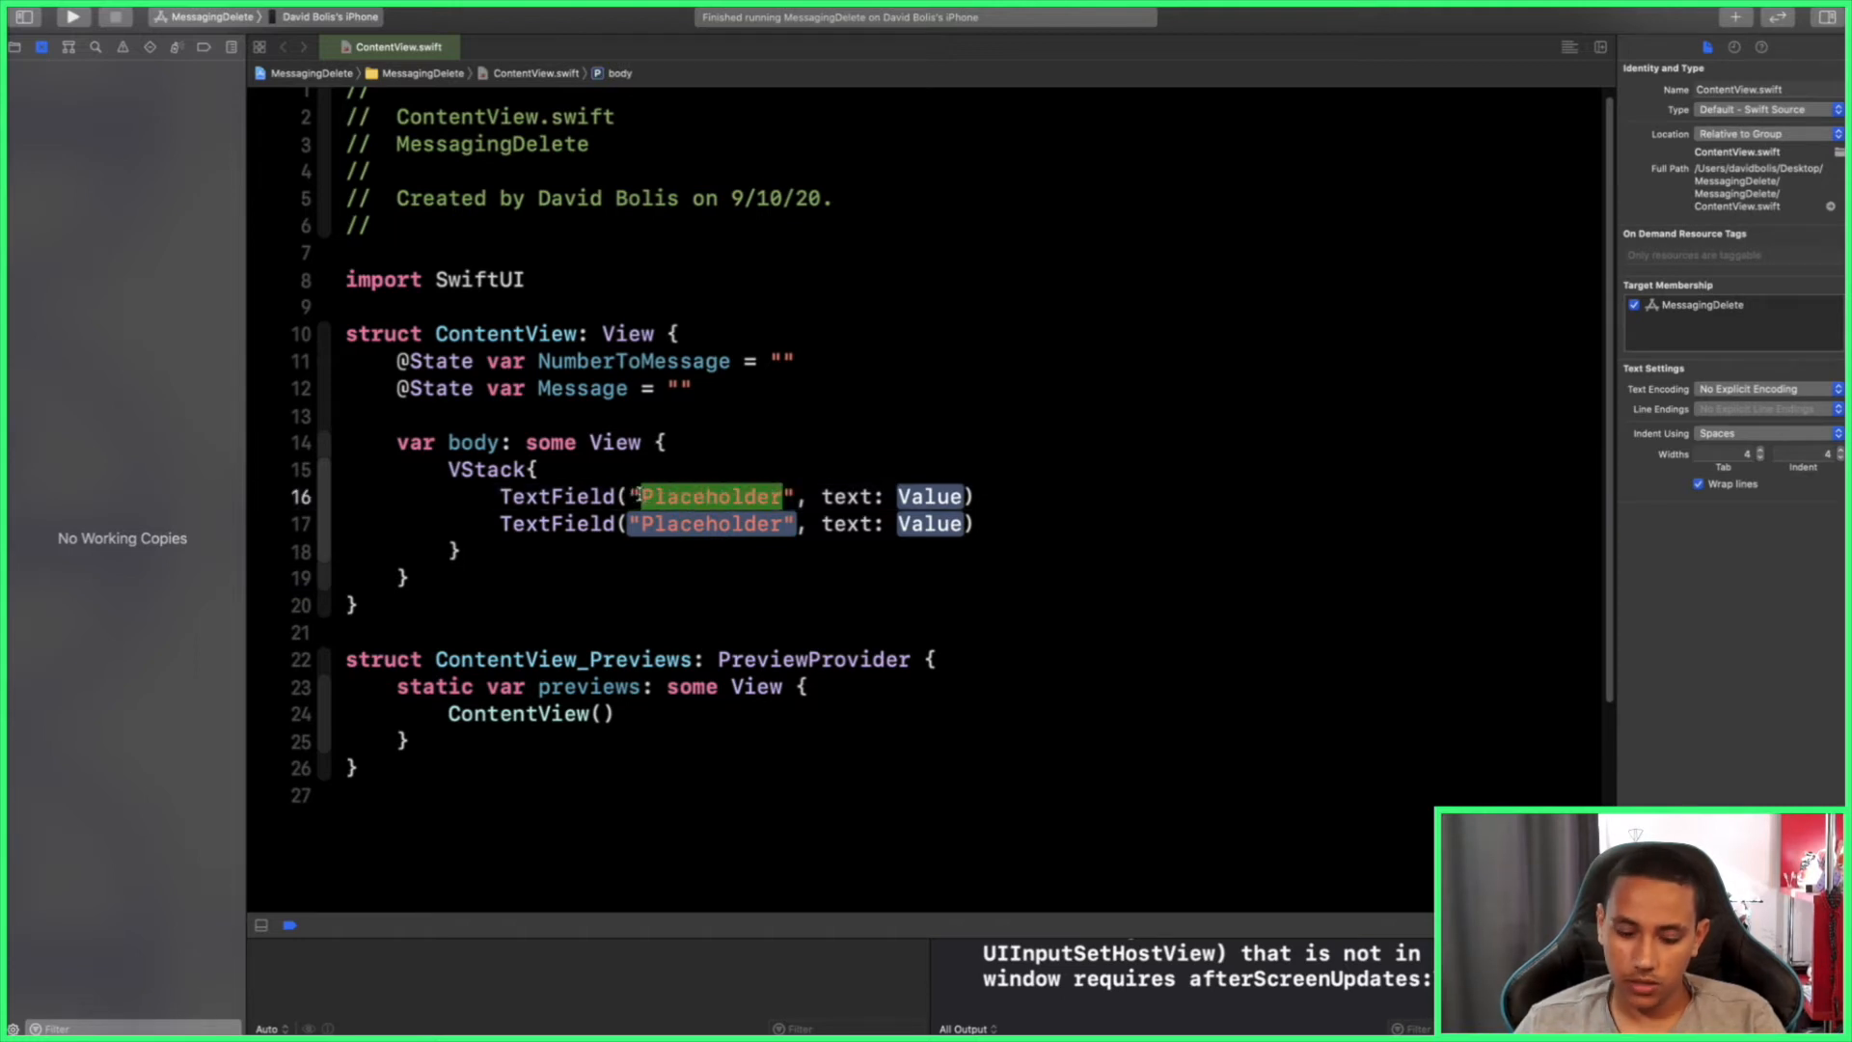
text(Enter A)
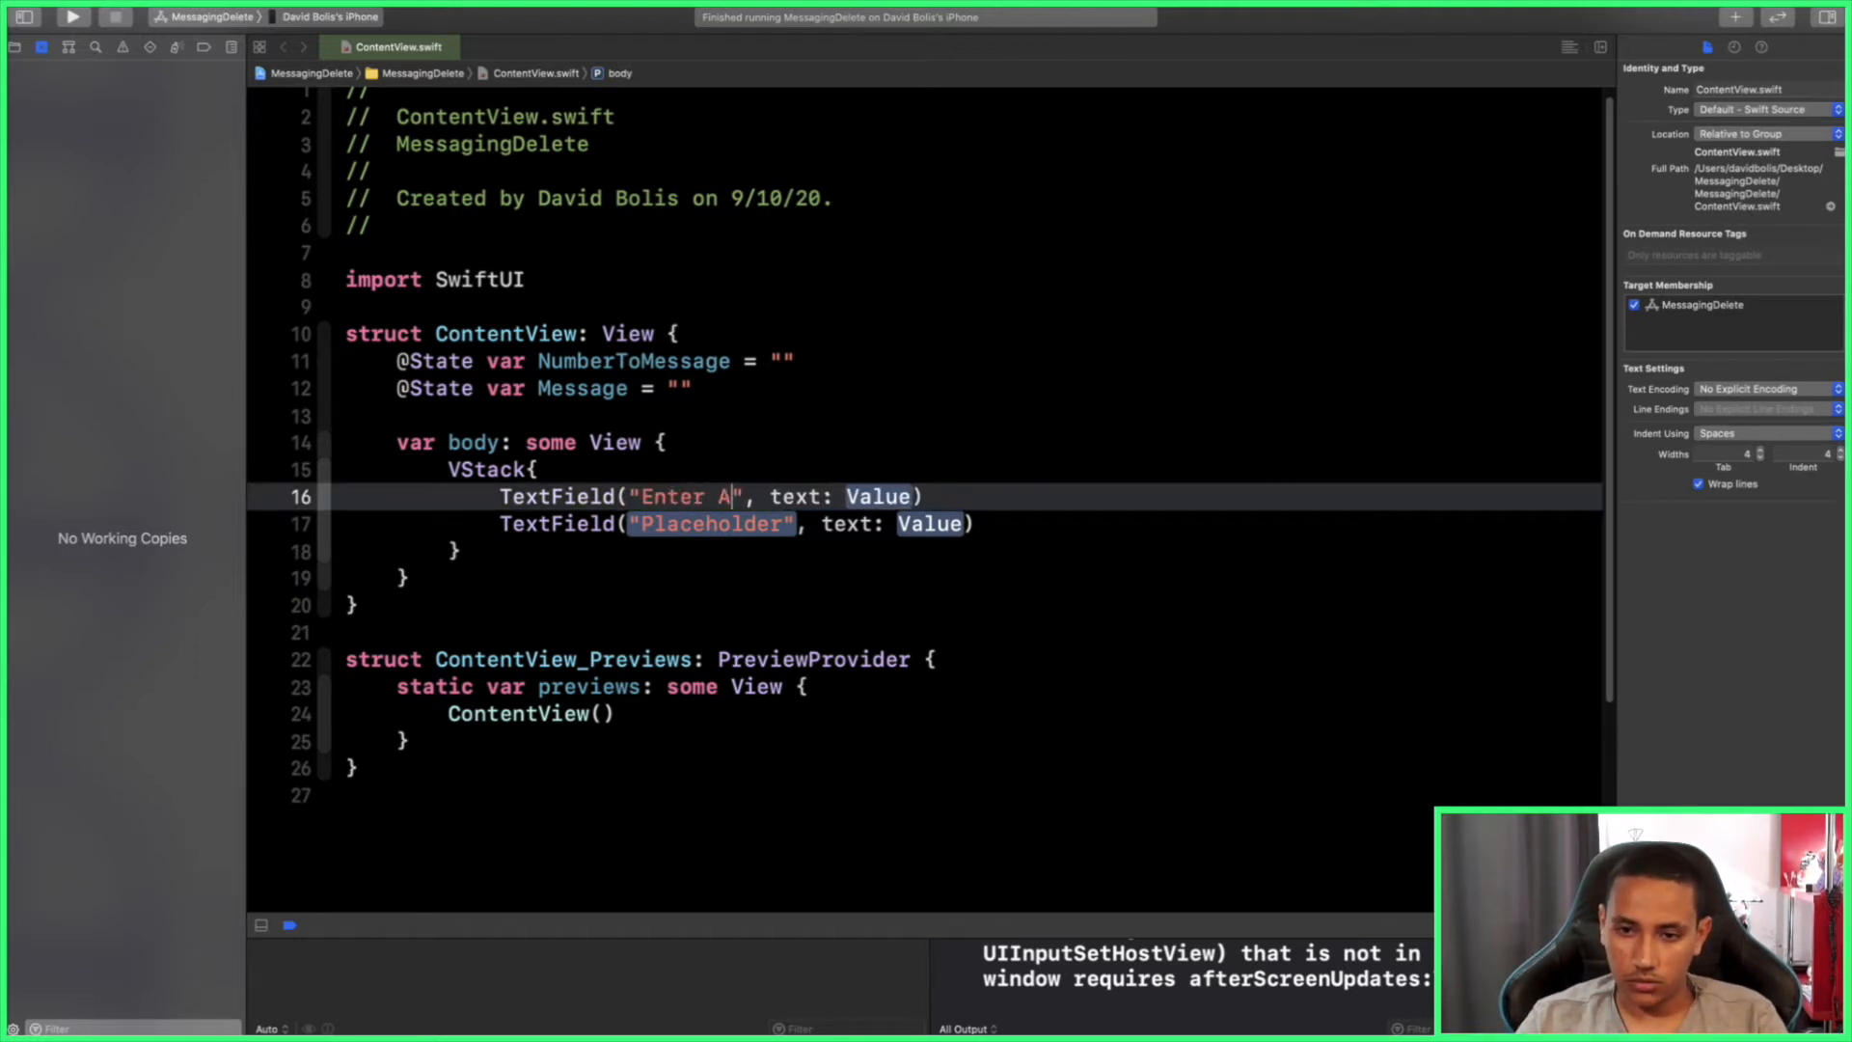
text(Mobile Number)
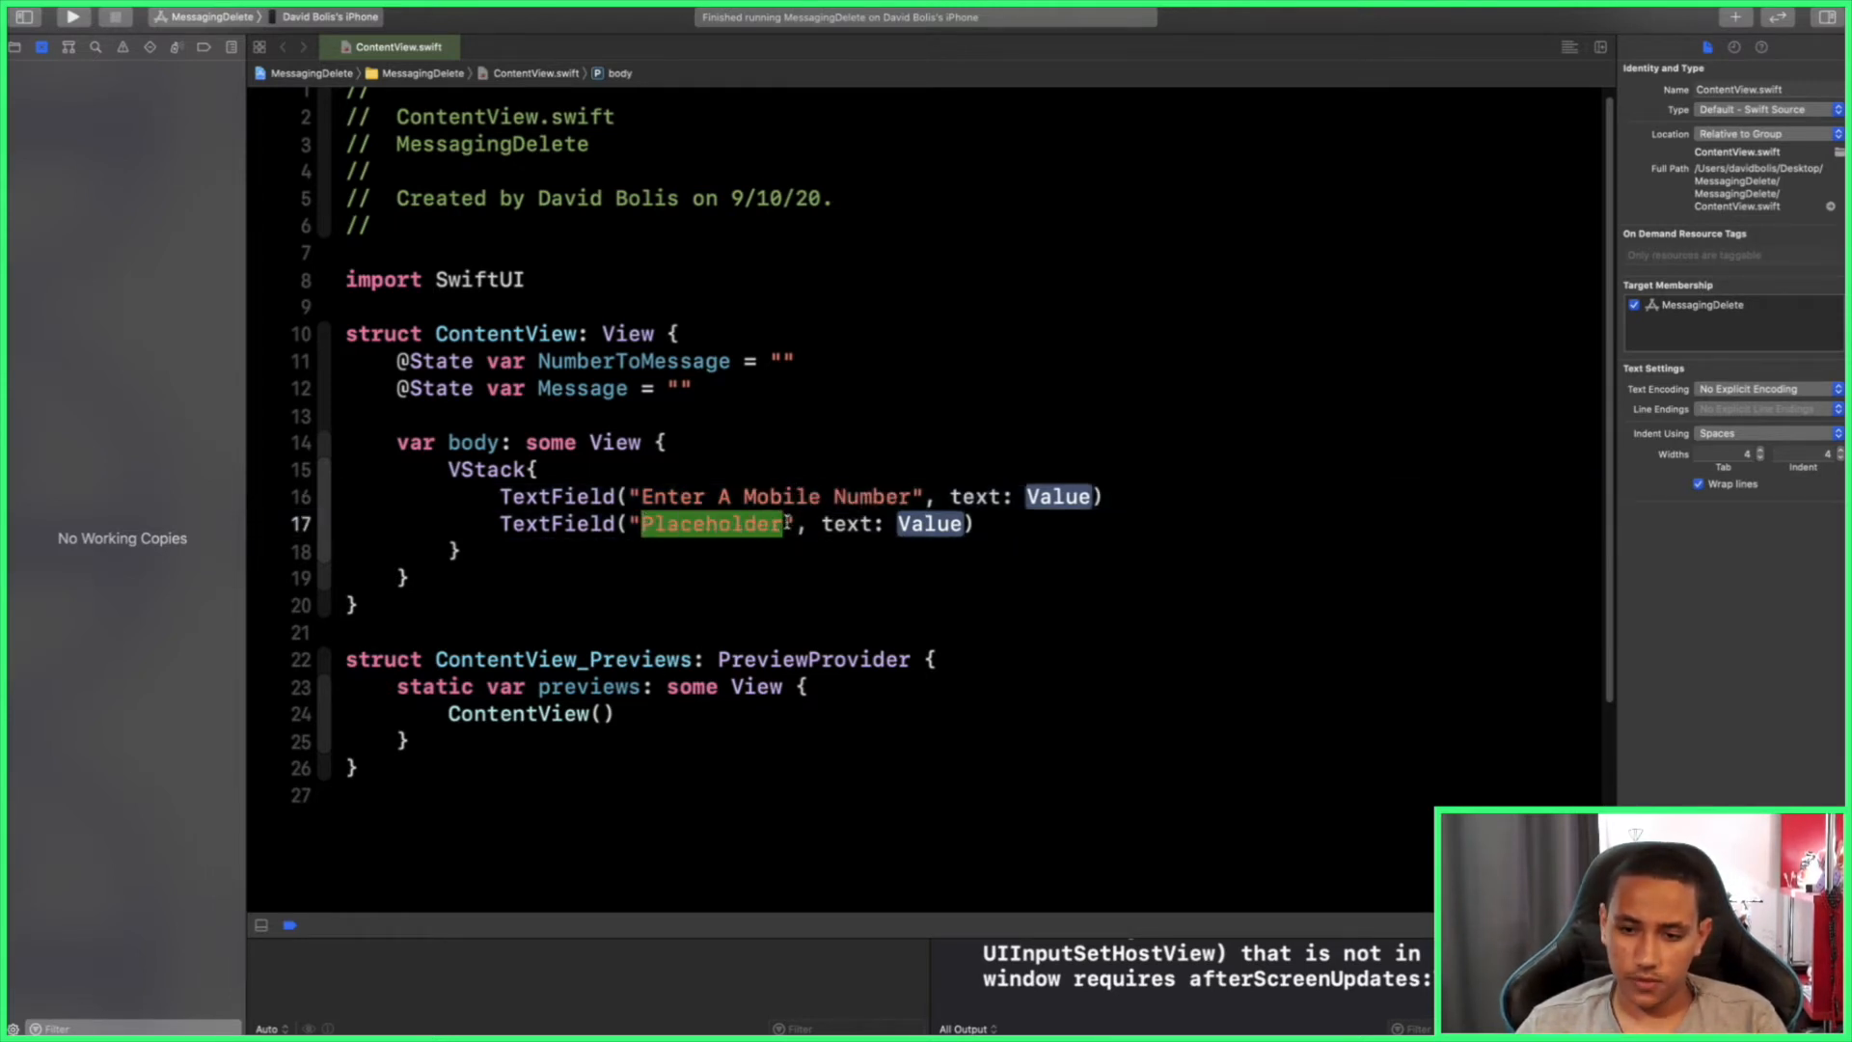
text(Enter You)
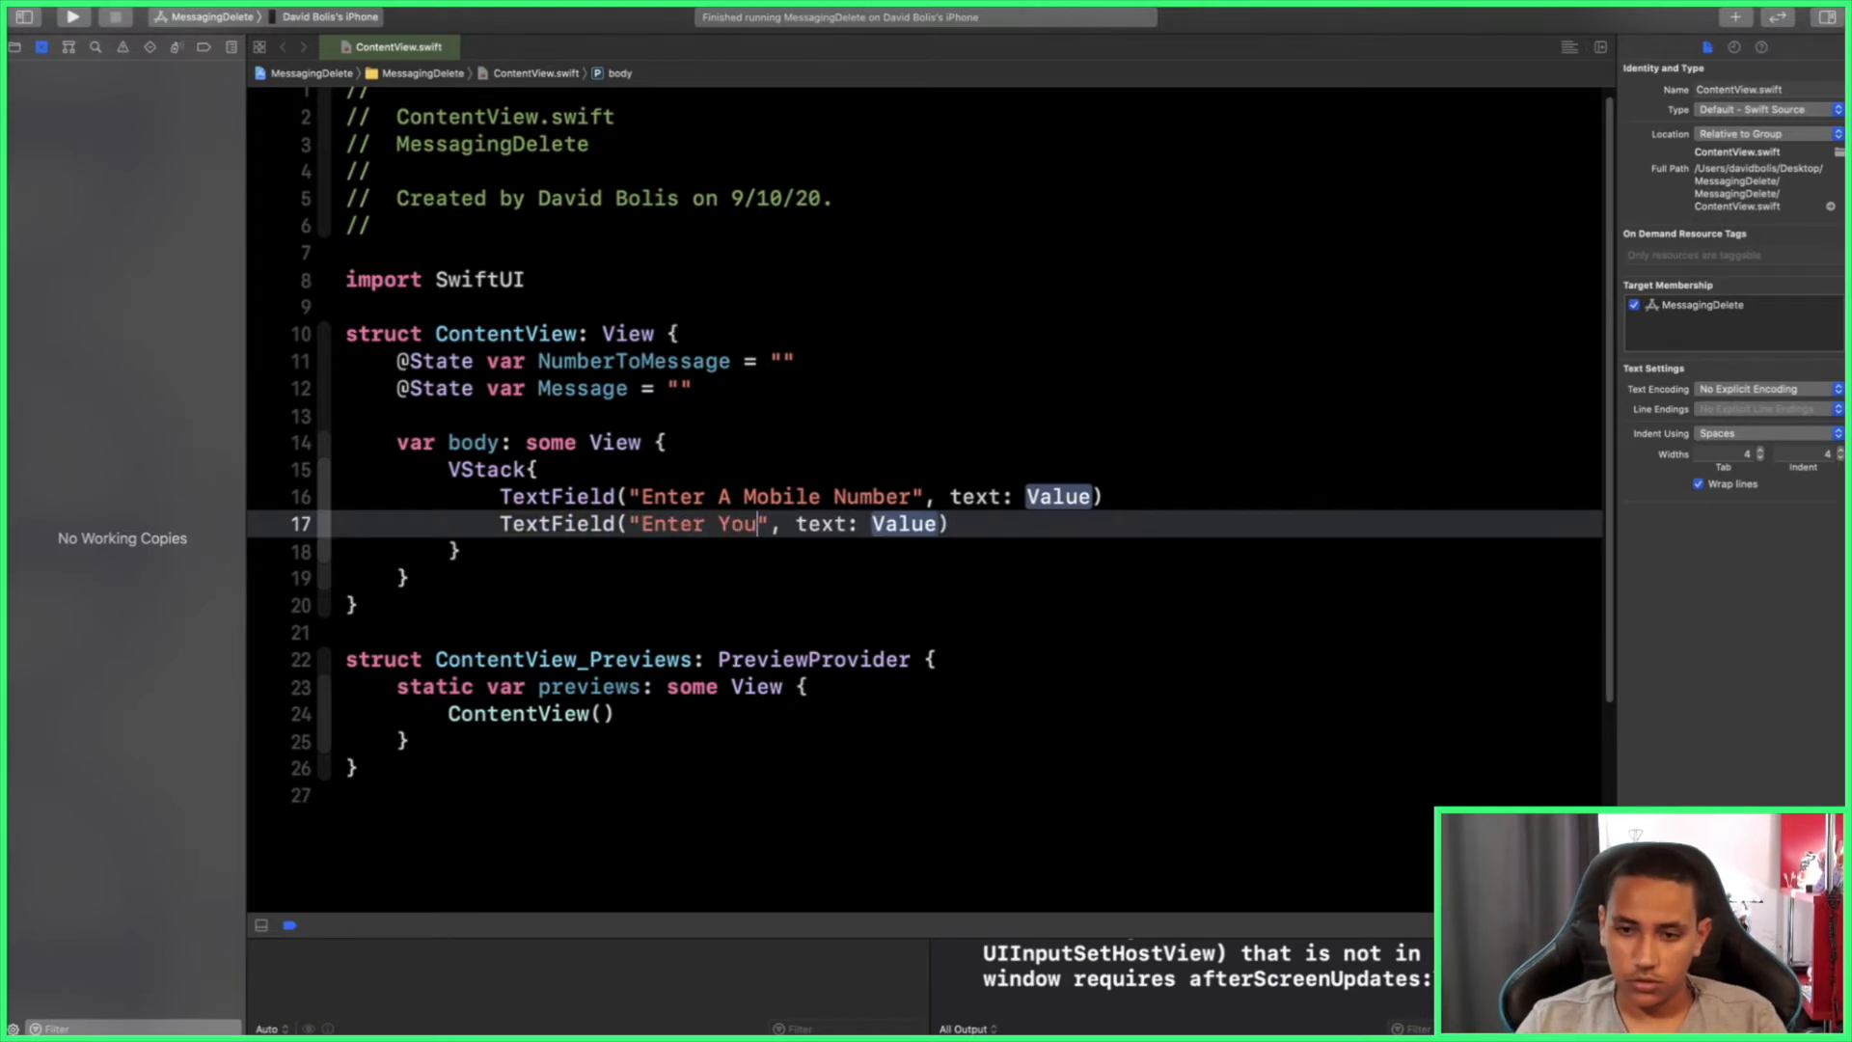
text(r Message)
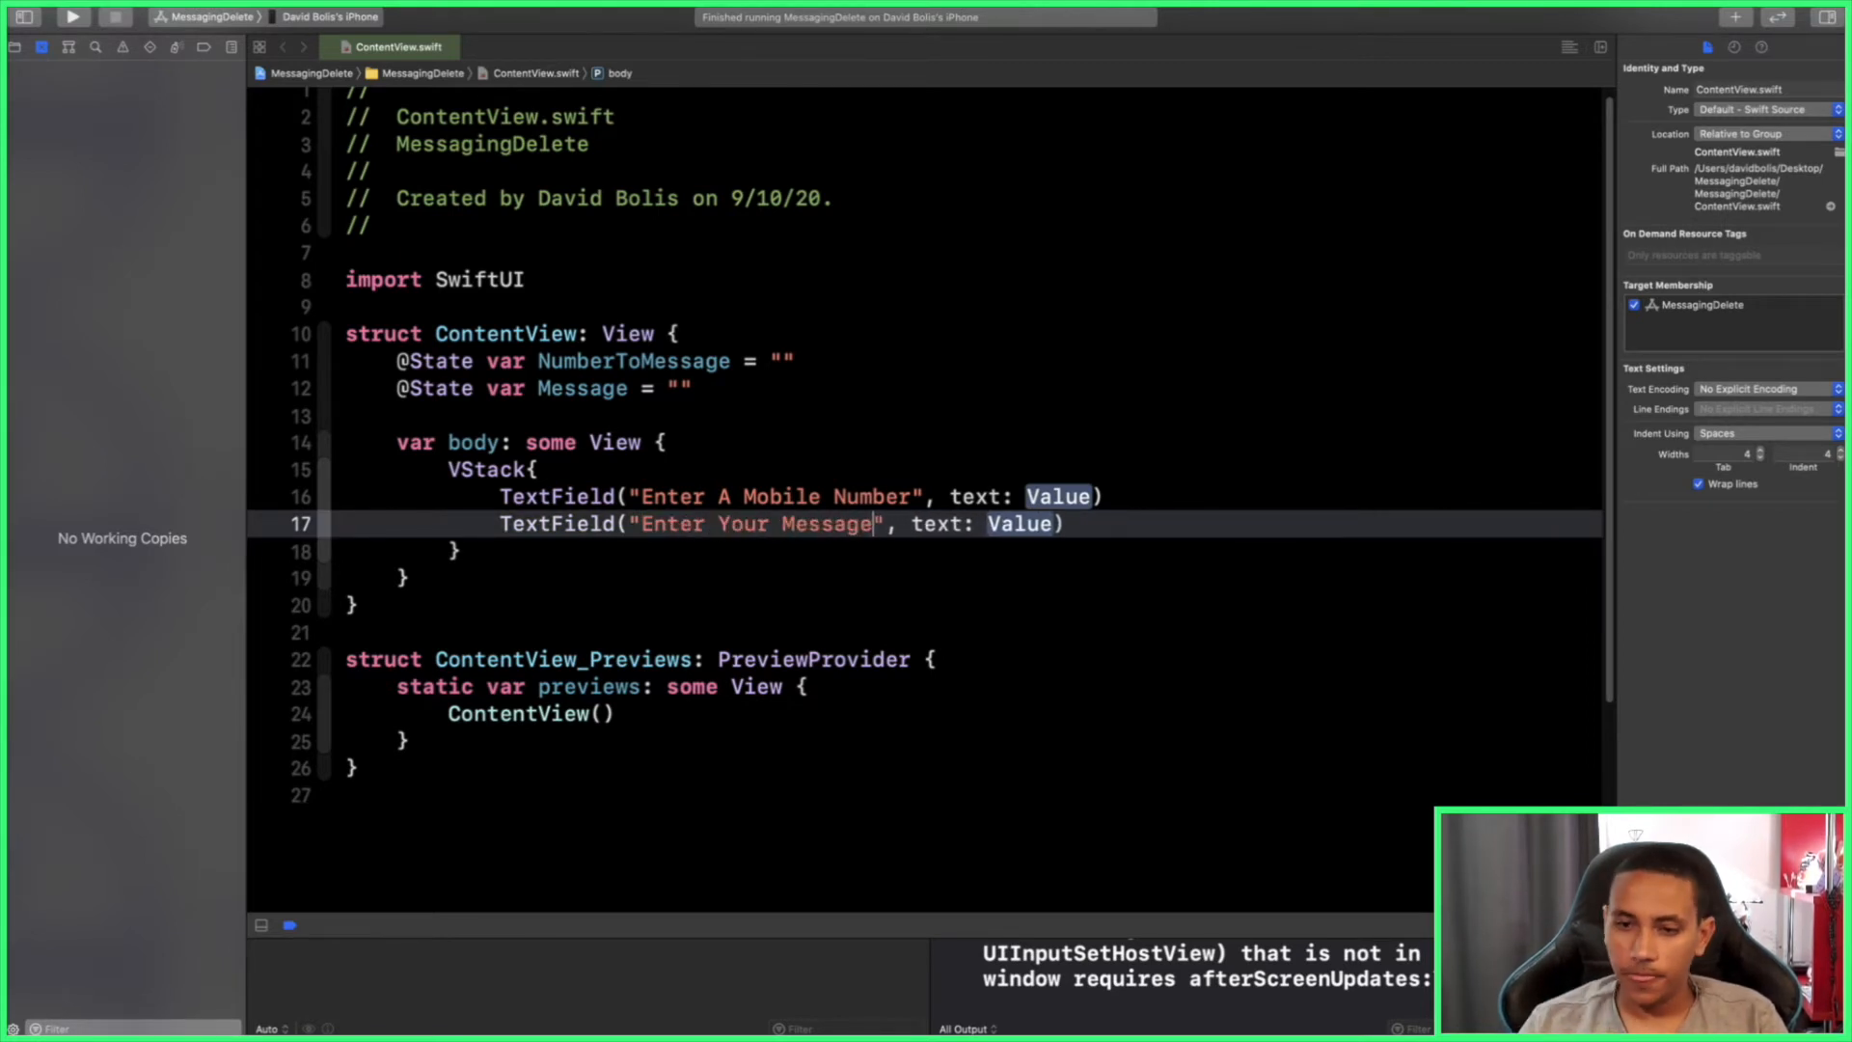
click(601, 496)
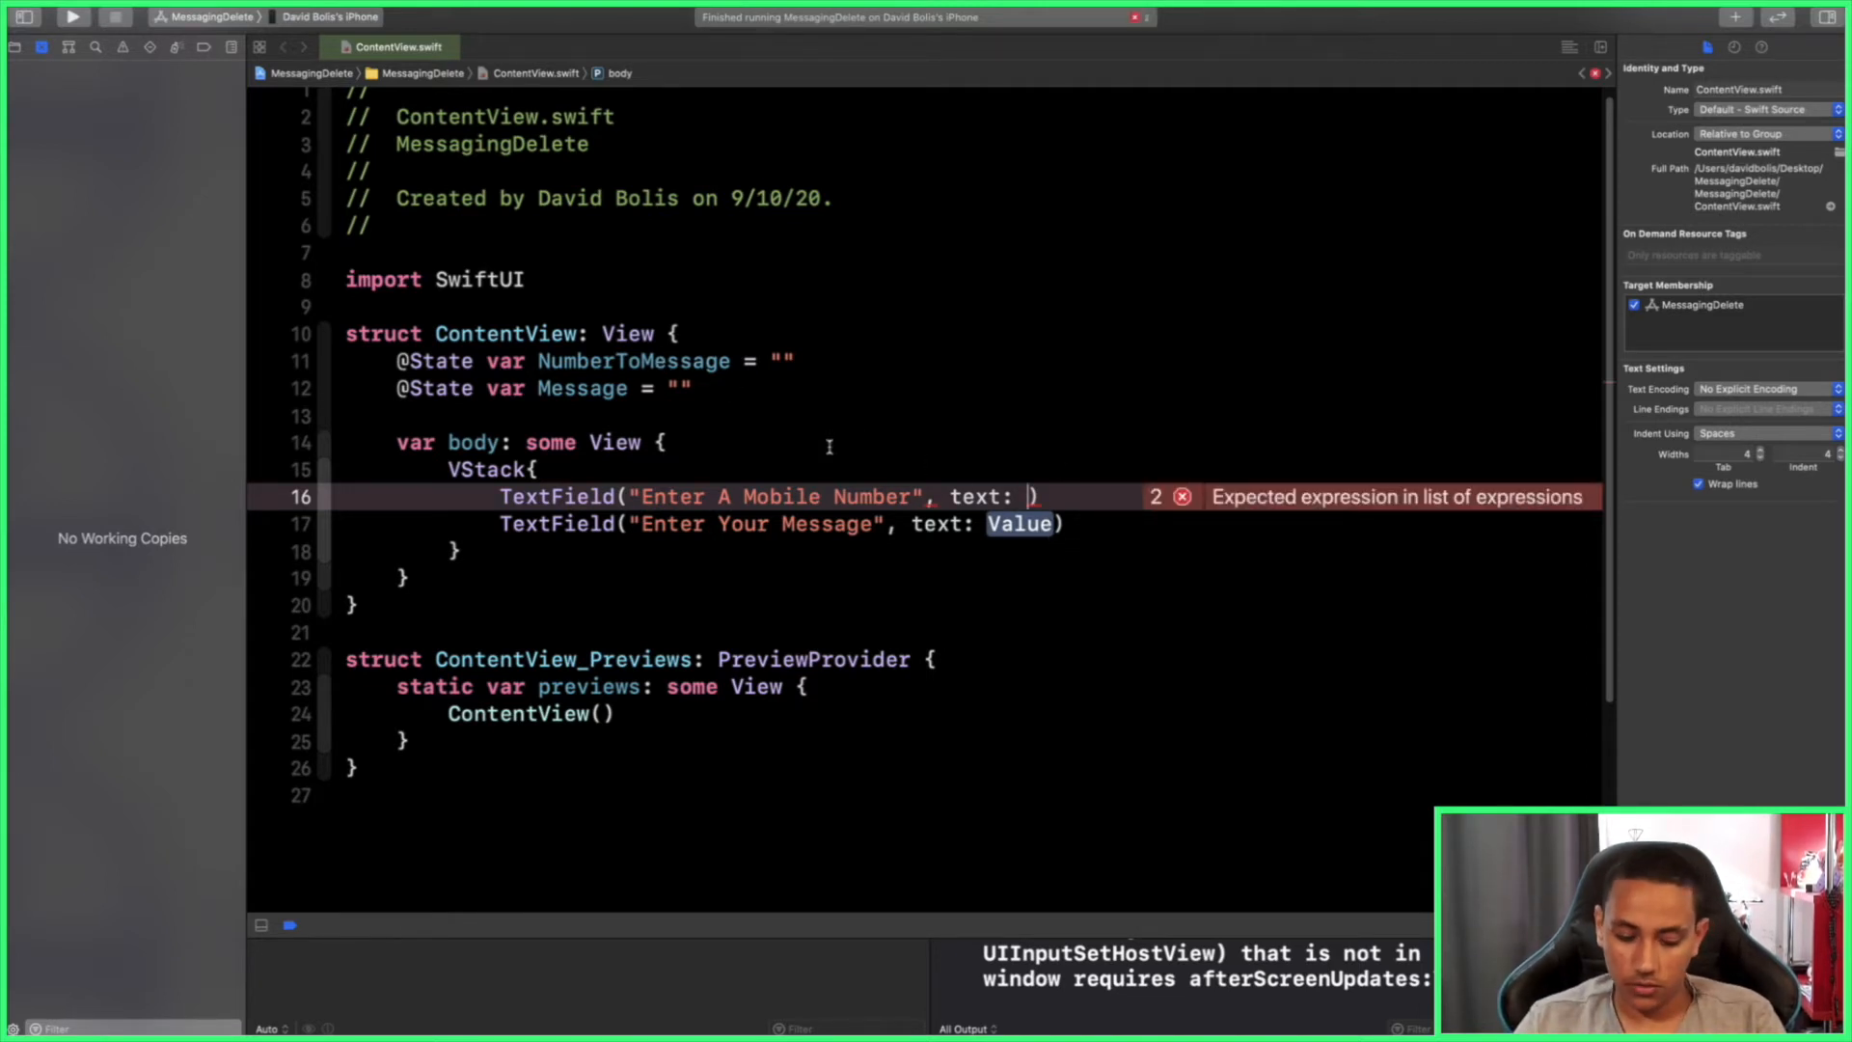
text($NumberToMessage)
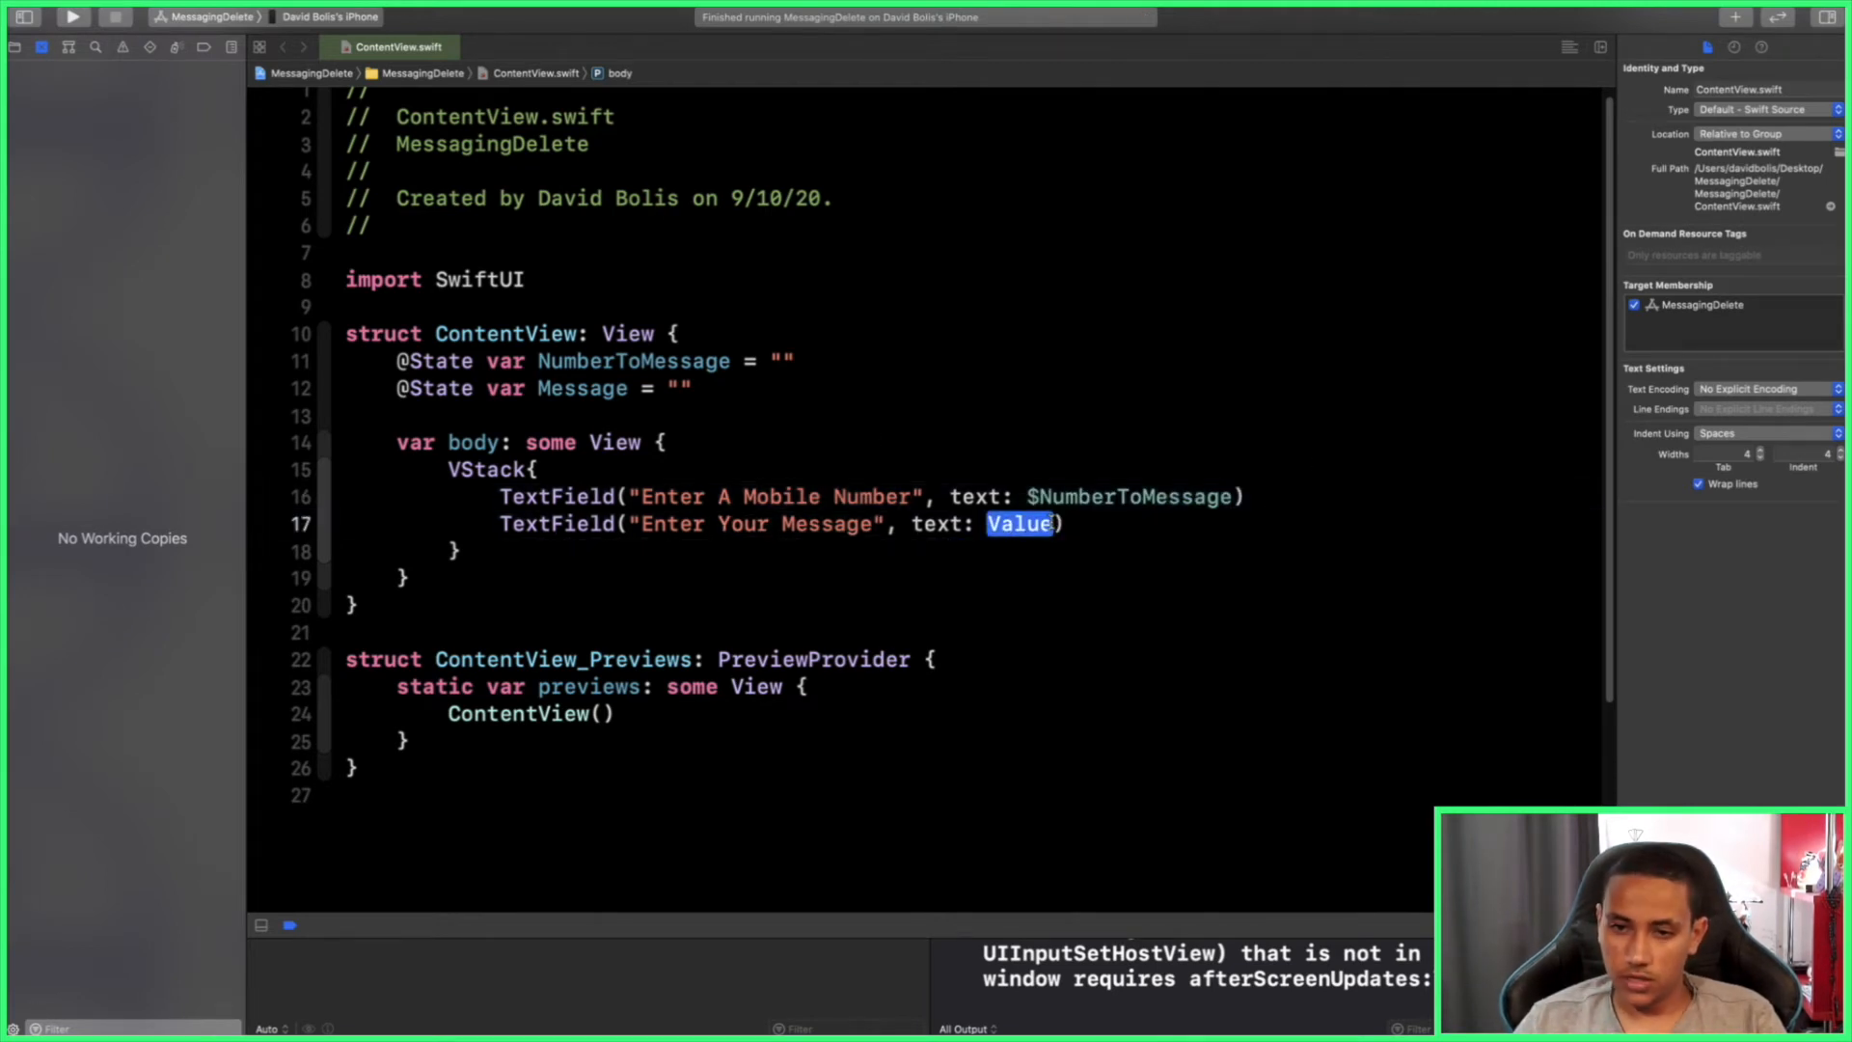
text($Messag)
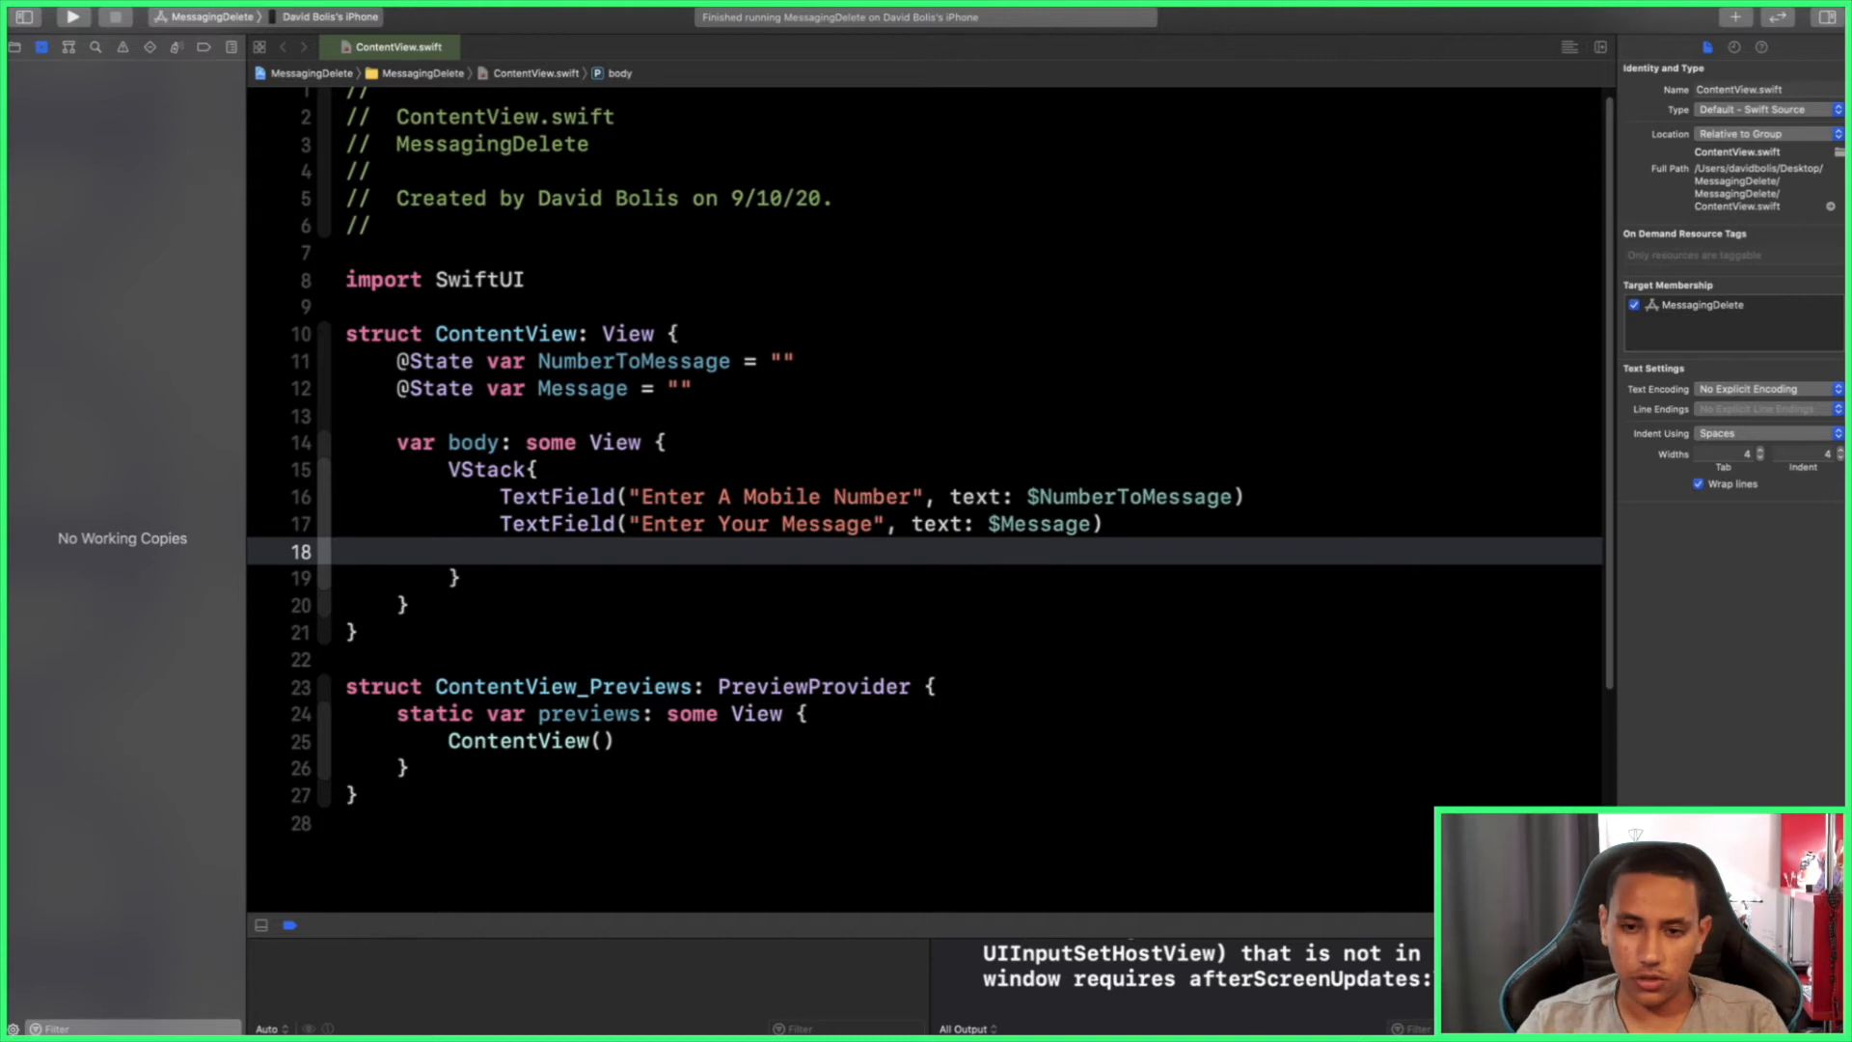
Add a Button labelled 'Send Message' in blue title font whose action calls sendMessage().
text(Button()
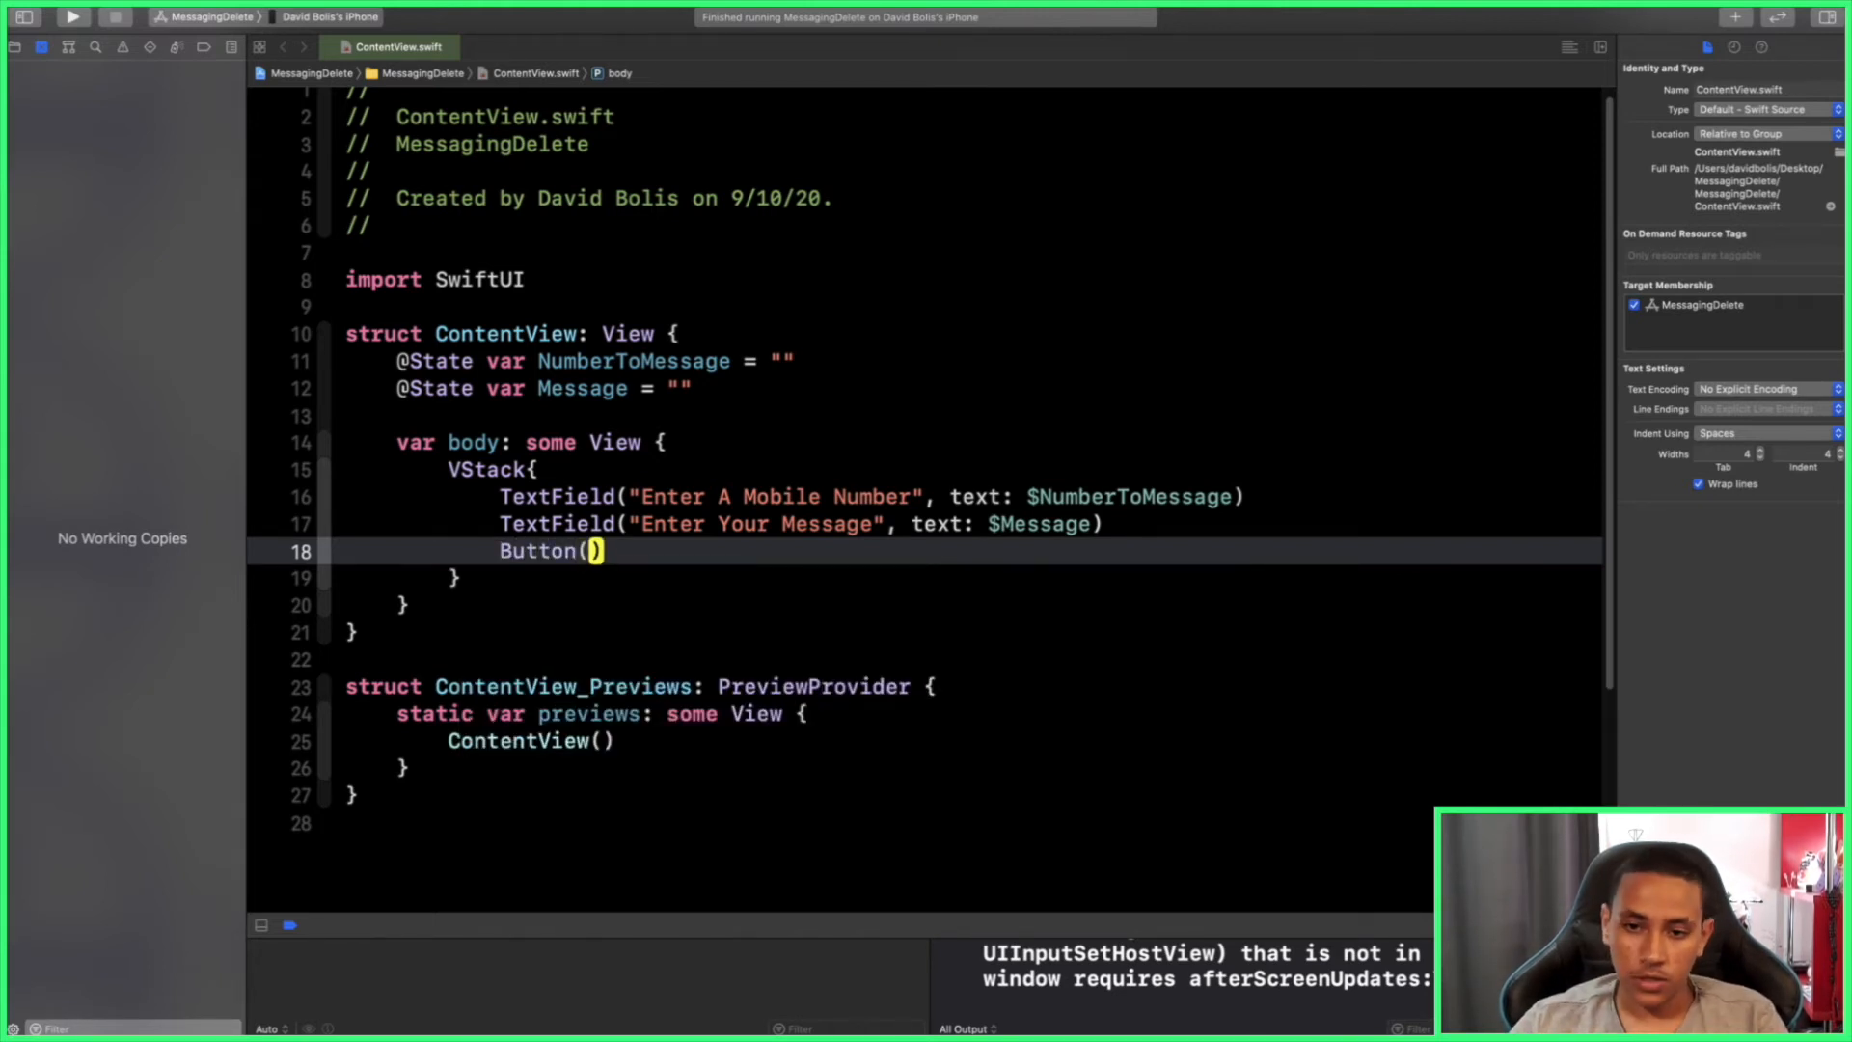
text(action: {}, label: {)
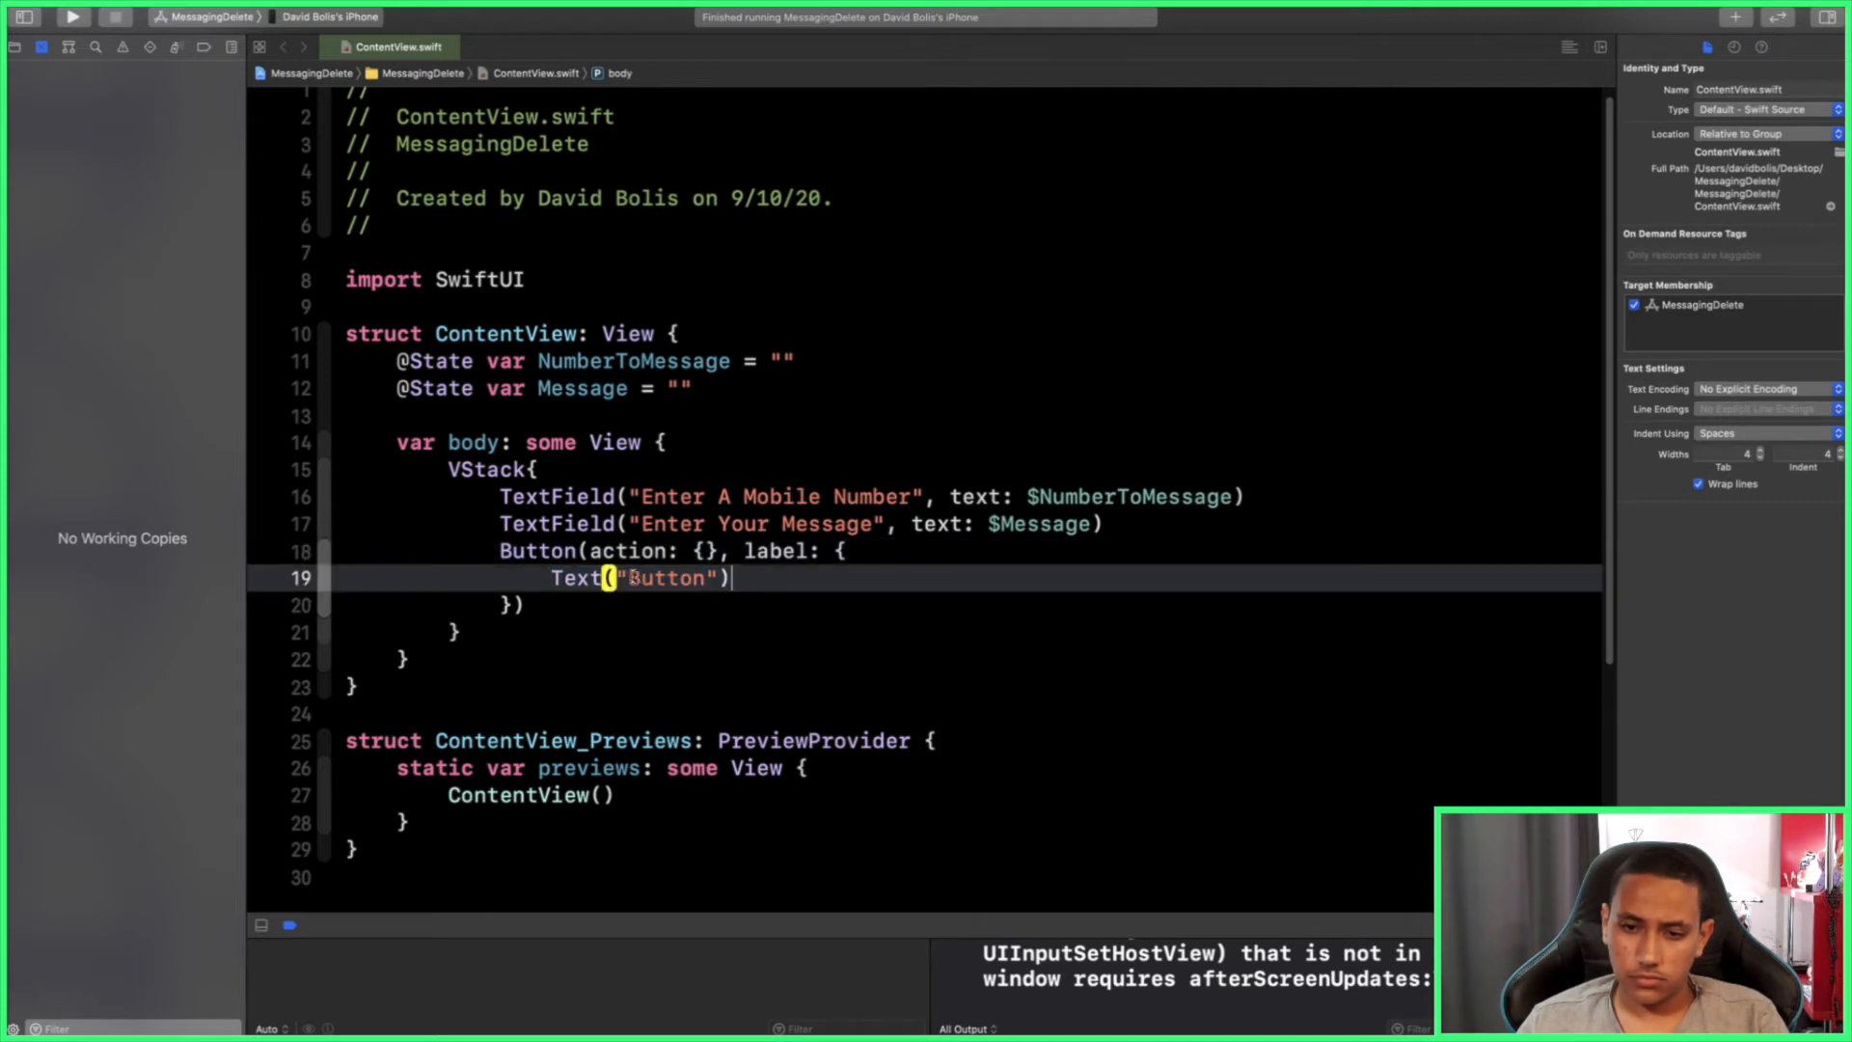
text(Send Messa)
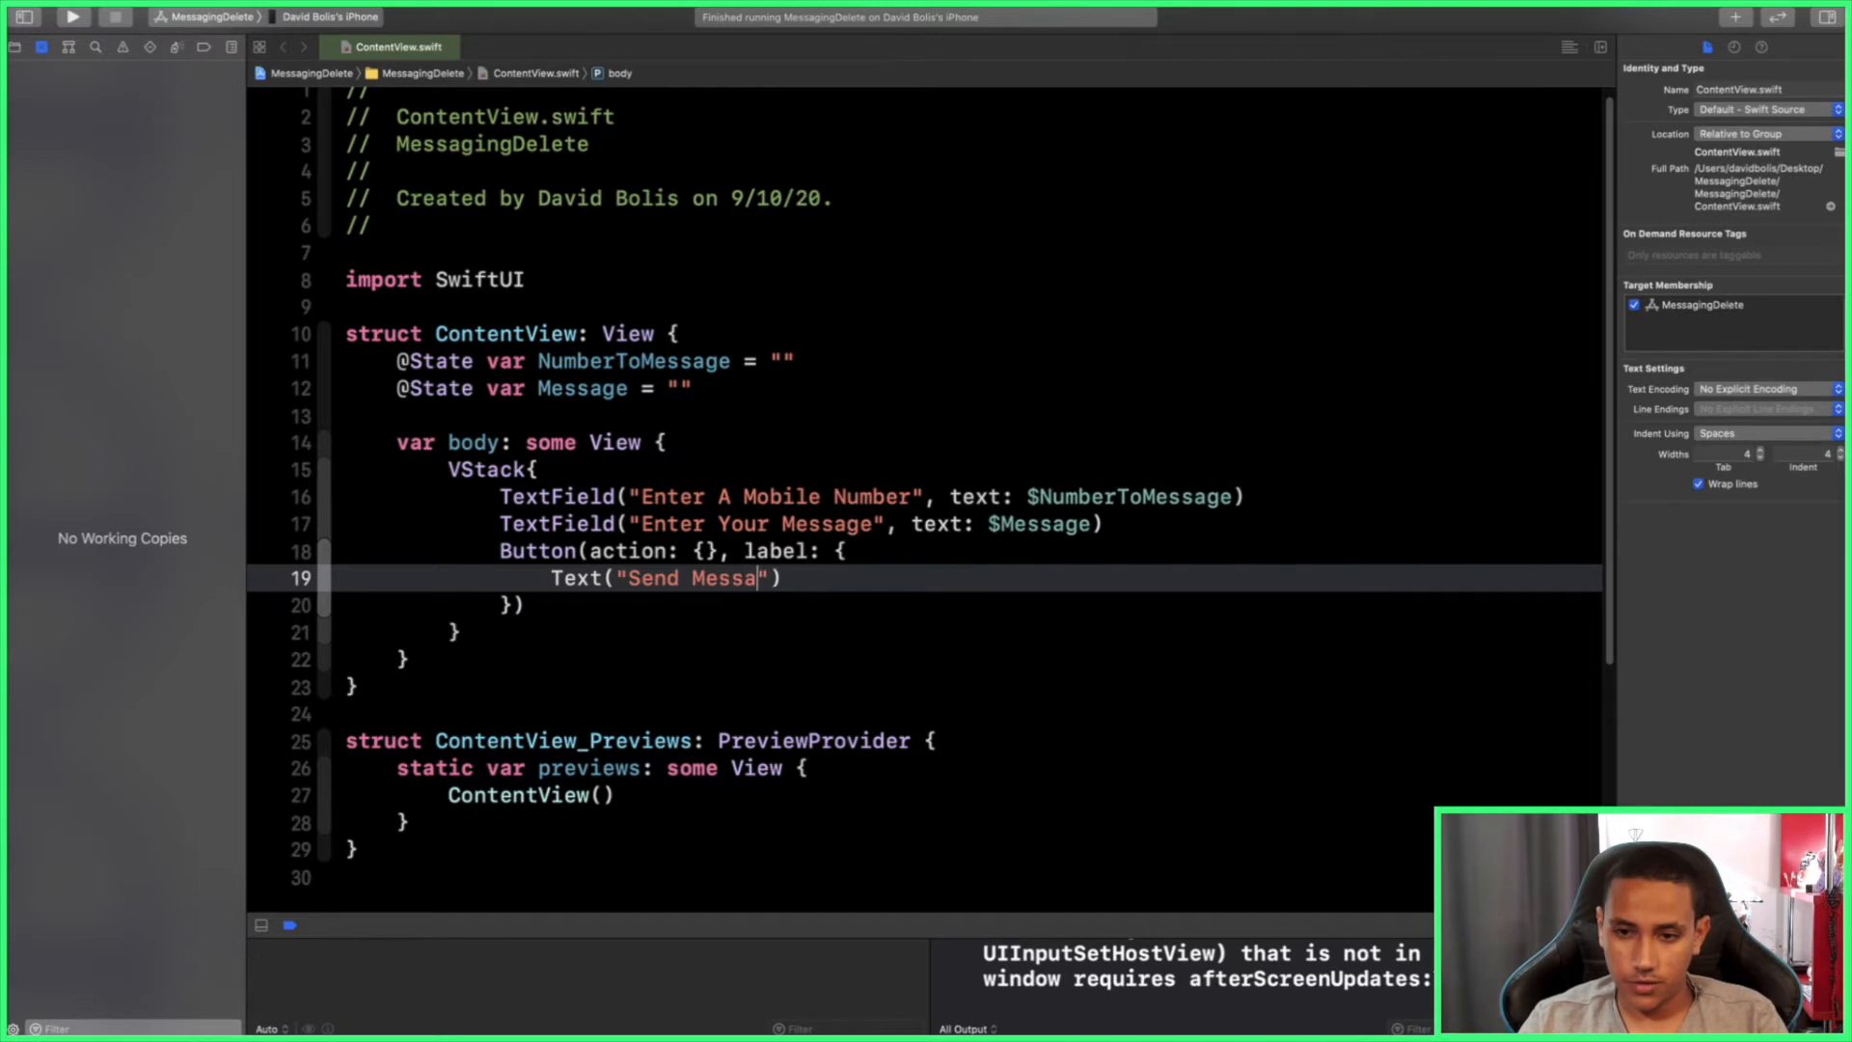
text(ge)
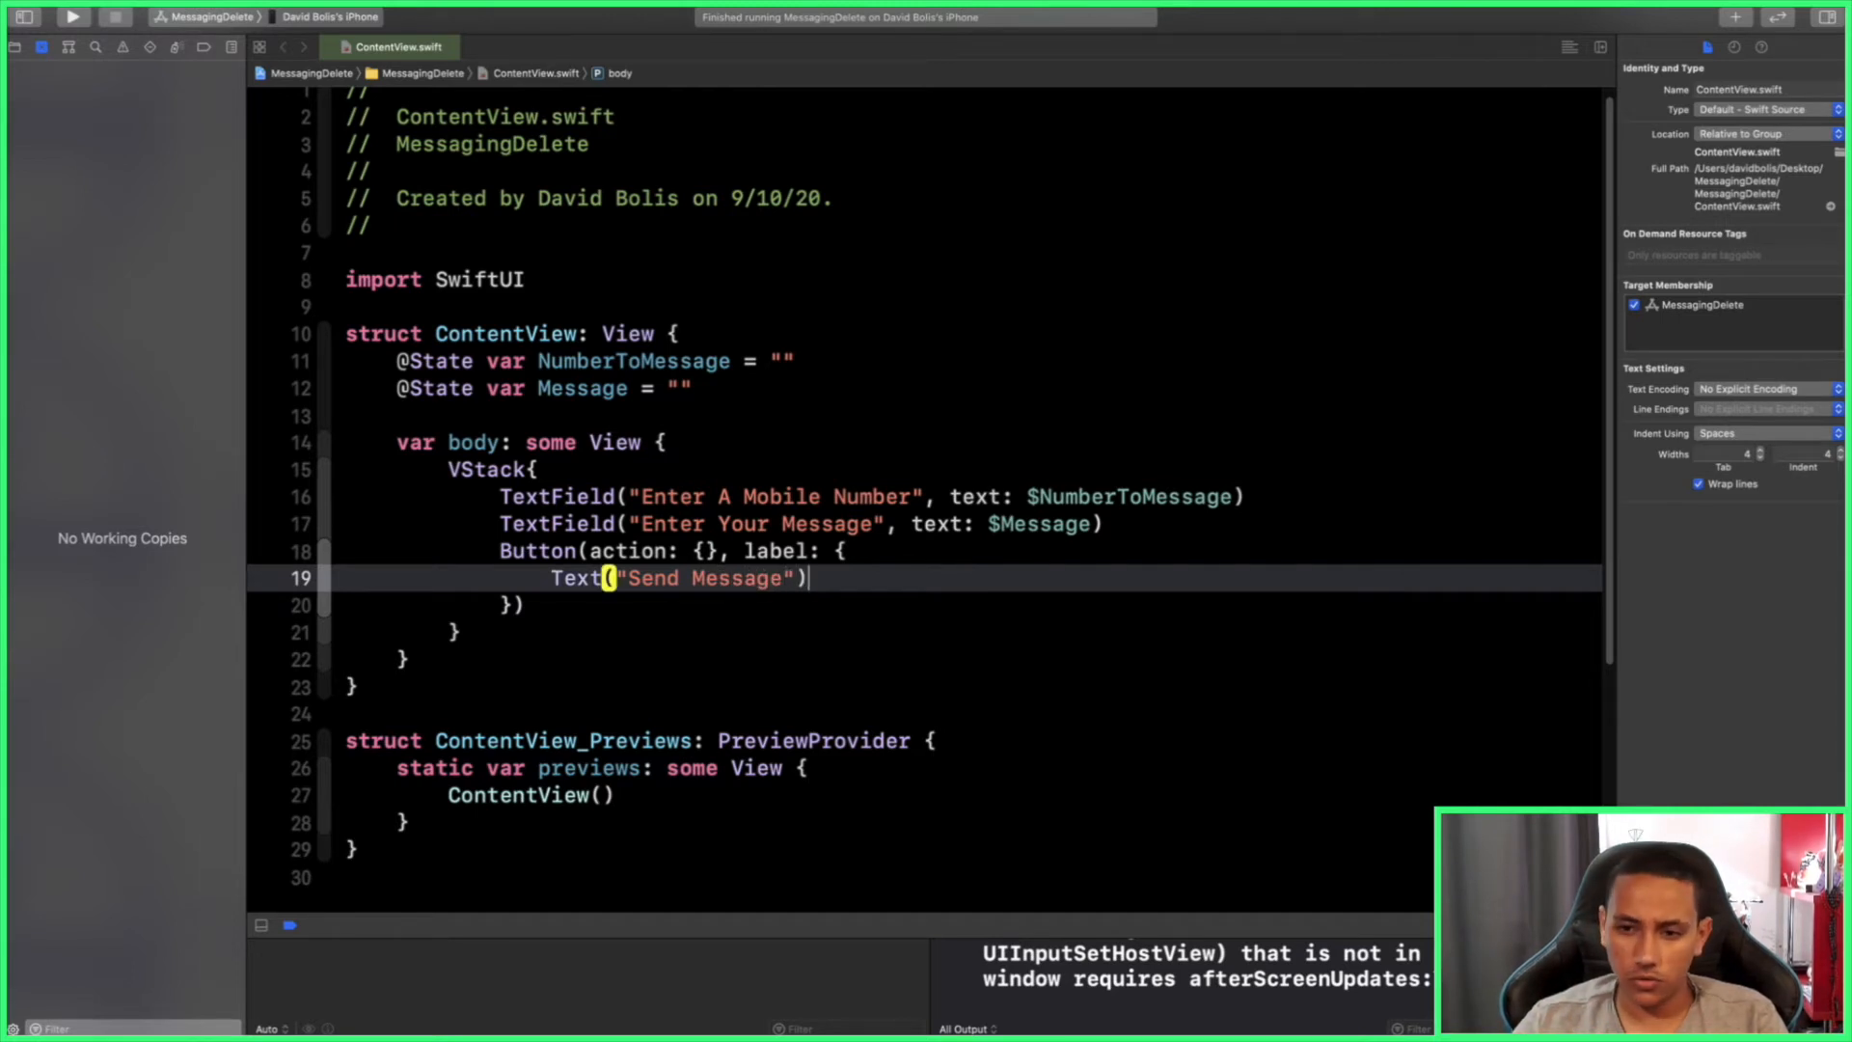
text(.fon)
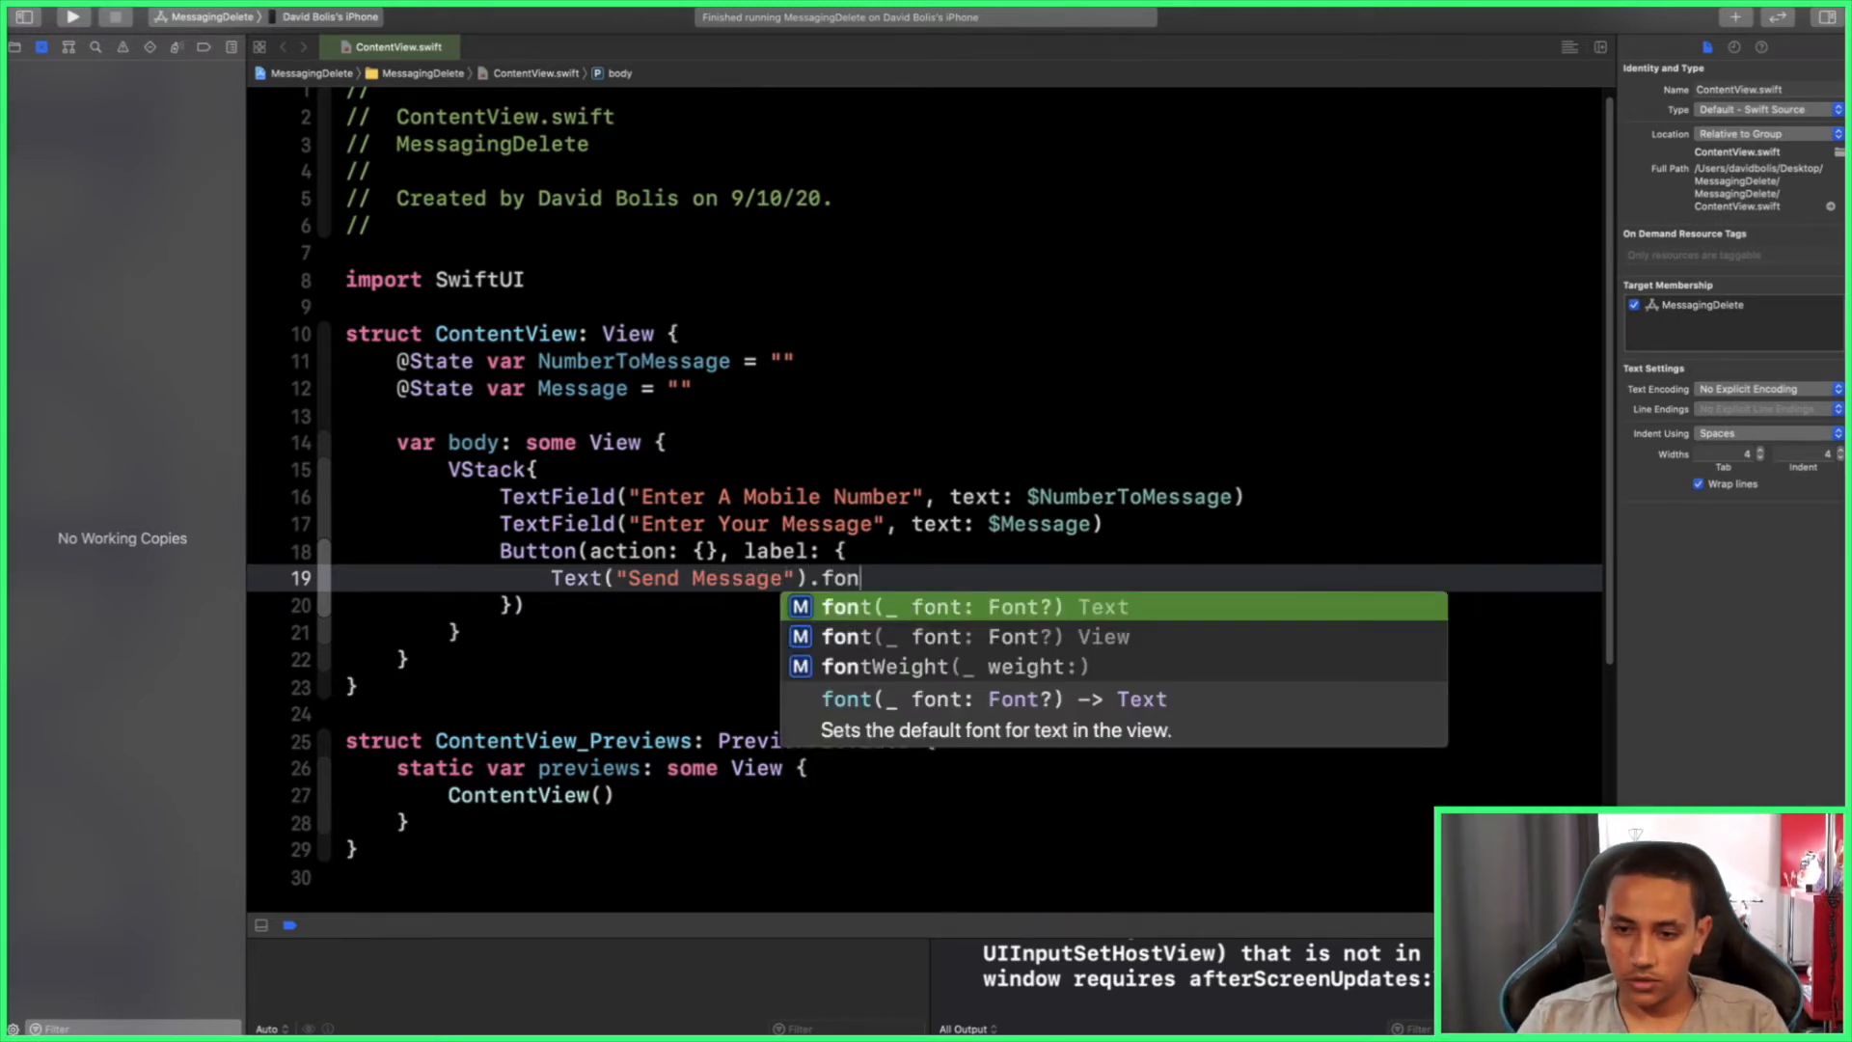
text(t(.title).foregroundColor(Color.blue)
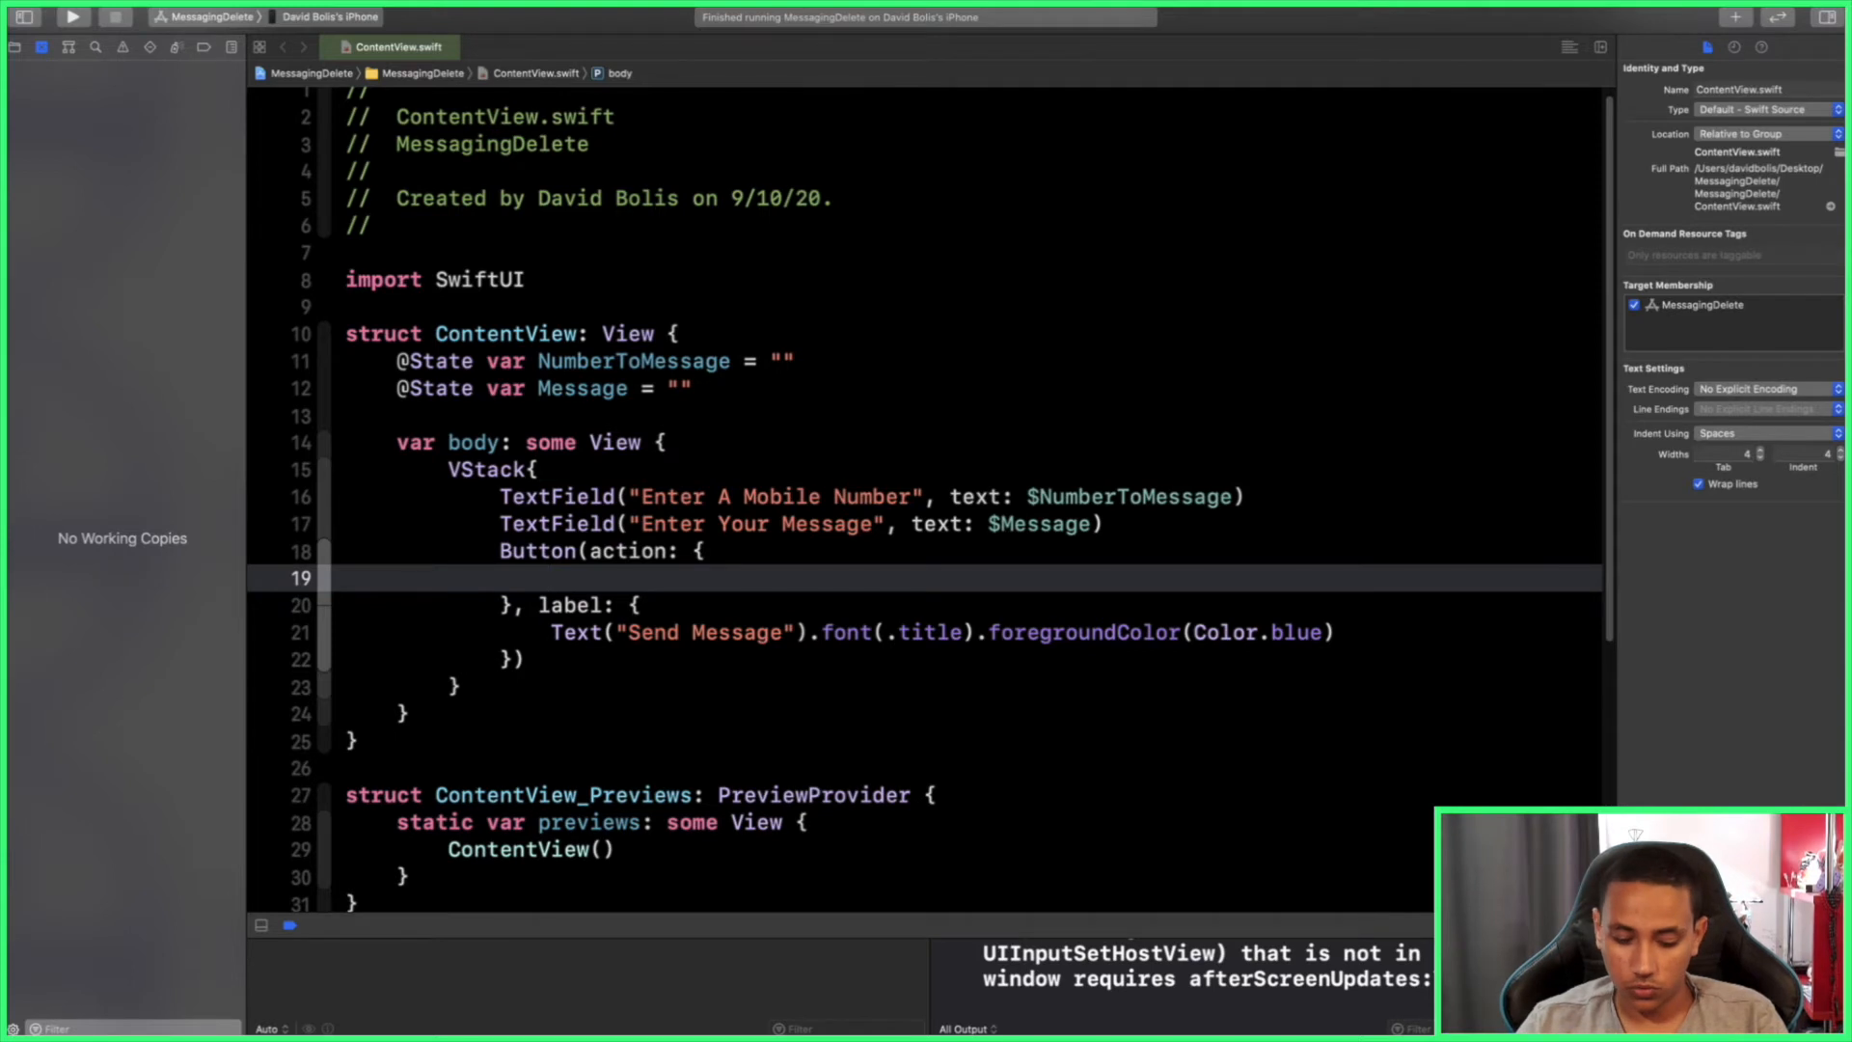
text(sendMessage()
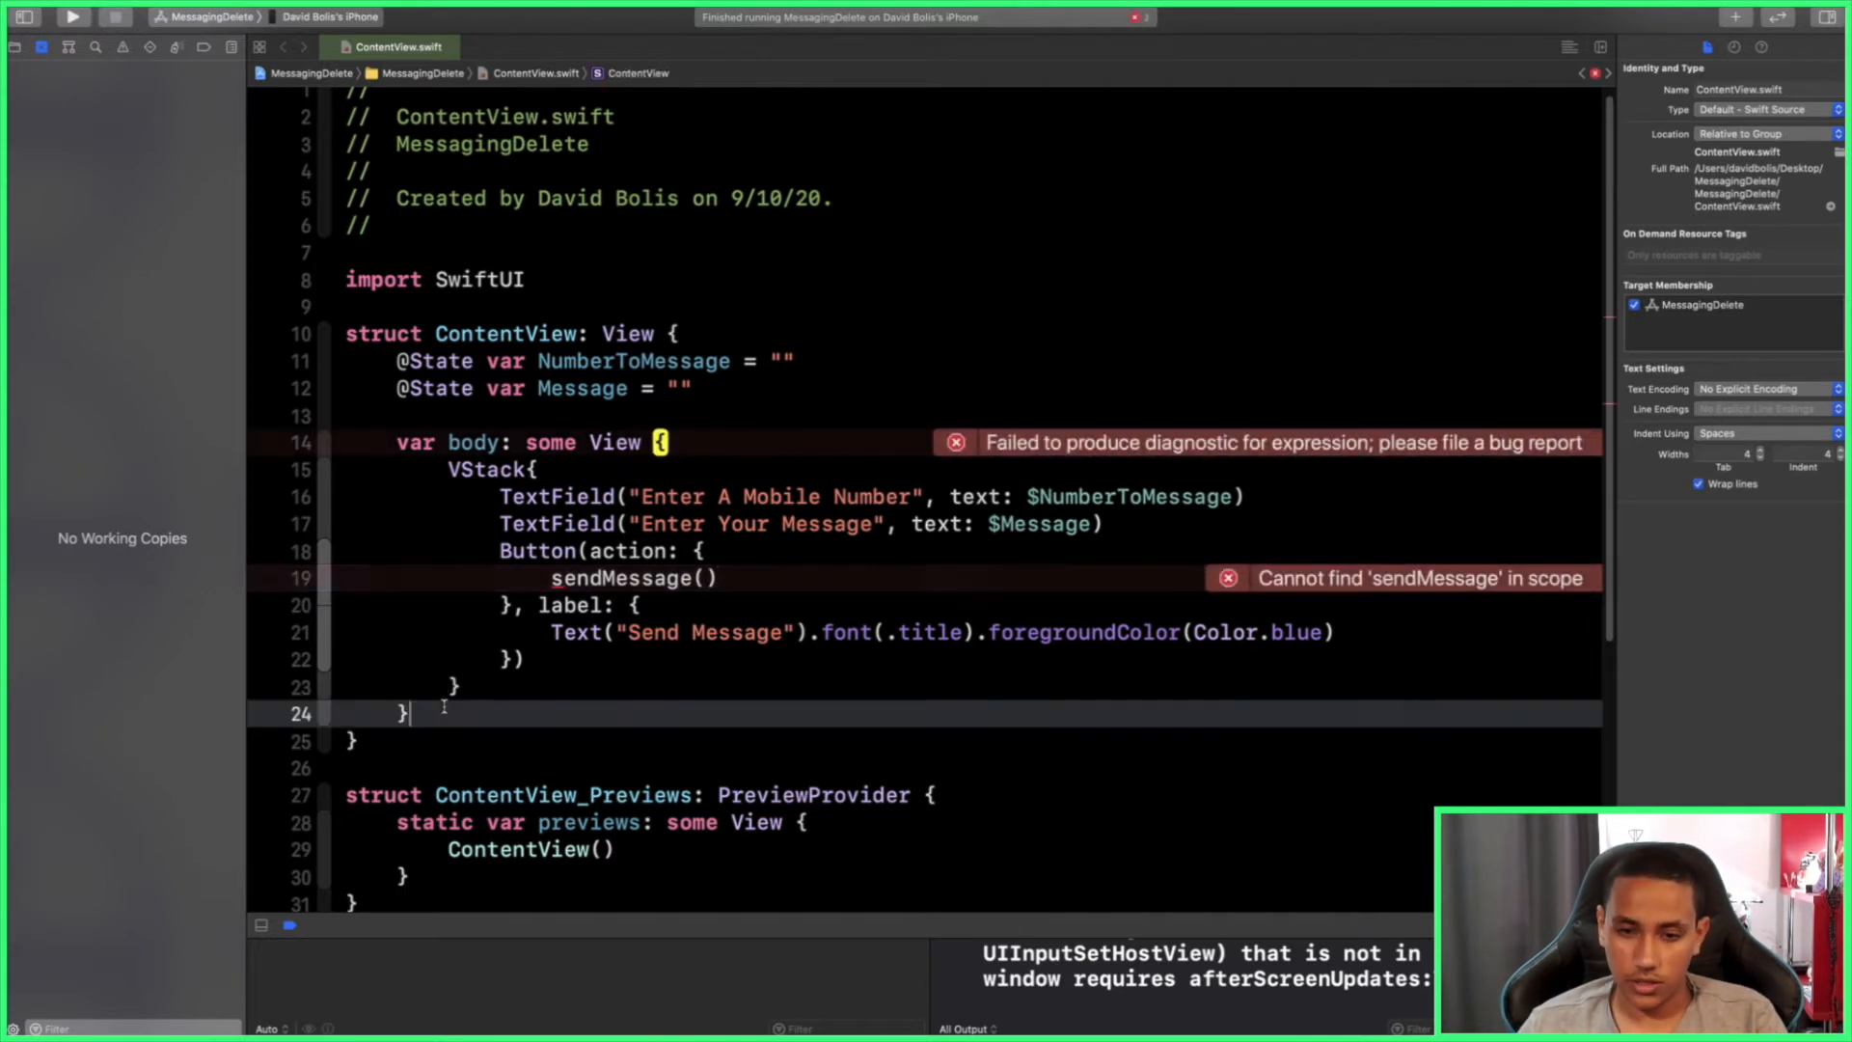
Define func sendMessage() with an empty let sms: String = "" inside.
text(func)
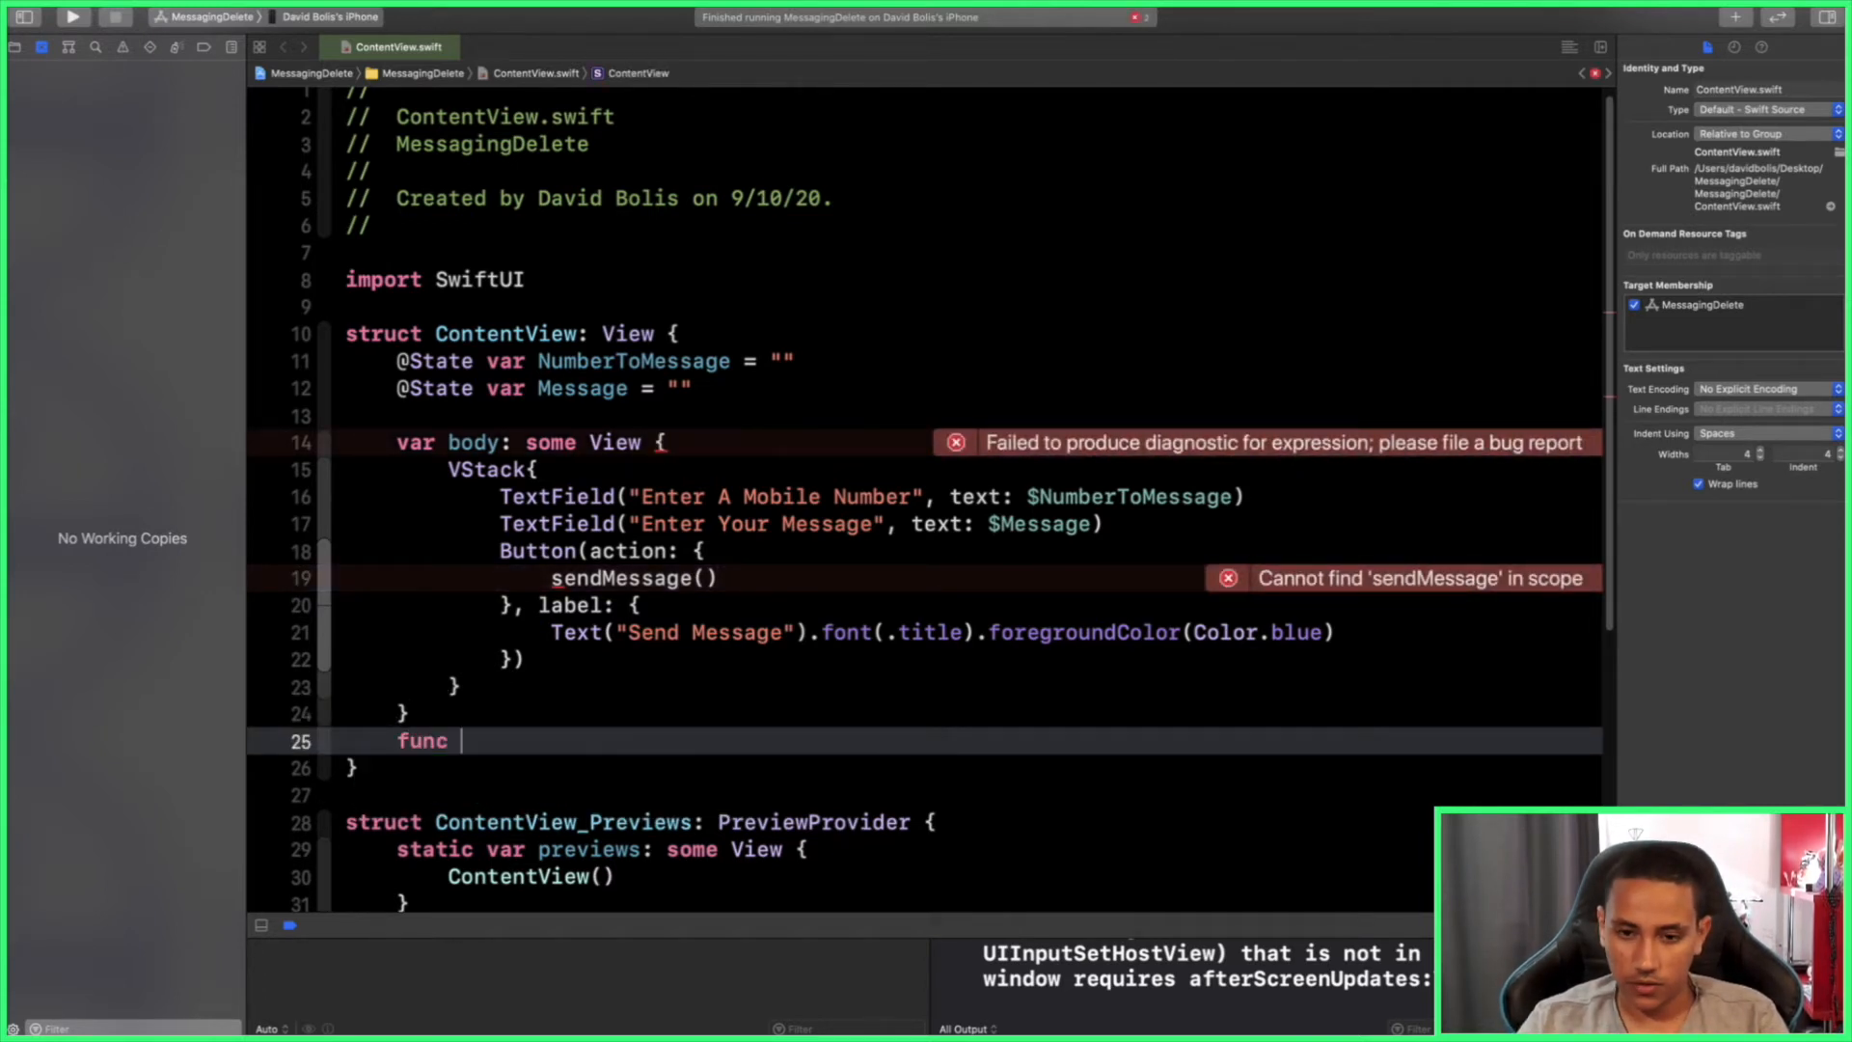
text(sendMe)
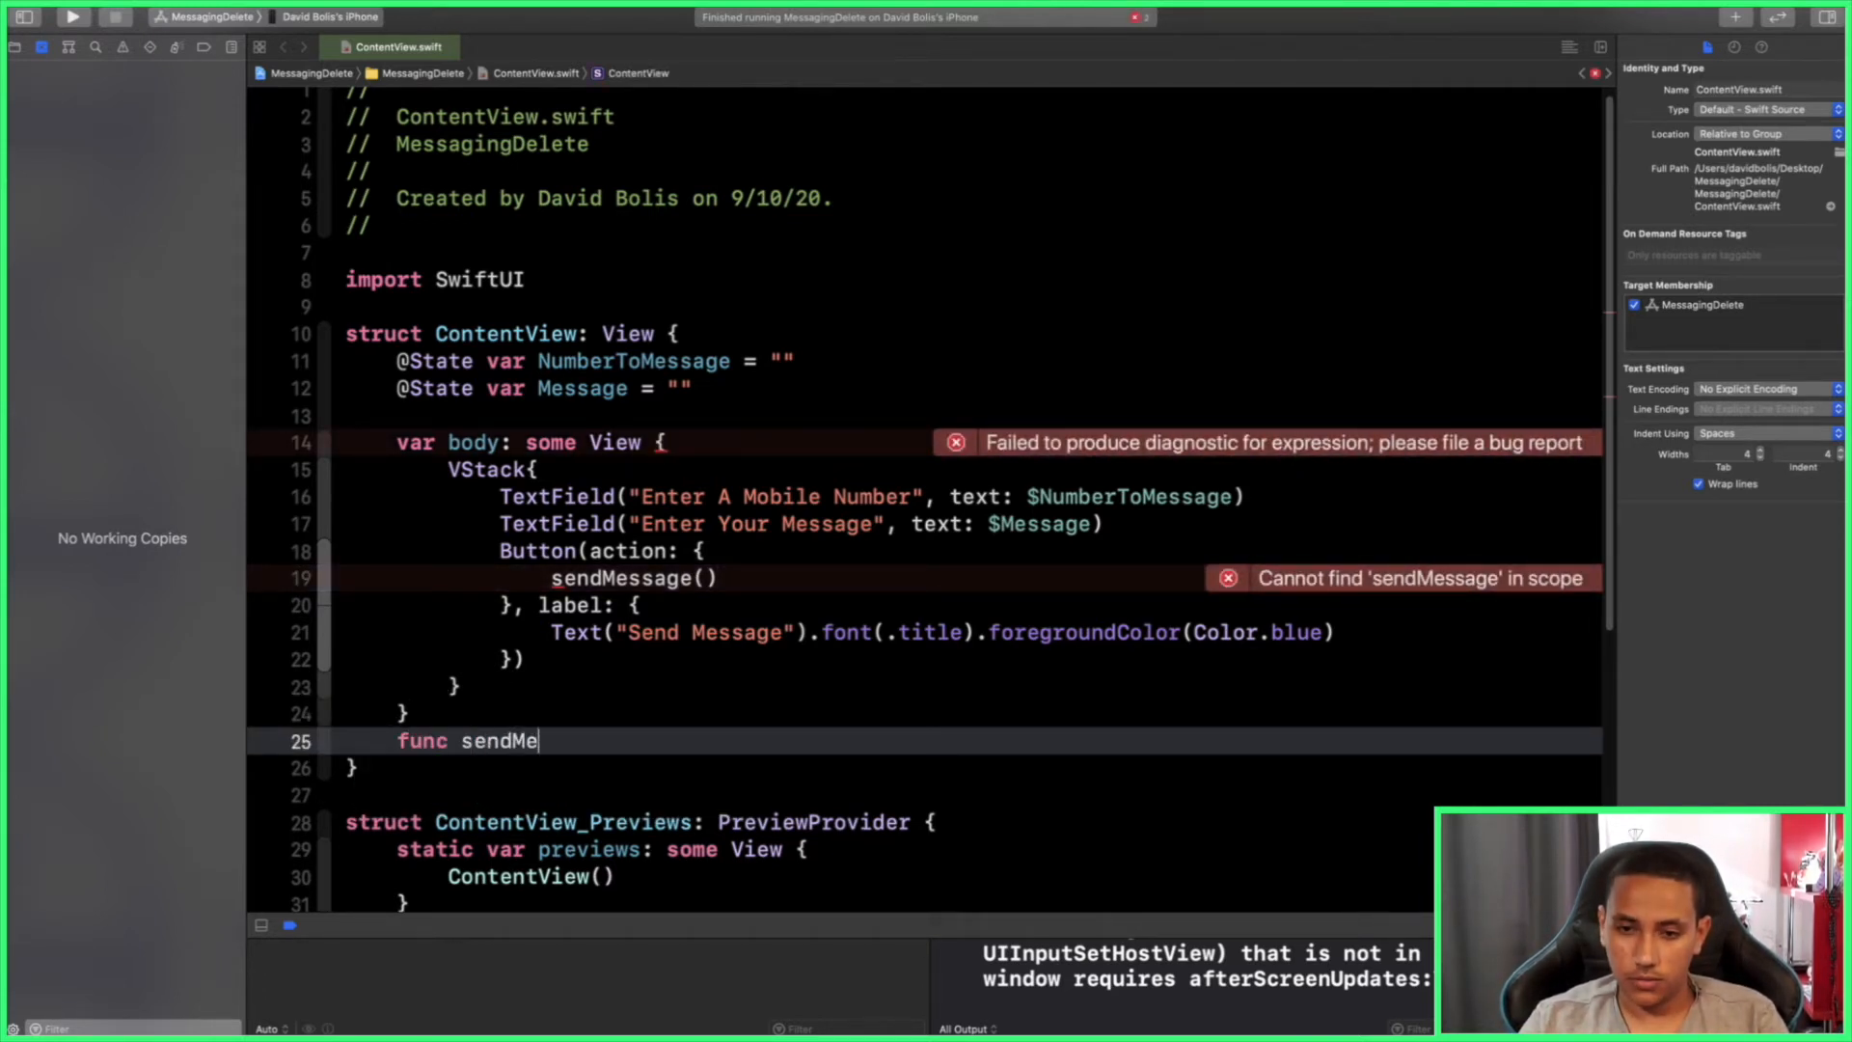
text(ssage(){)
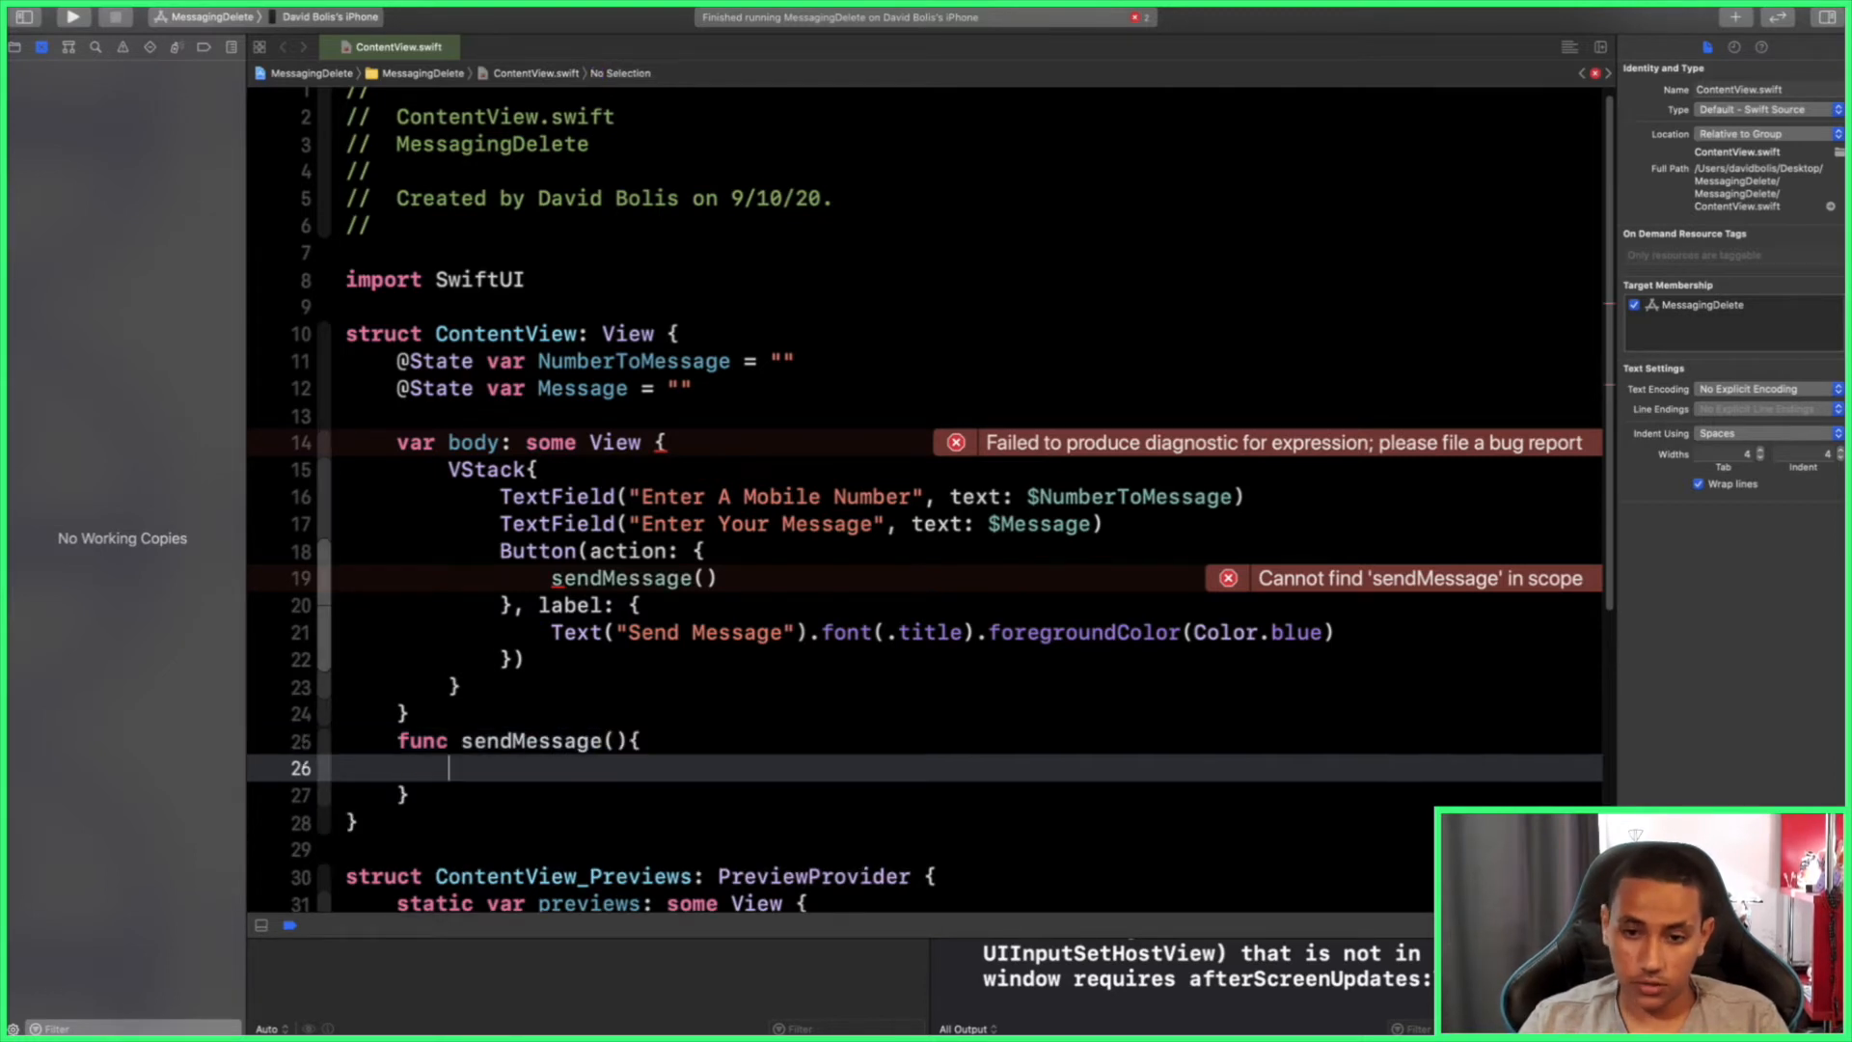
scroll(down, 3)
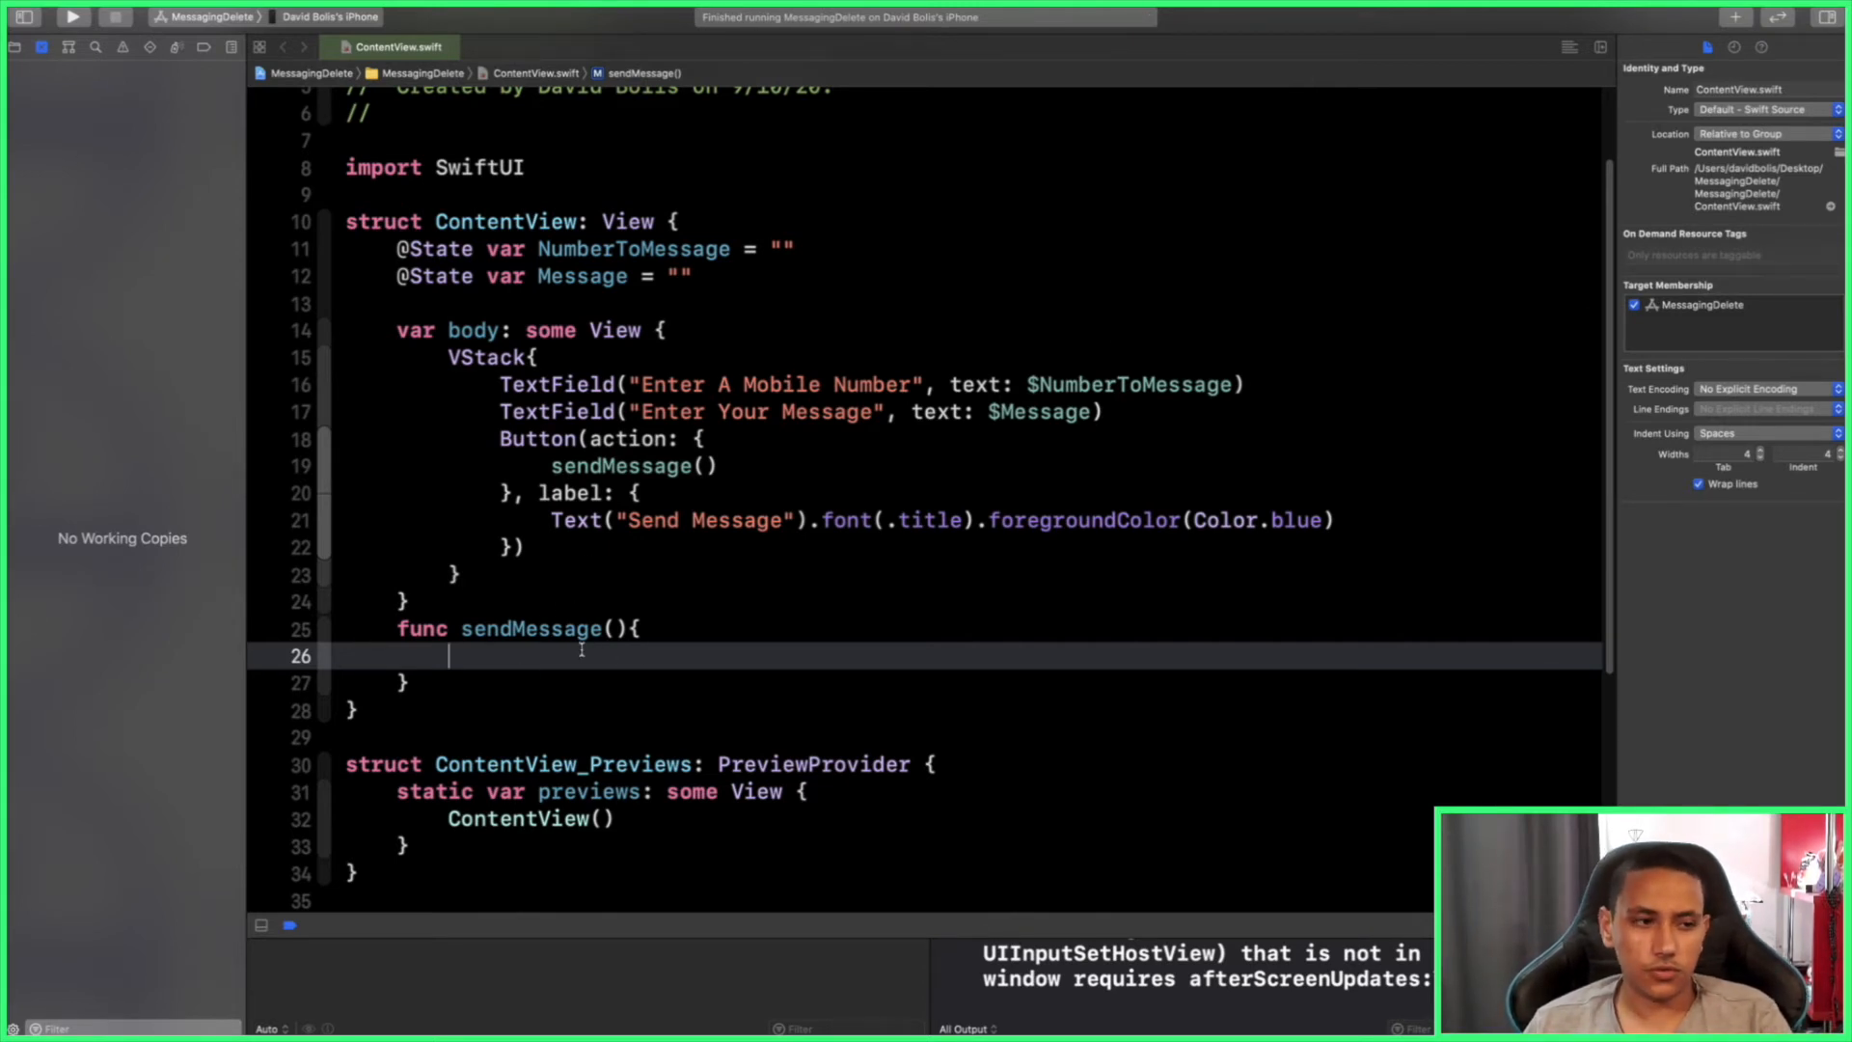
text(let)
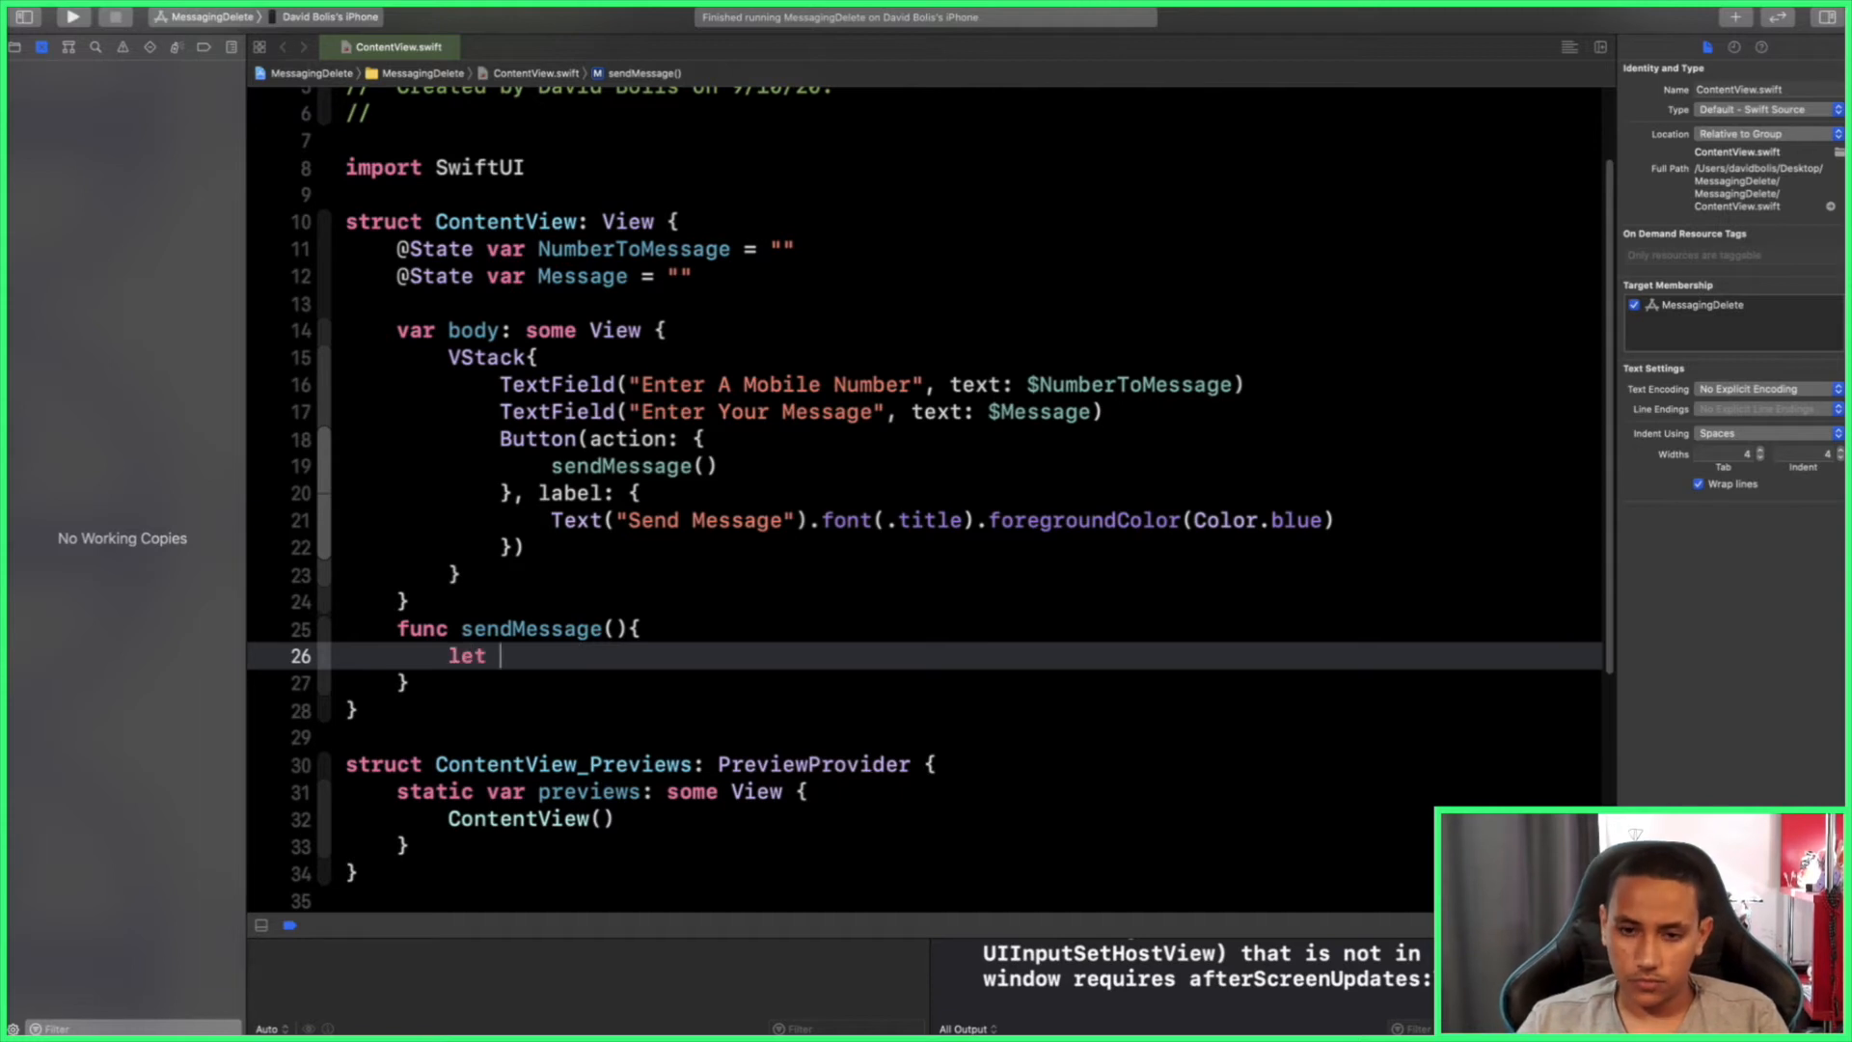
text(sm)
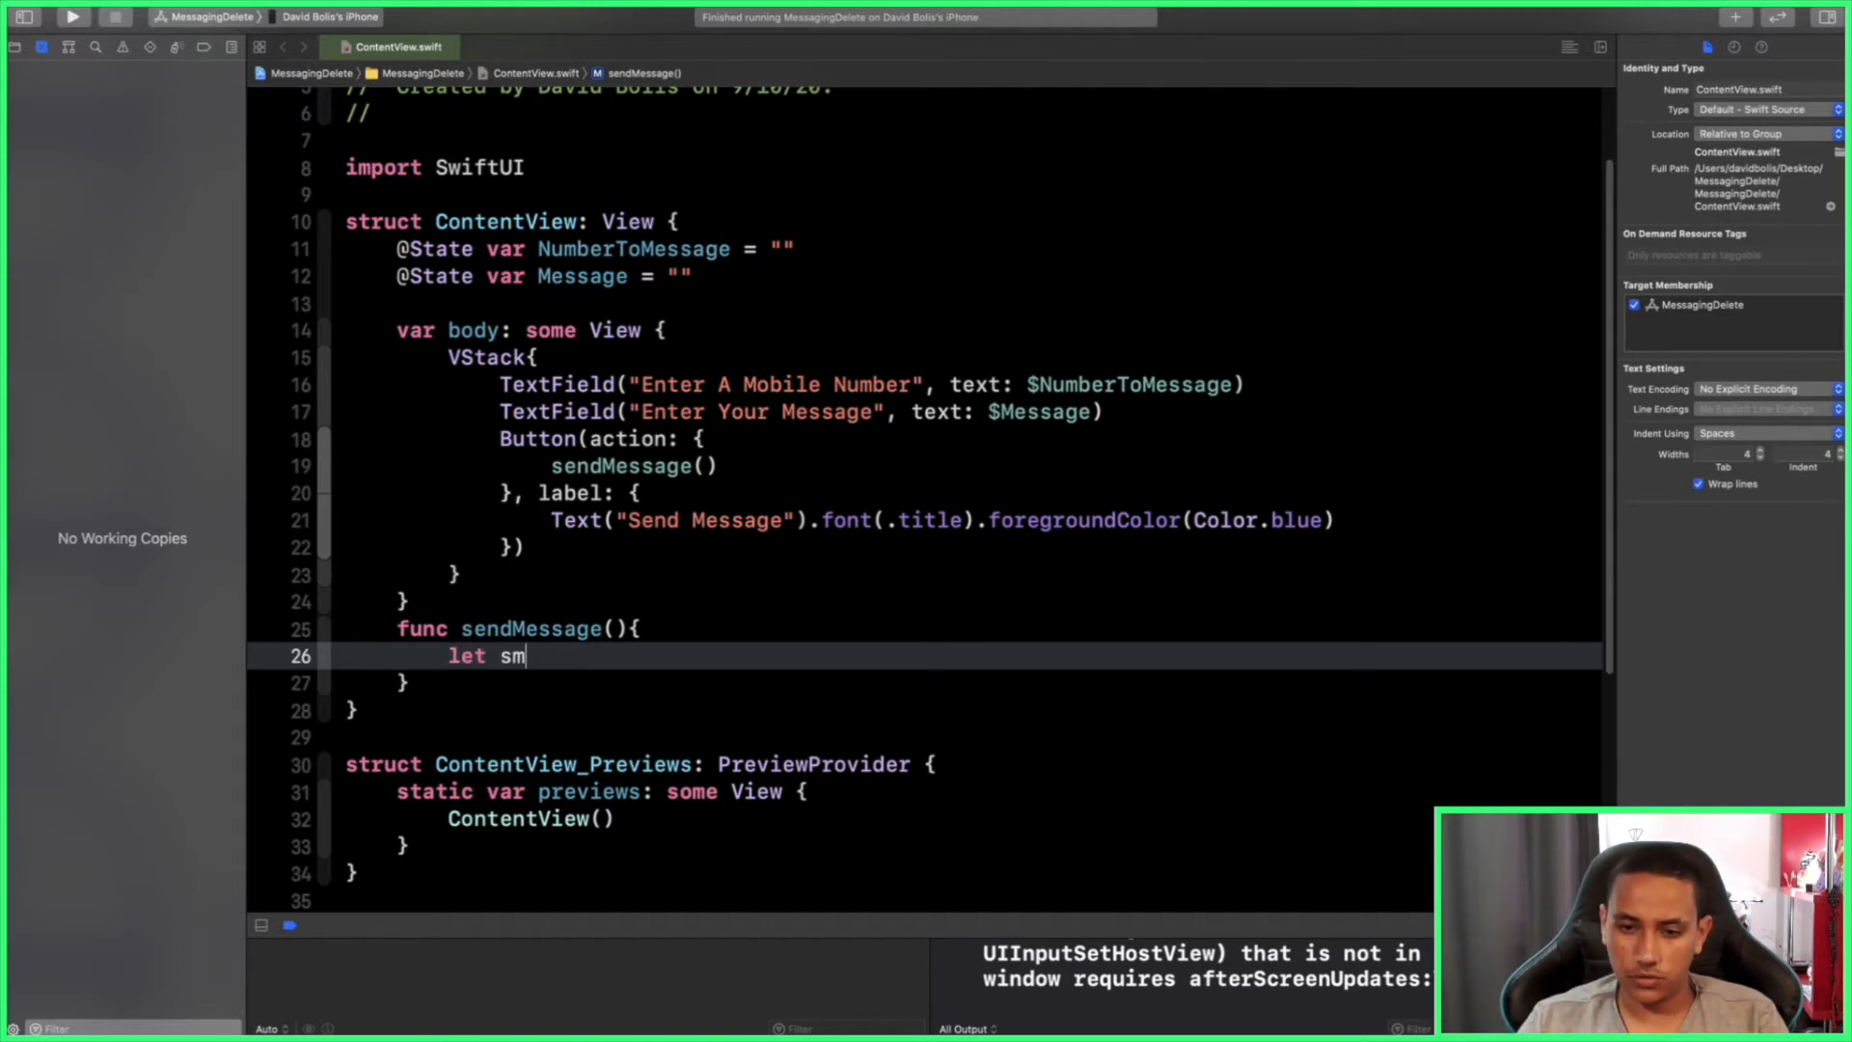
text(s: String)
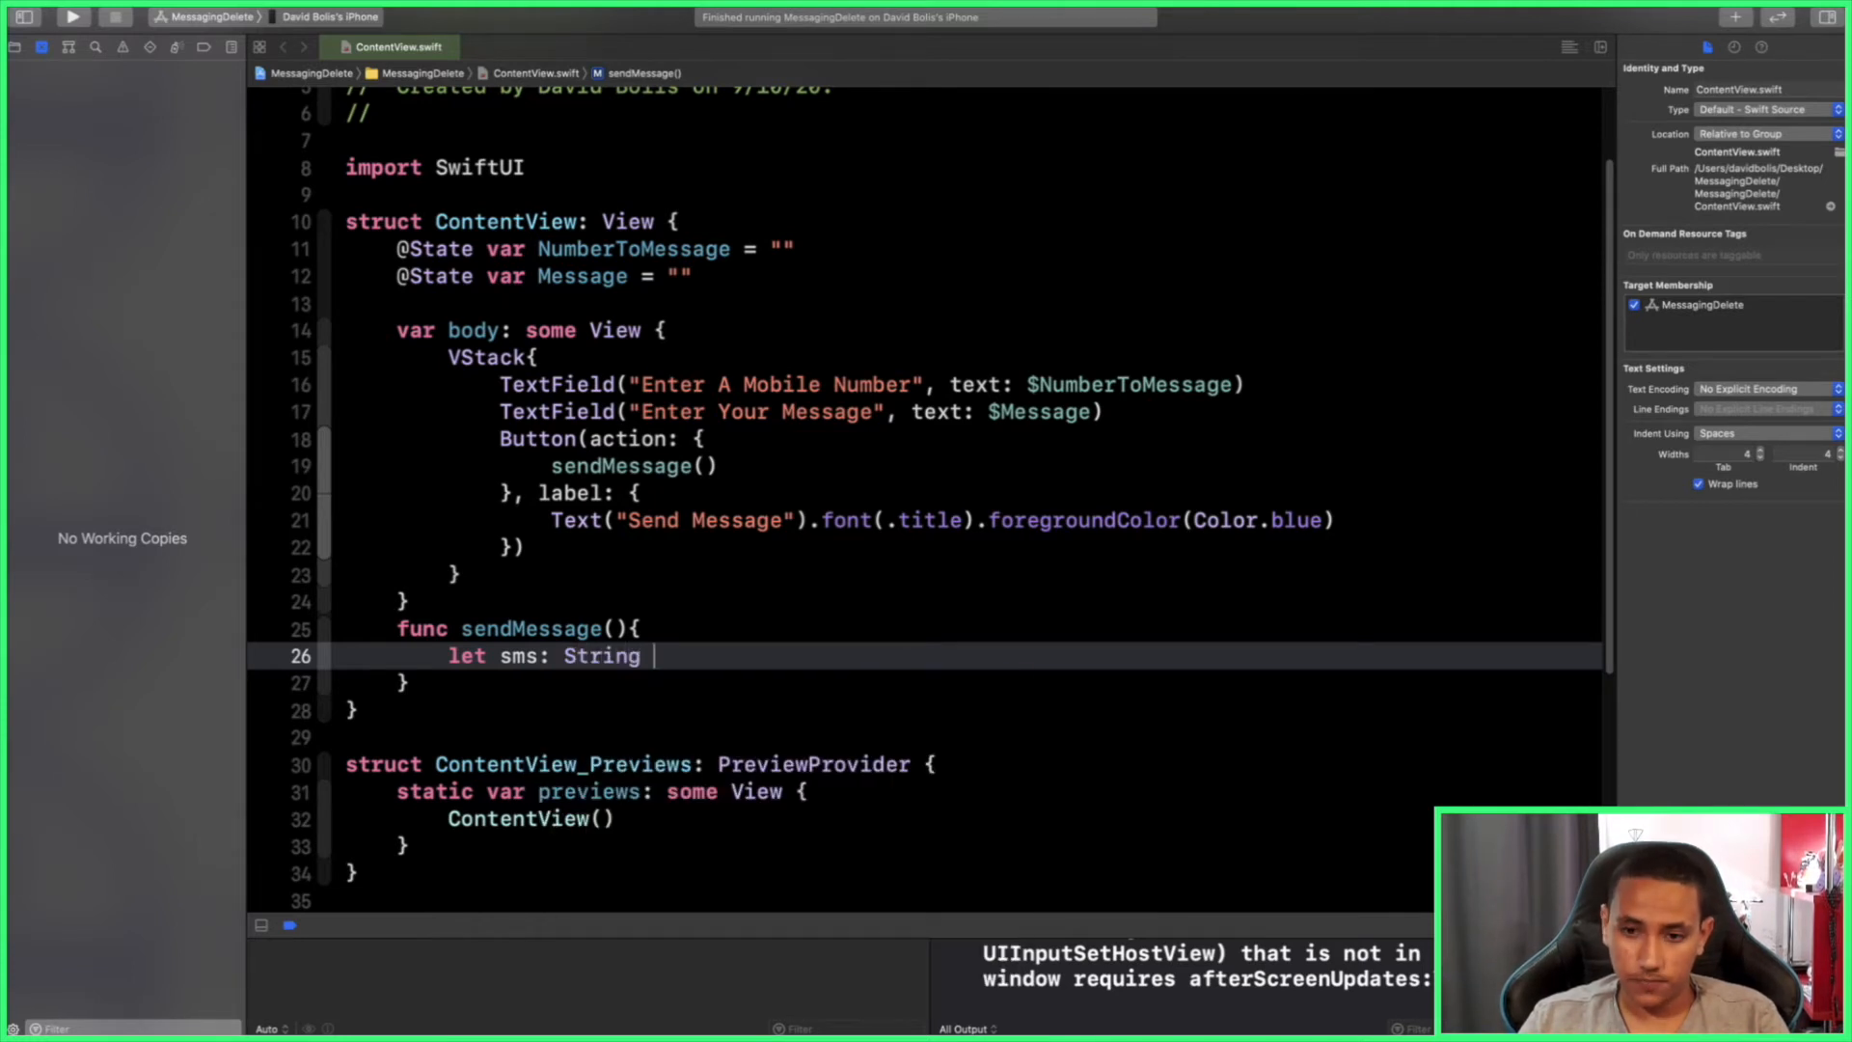
text(= "")
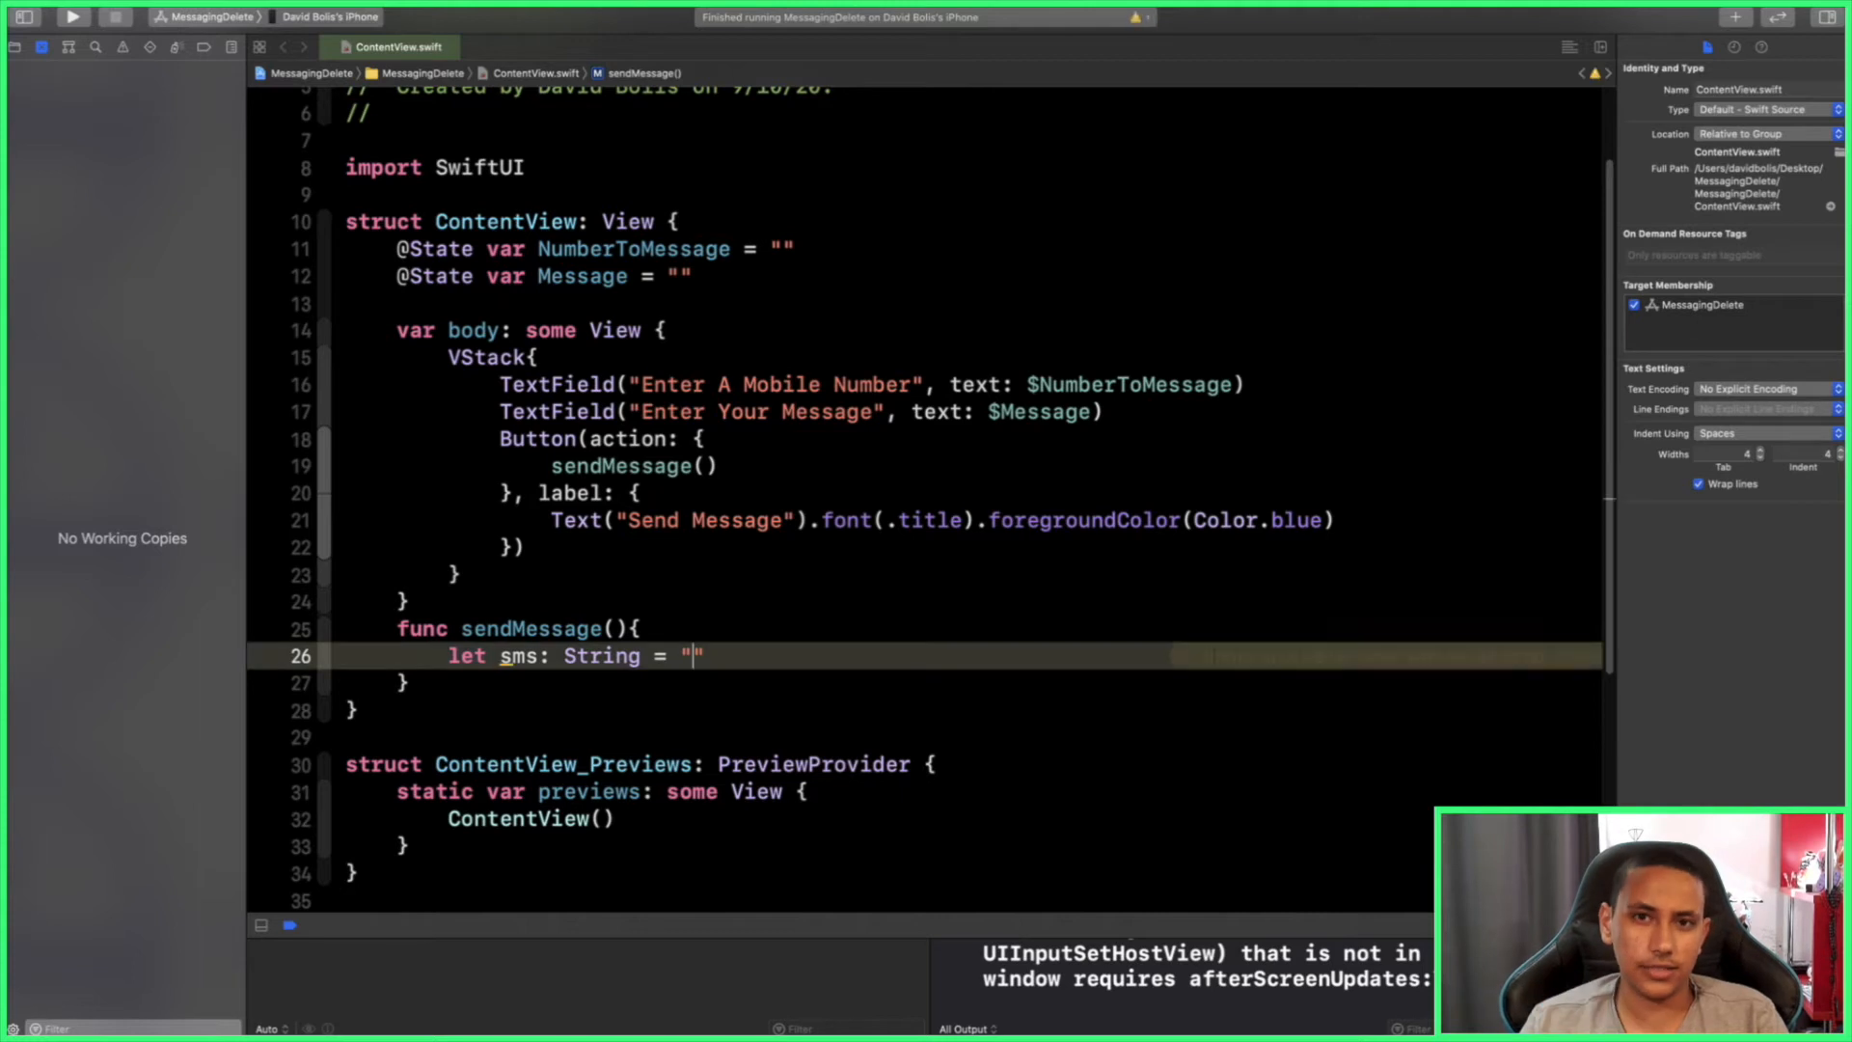
text(sms)
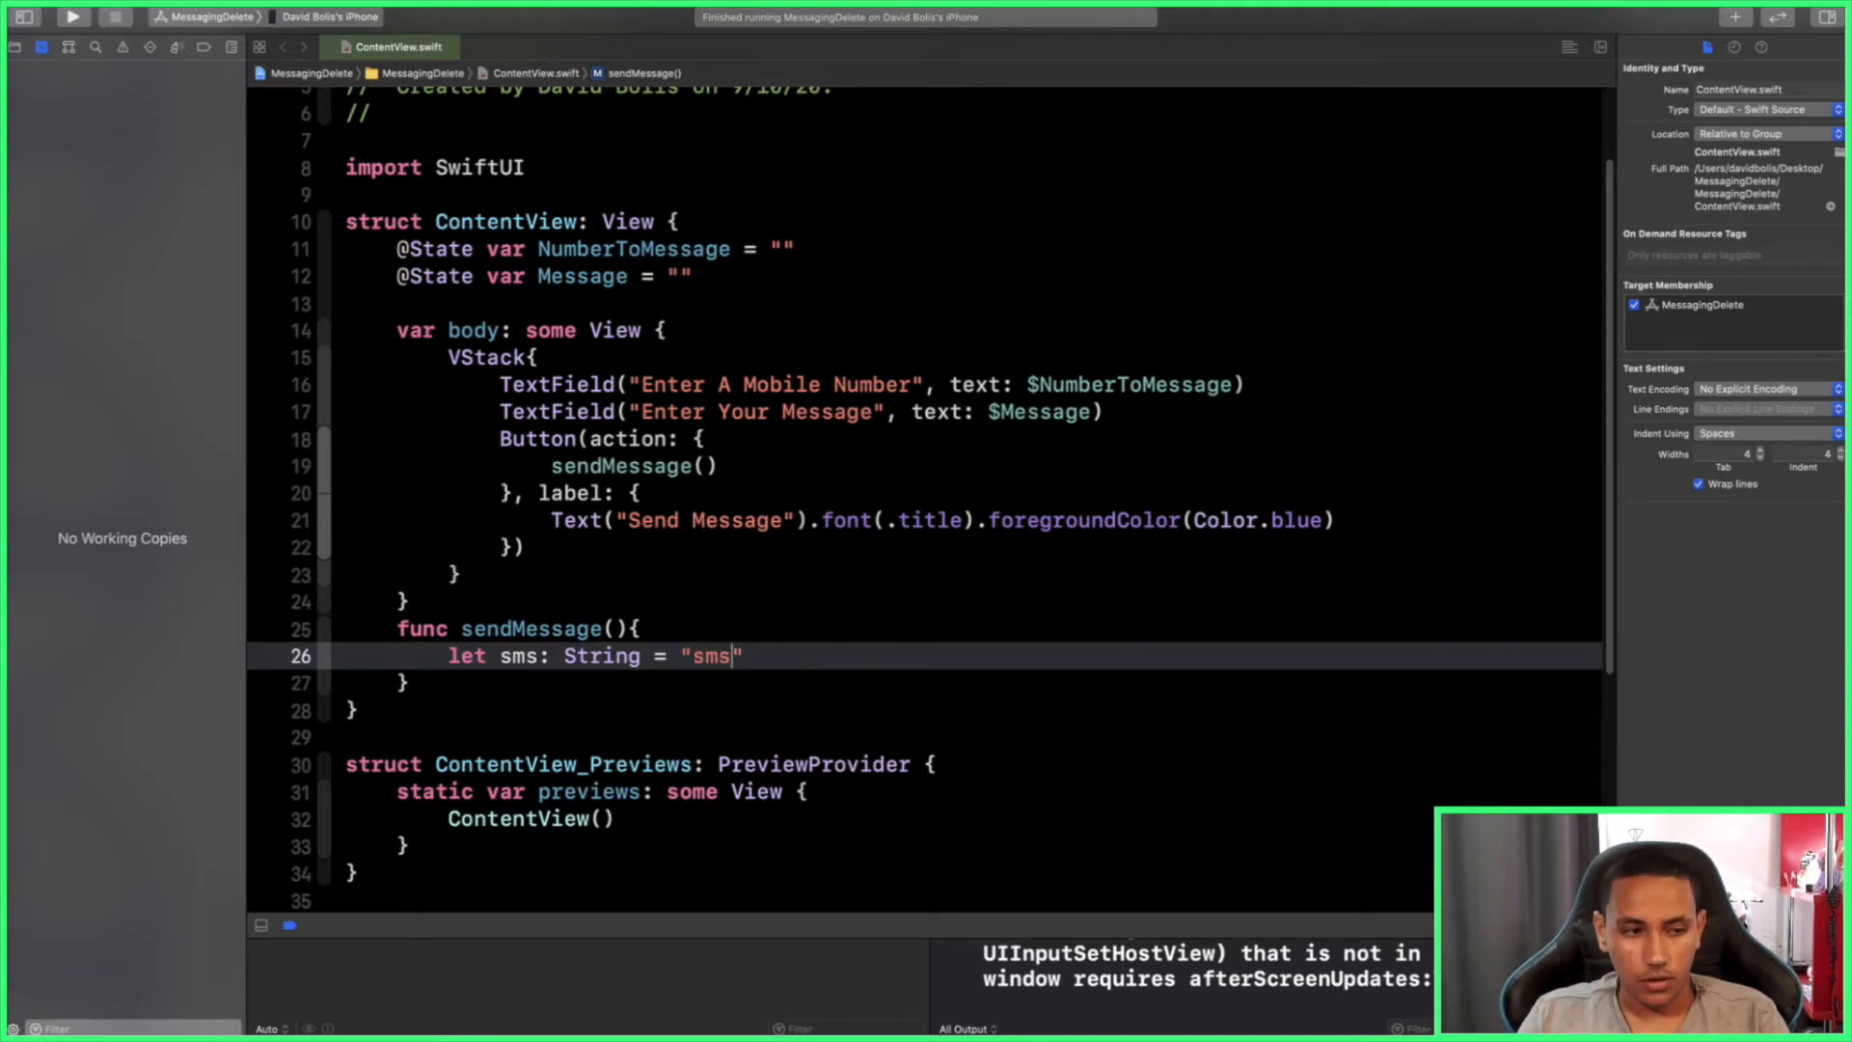
text(:)
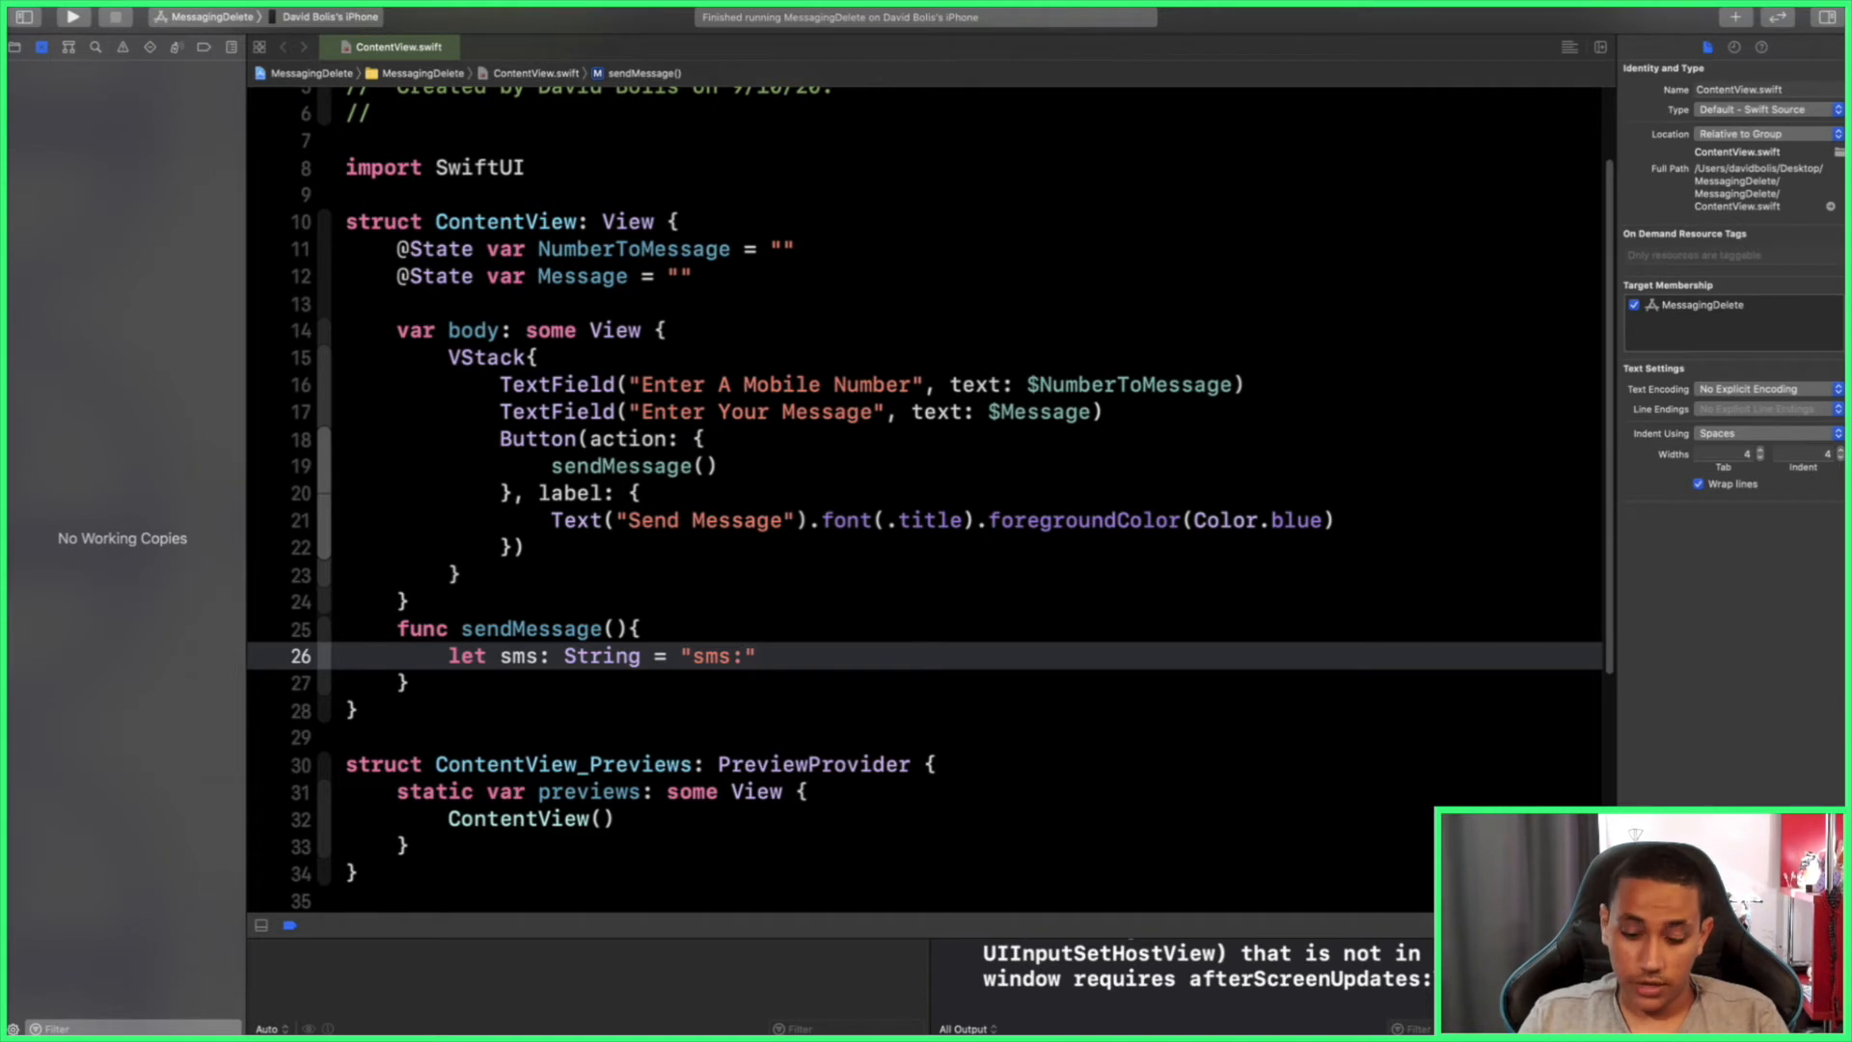
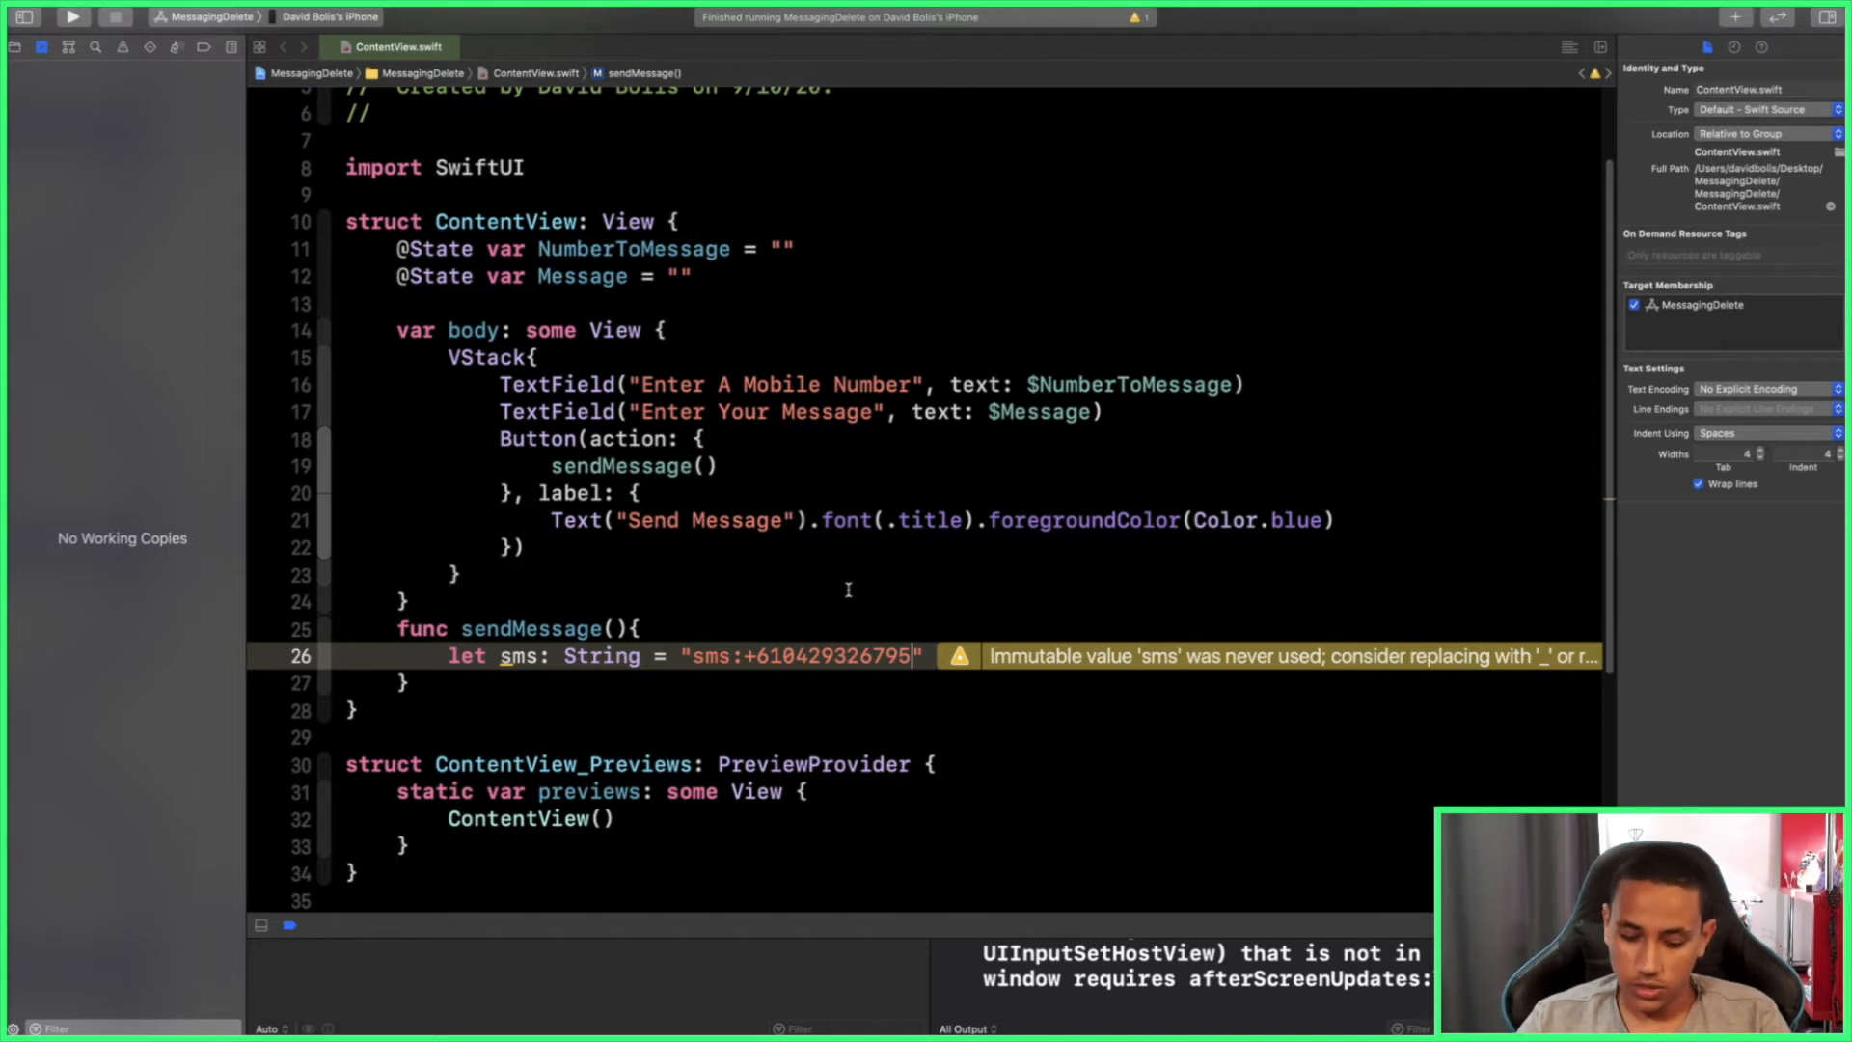
text(&bo)
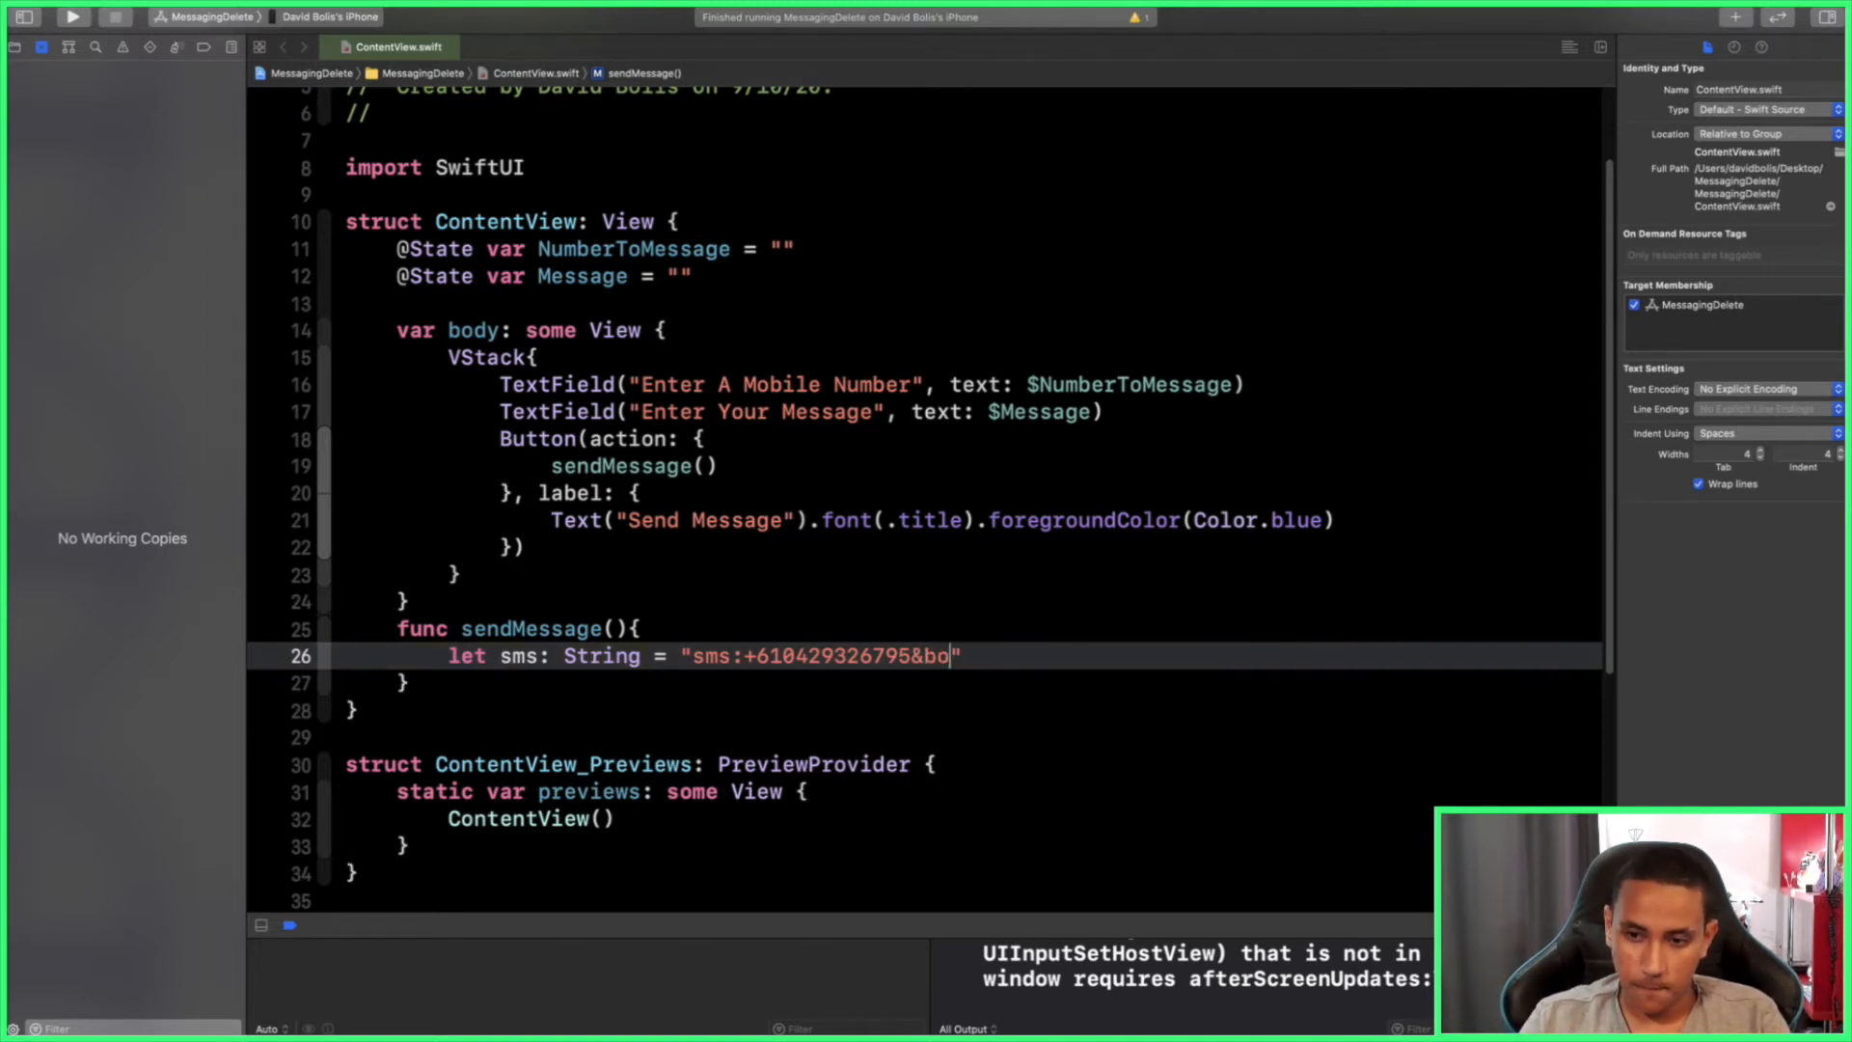
text(dy)
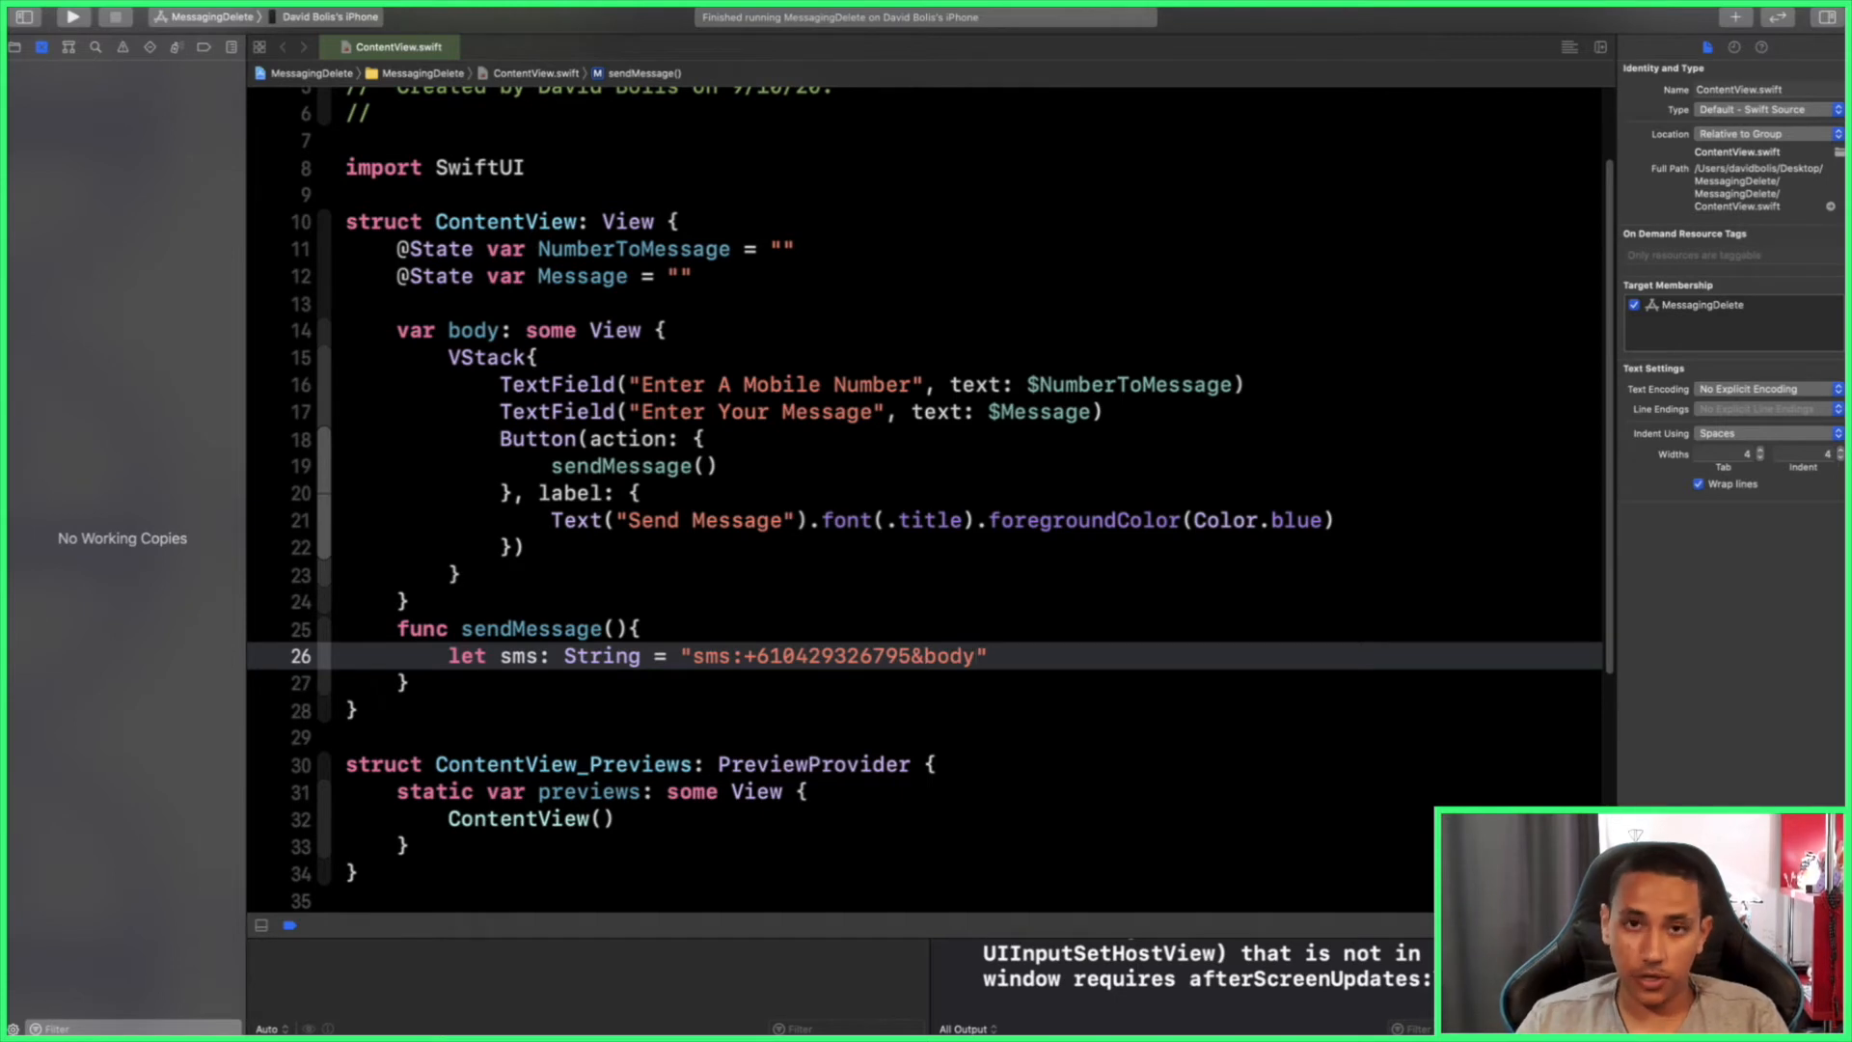
text(=")
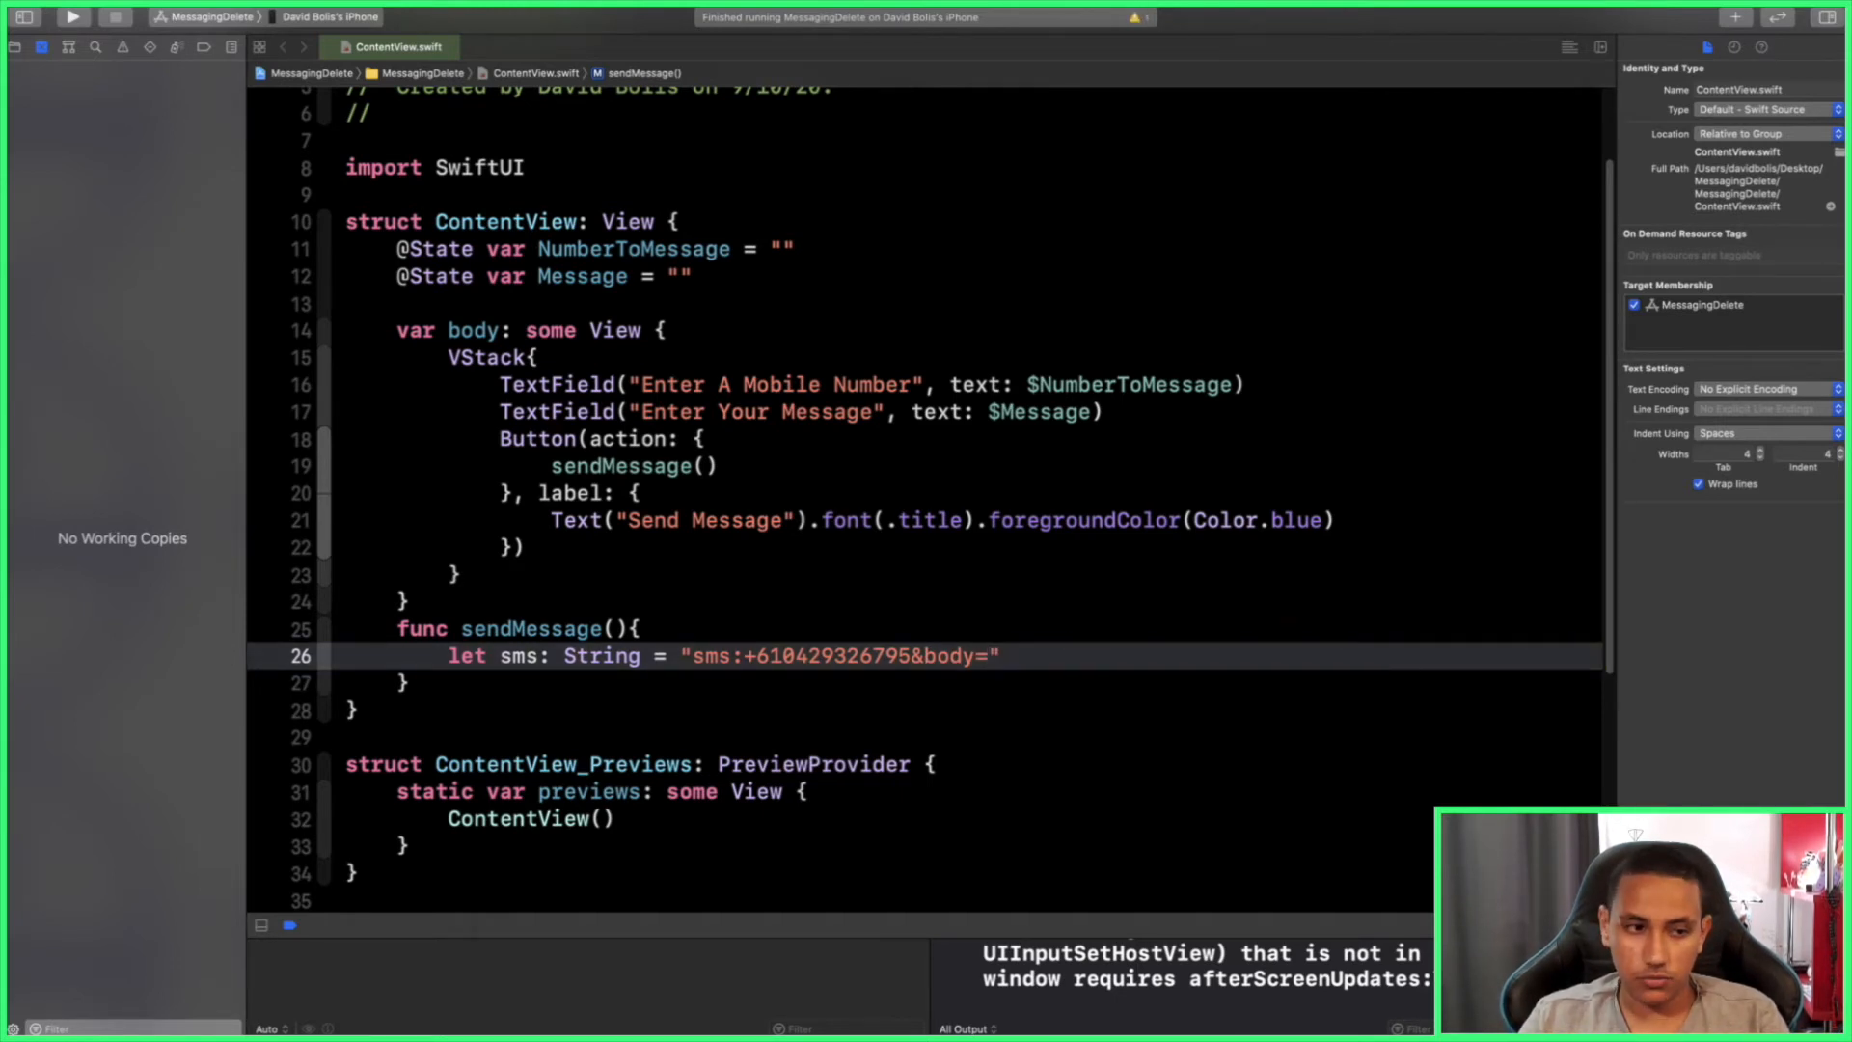
text(Hello,)
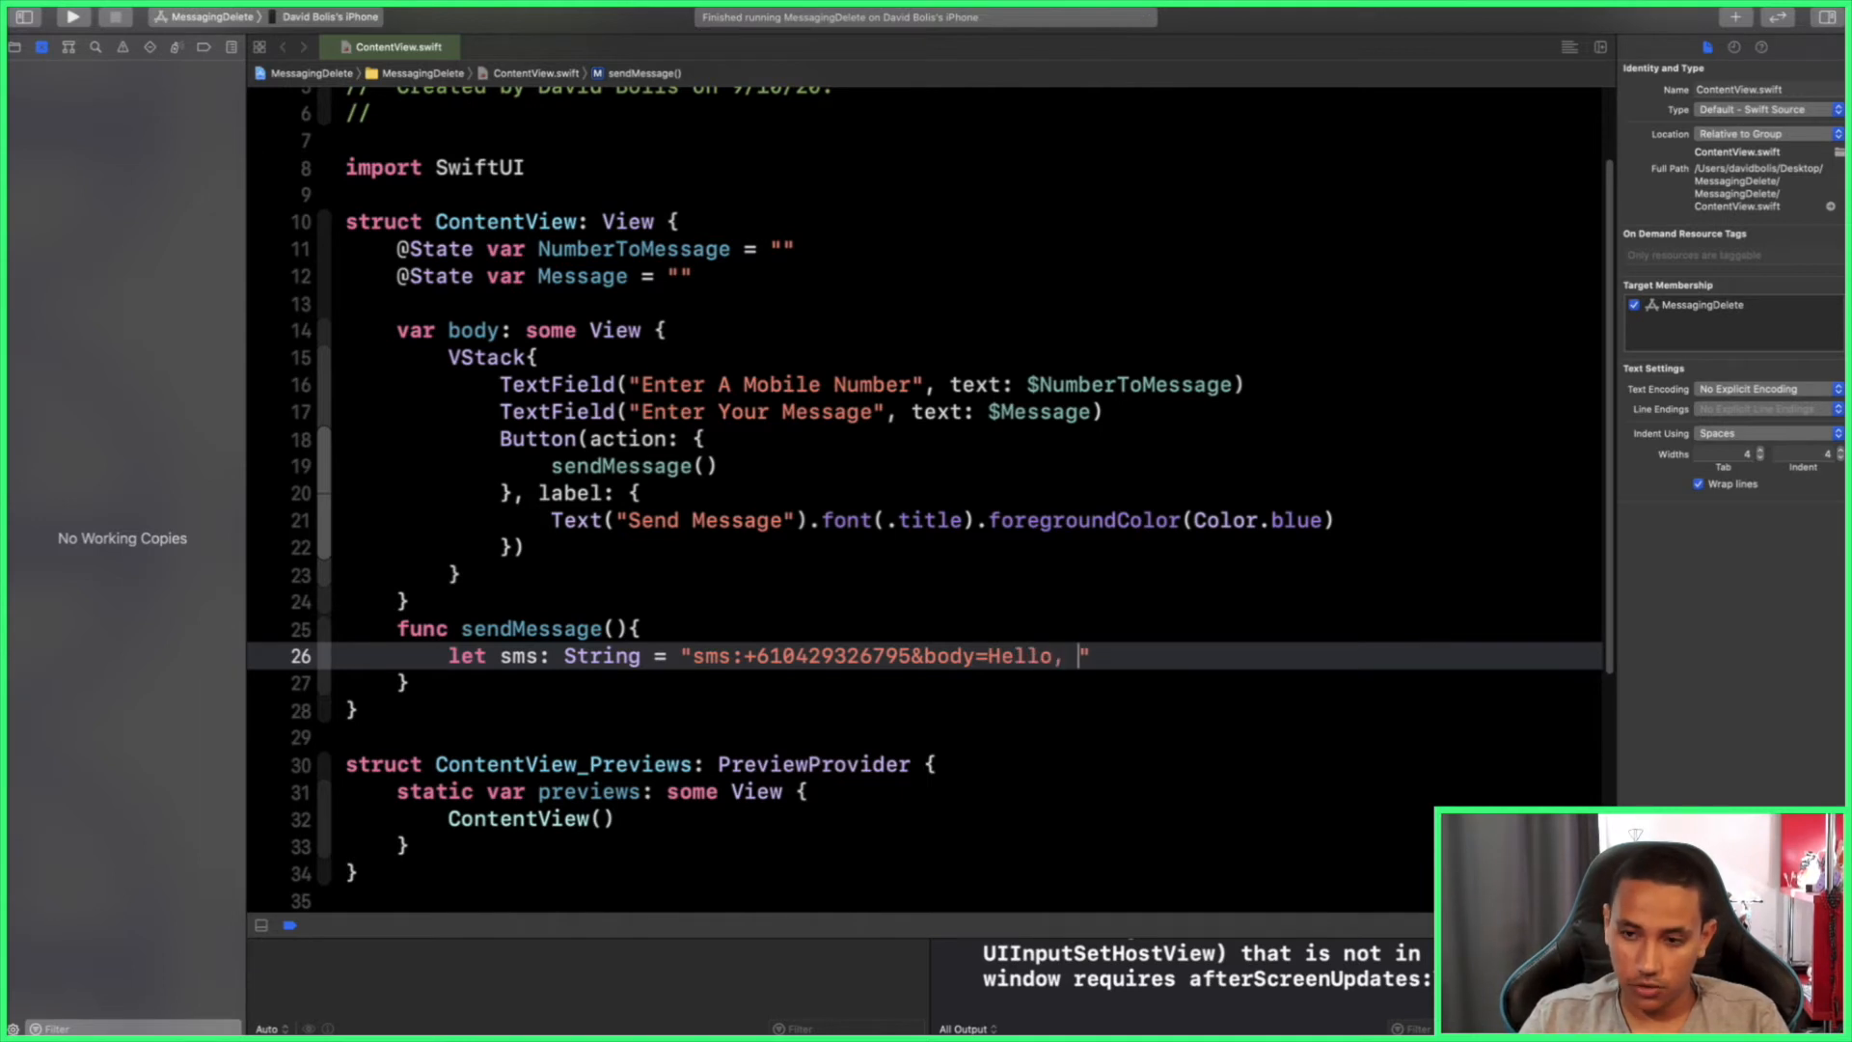
text(Are)
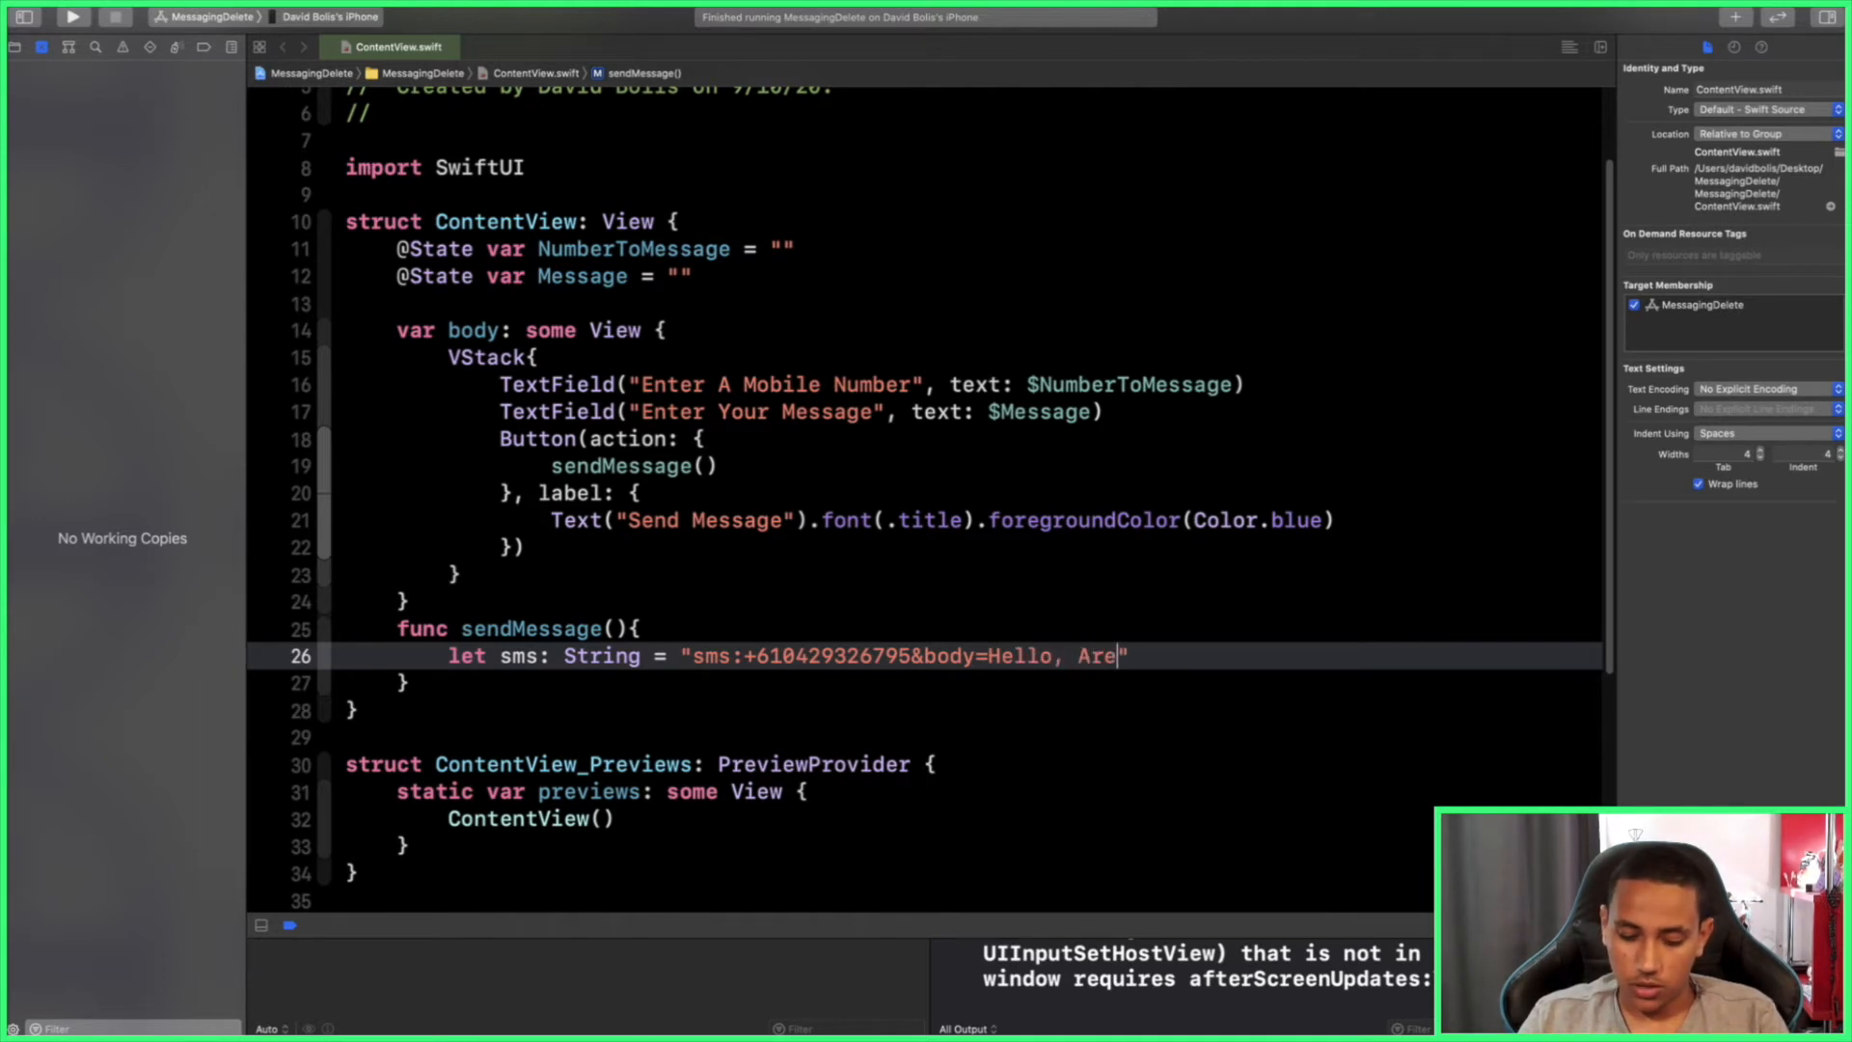
text(You The)
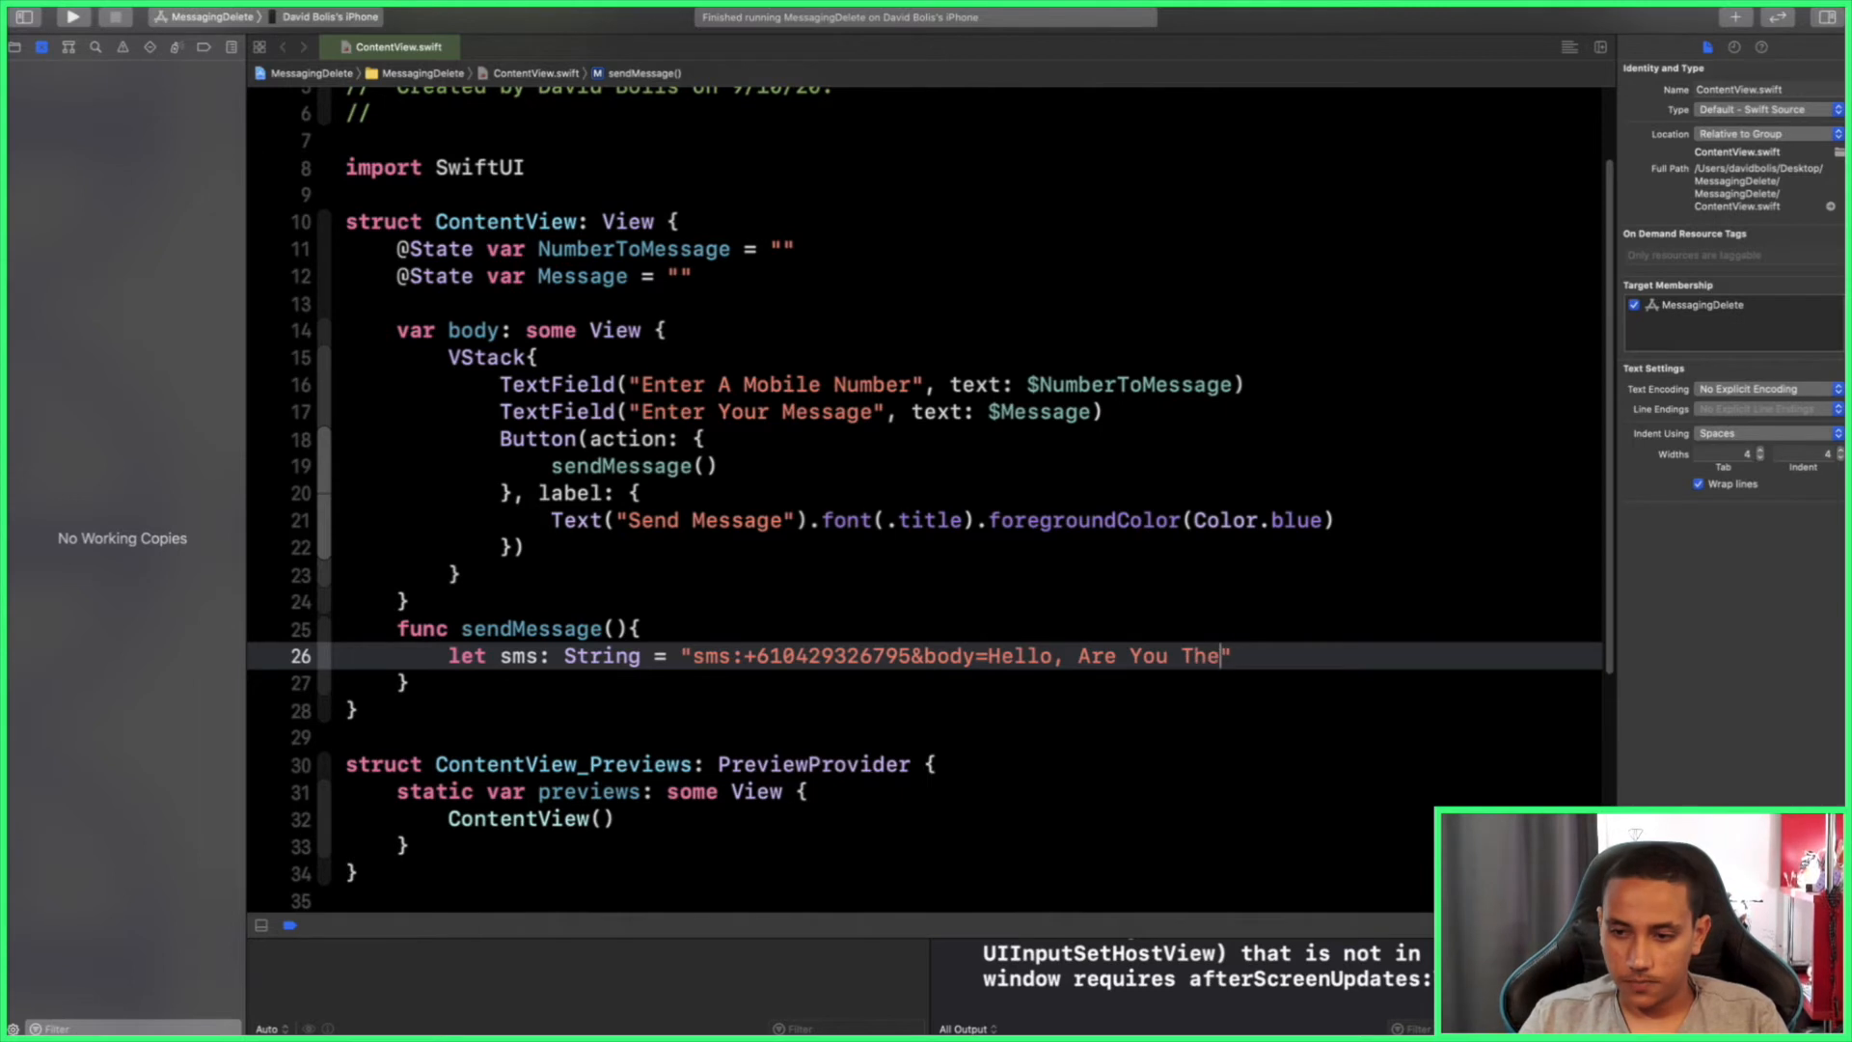
text(re?)
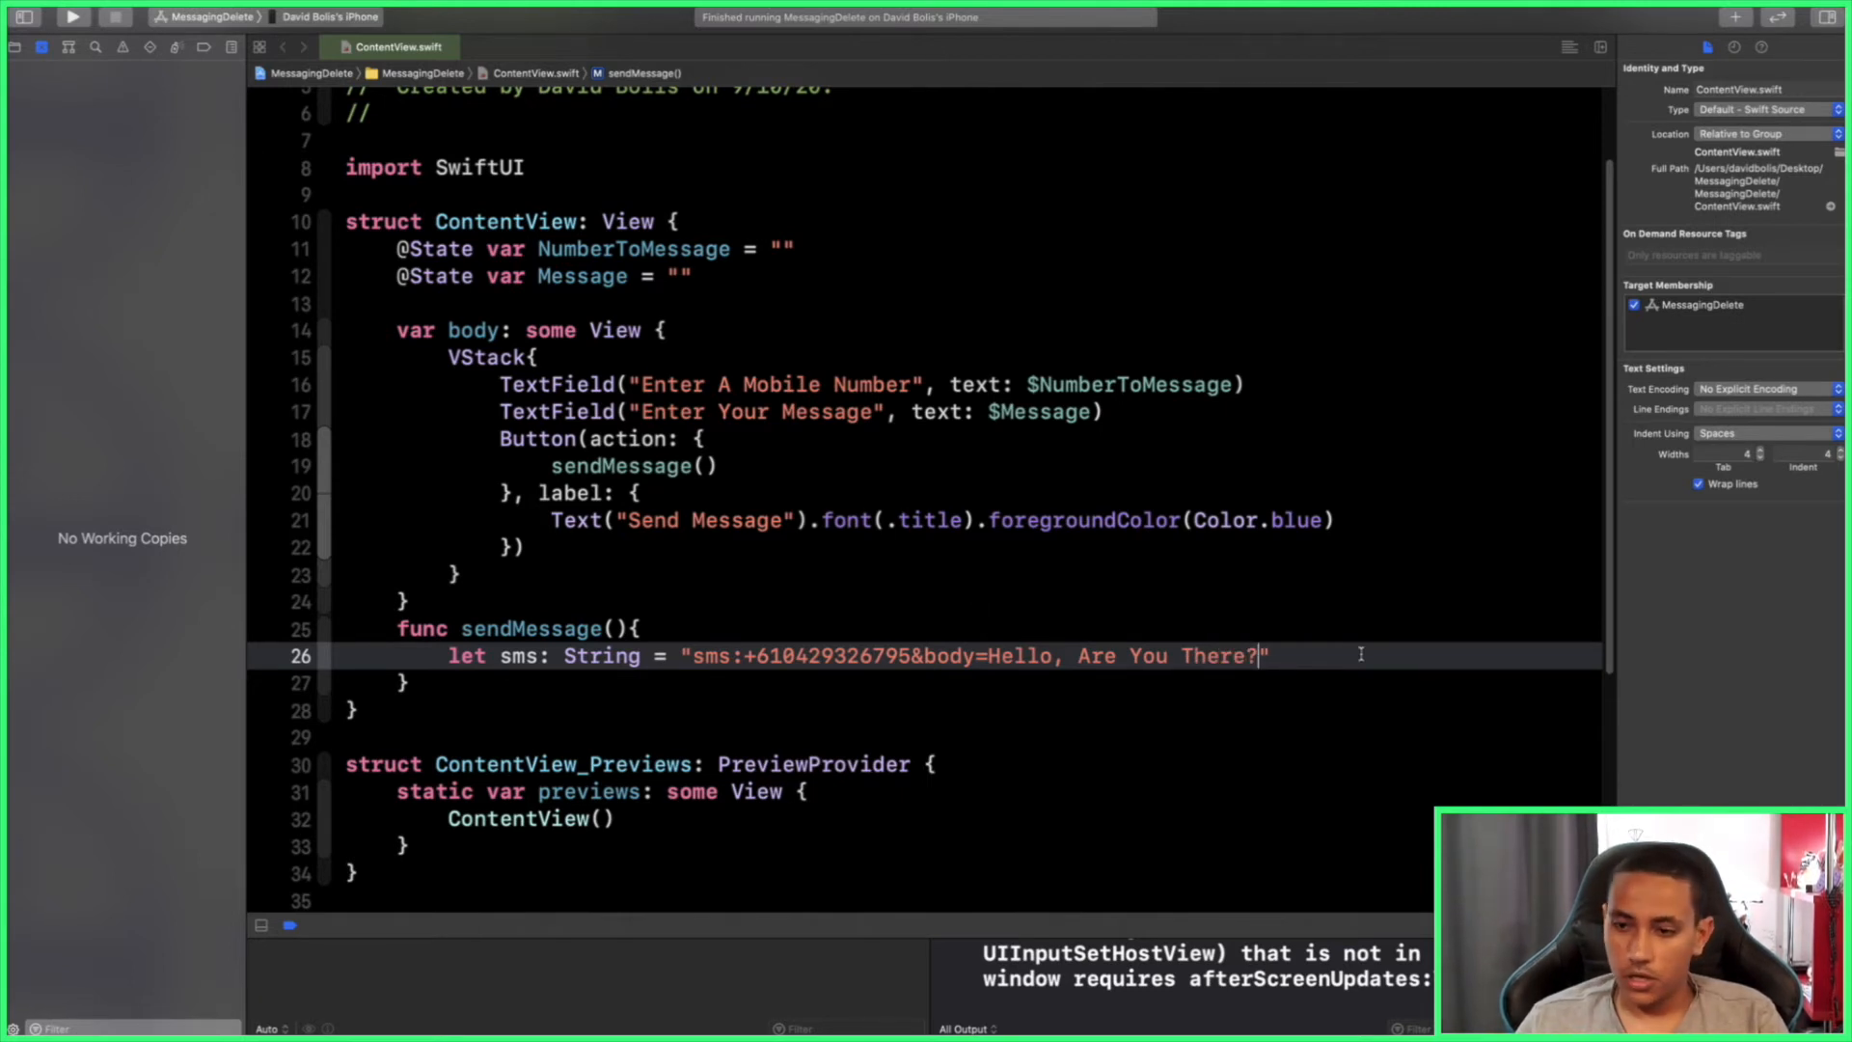
double_click(968, 656)
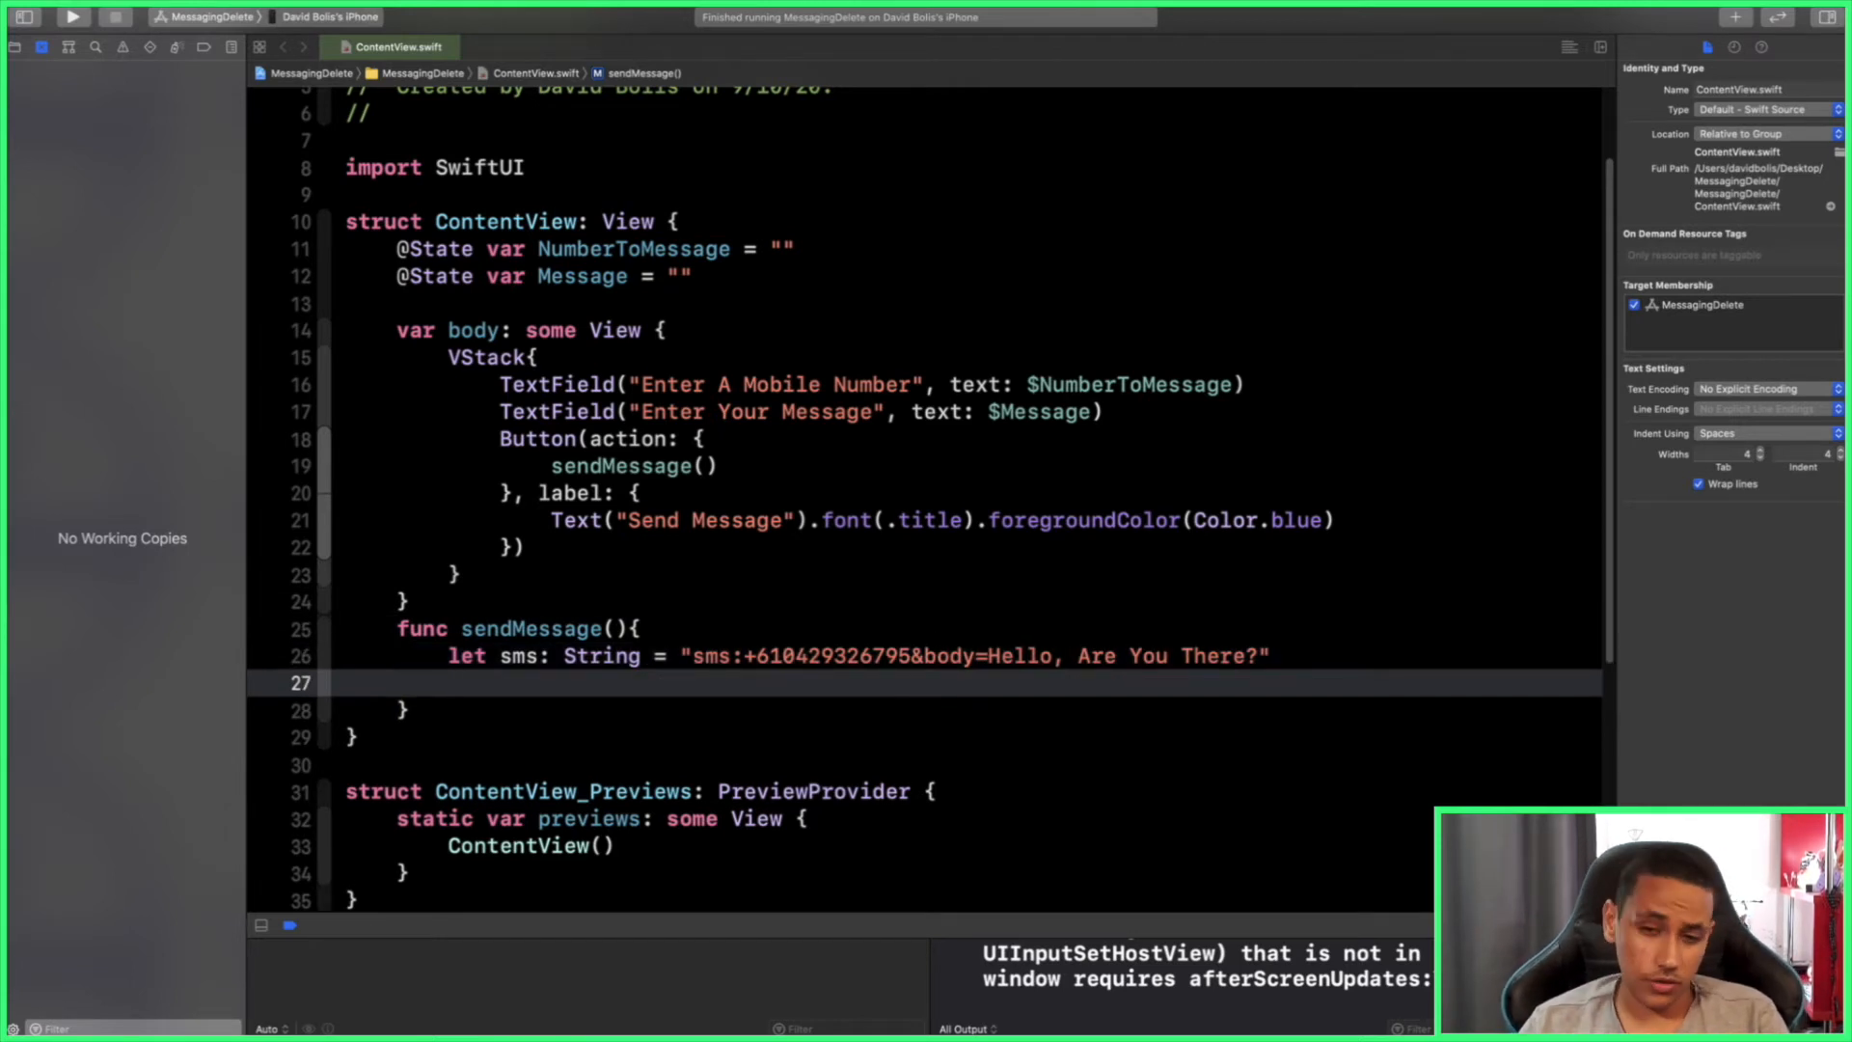
Add let strURL = sms.addingPercentEncoding(withAllowedCharacters: .urlQueryAllowed)!
text(let)
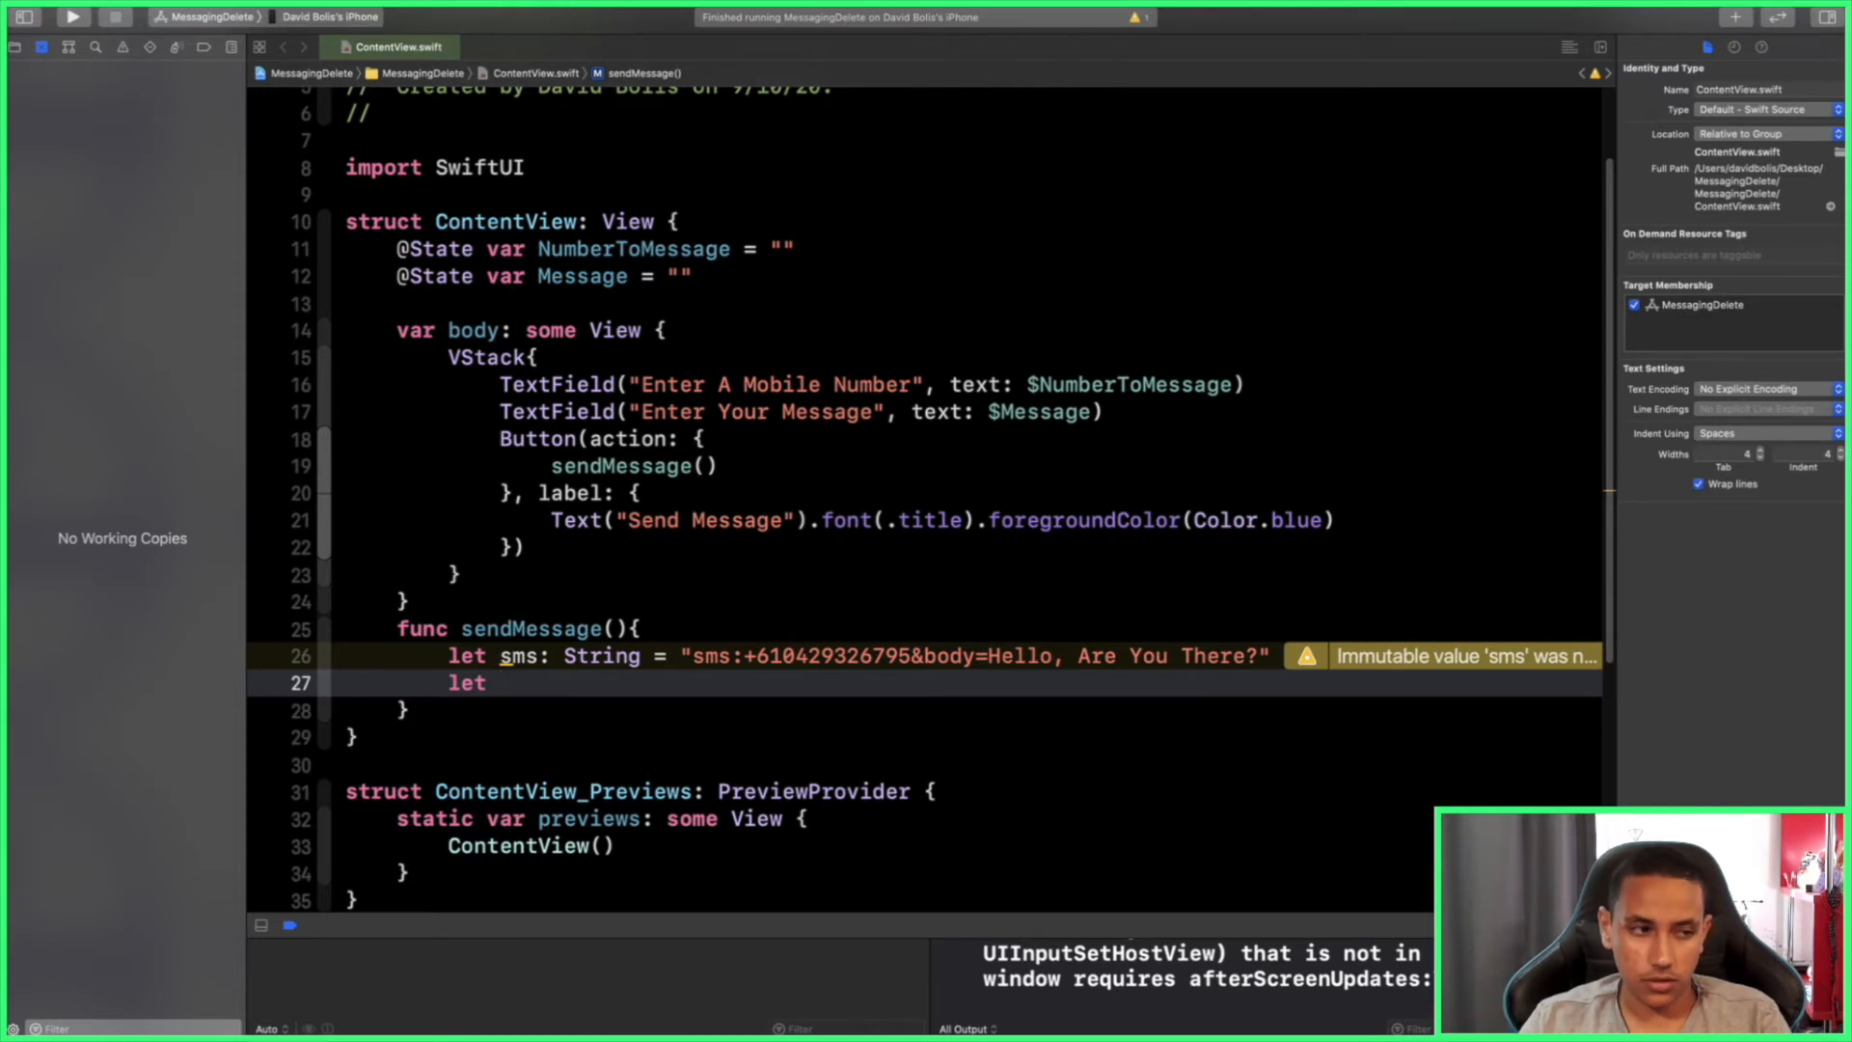
text(strURL: String =)
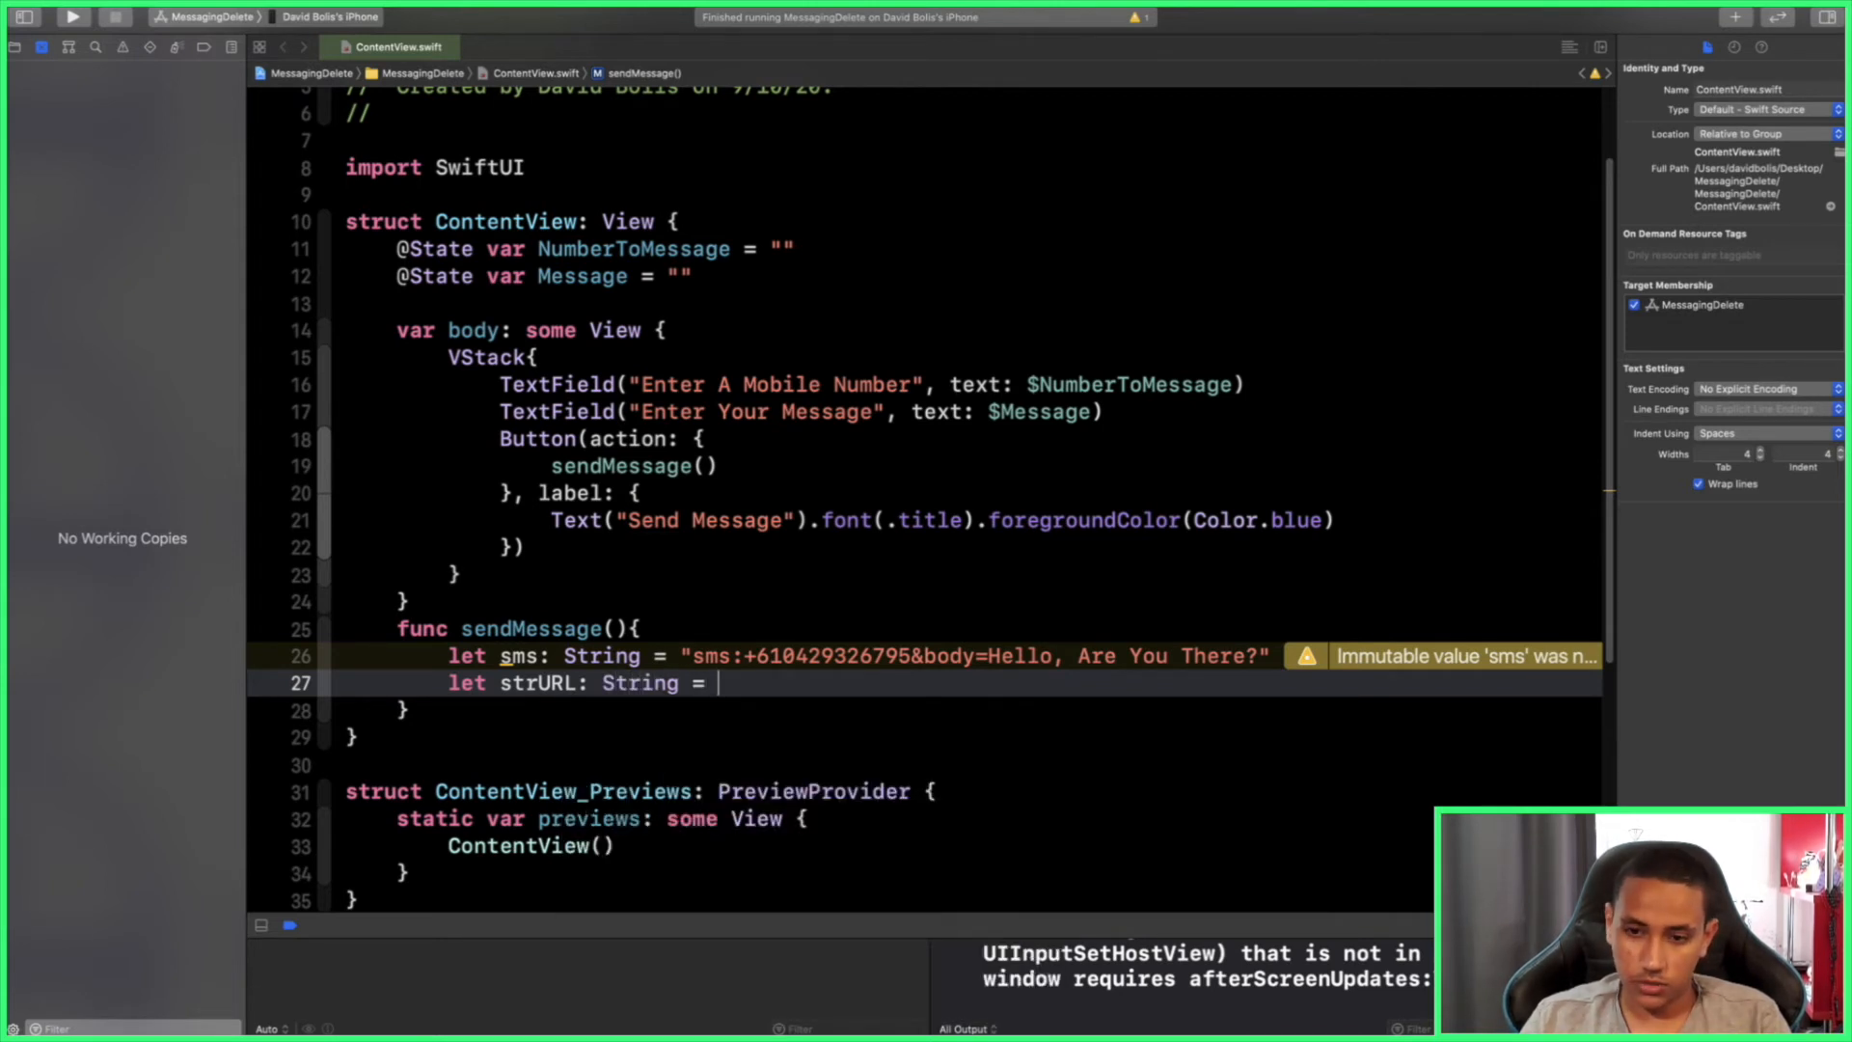
text(sms.)
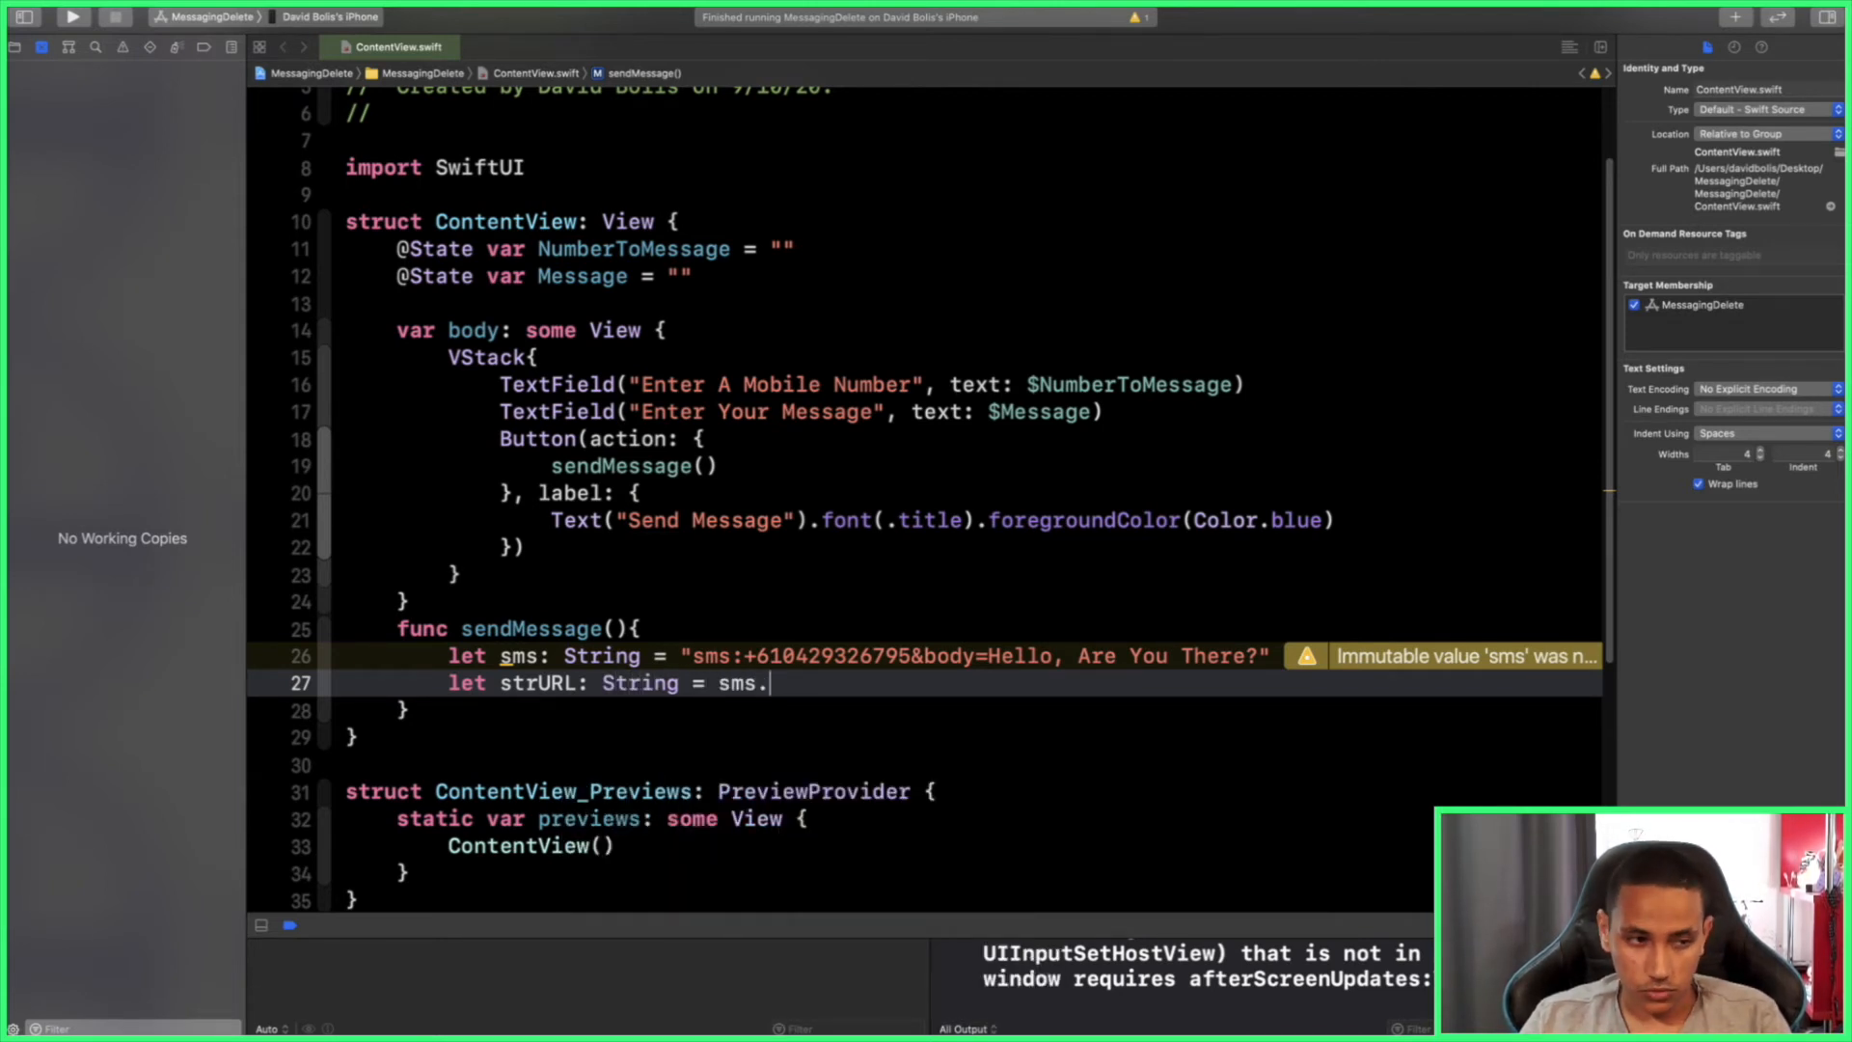
text(add)
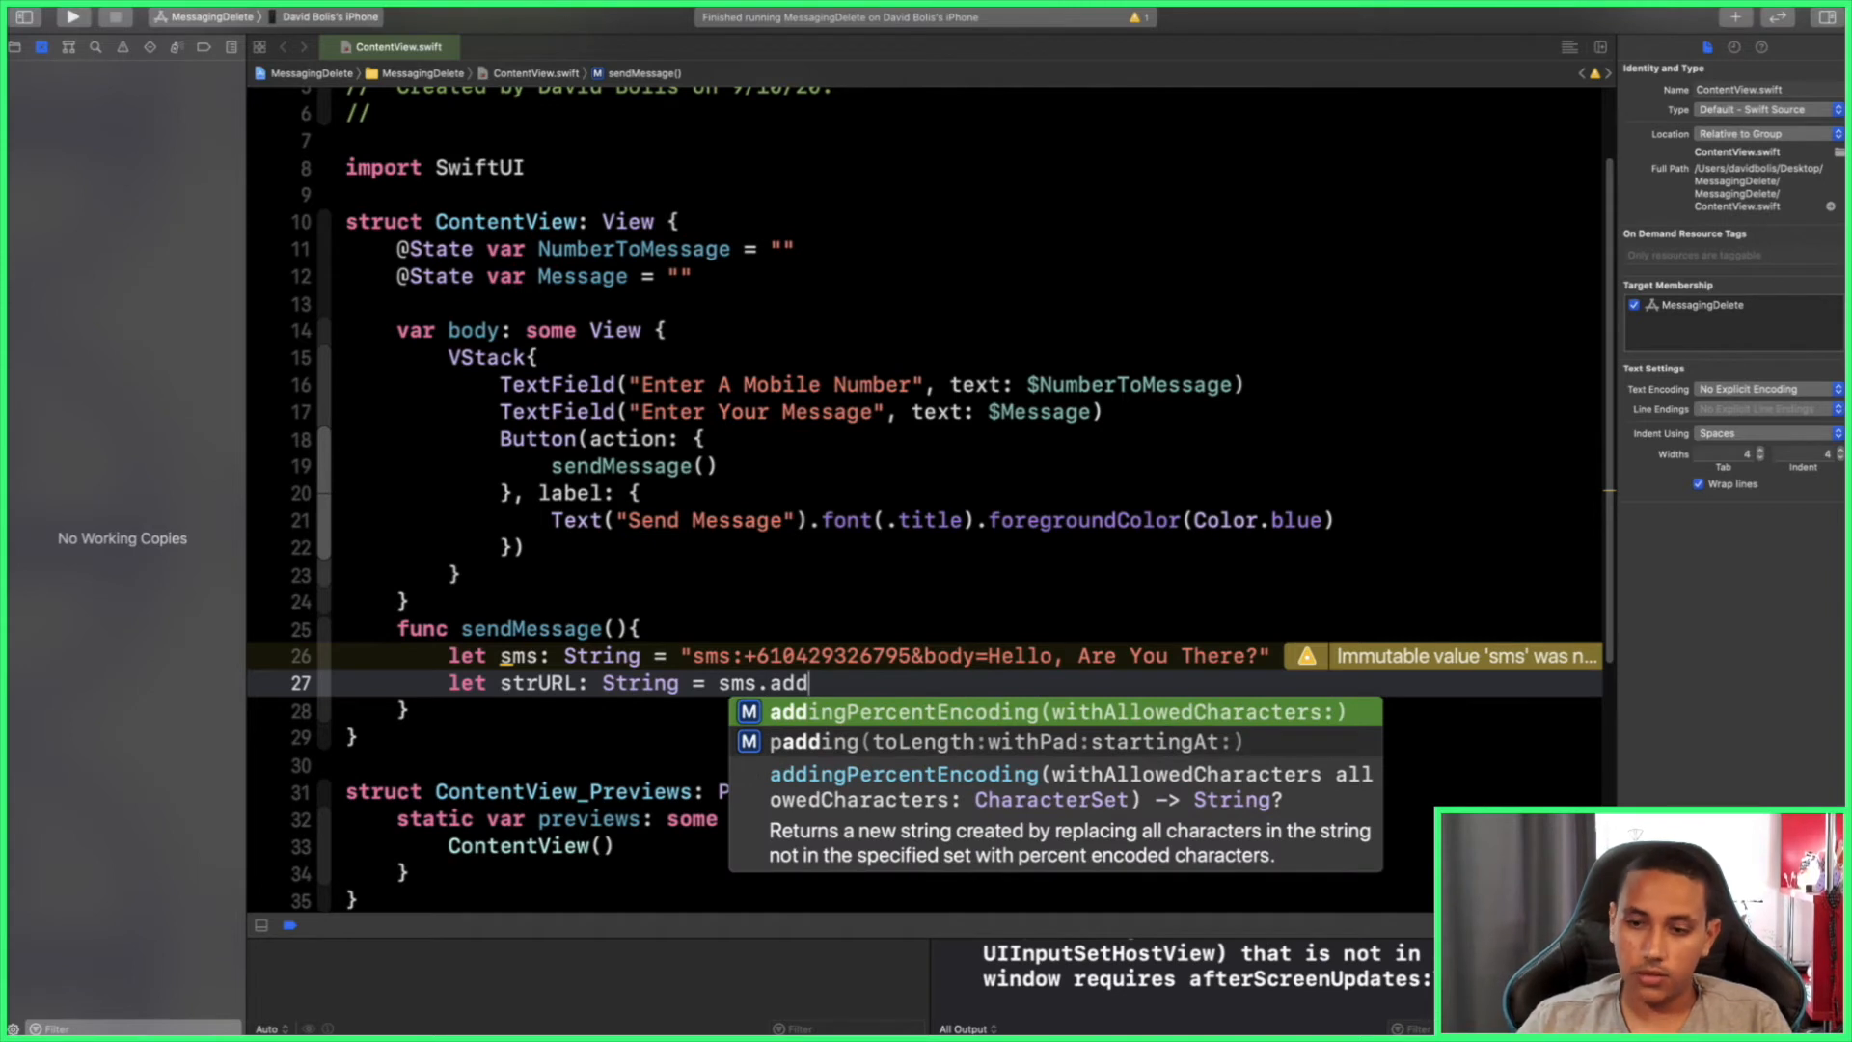
click(1044, 710)
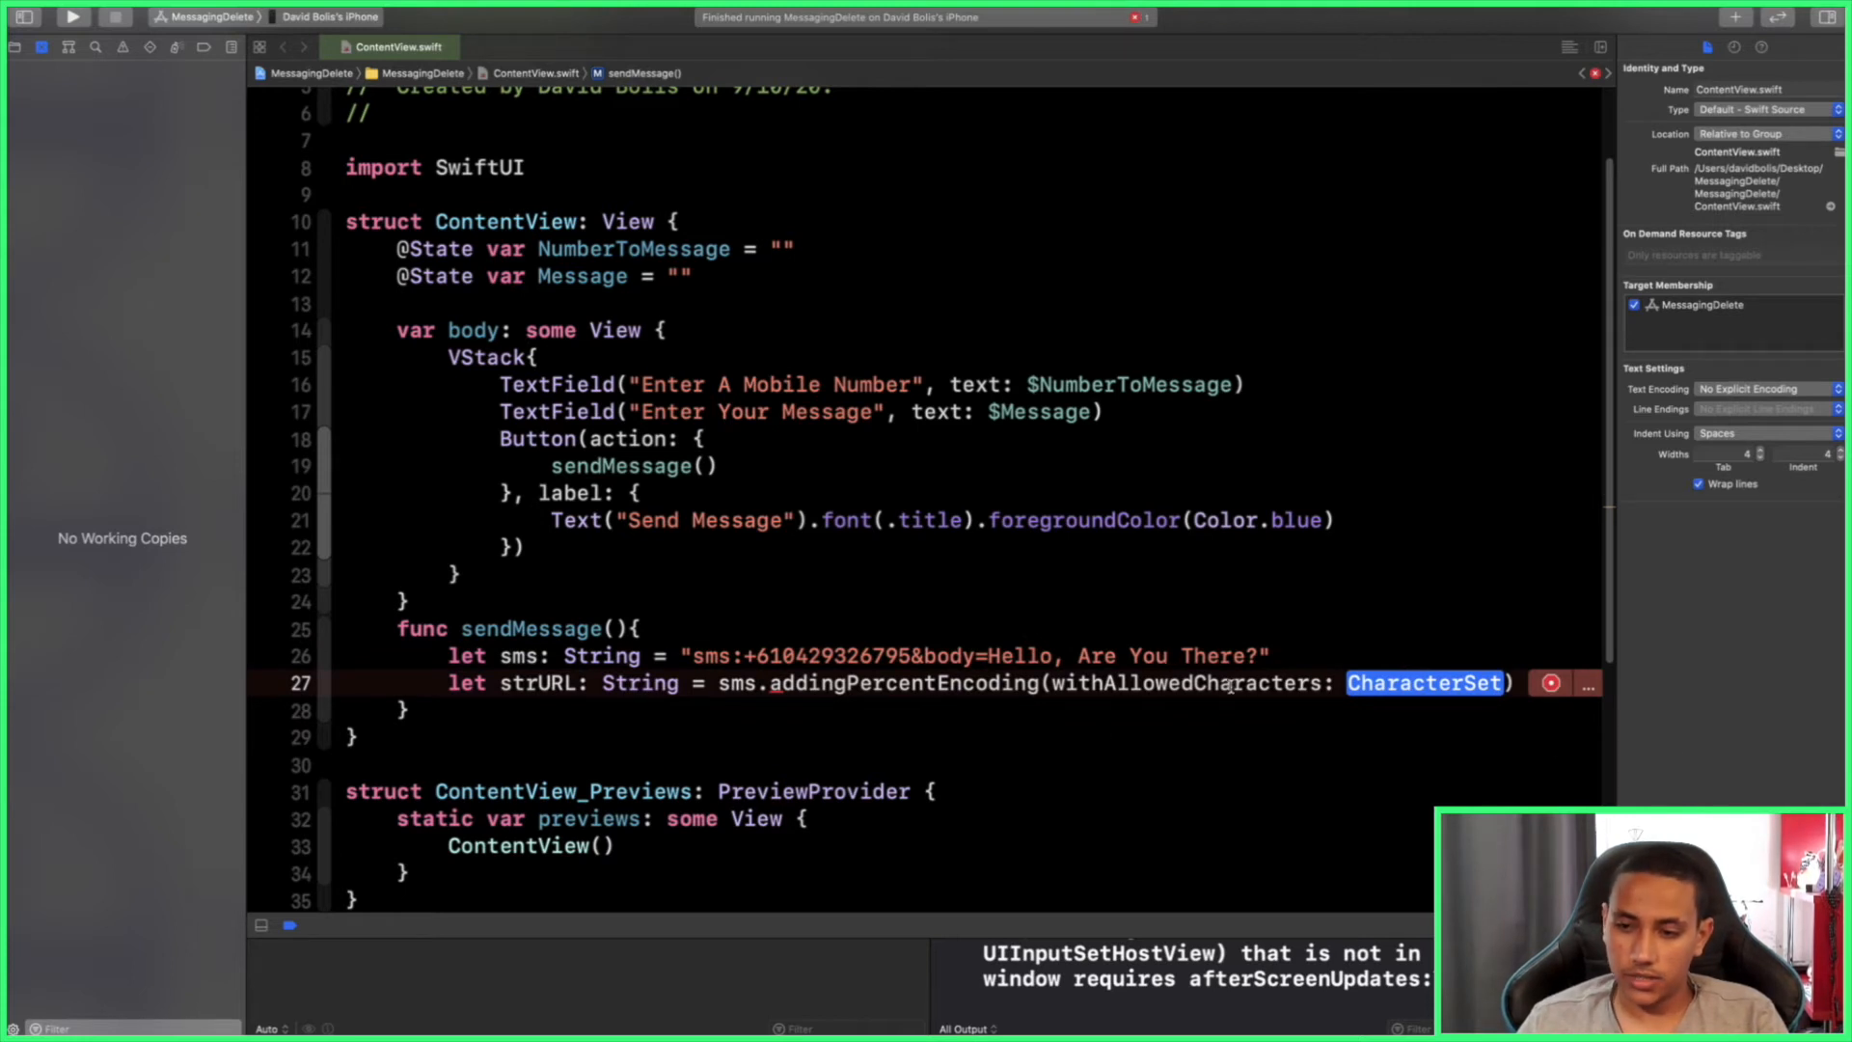
text(.)
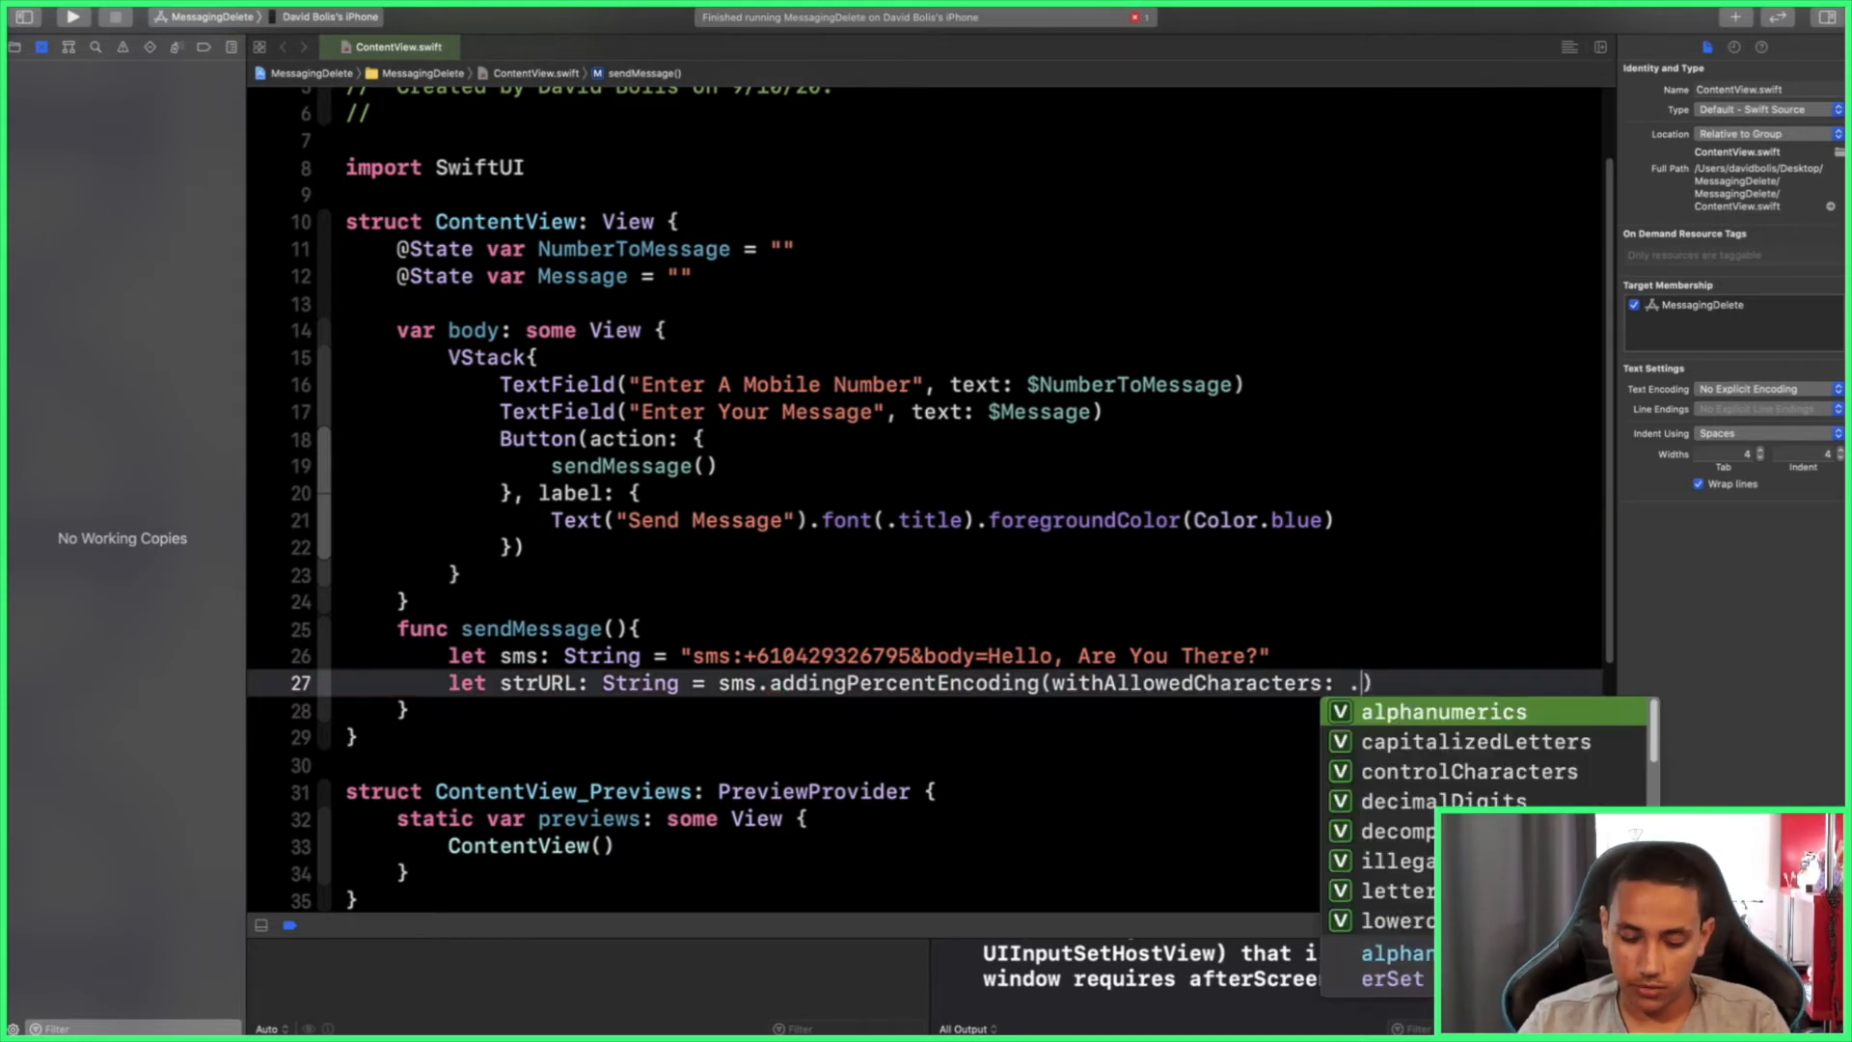
text(urlQueryAllowed)
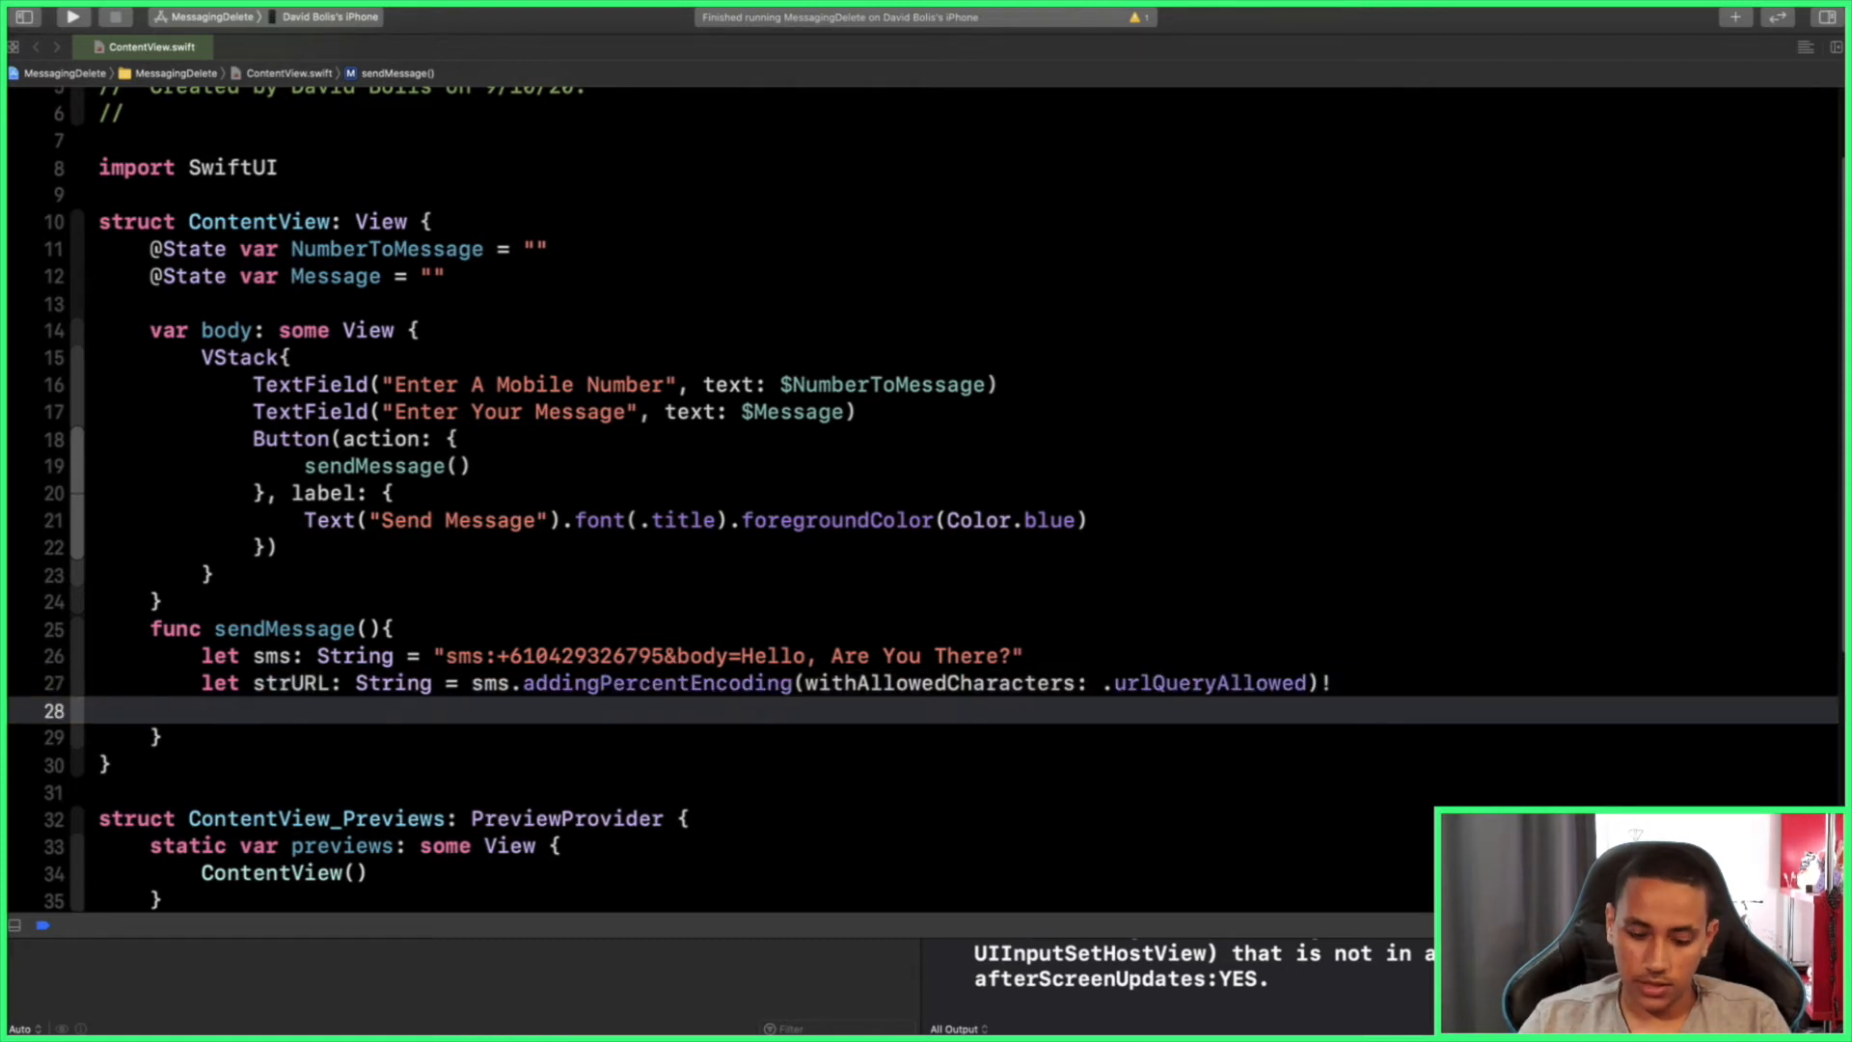
Add UIApplication.shared.open(URL.init(string: strURL)!, options: [:], completionHandler: nil).
text(UIApplication.share)
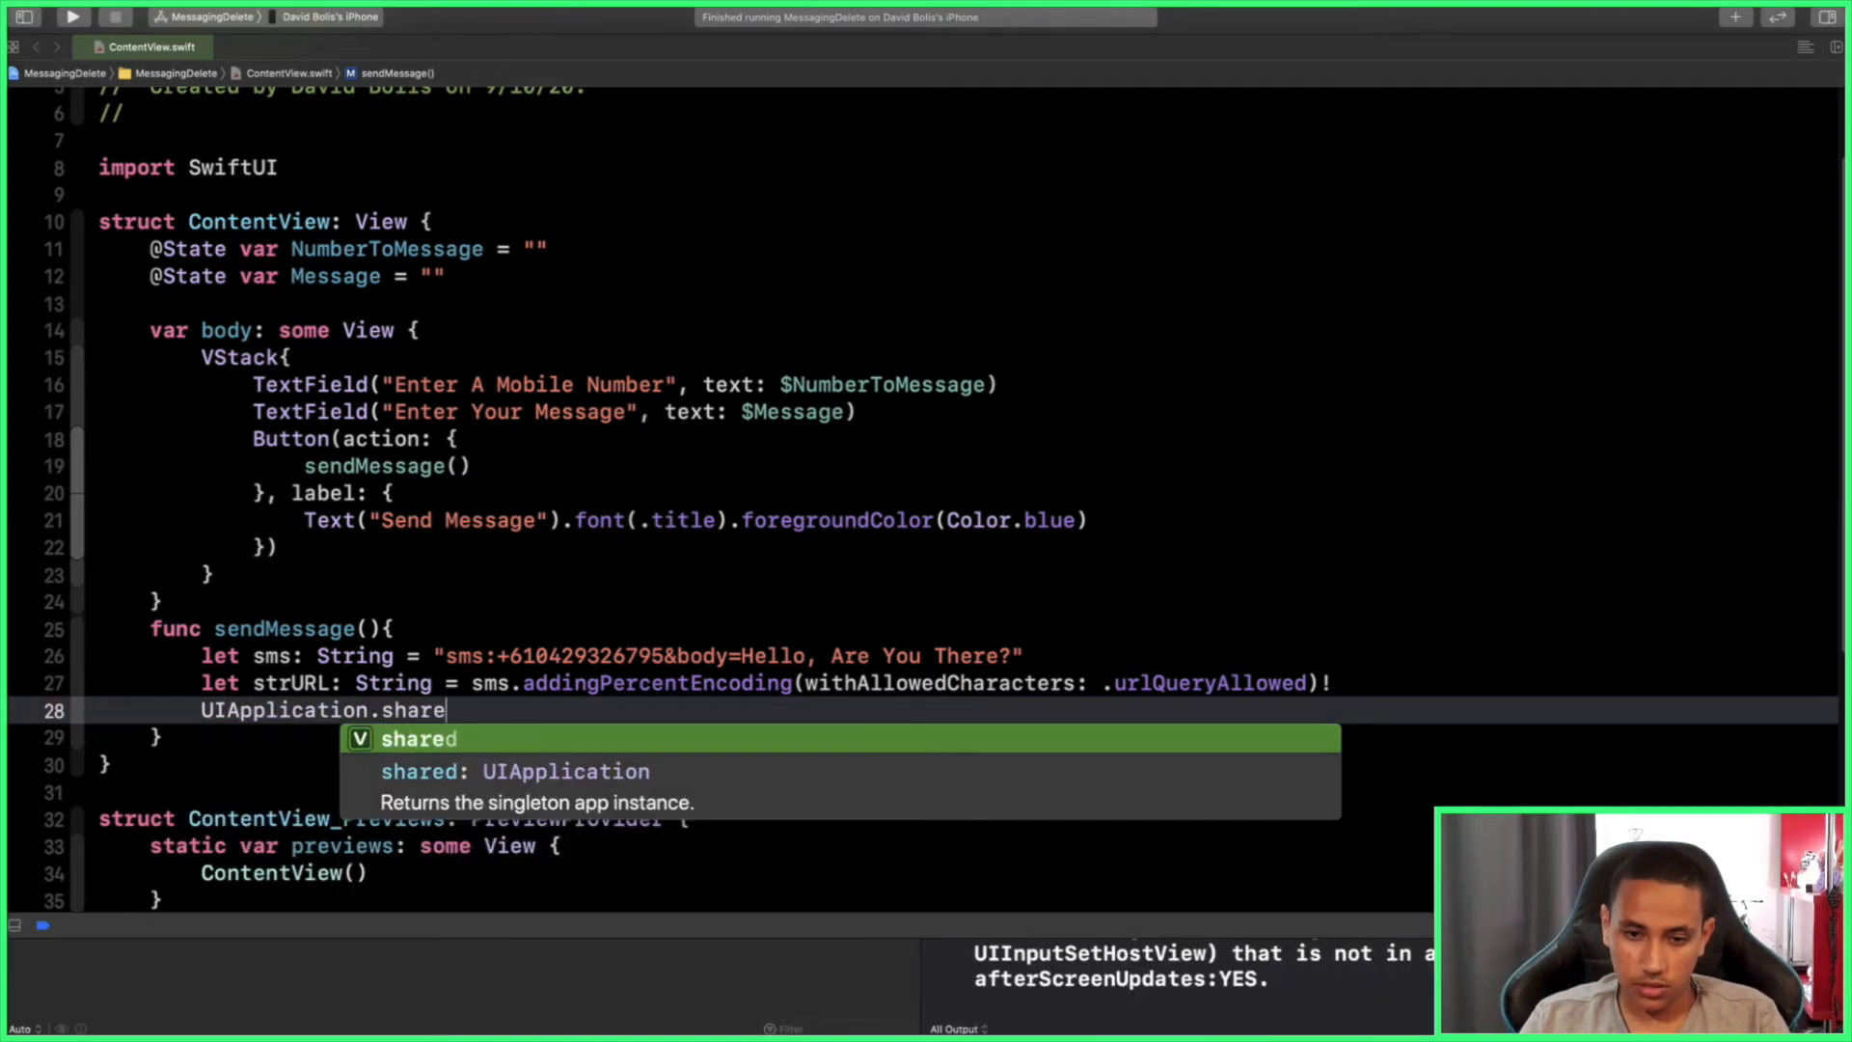
text(.)
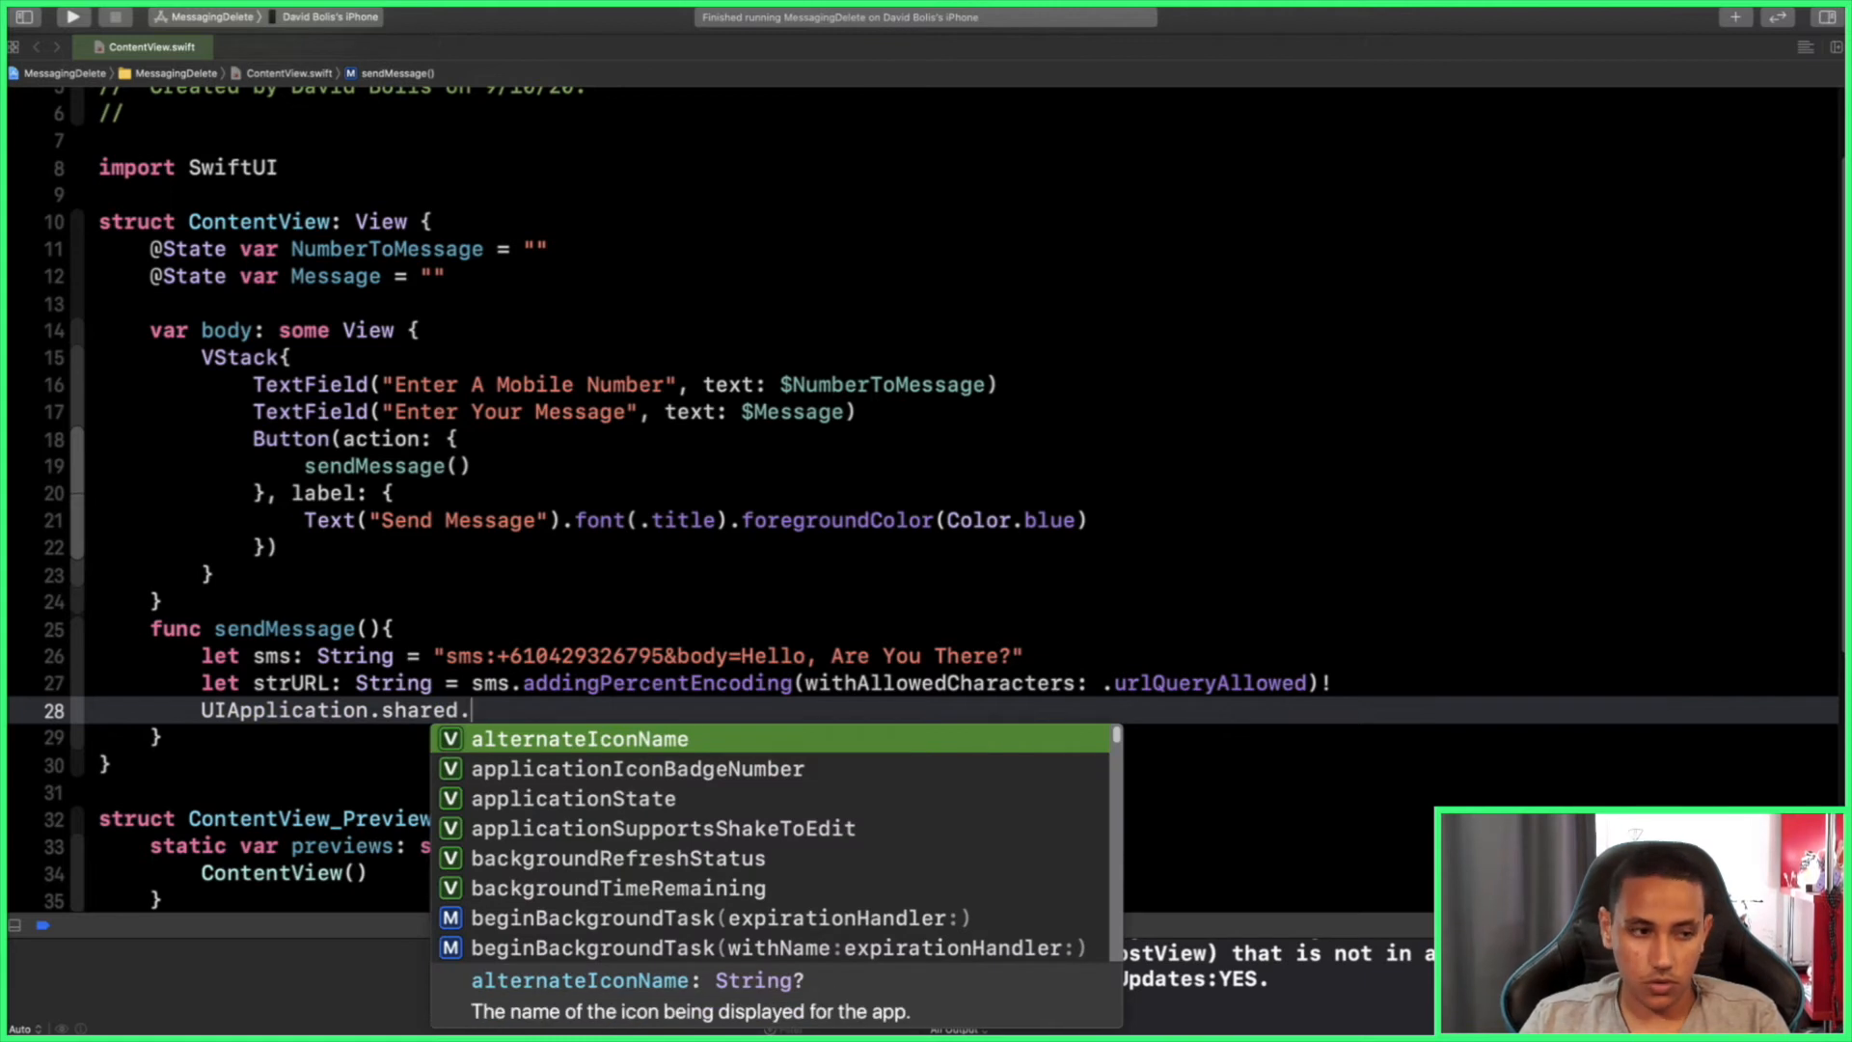
text(open()
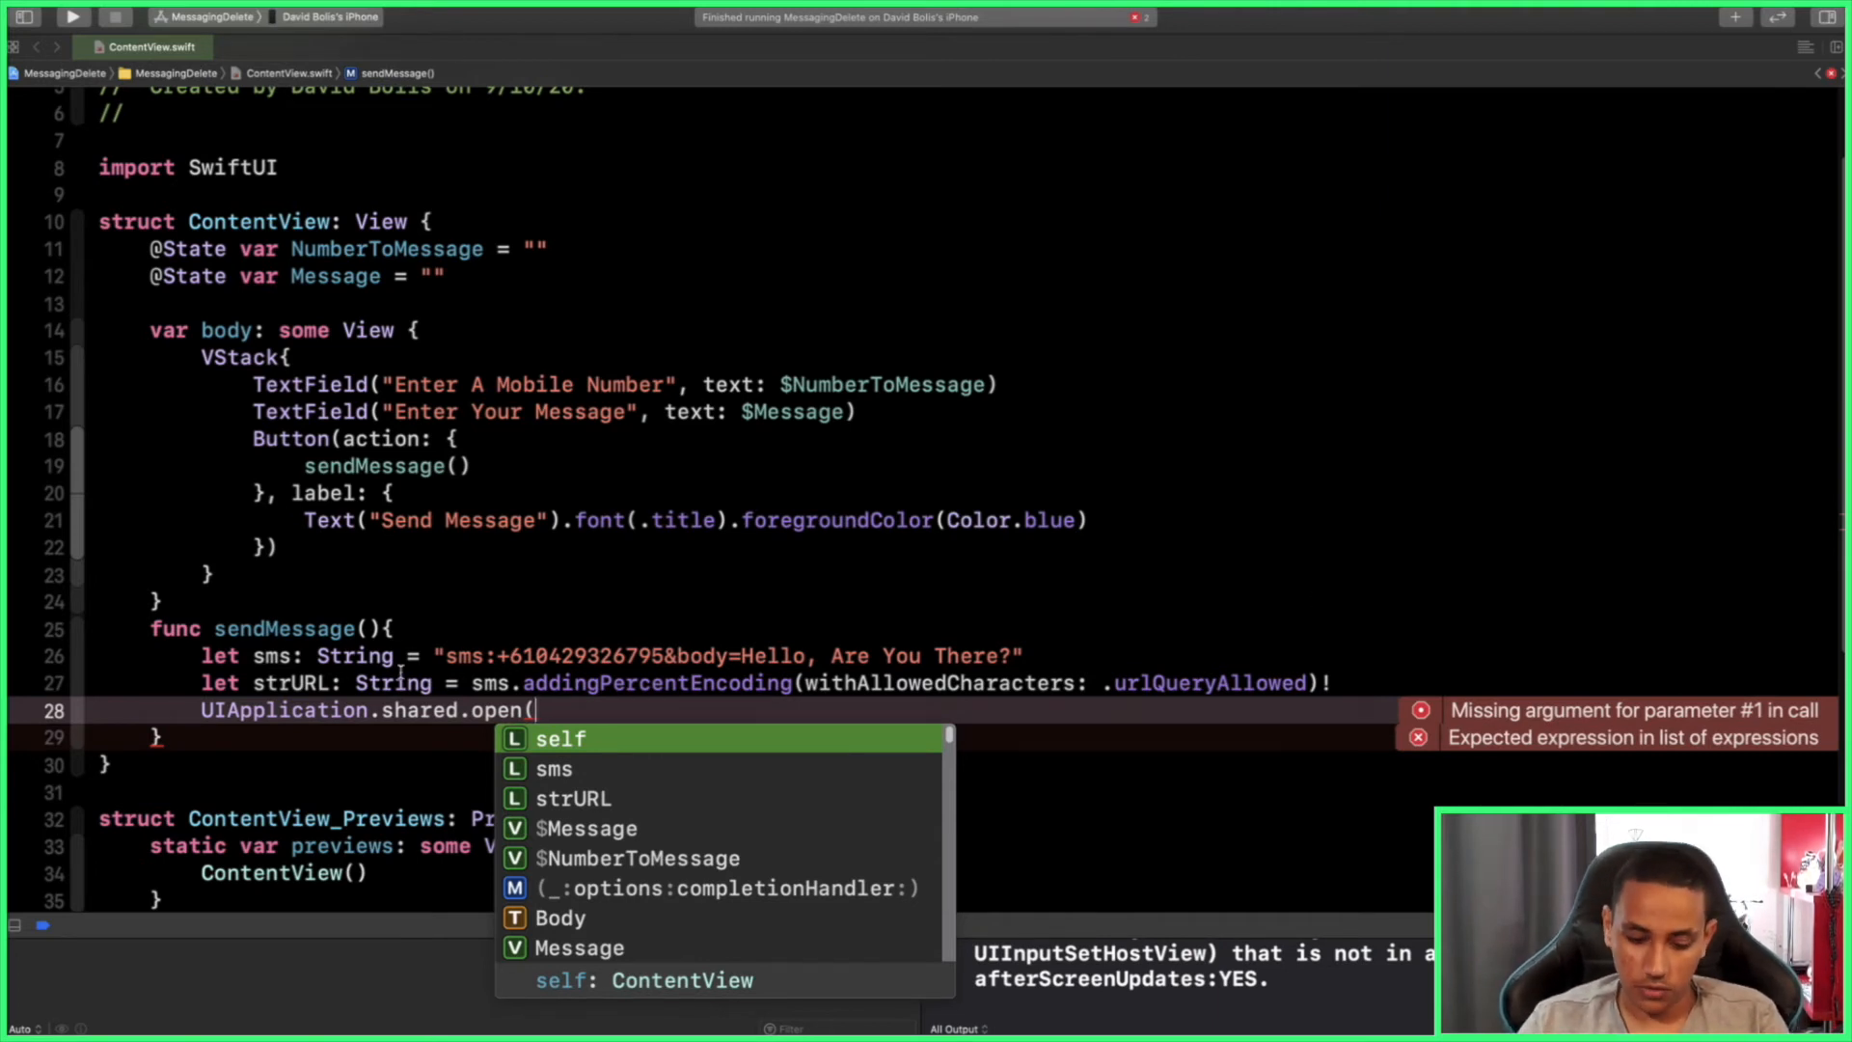
text(URL.init()
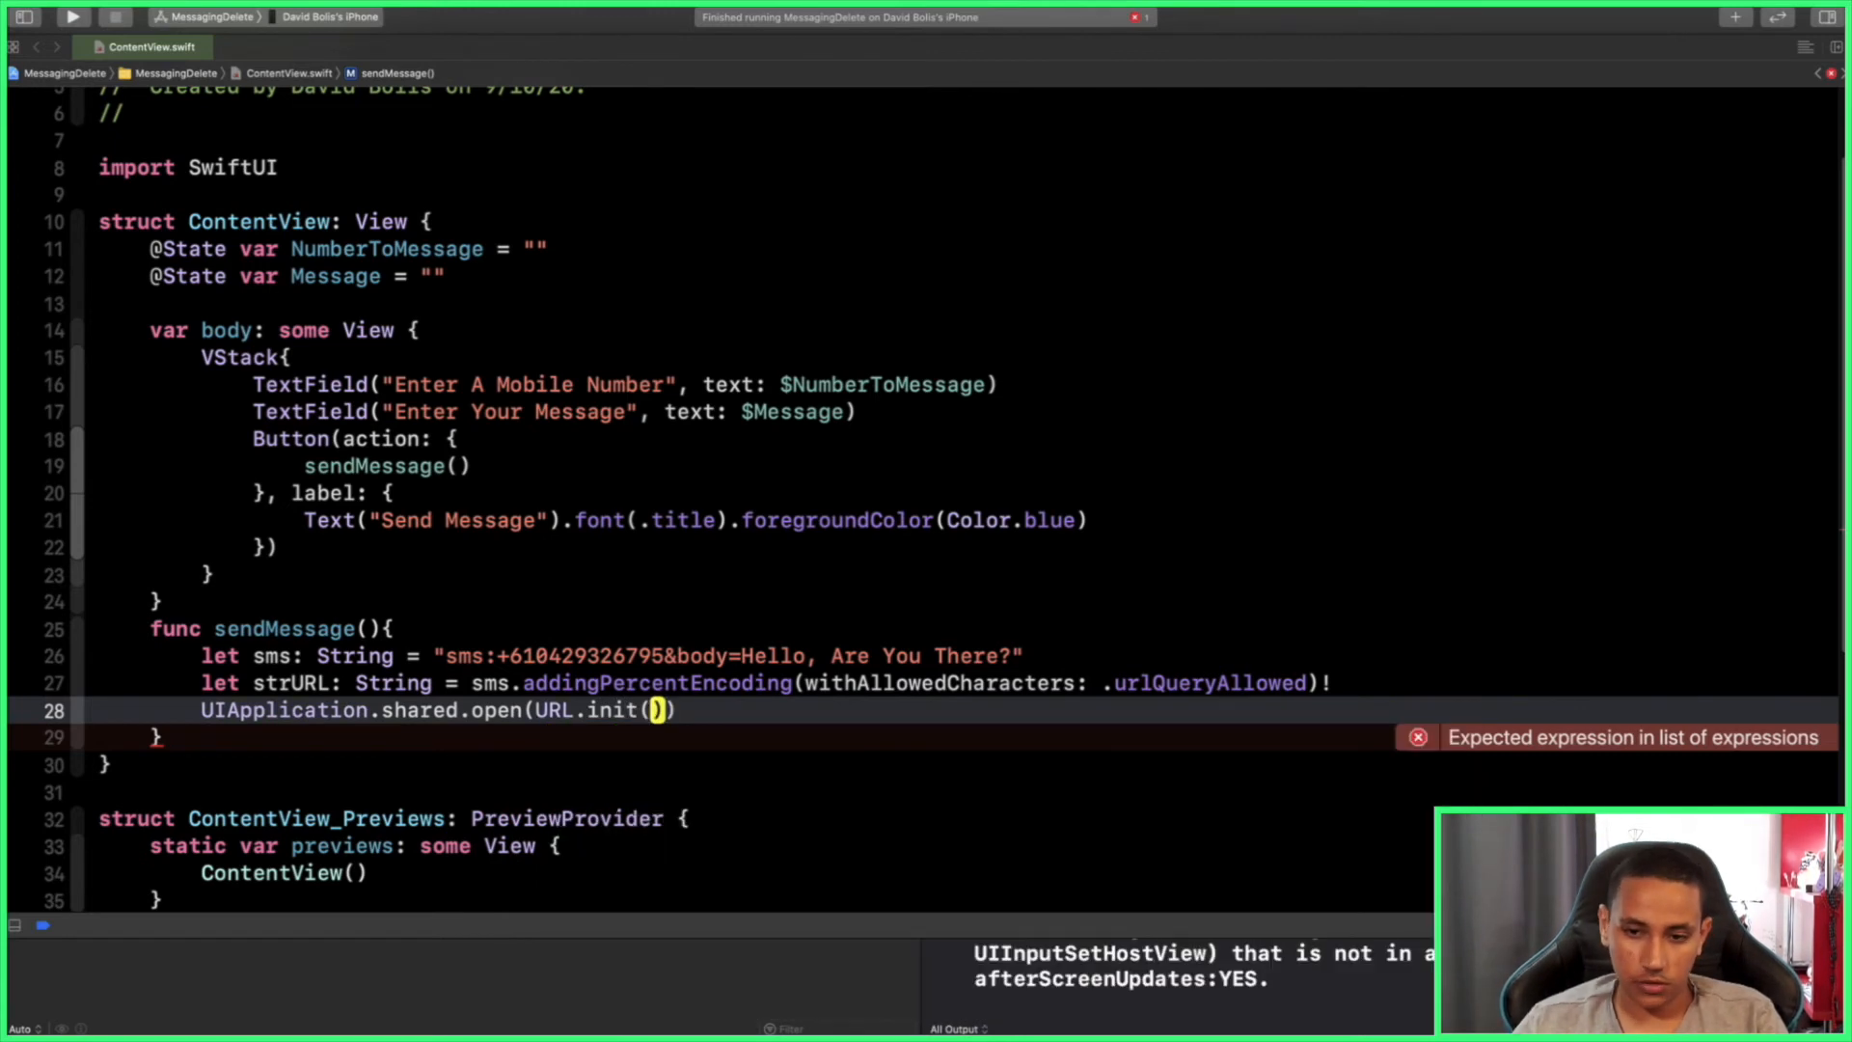
text(string:)
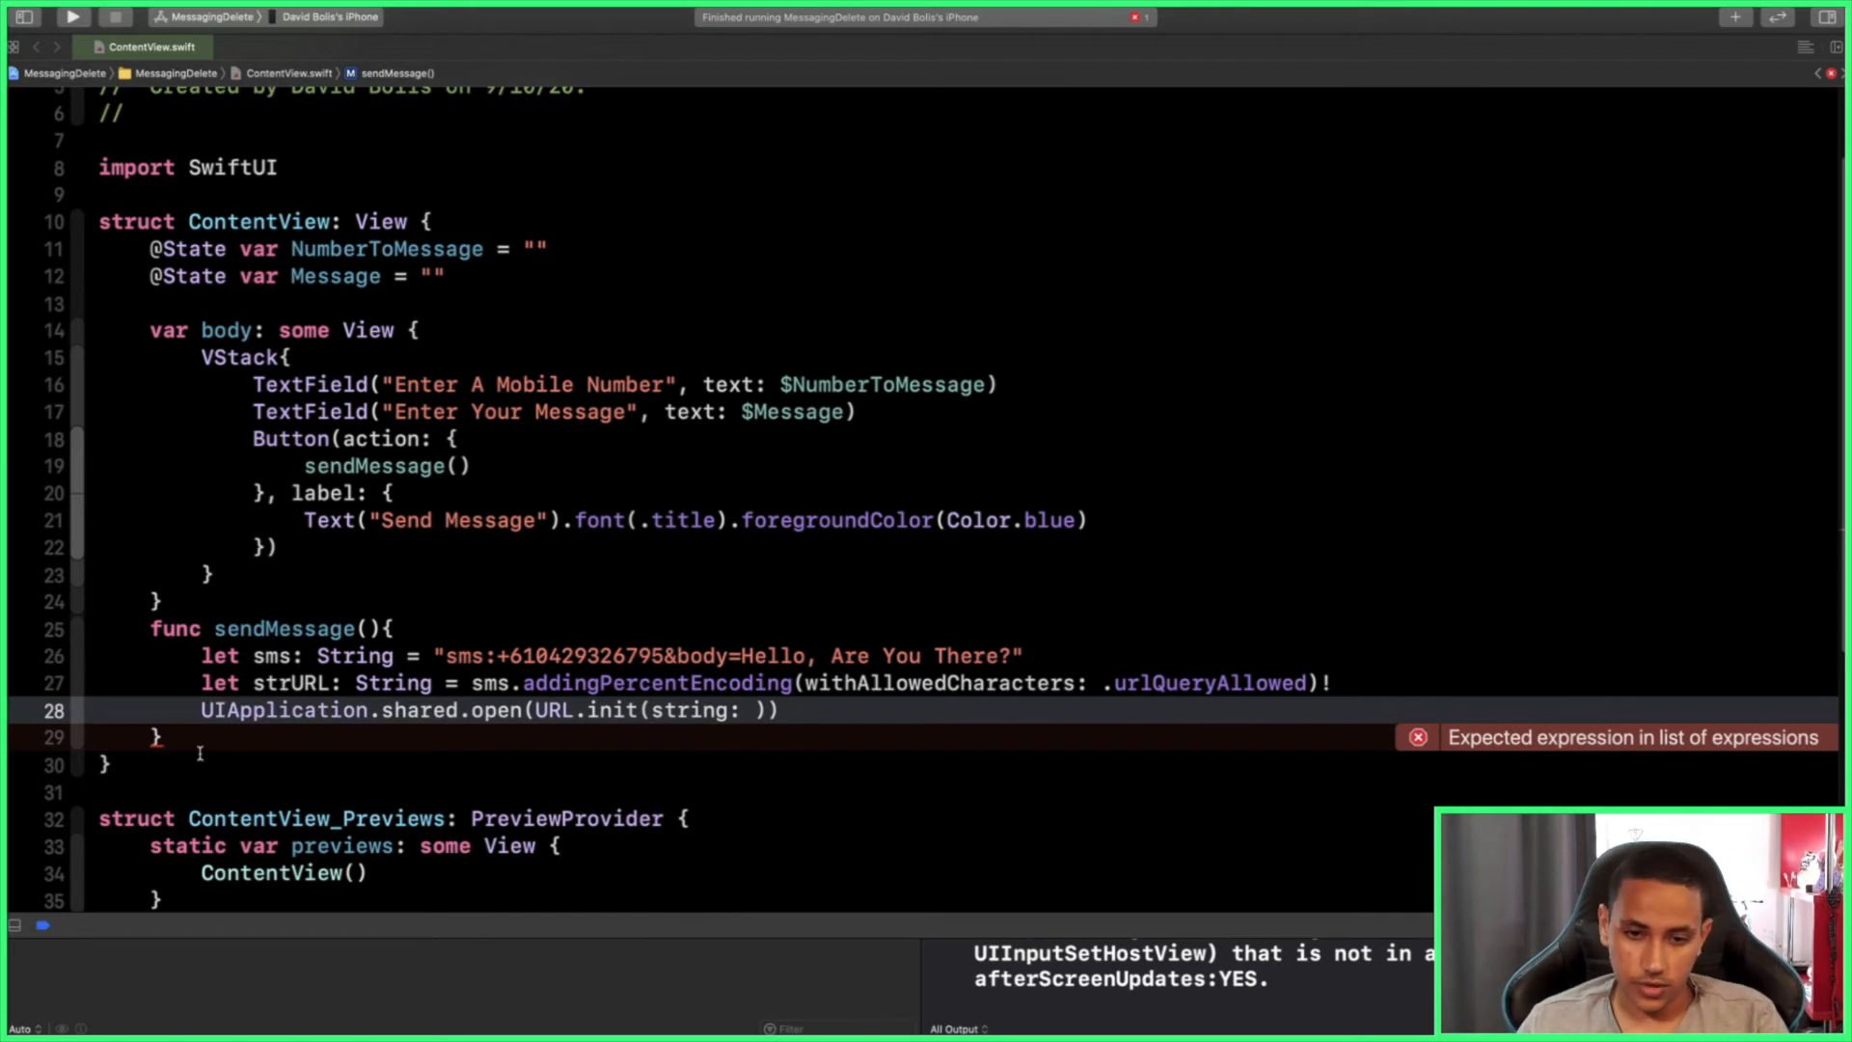
double_click(290, 683)
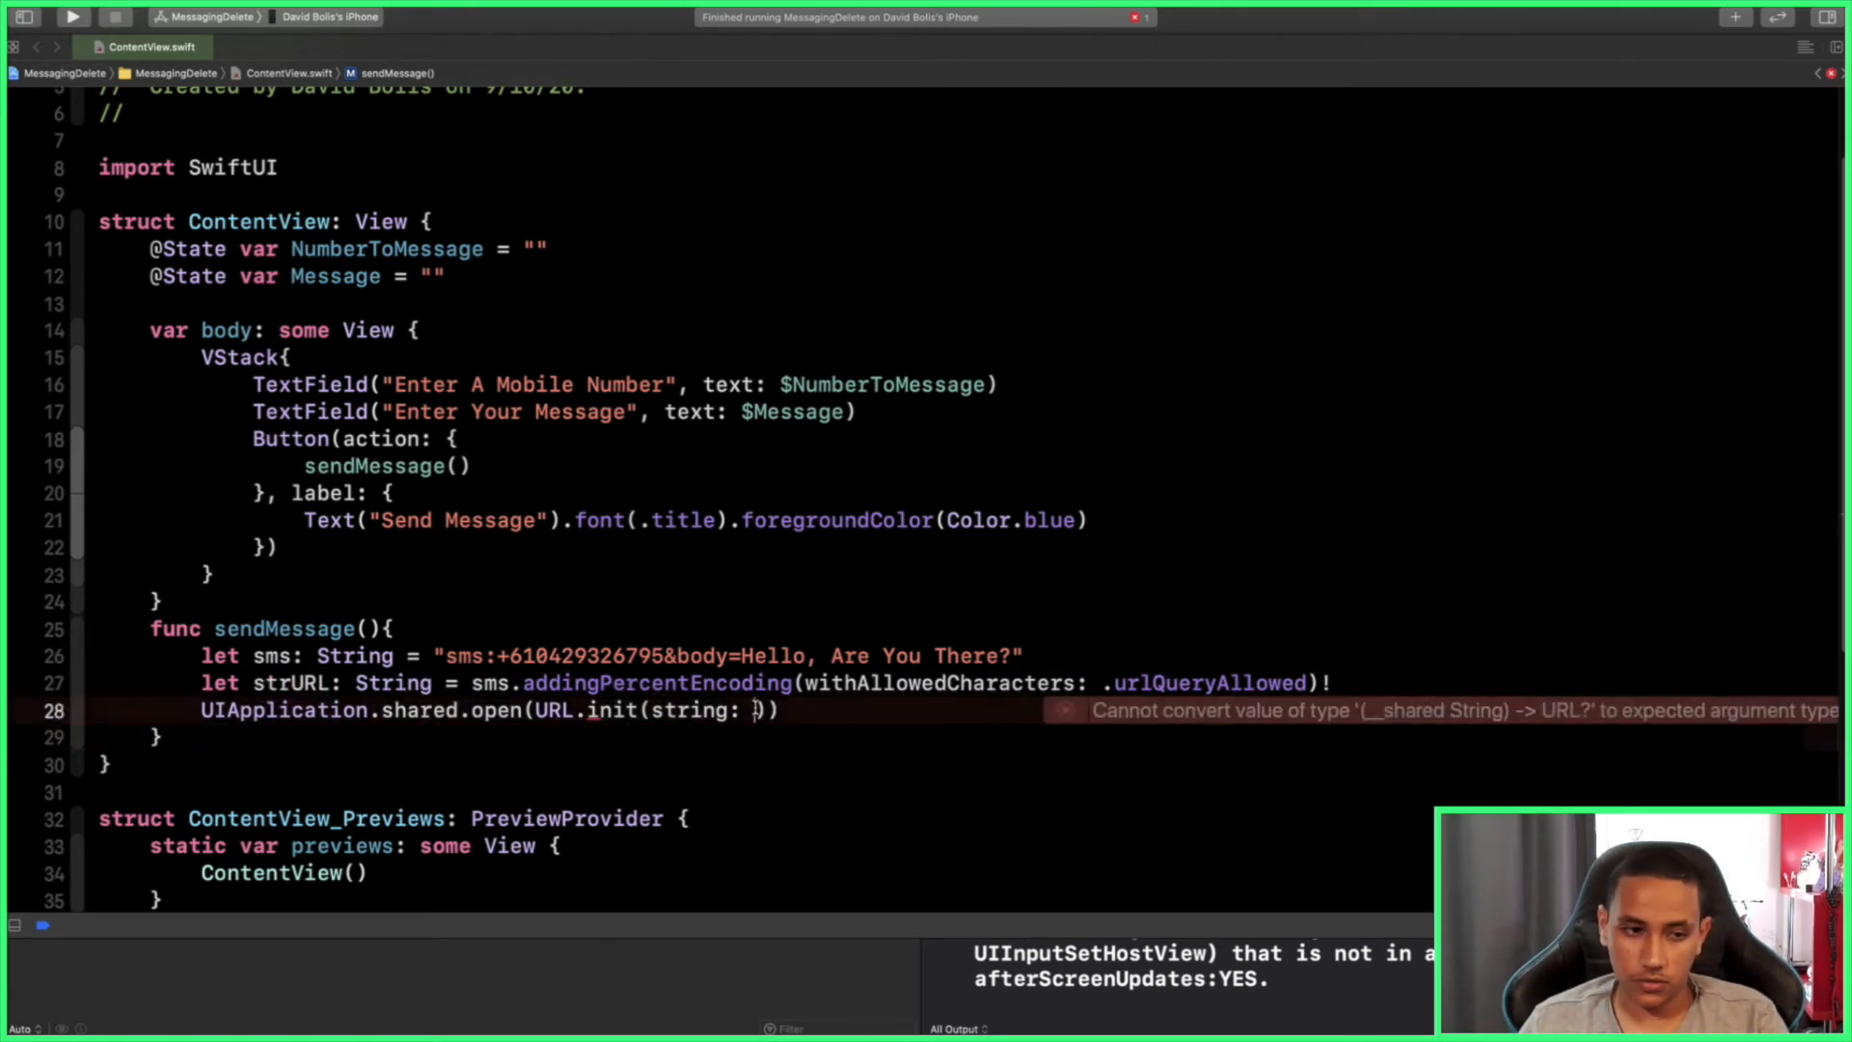
text(strURL)
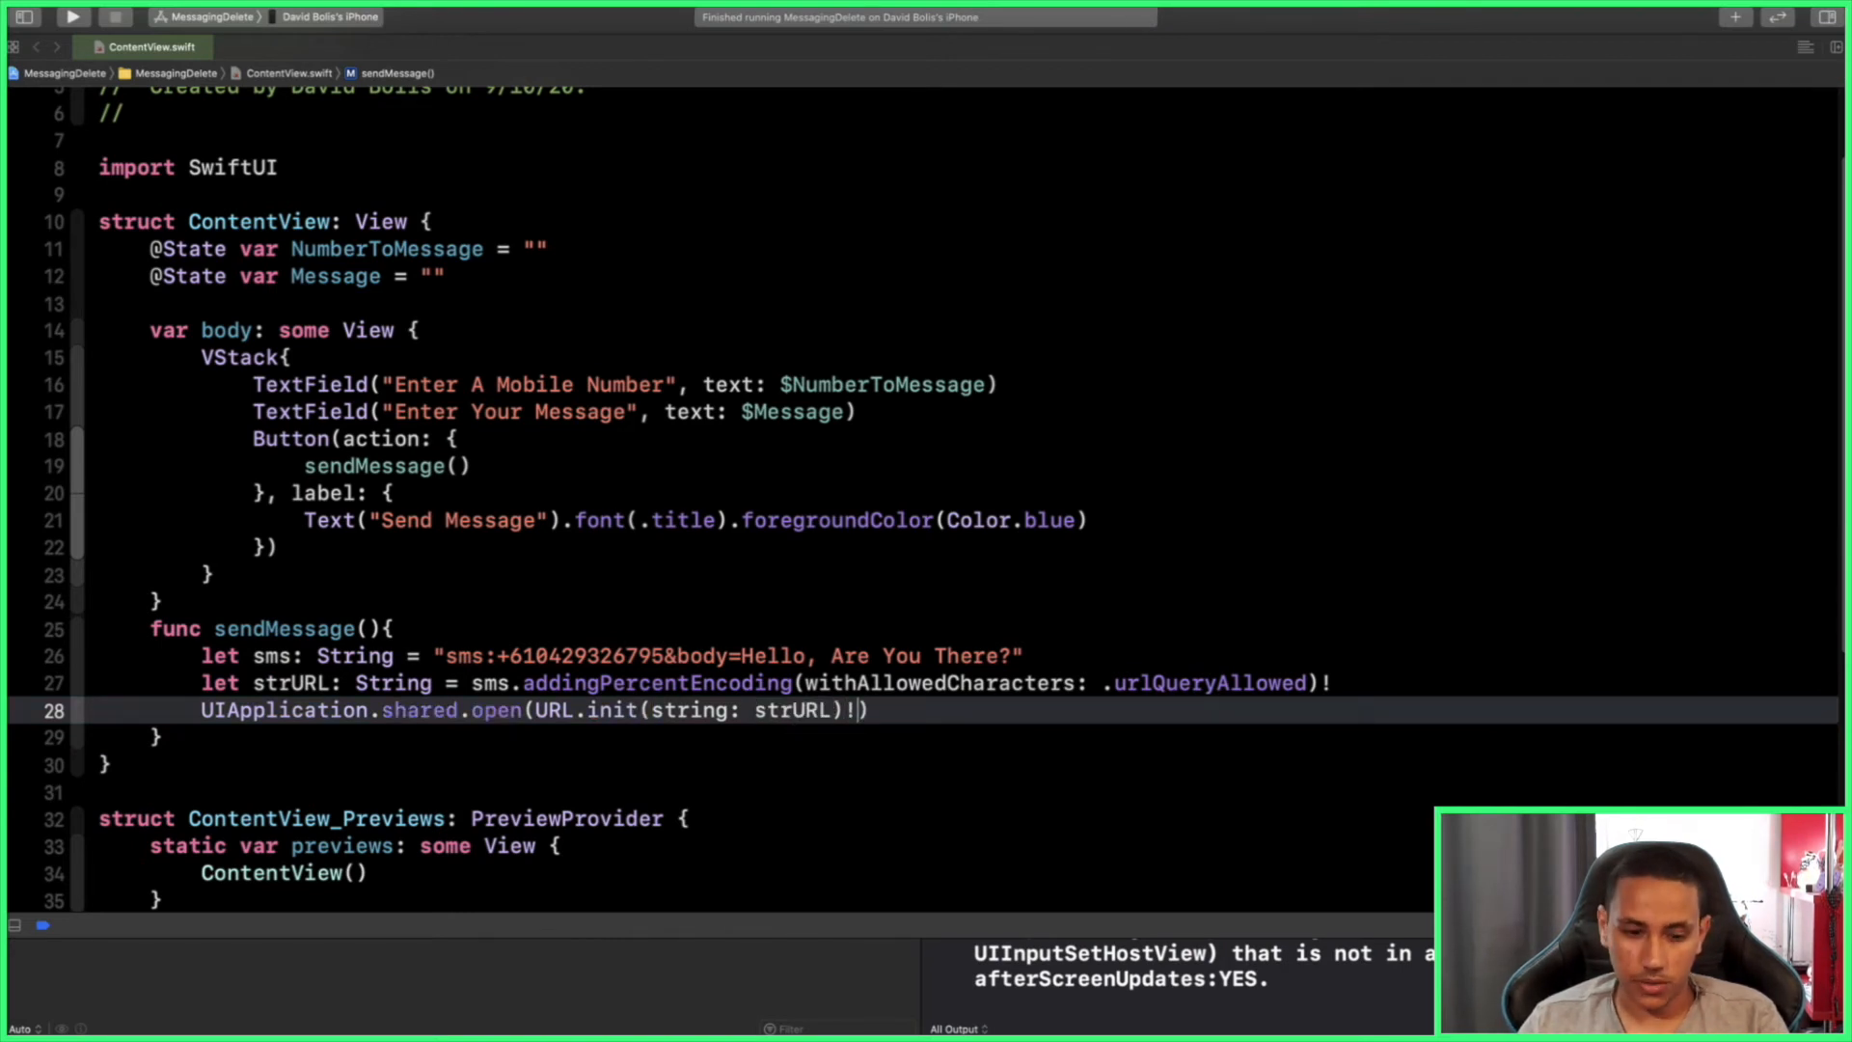
text(, options:)
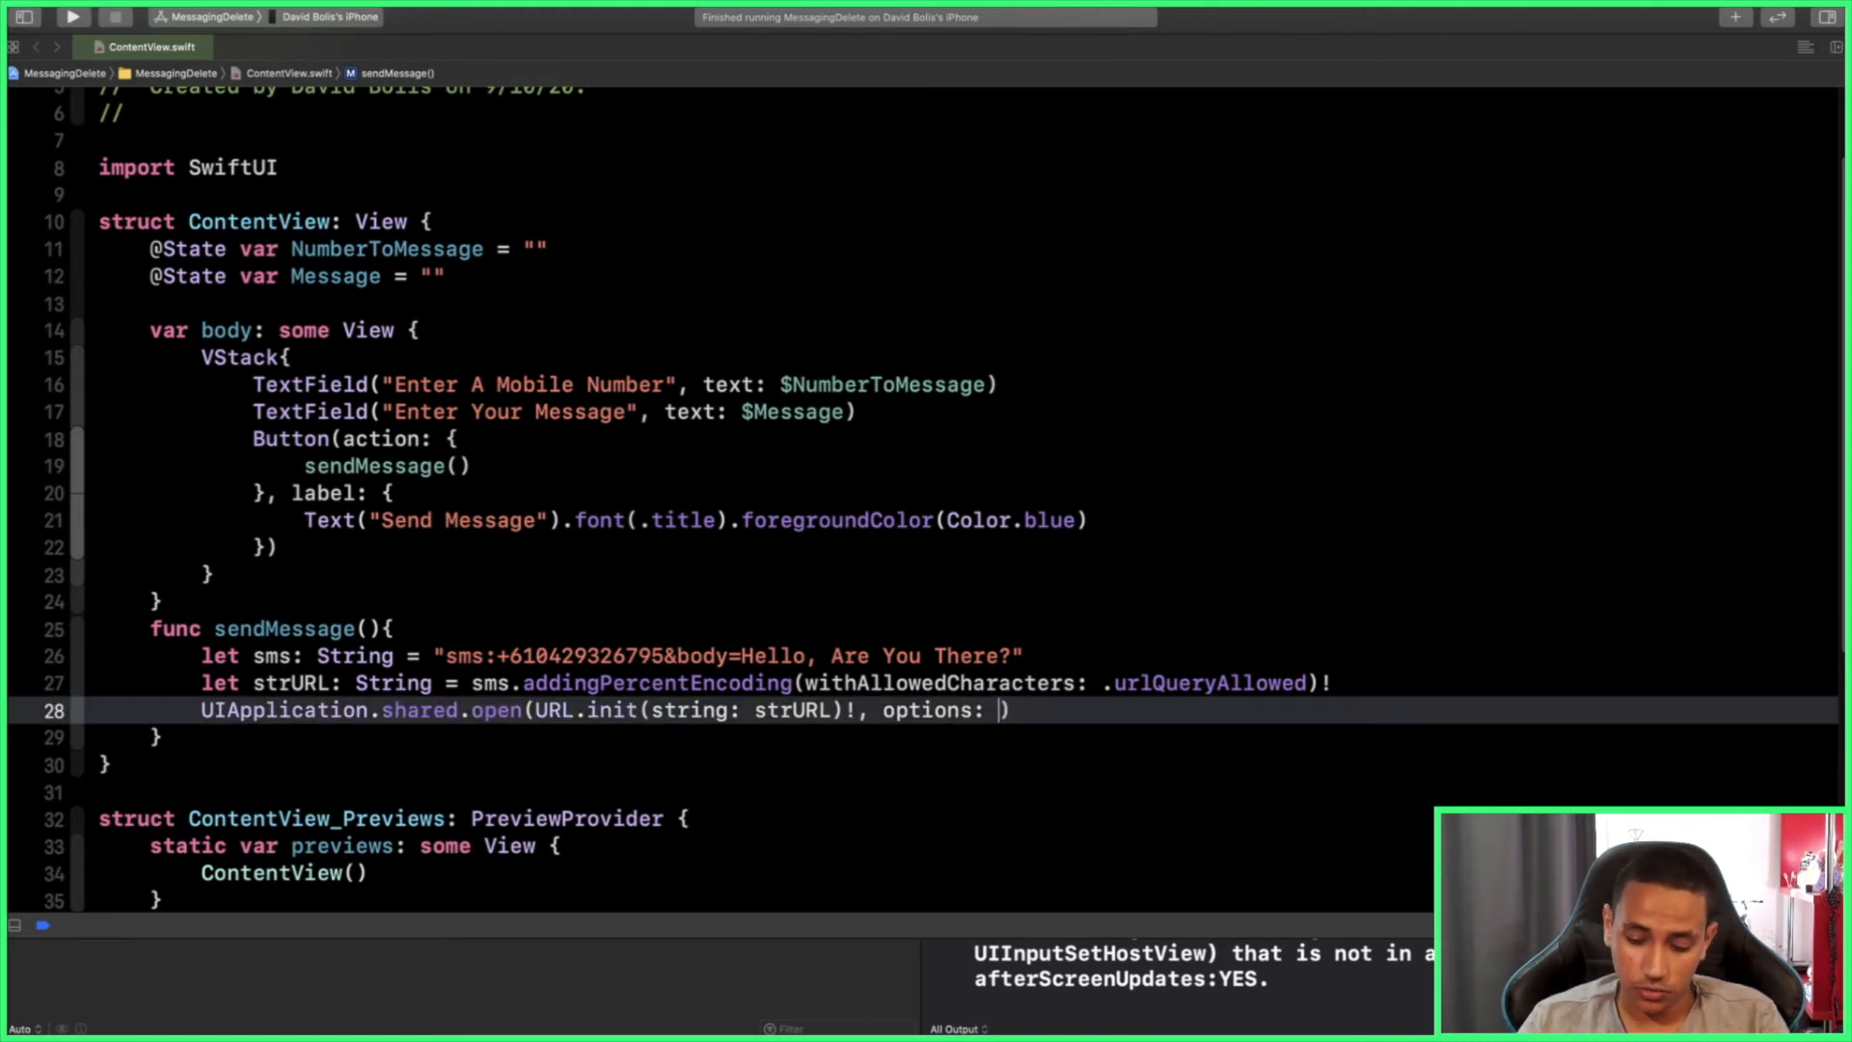
text([:])
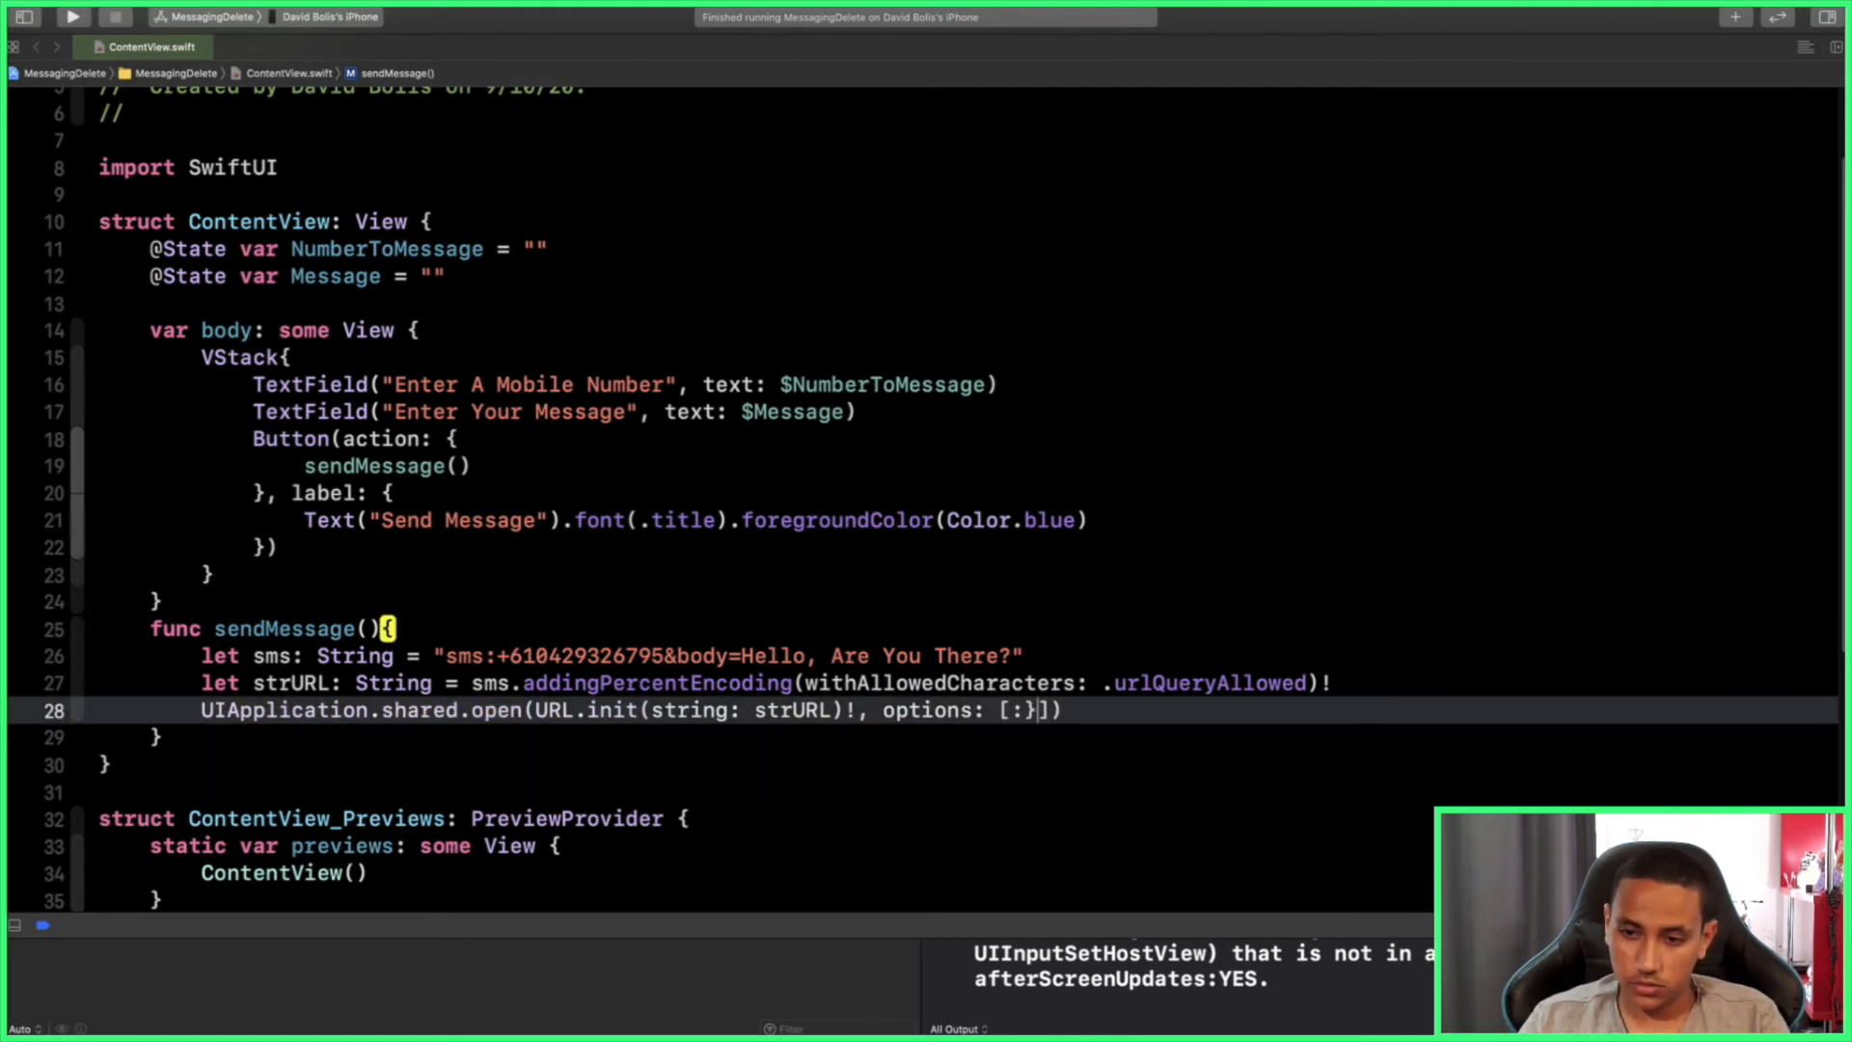
key(Backspace)
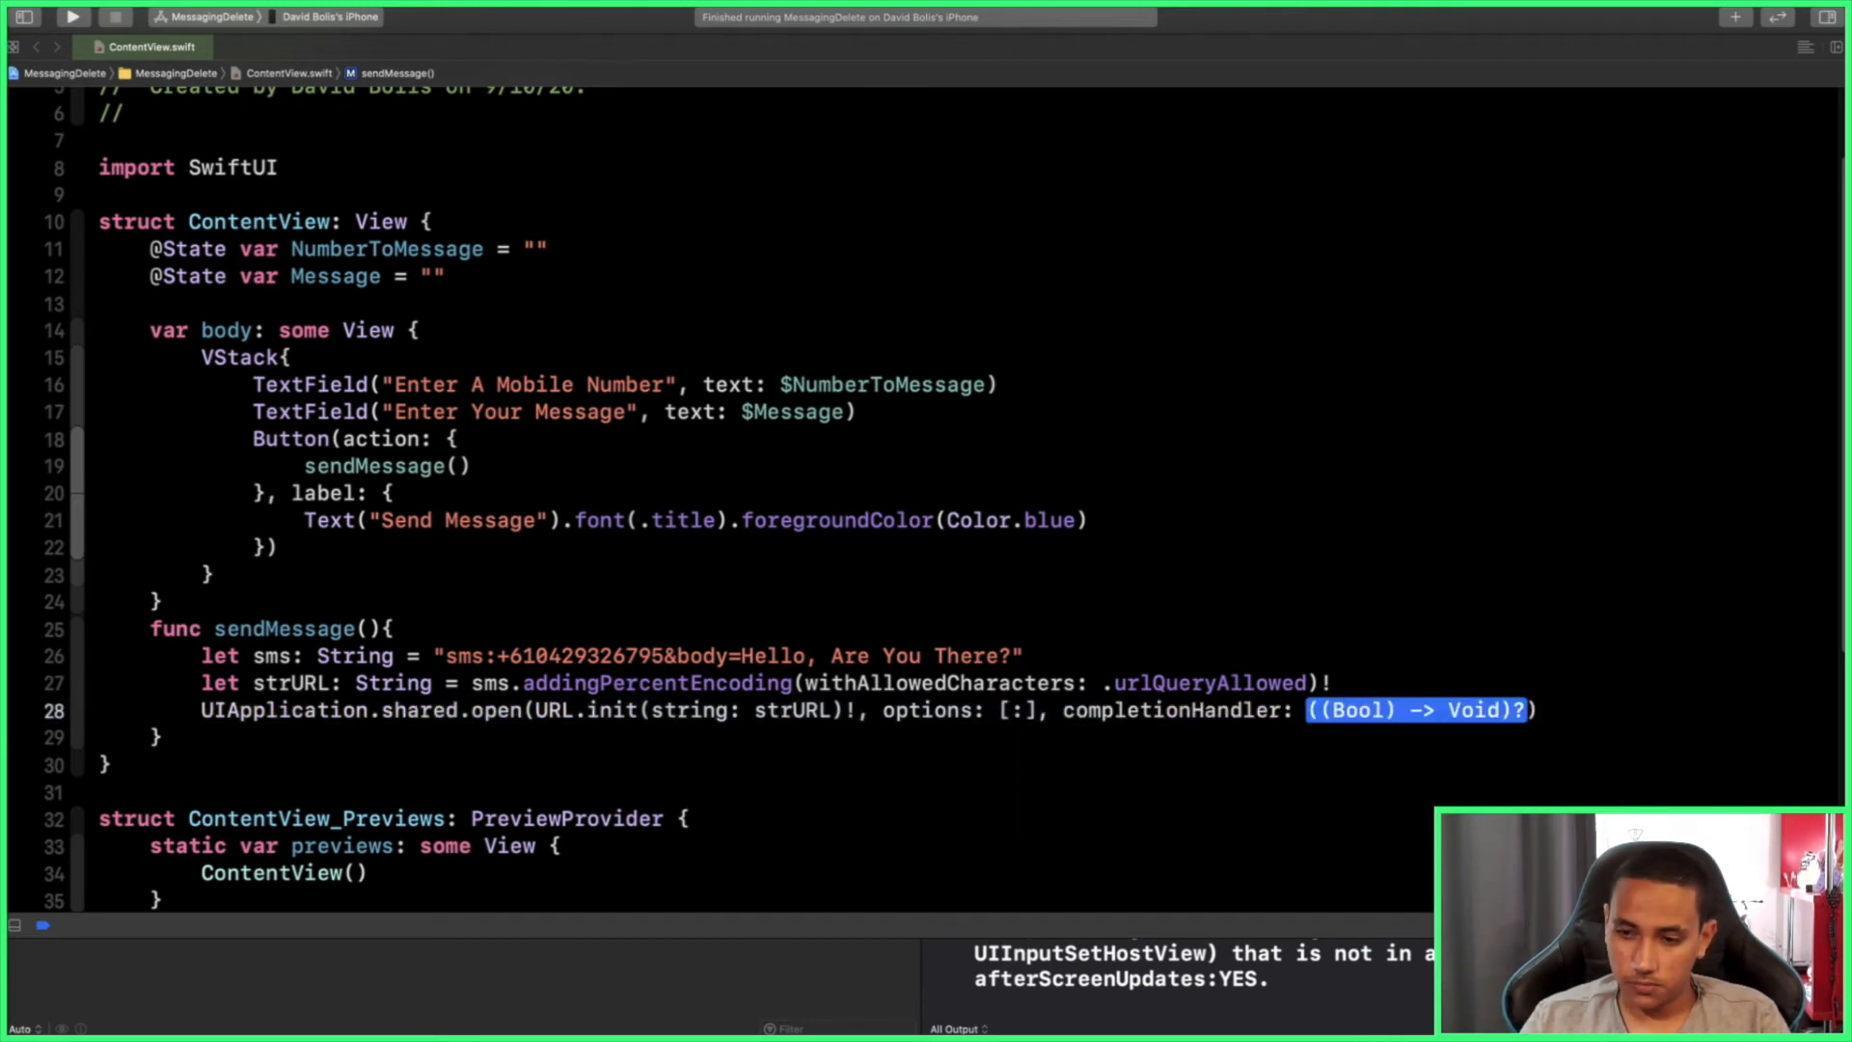
text(nil)
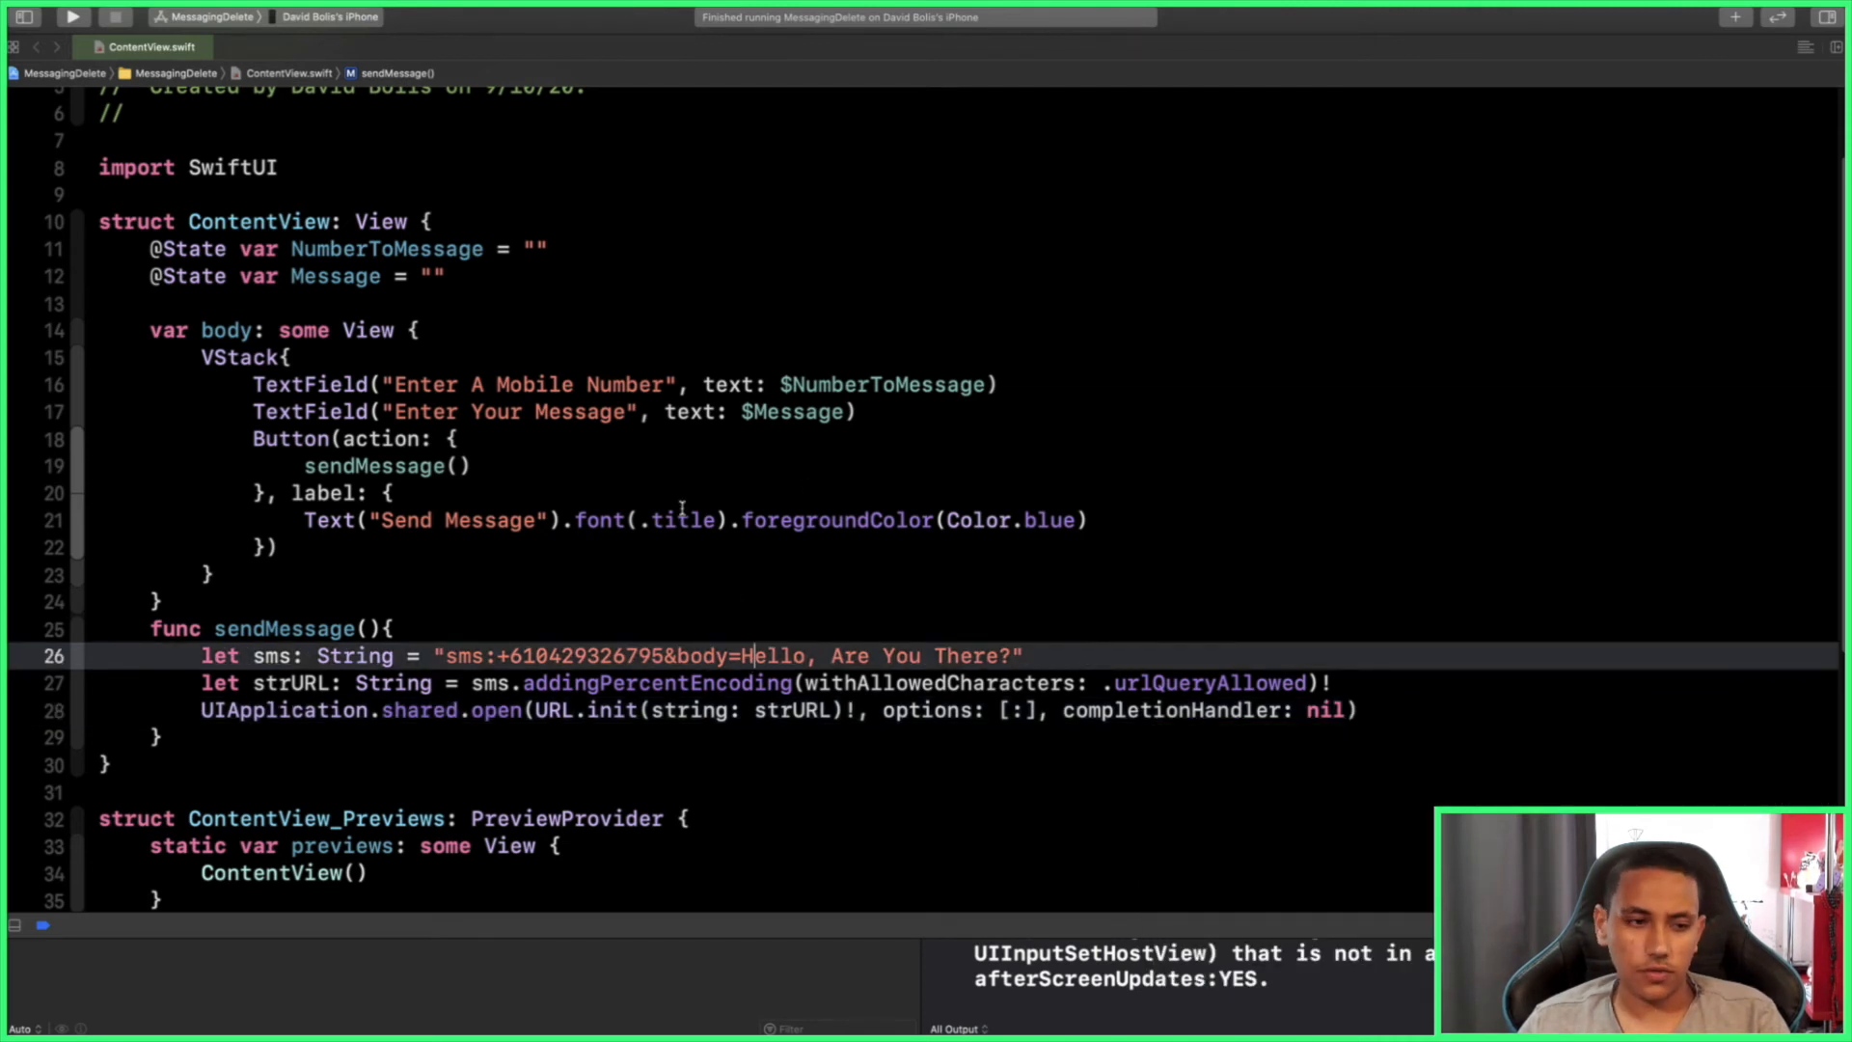
mouse_move(1210, 517)
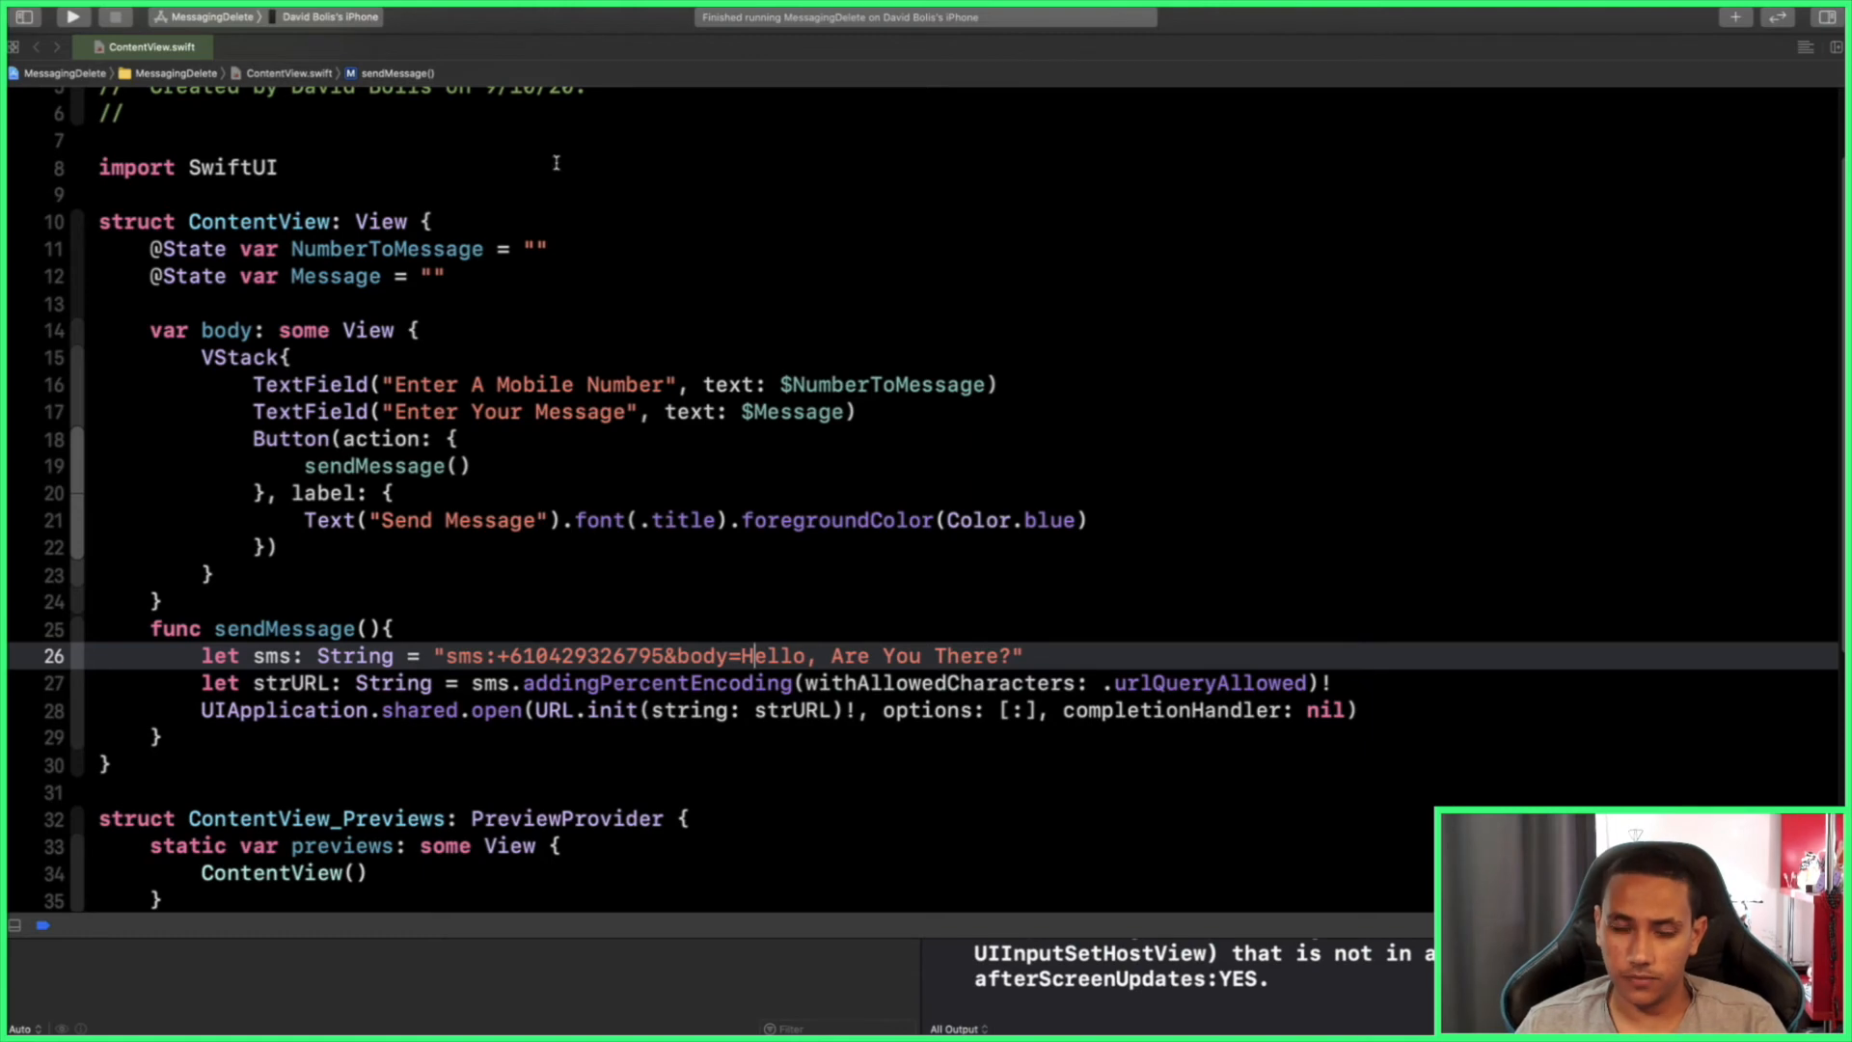
Switch to the phone mirror and tap Send Message so Messages opens with 'Hello, Are You There?' prefilled.
click(71, 18)
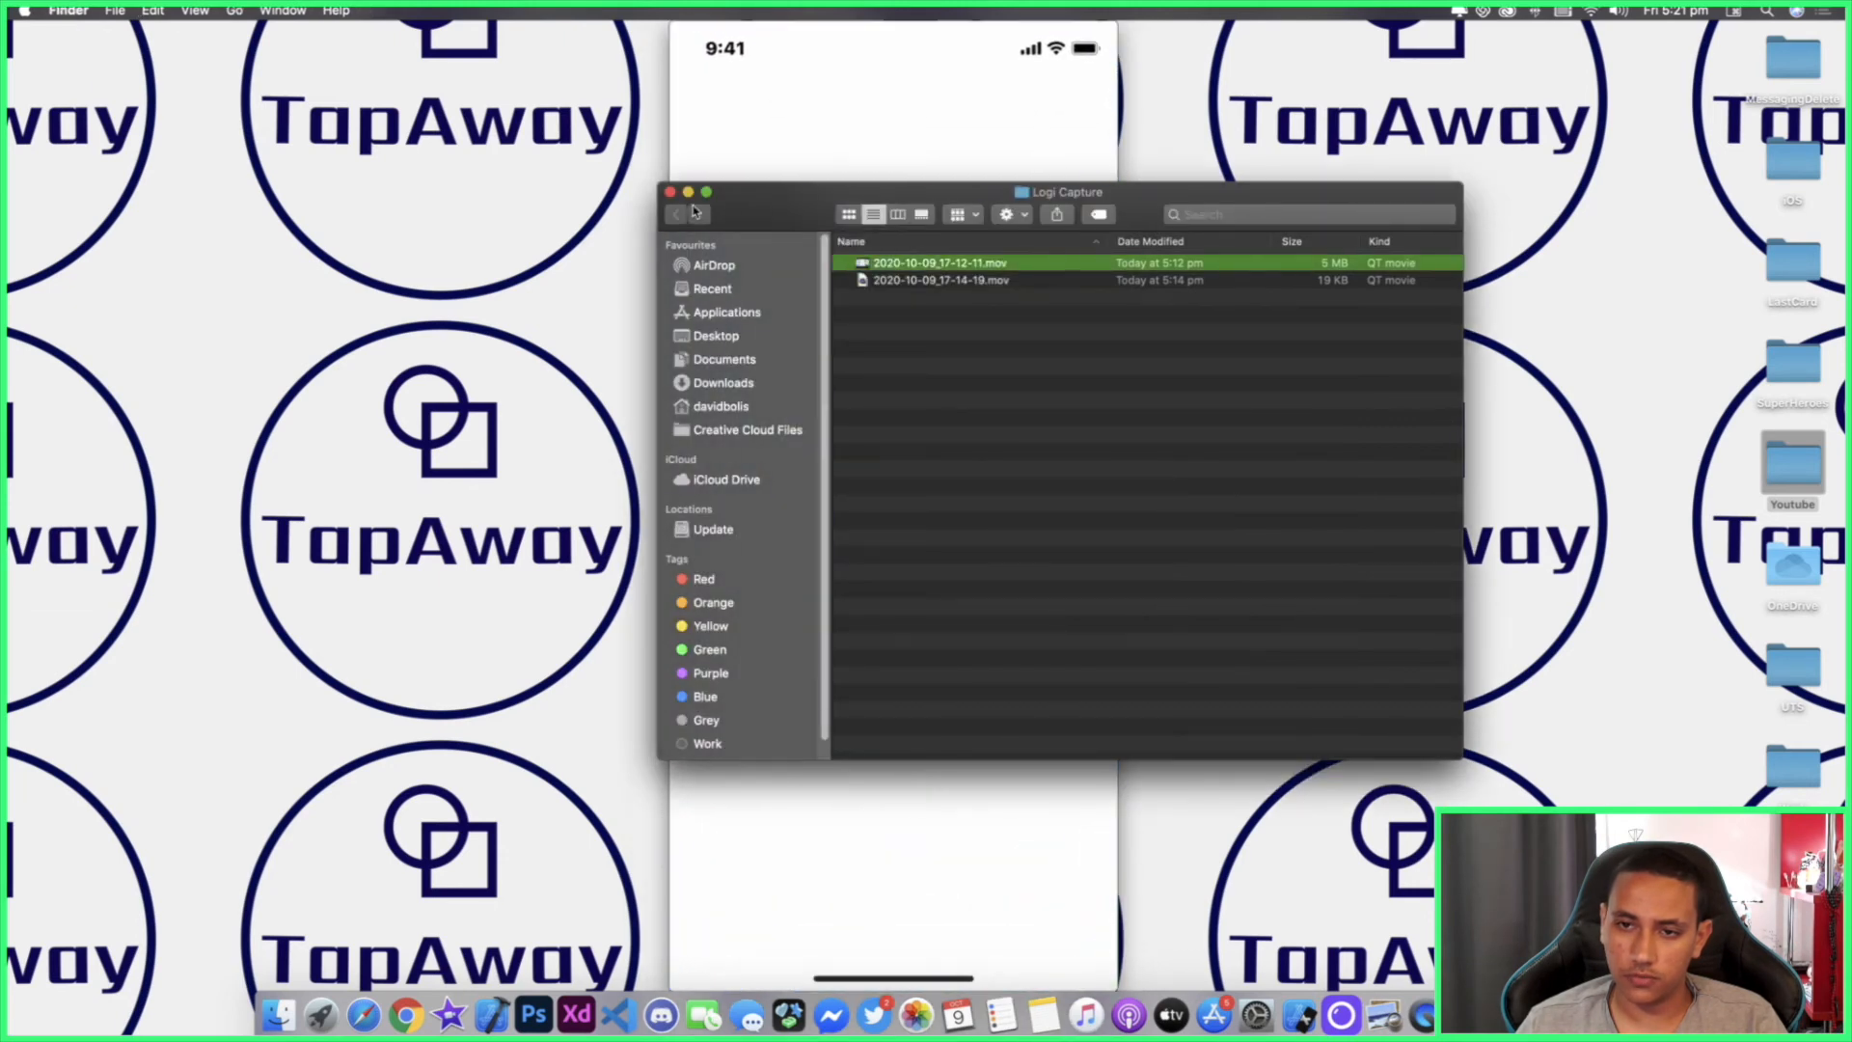
click(669, 191)
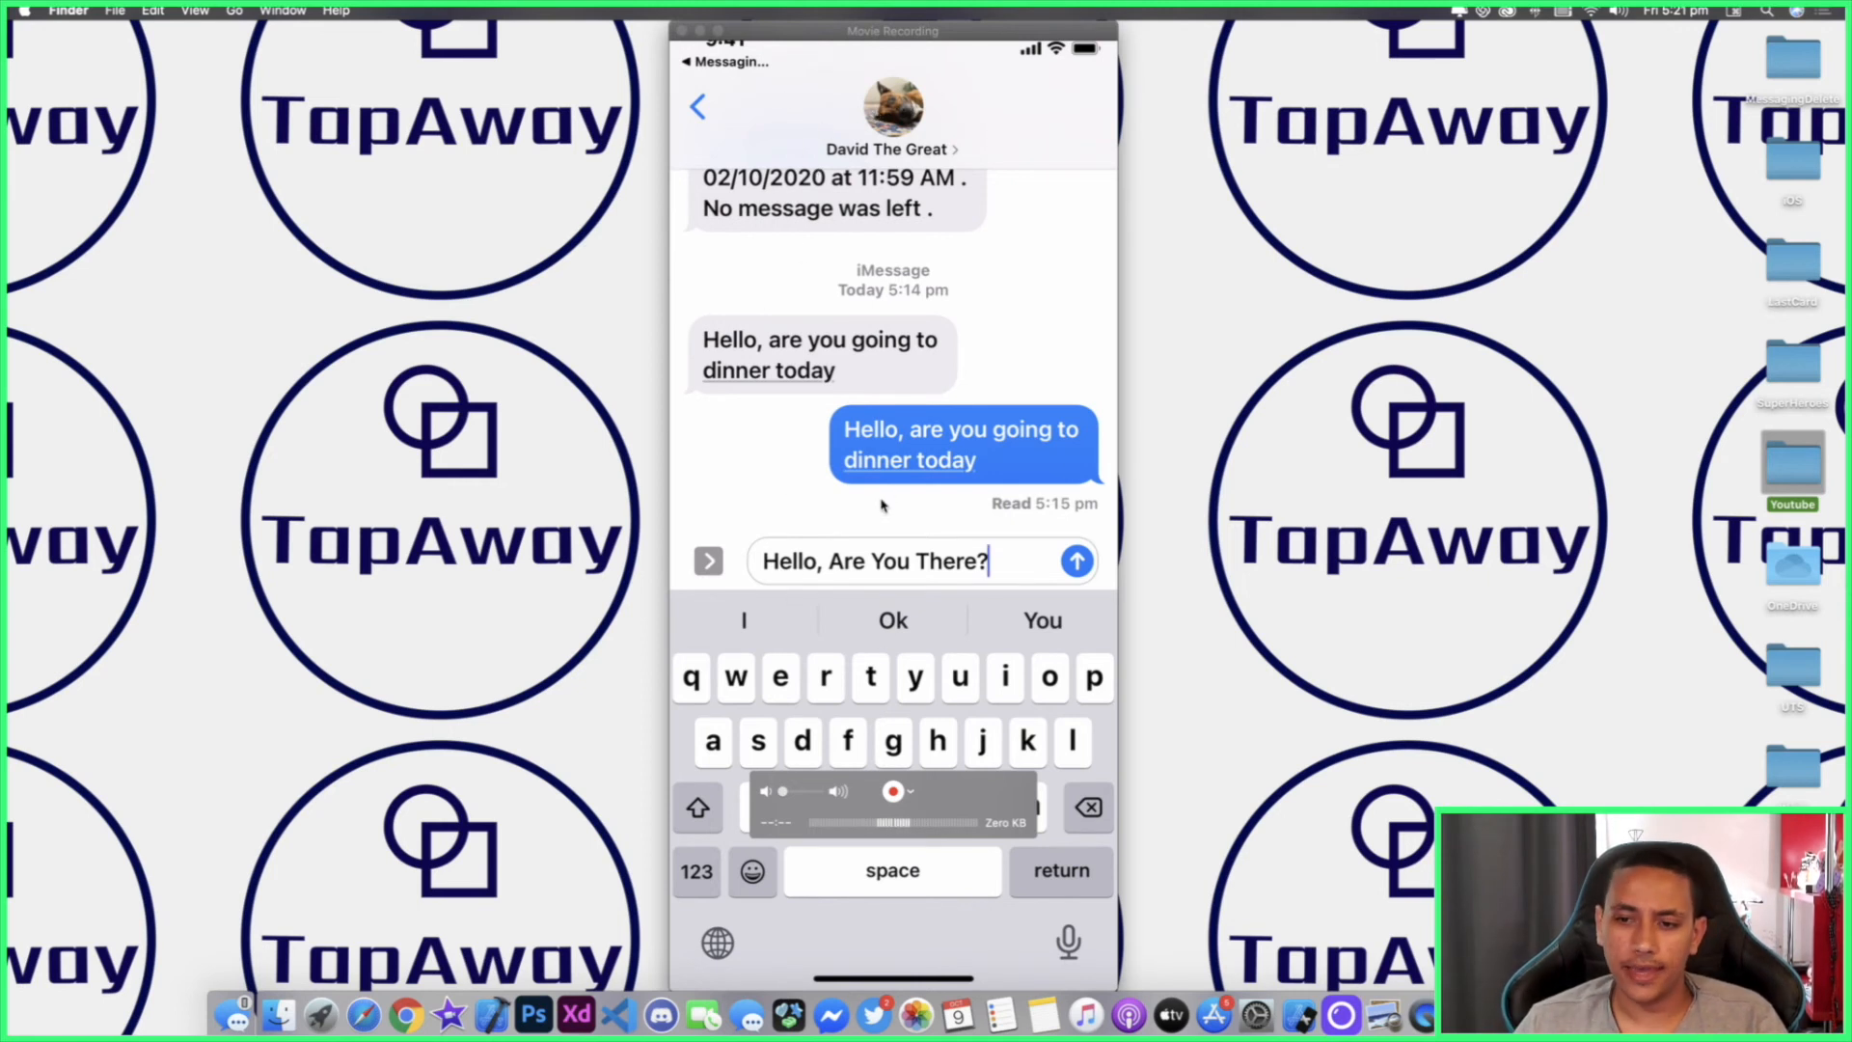
mouse_move(841, 405)
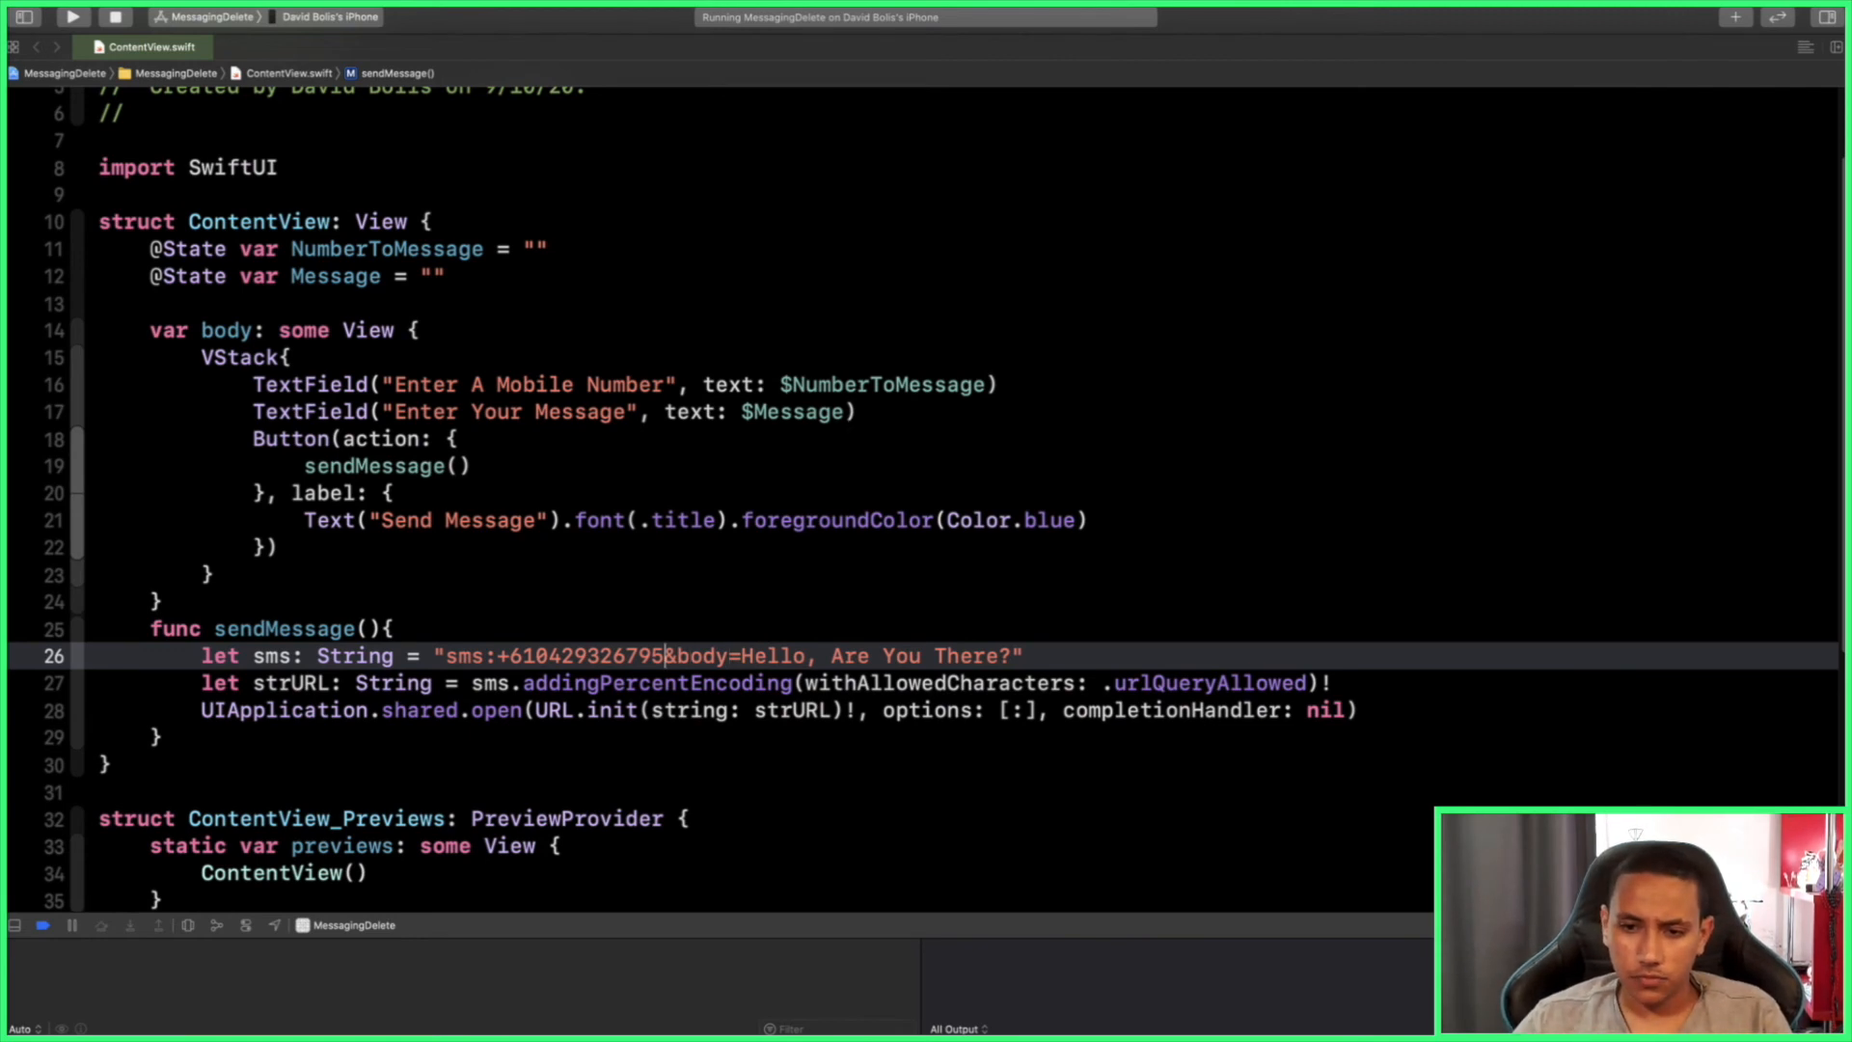
Interpolate \(NumberToMessage) and \(Message) into the sms string and run the app again.
double_click(579, 655)
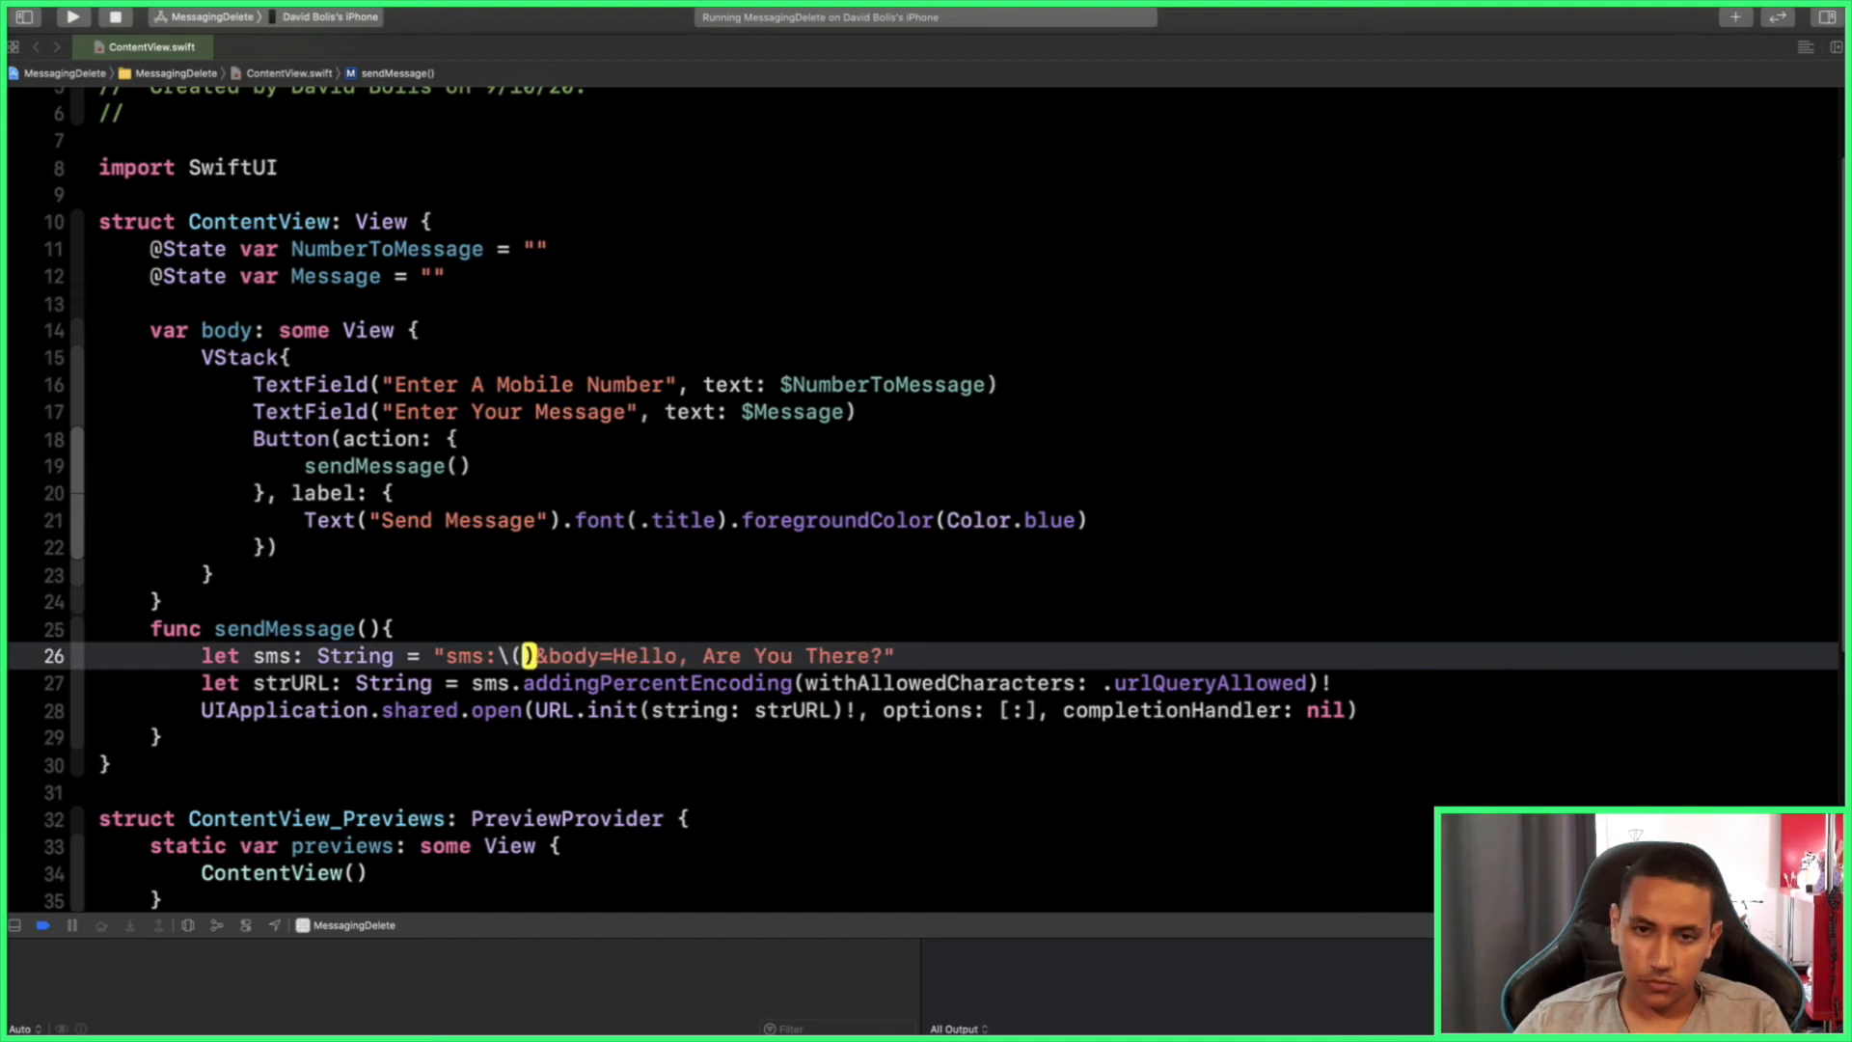
text(NumberTo)
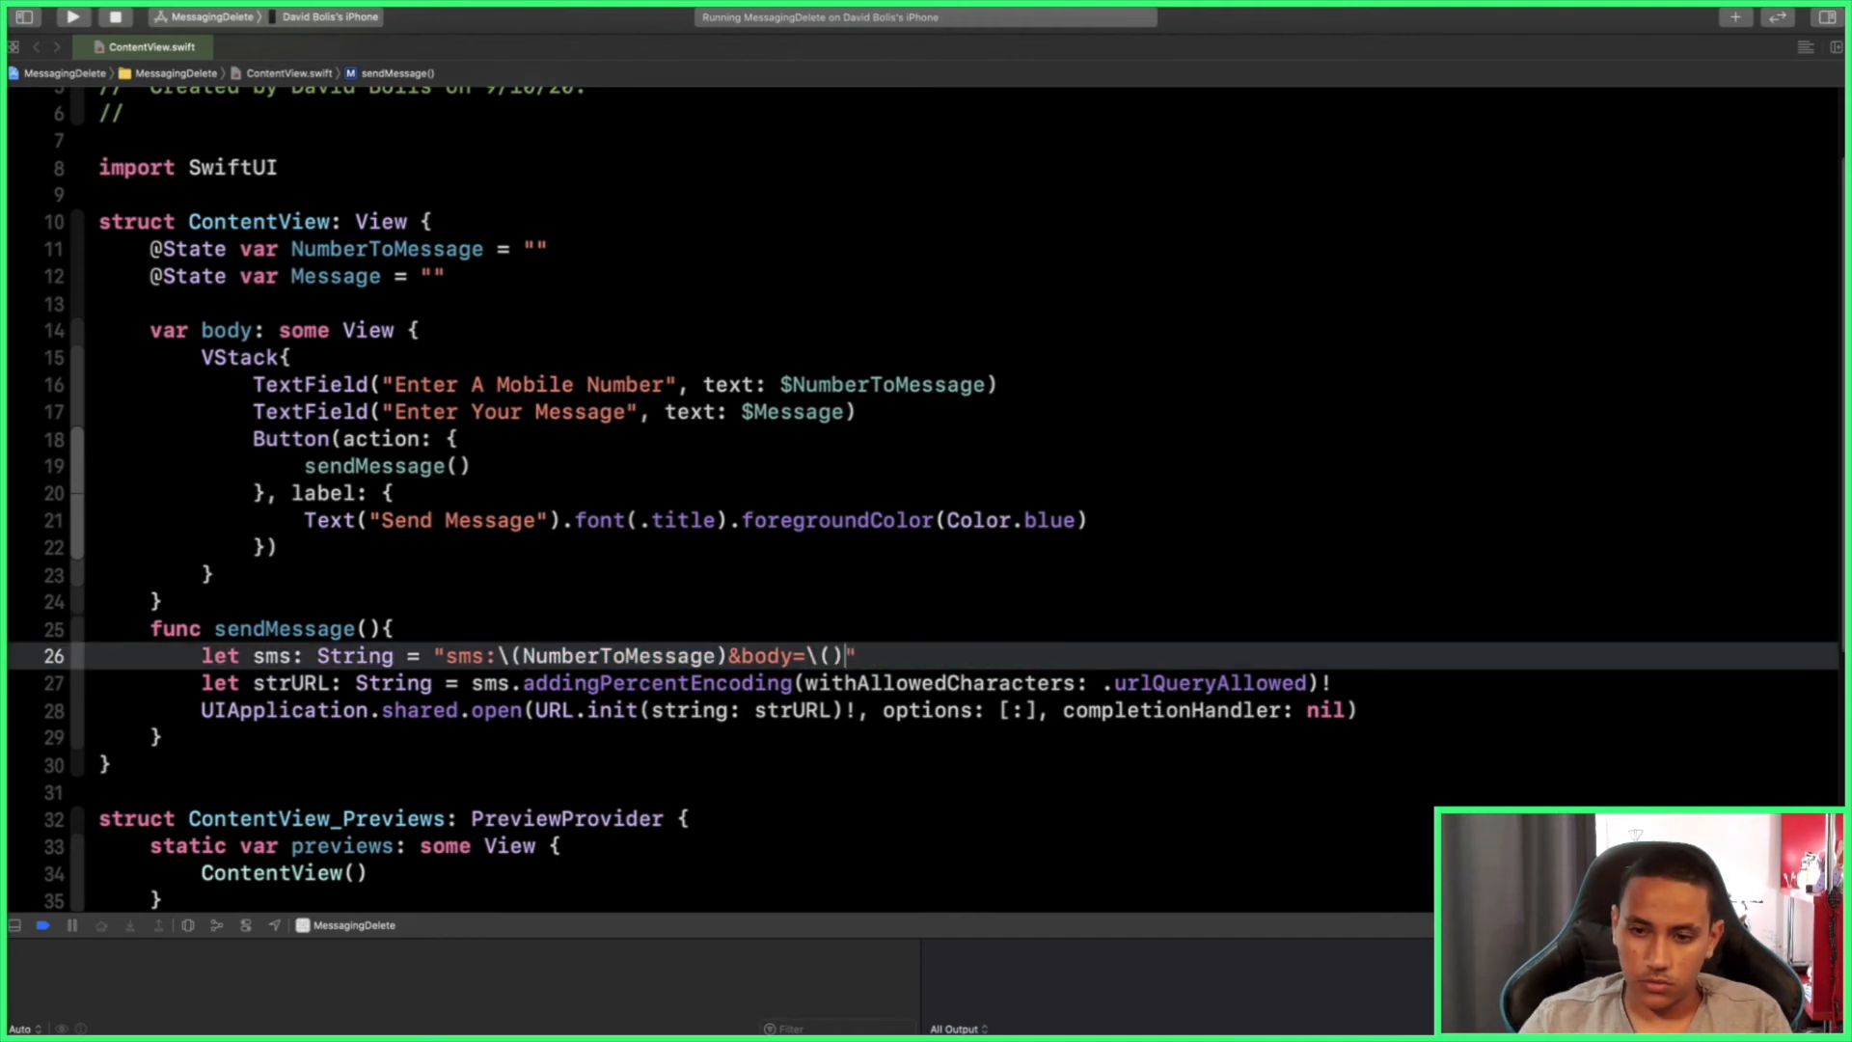
text(Me)
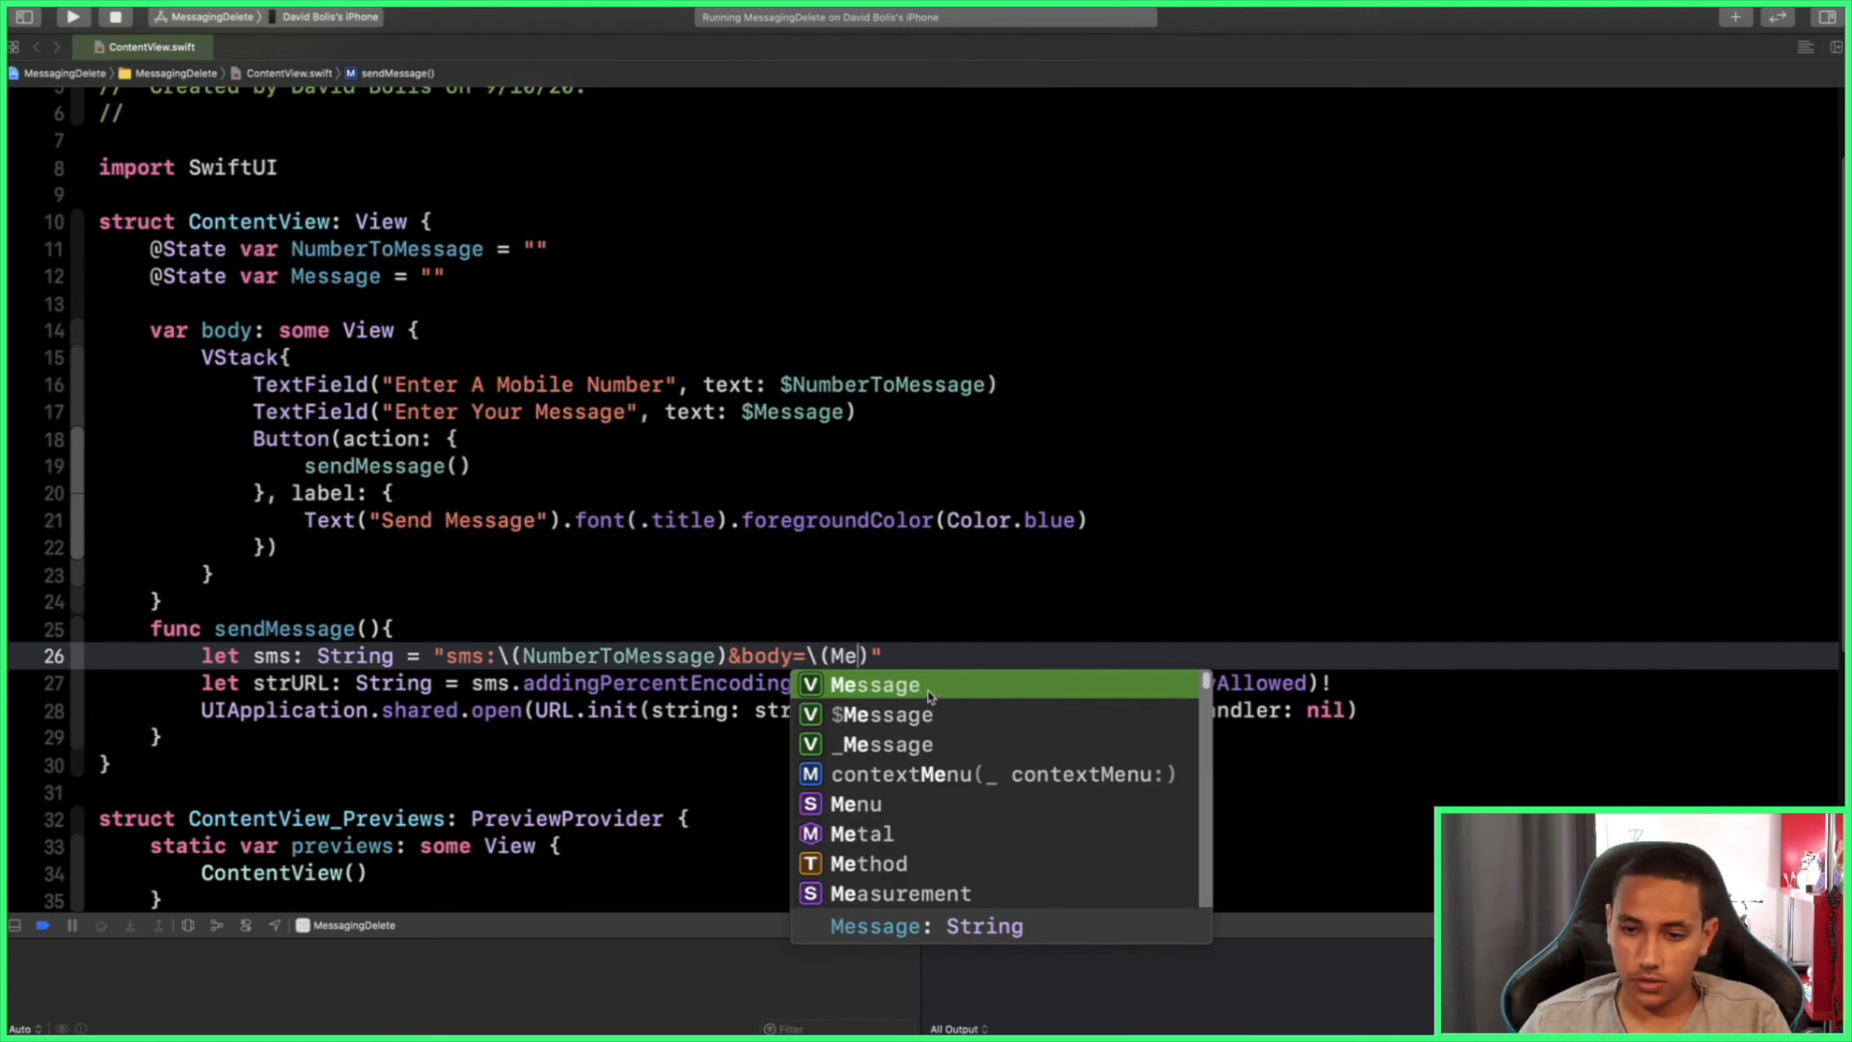
click(874, 683)
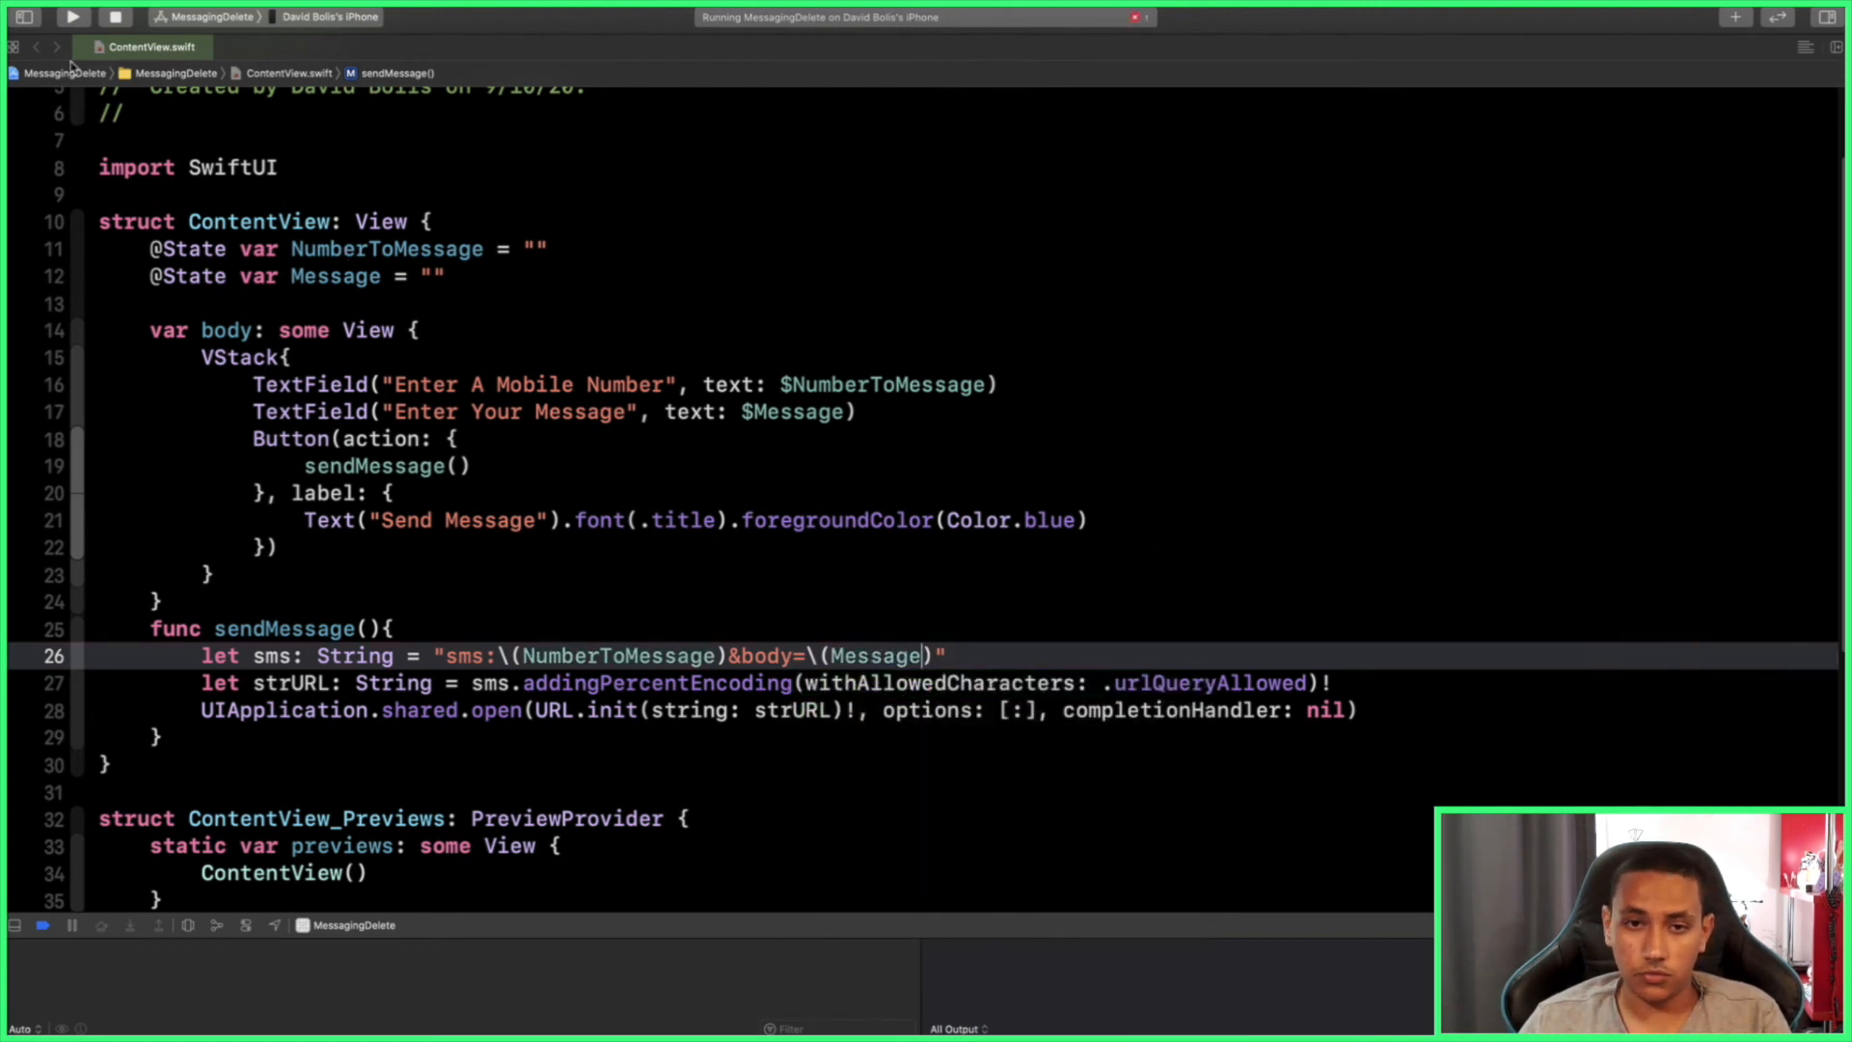
click(71, 17)
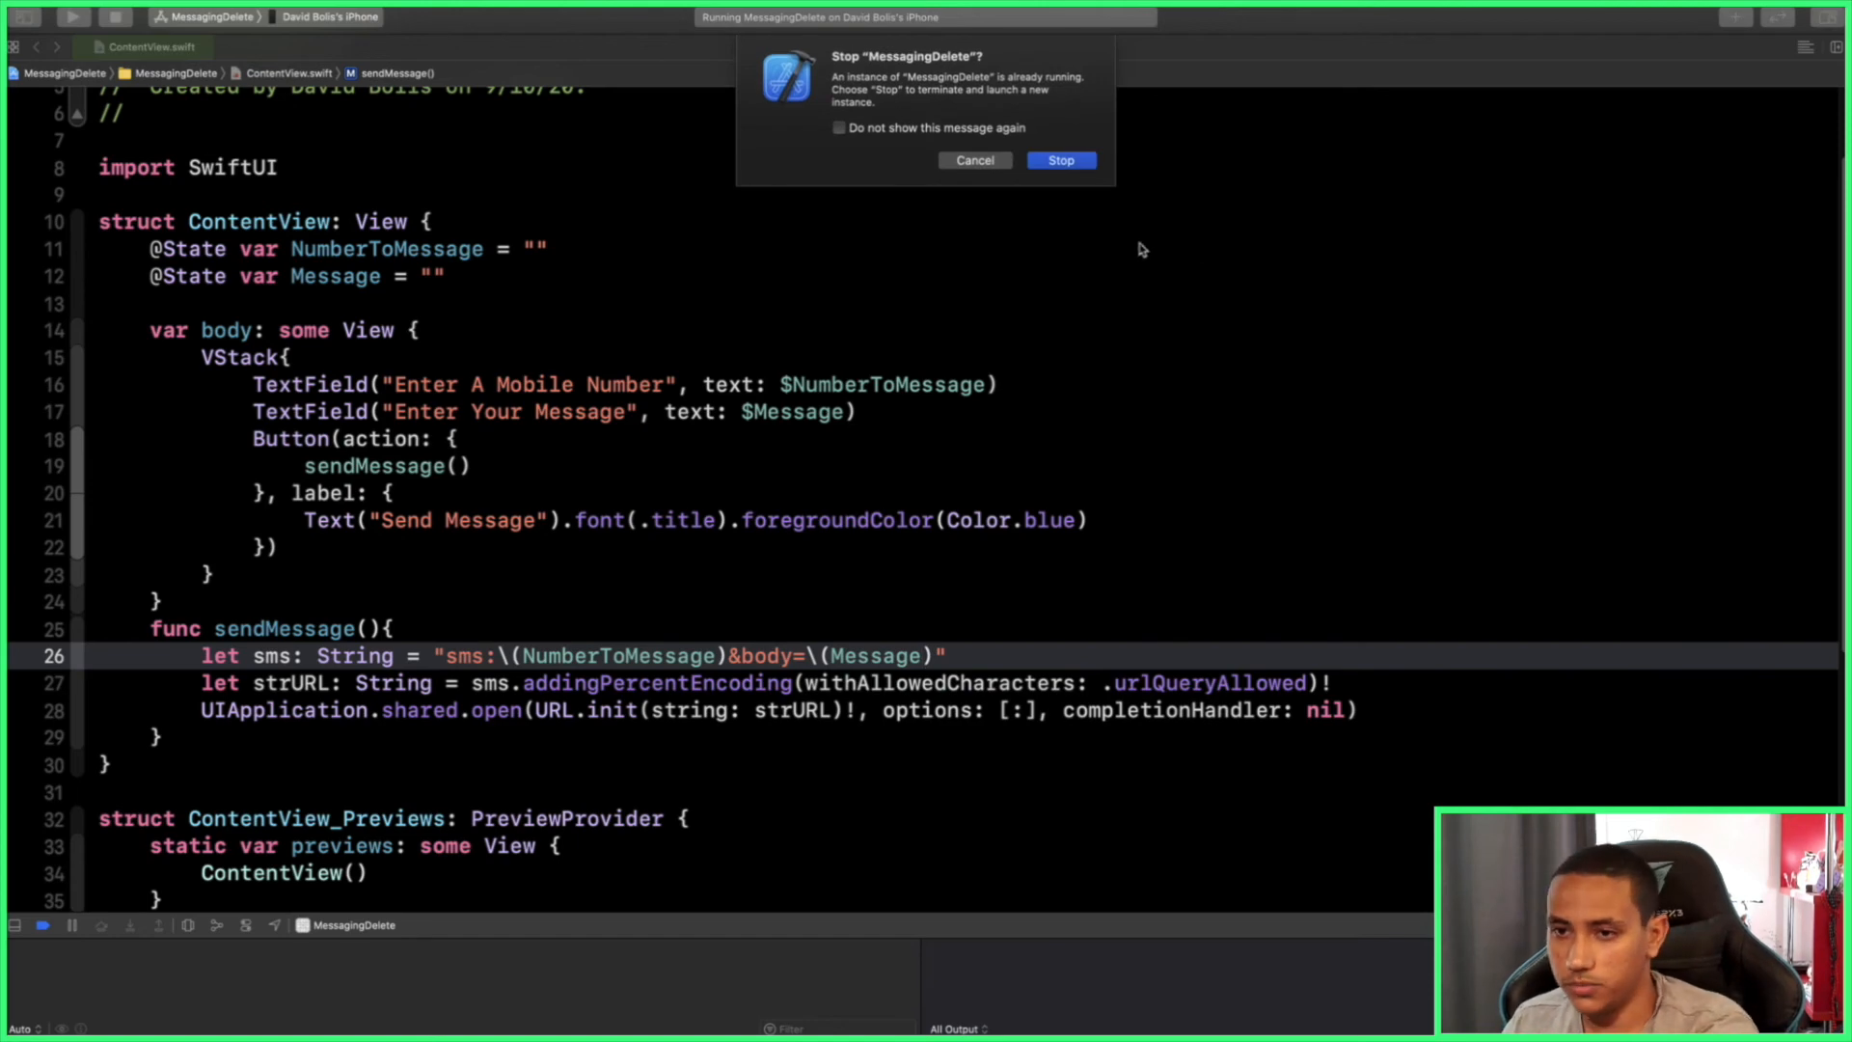
Relaunch the app and enter a mobile number and 'Hello is this a real number'.
click(1059, 160)
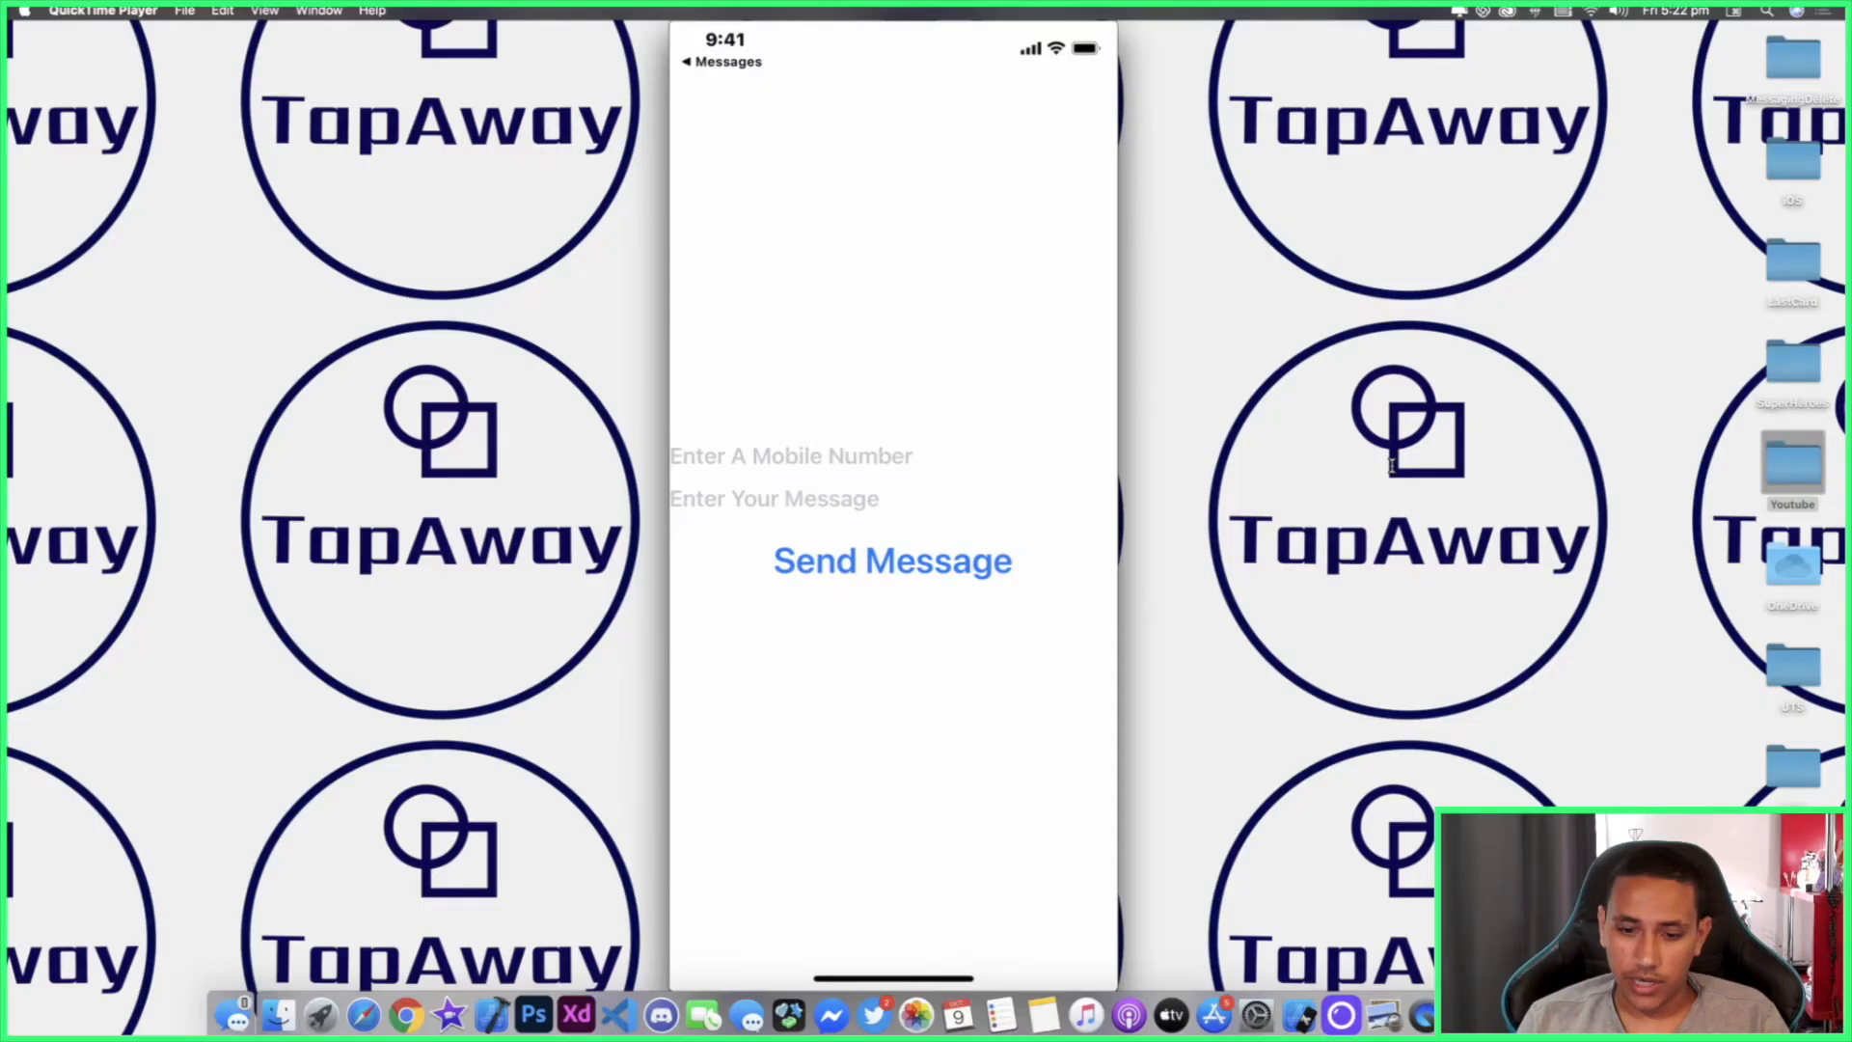
click(791, 455)
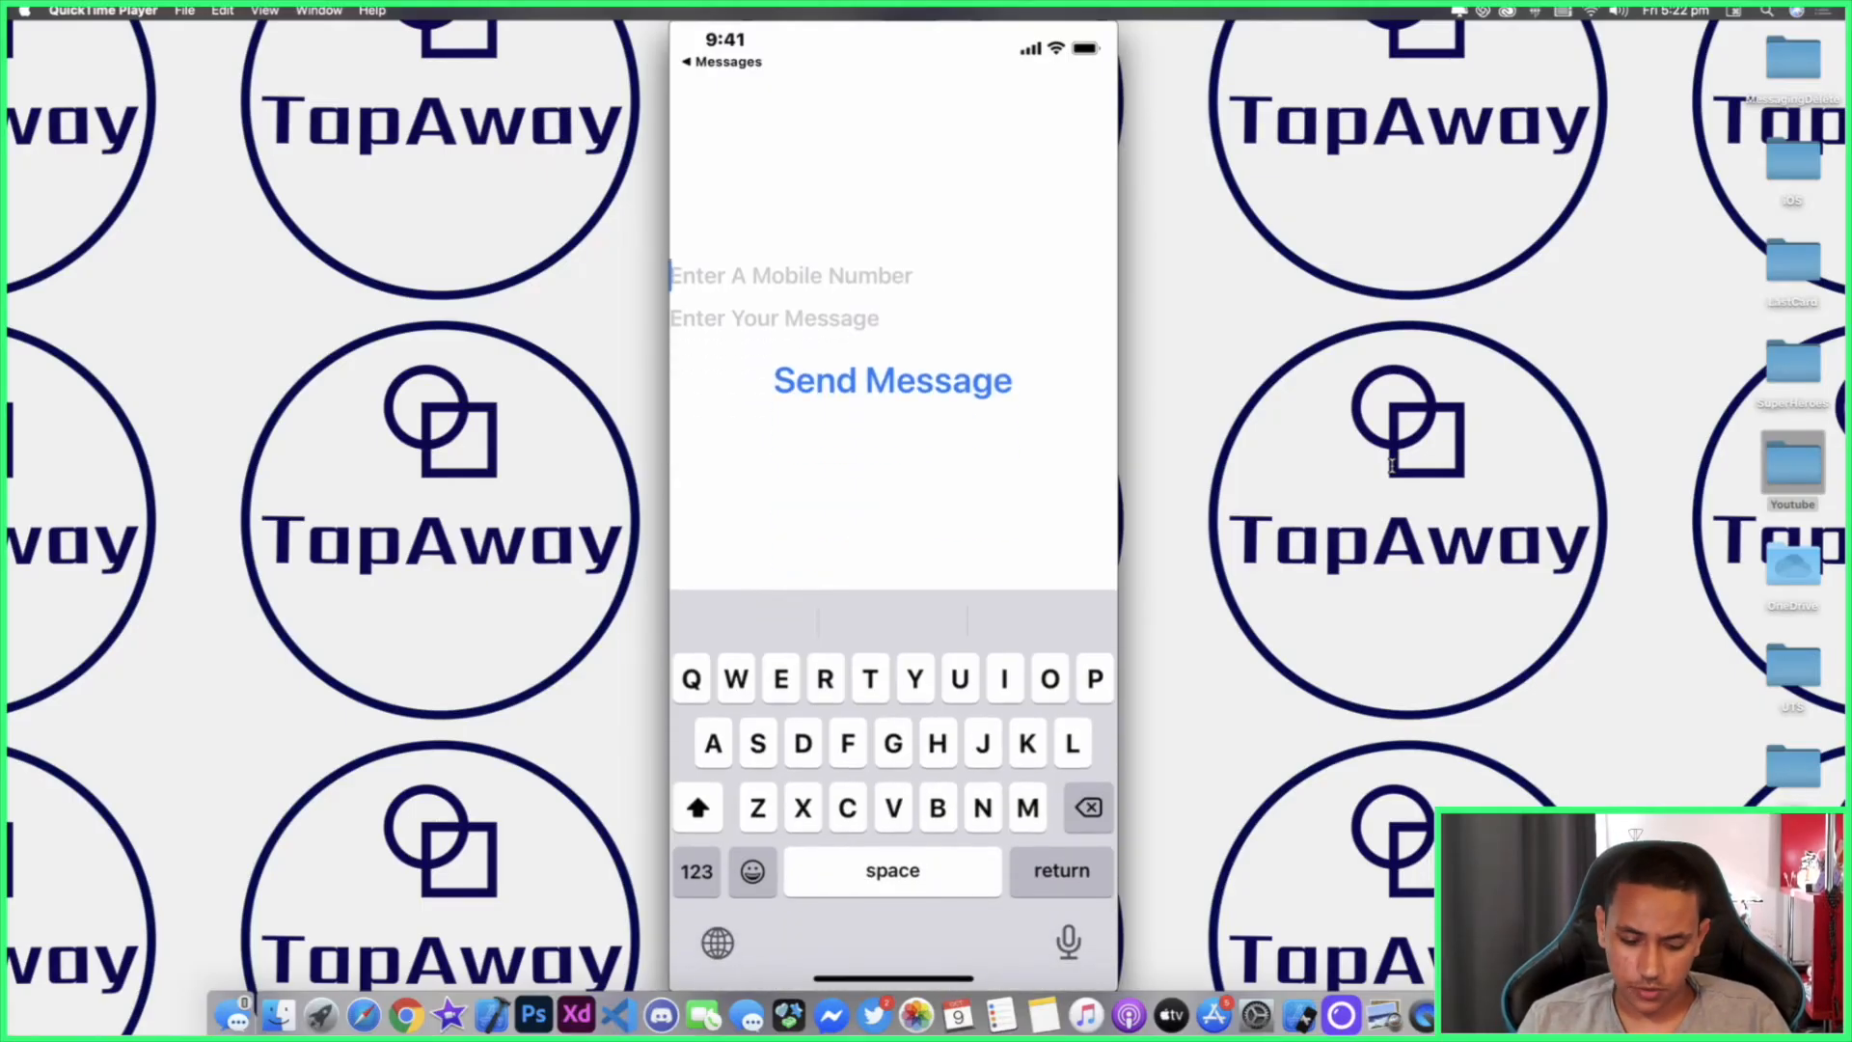
click(696, 872)
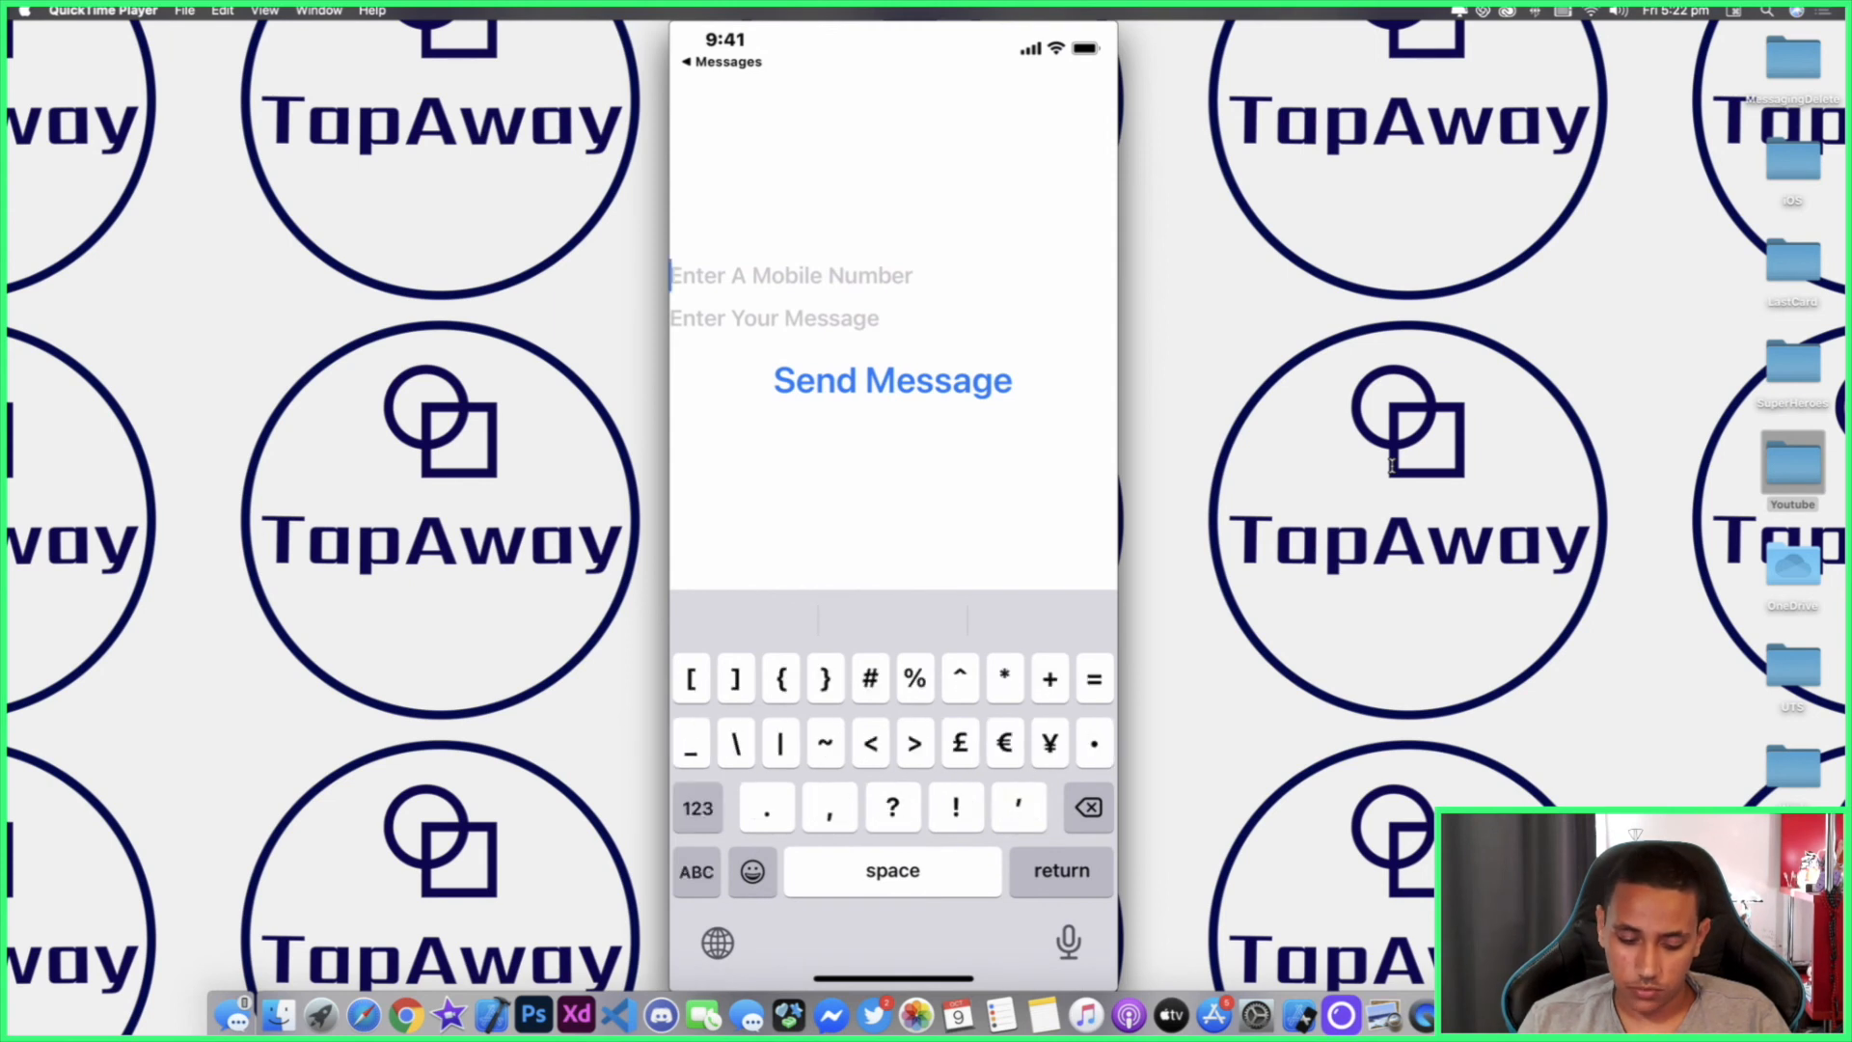
text(6)
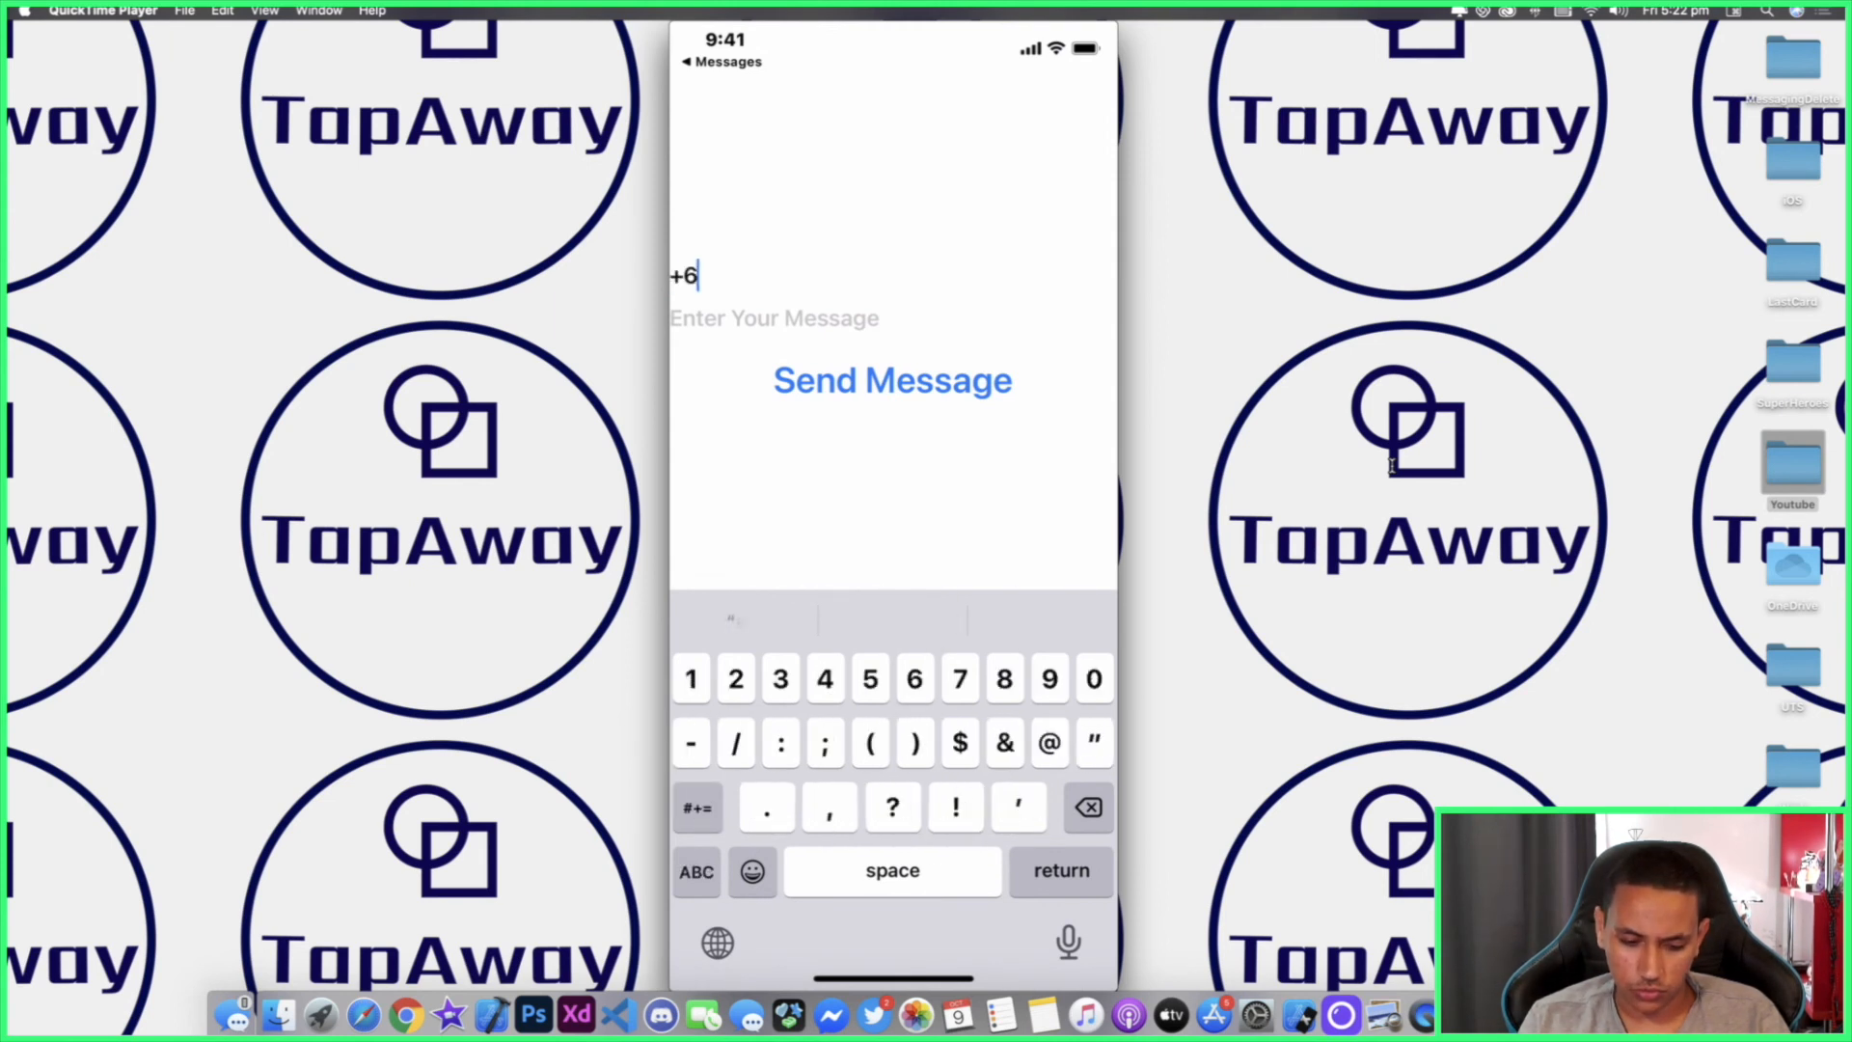
click(691, 677)
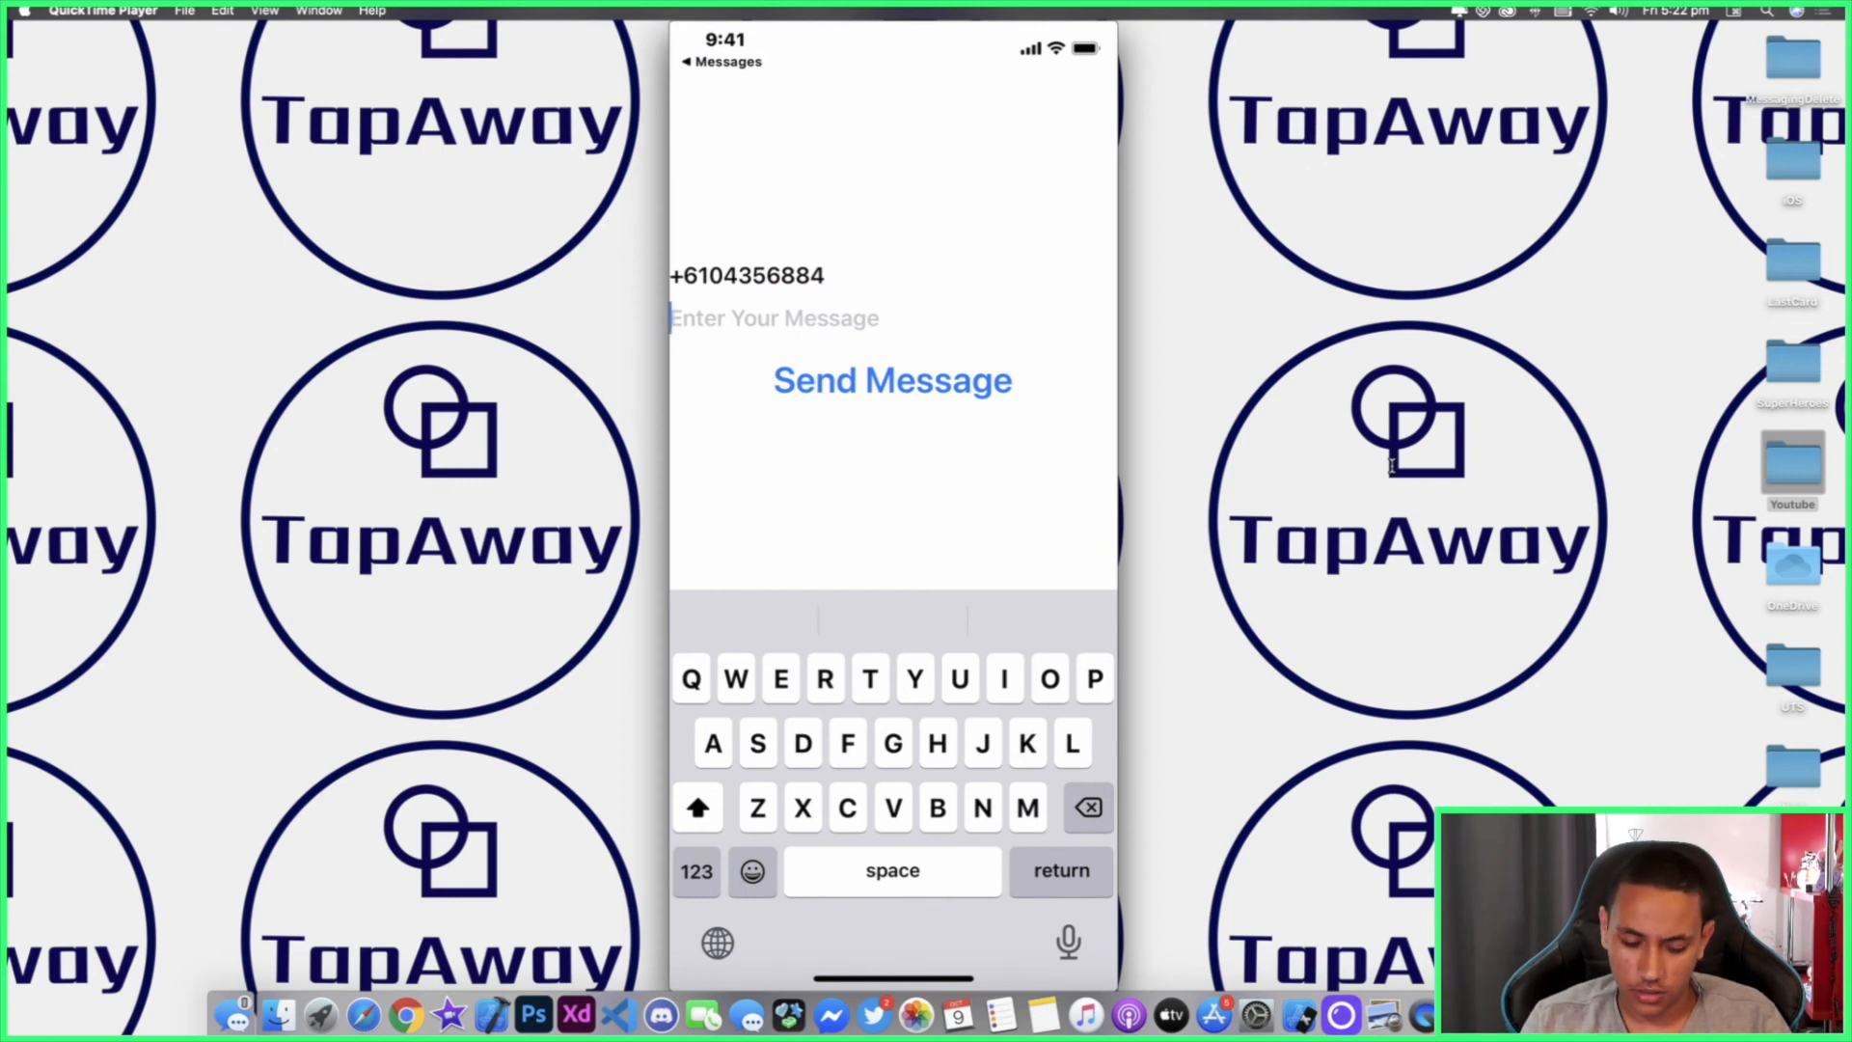
text(Hello is this a real numbe)
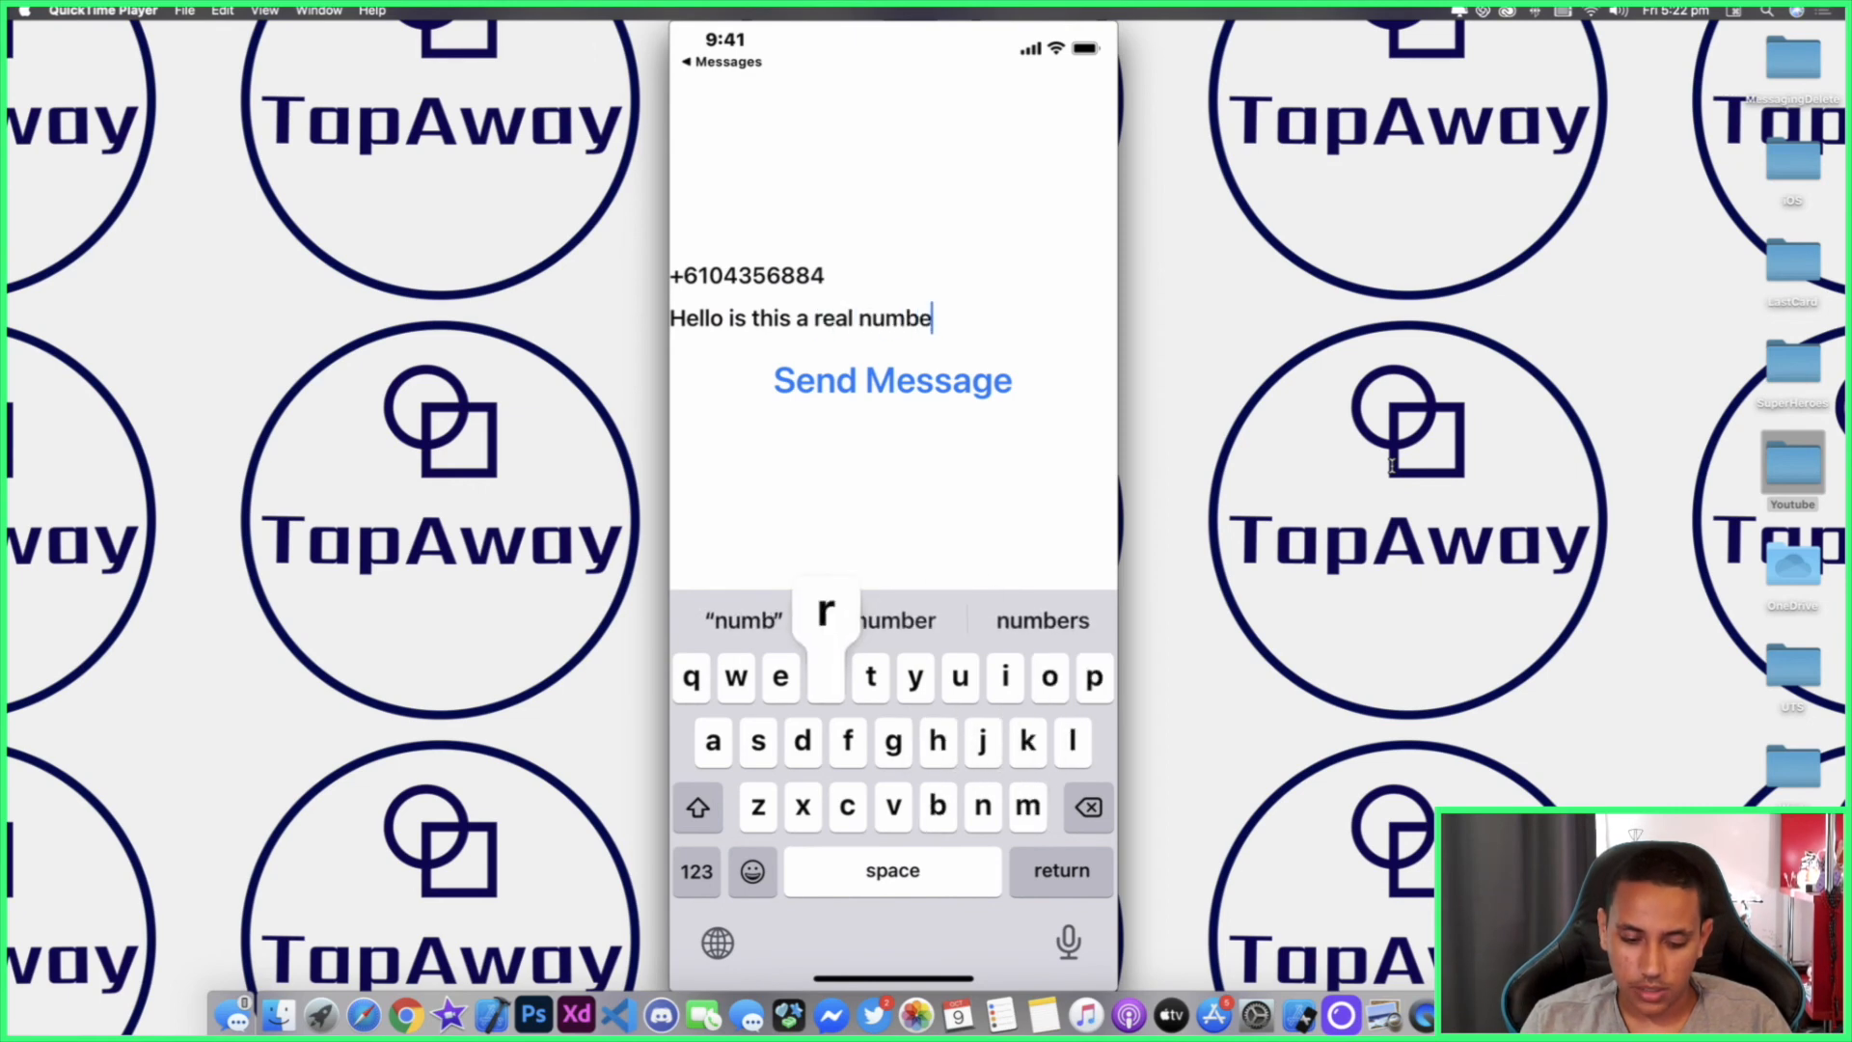
Tap Send Message so a New Message sheet opens to that number with the text prefilled.
click(720, 61)
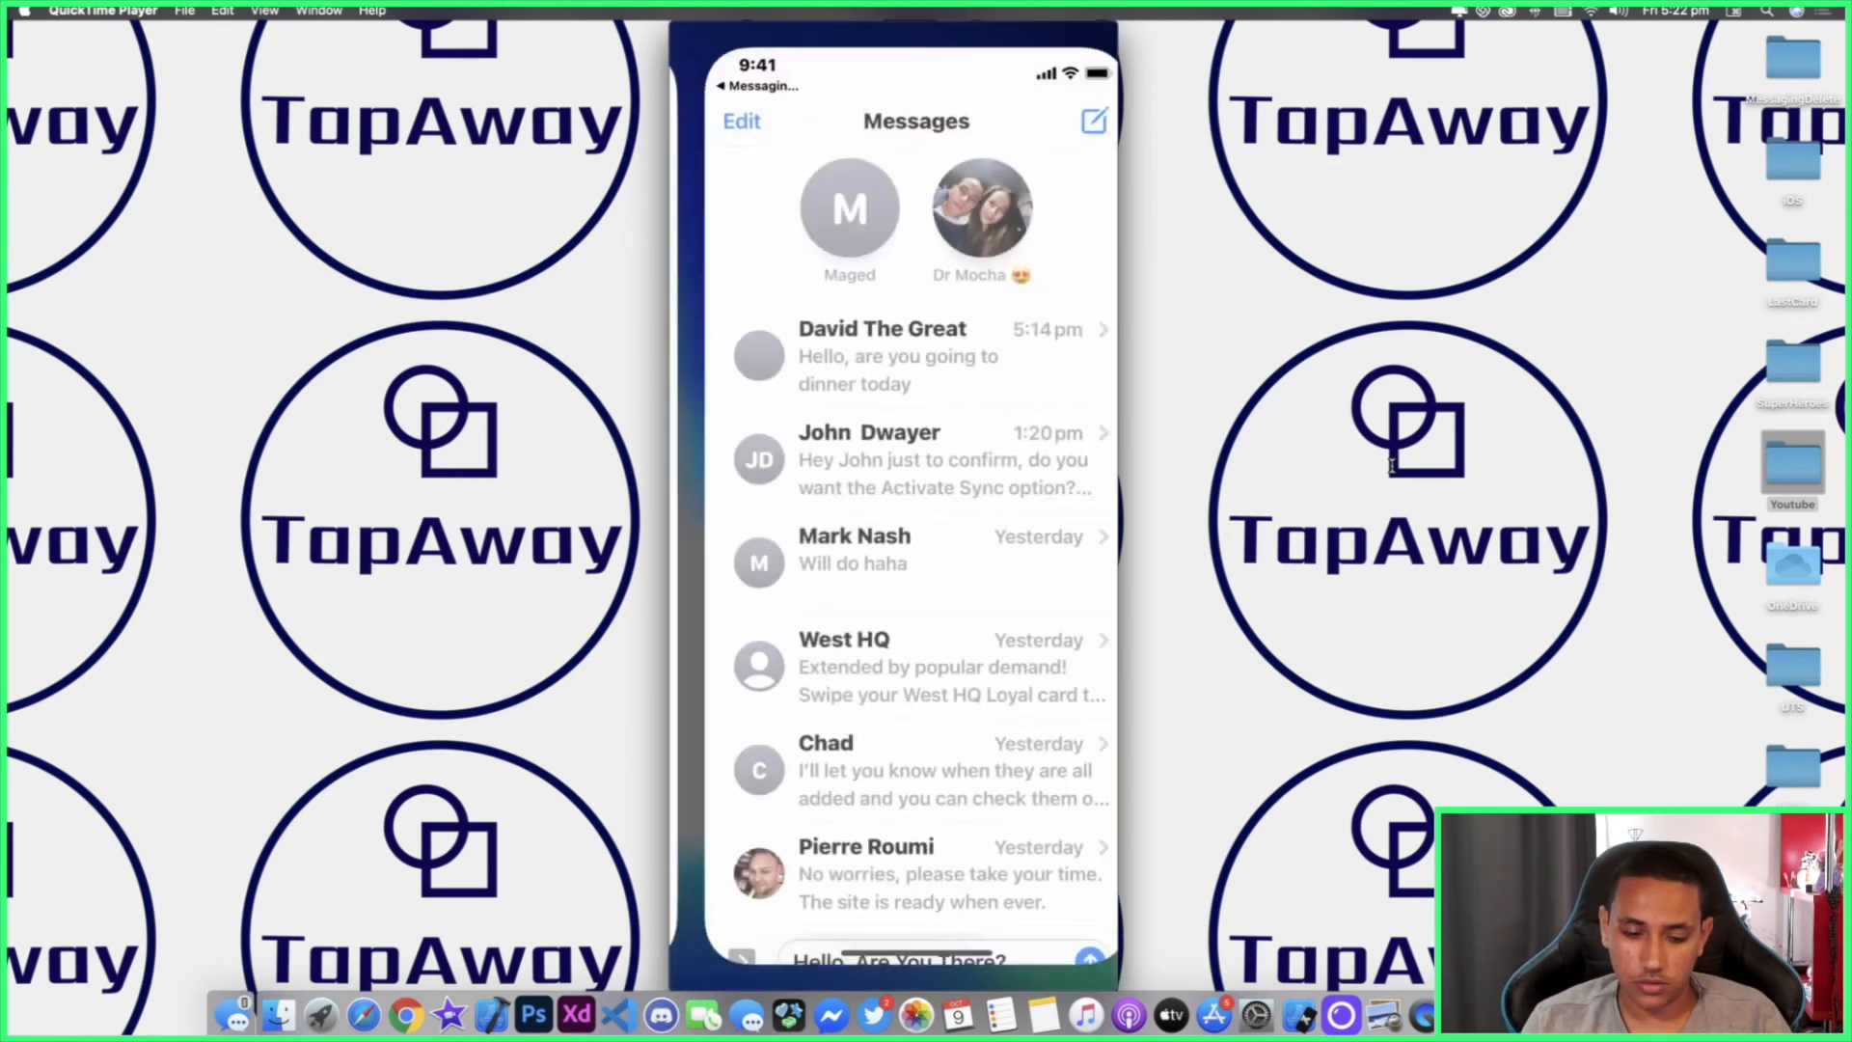
click(1092, 120)
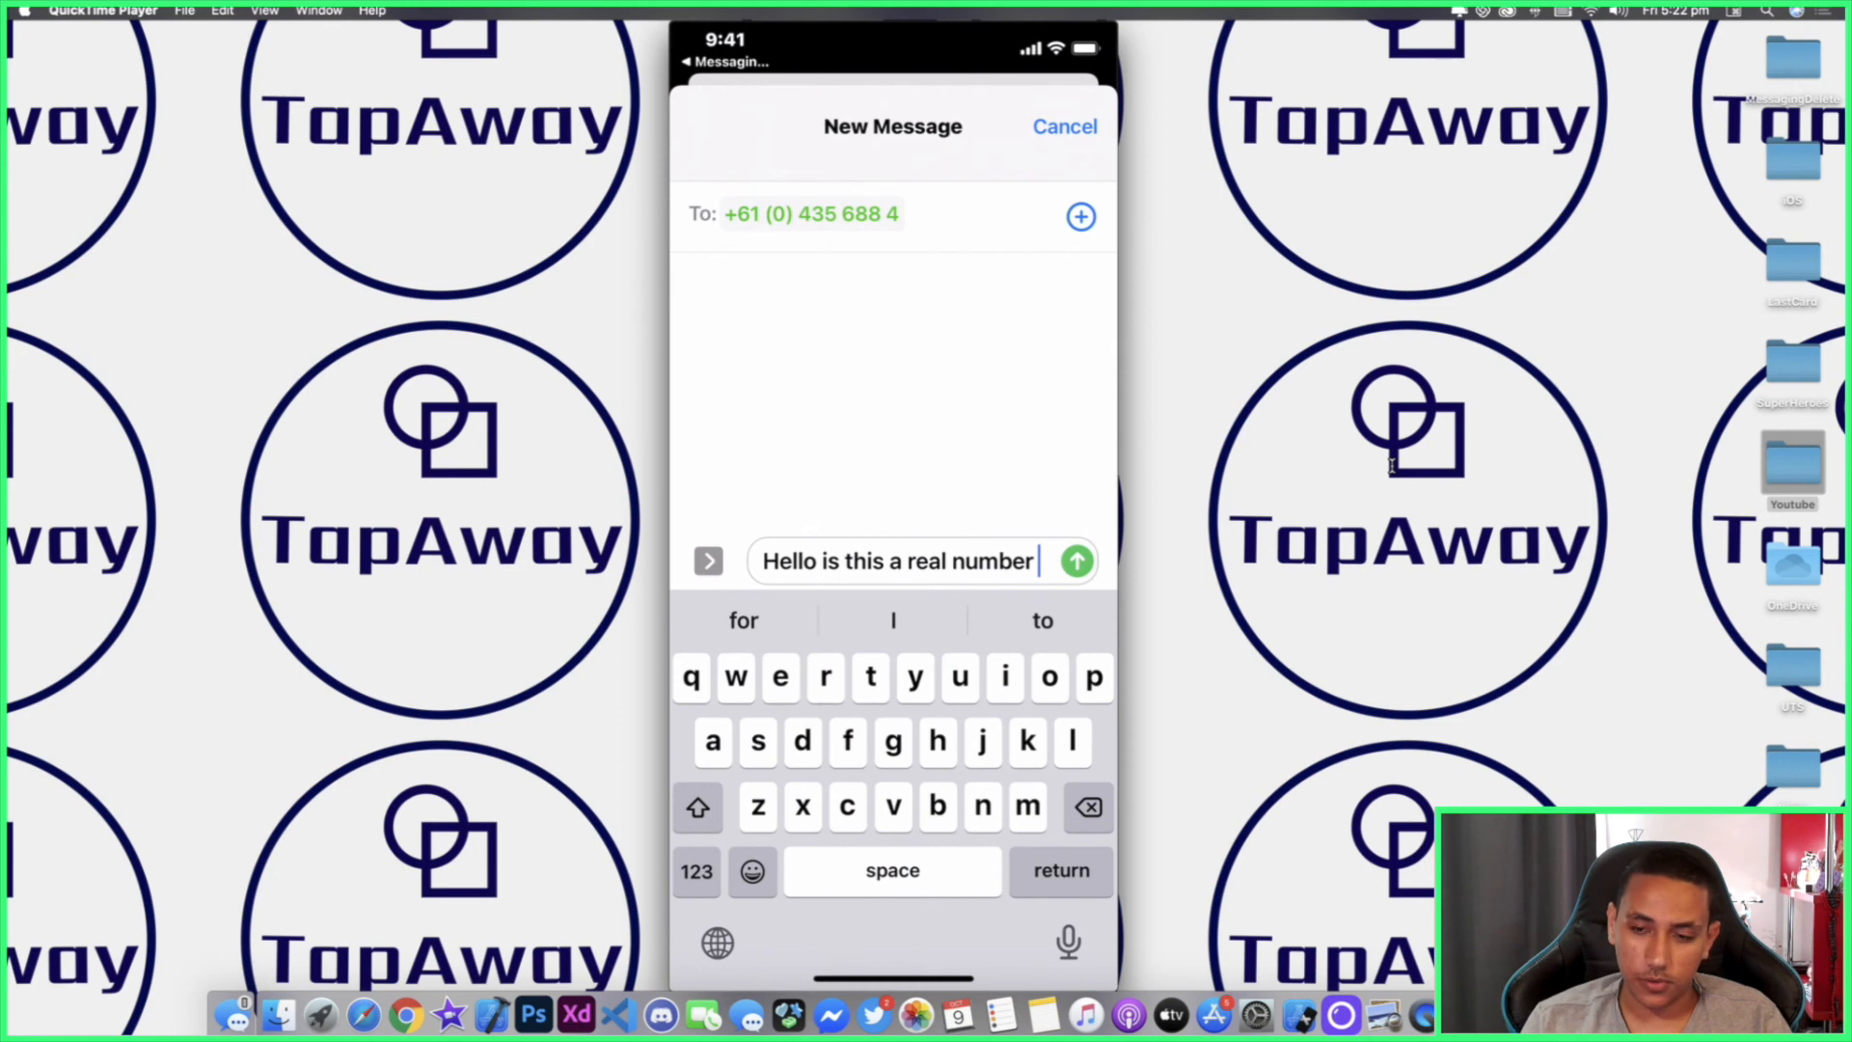